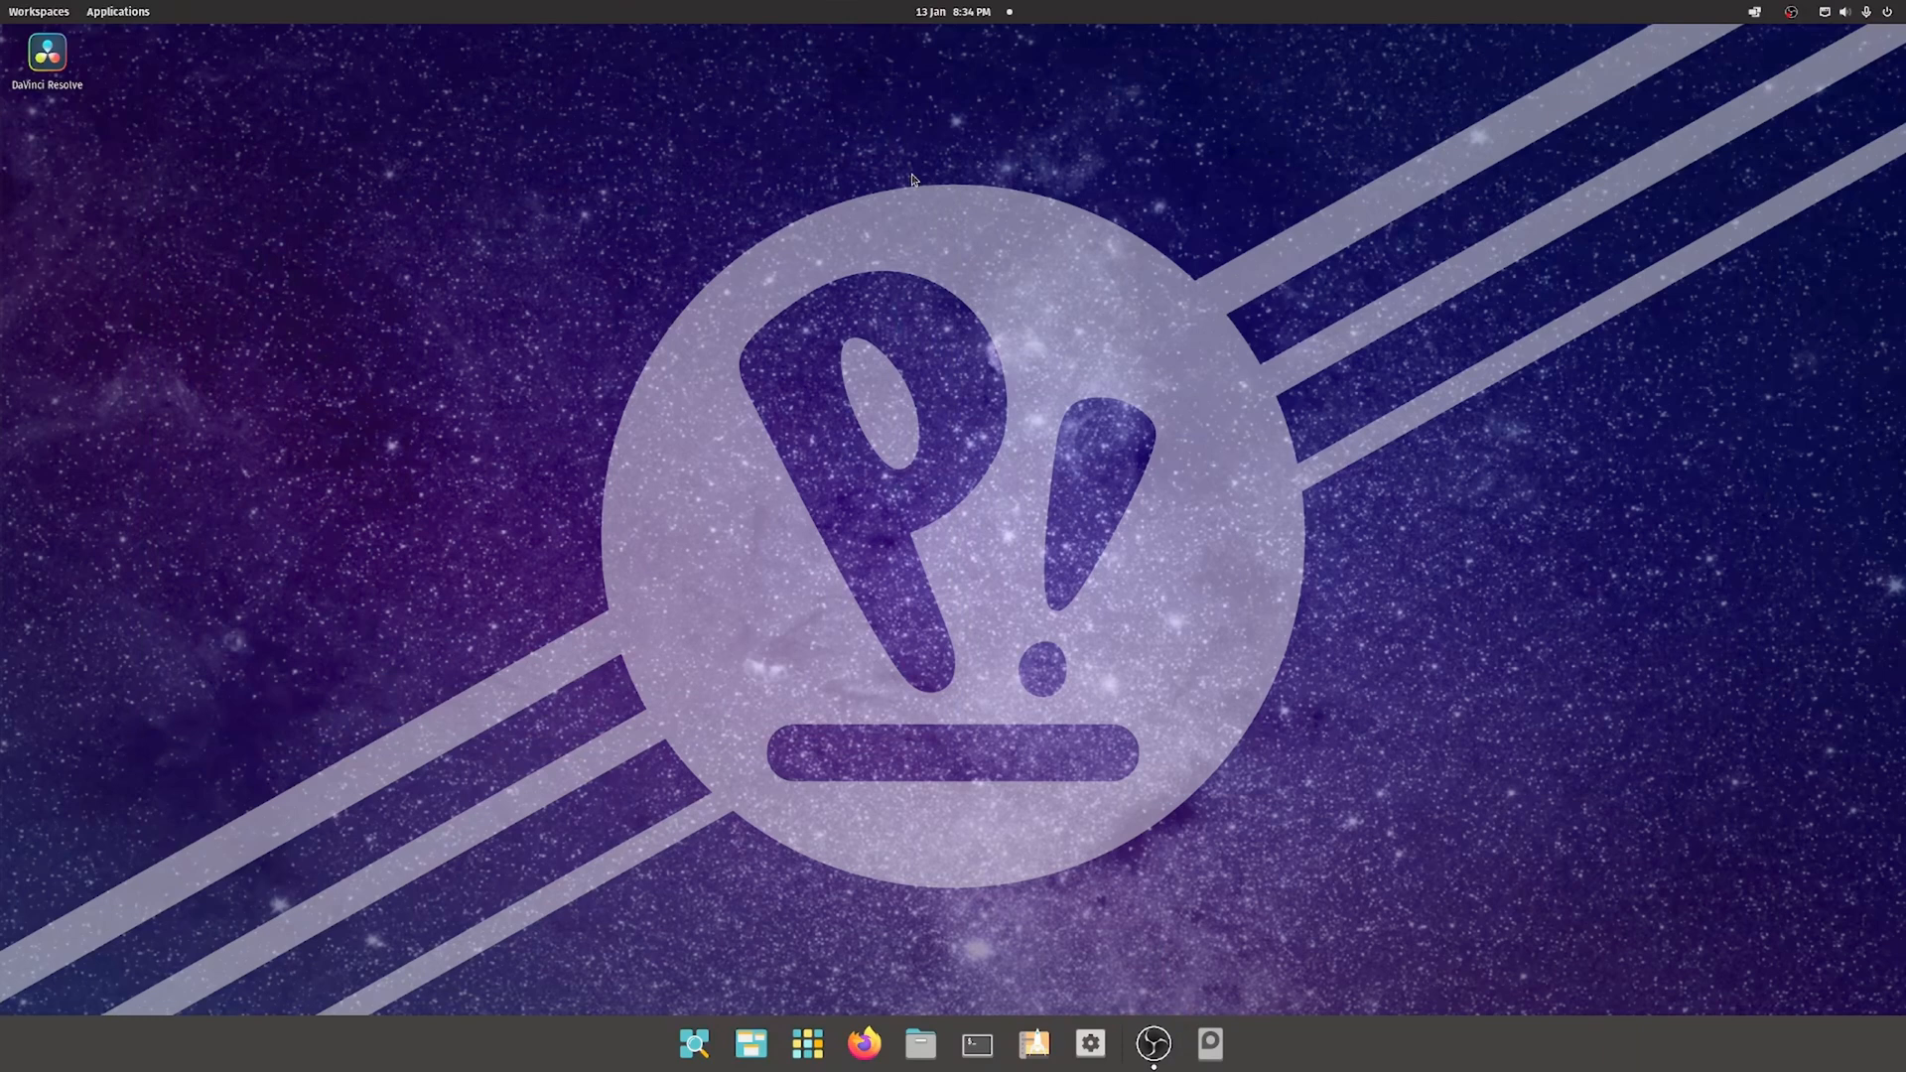
mouse_move(775, 253)
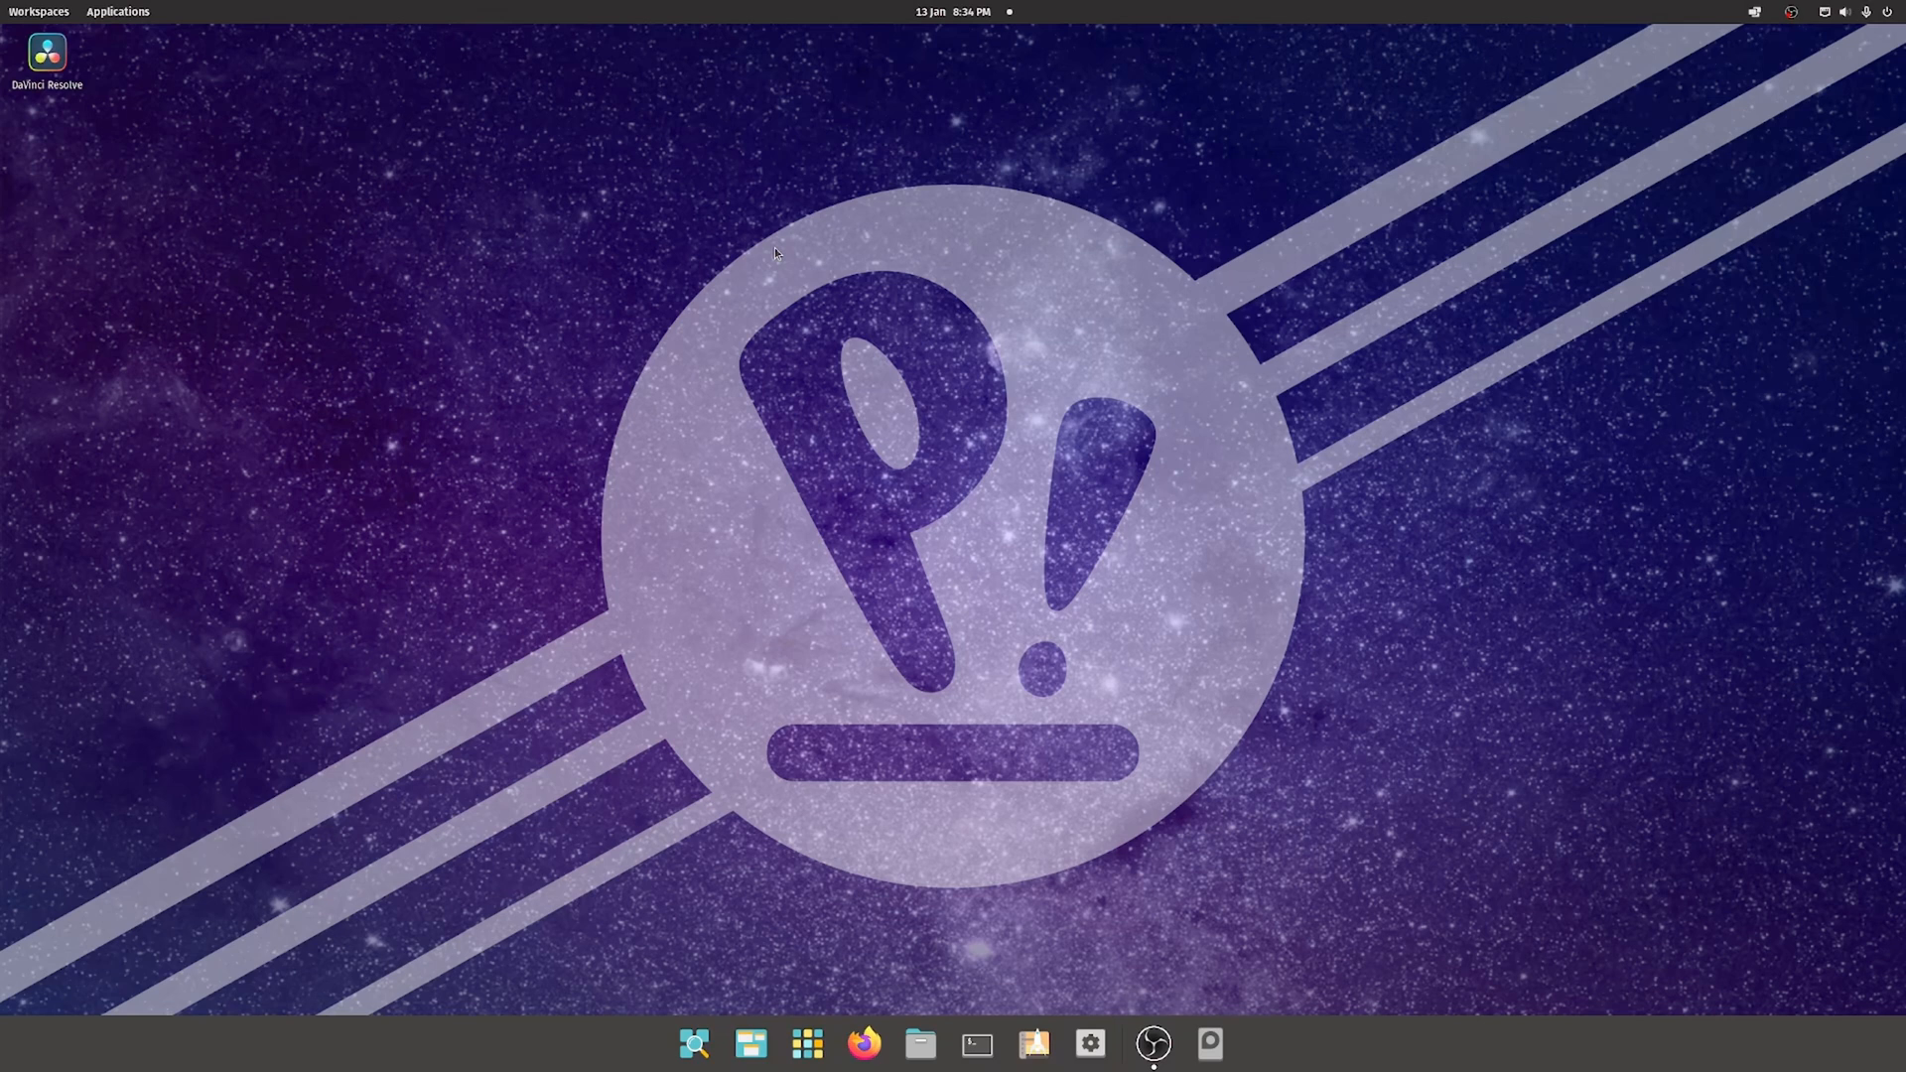
mouse_move(877, 272)
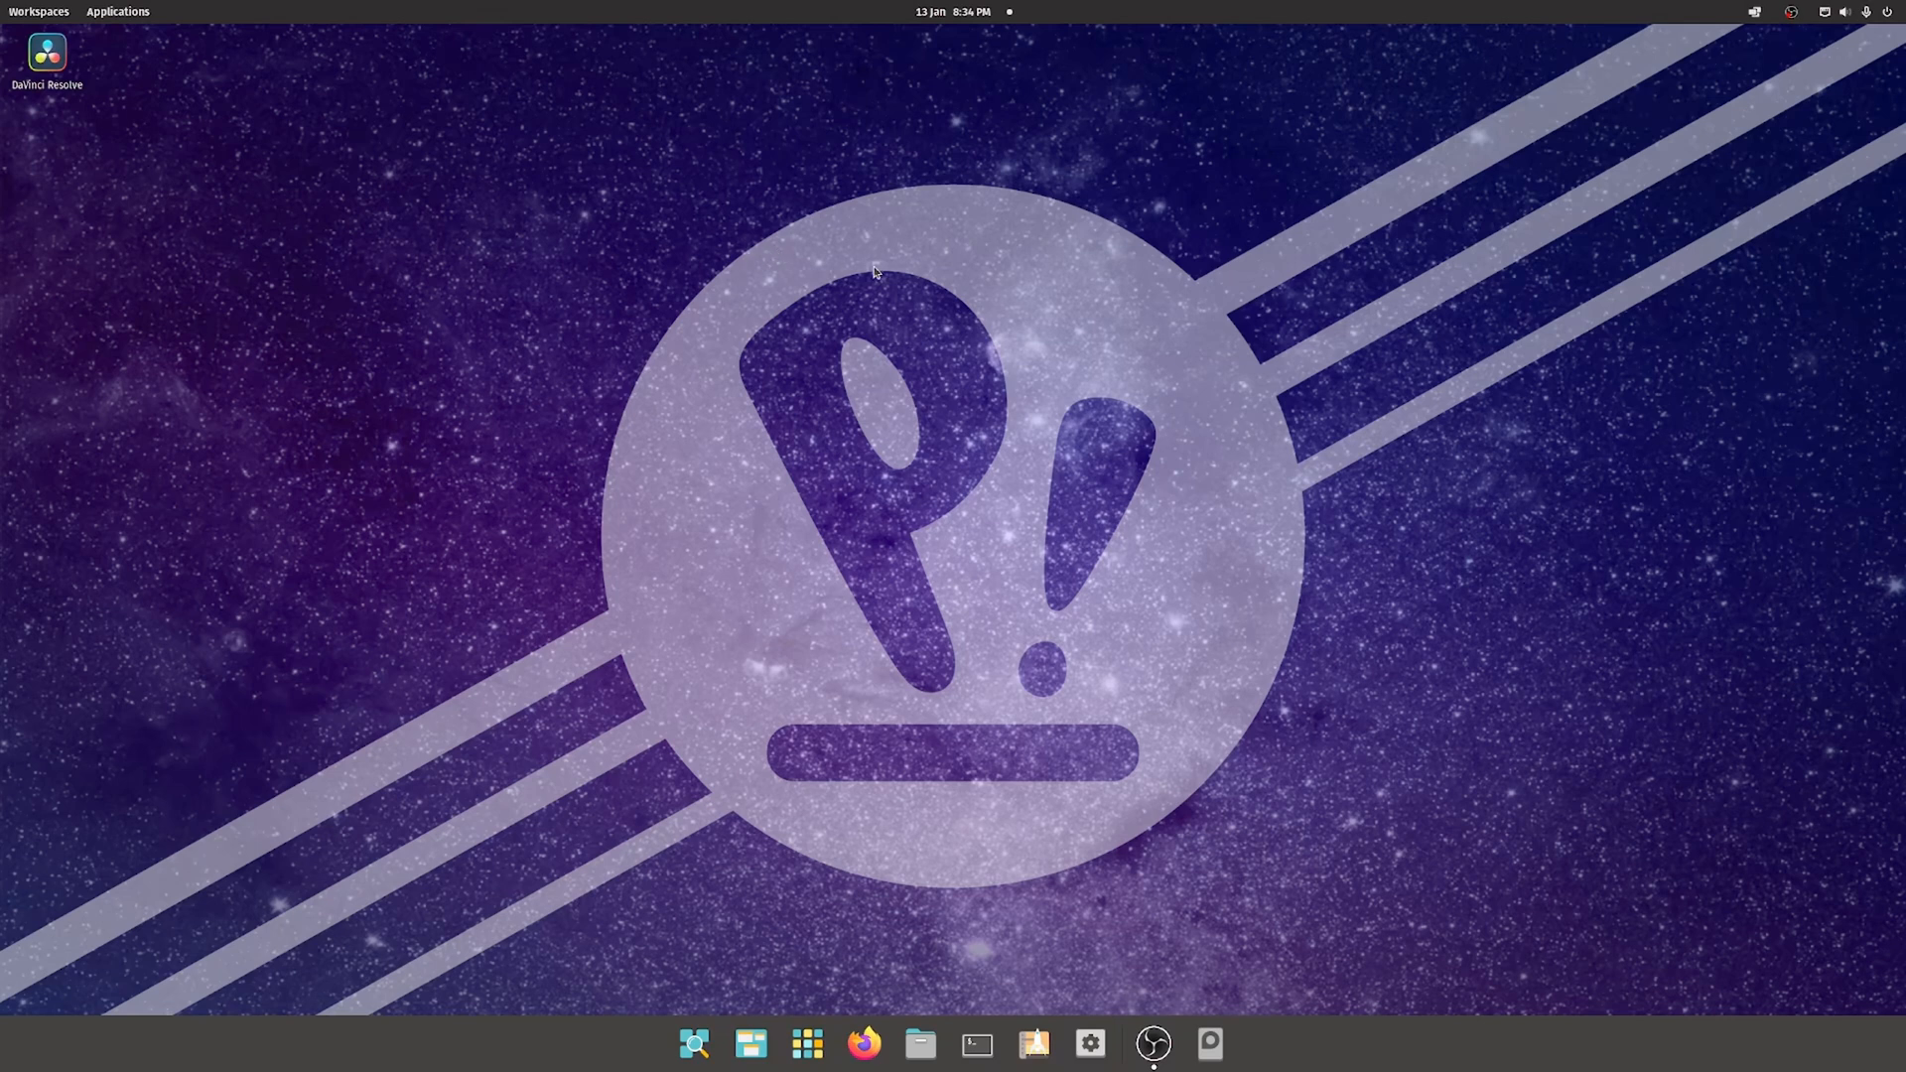
mouse_move(952, 428)
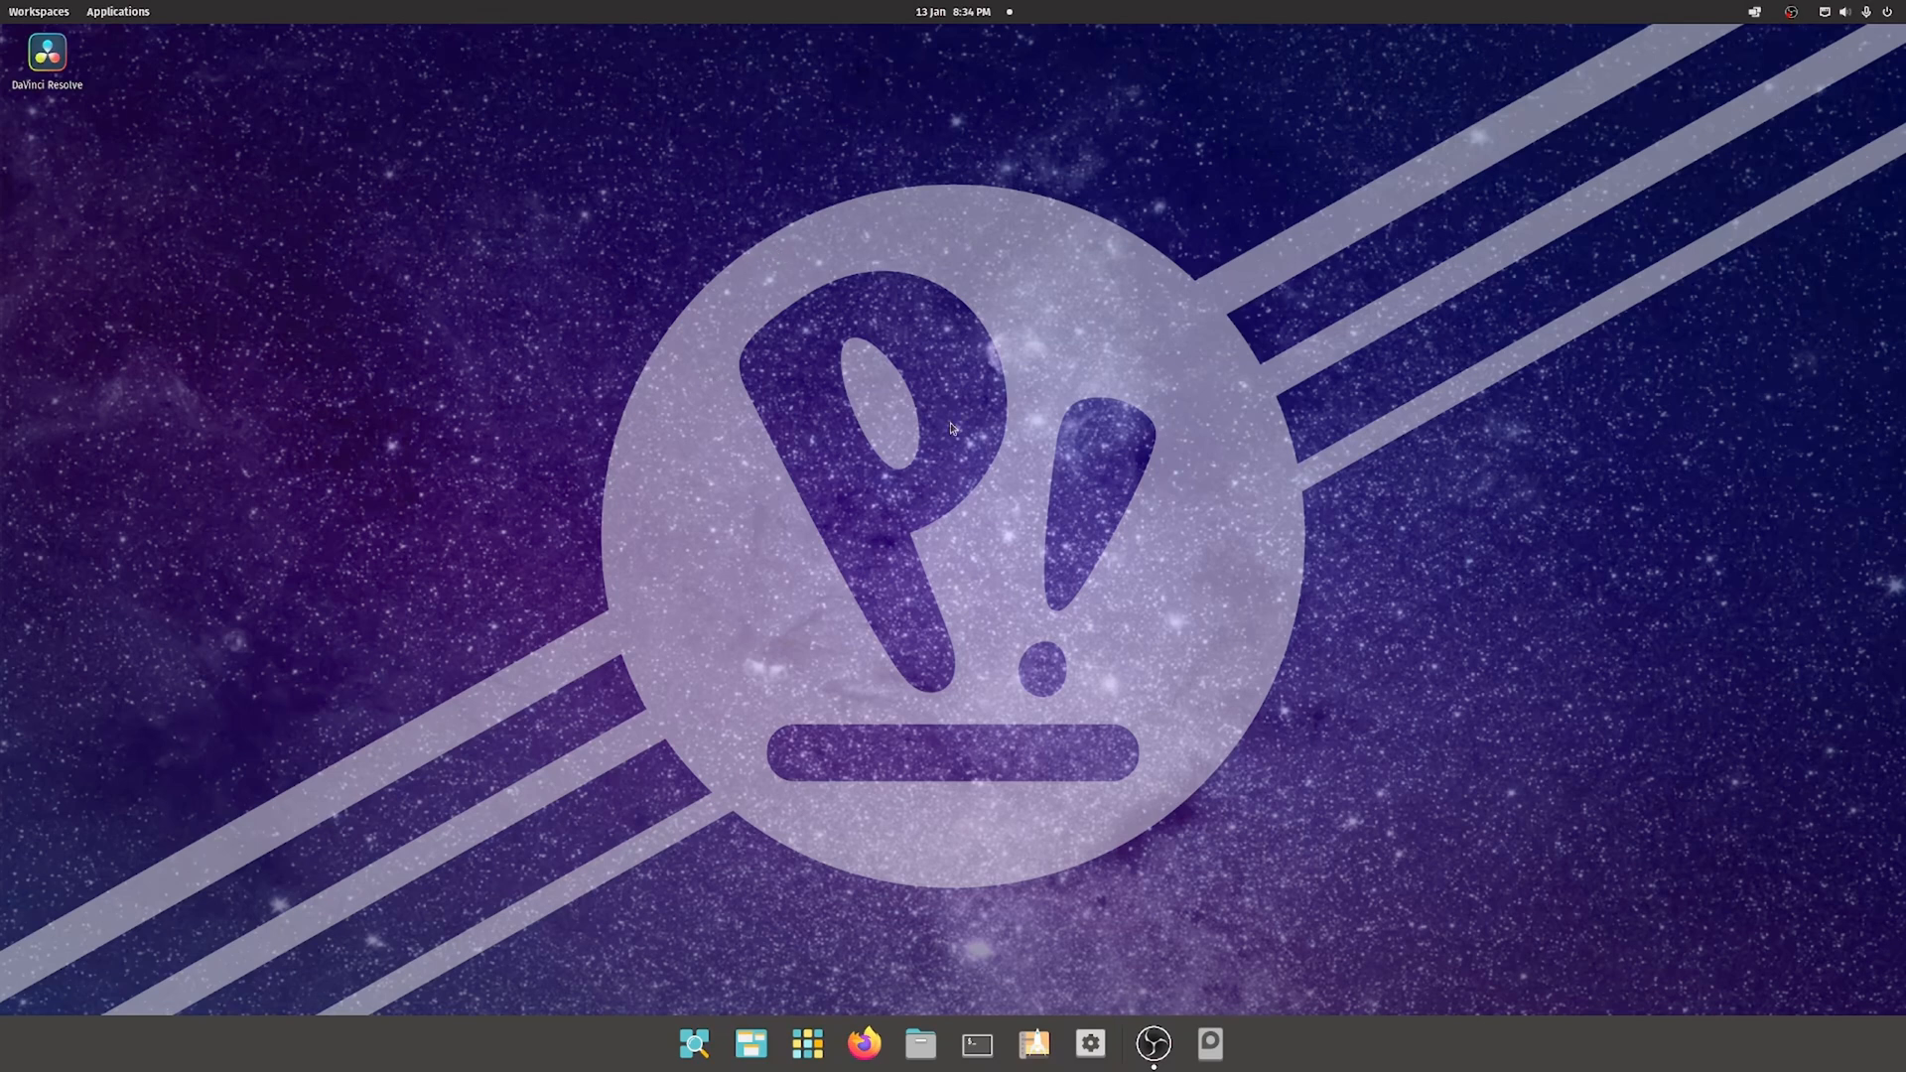
mouse_move(936, 428)
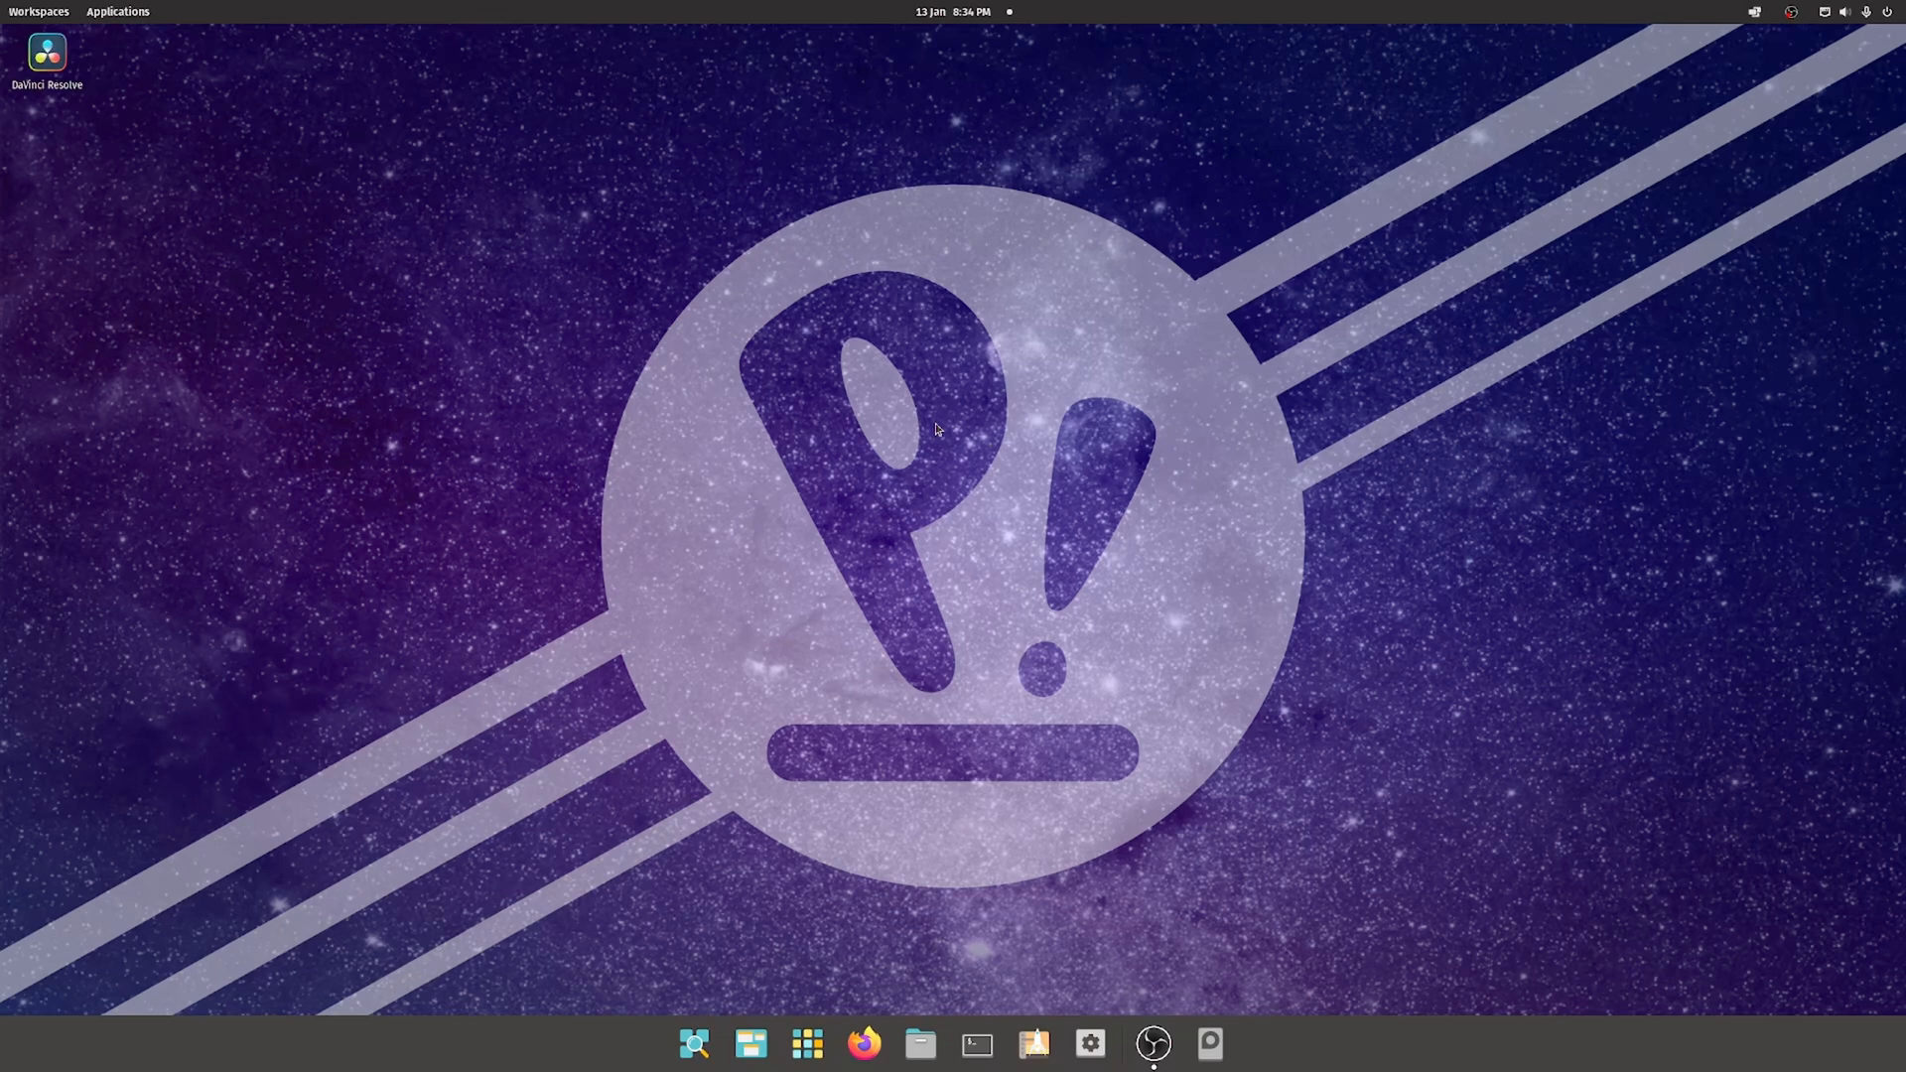
mouse_move(884, 530)
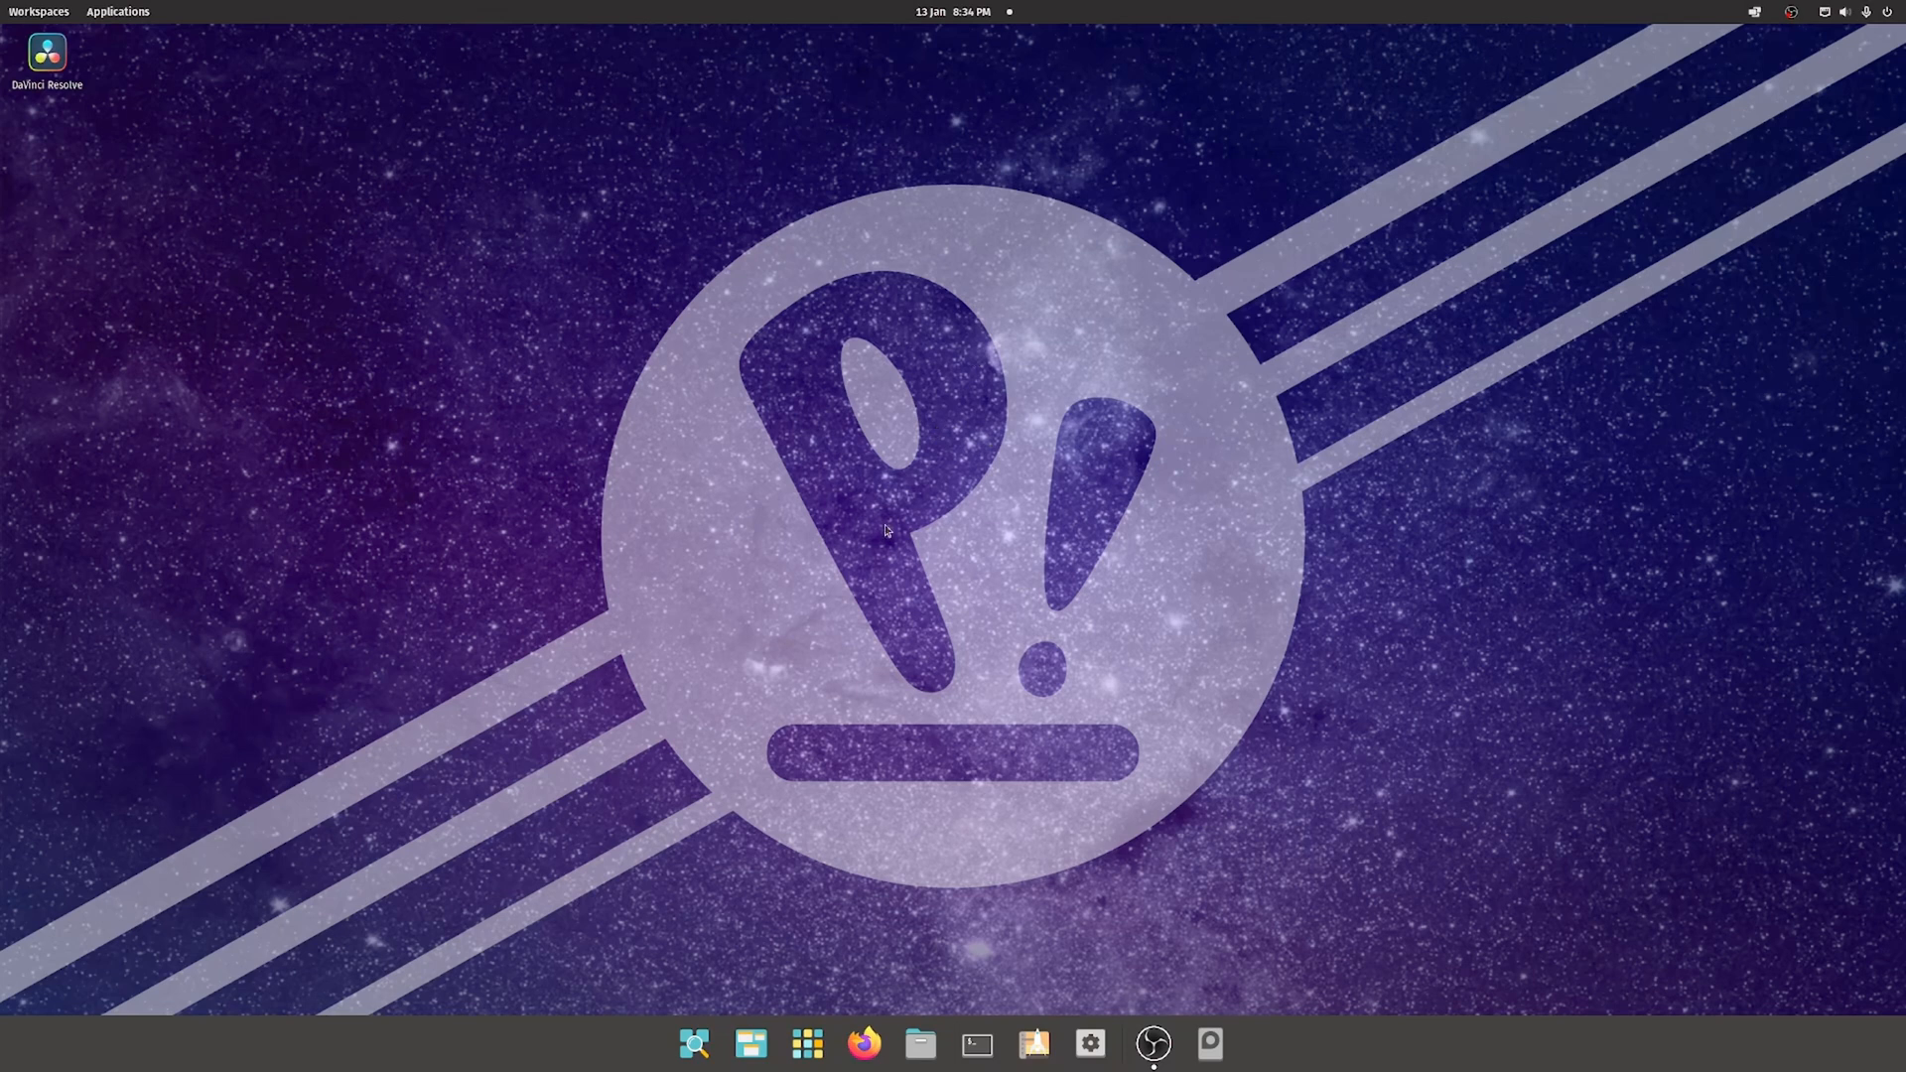
mouse_move(1435, 608)
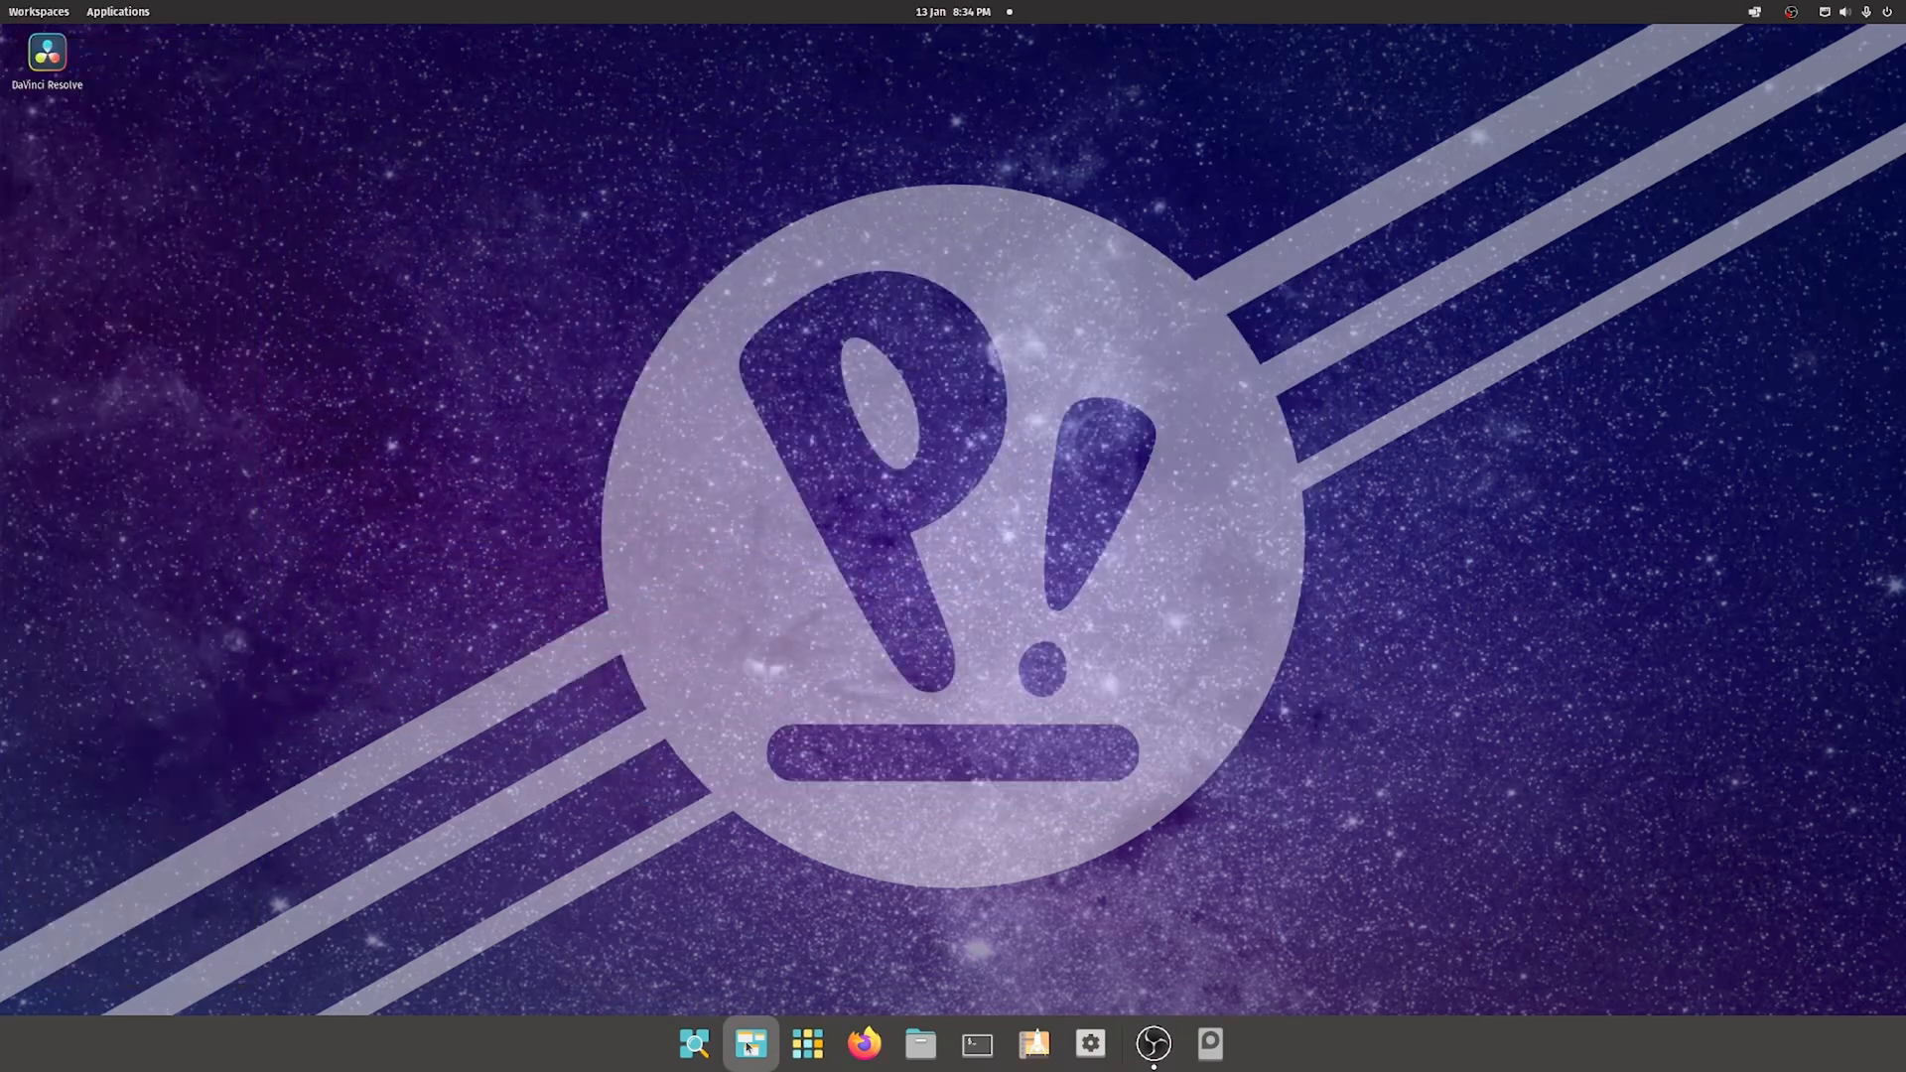
Browse the Office and Utilities app folders, then add an empty Untitled folder.
left_click(806, 1043)
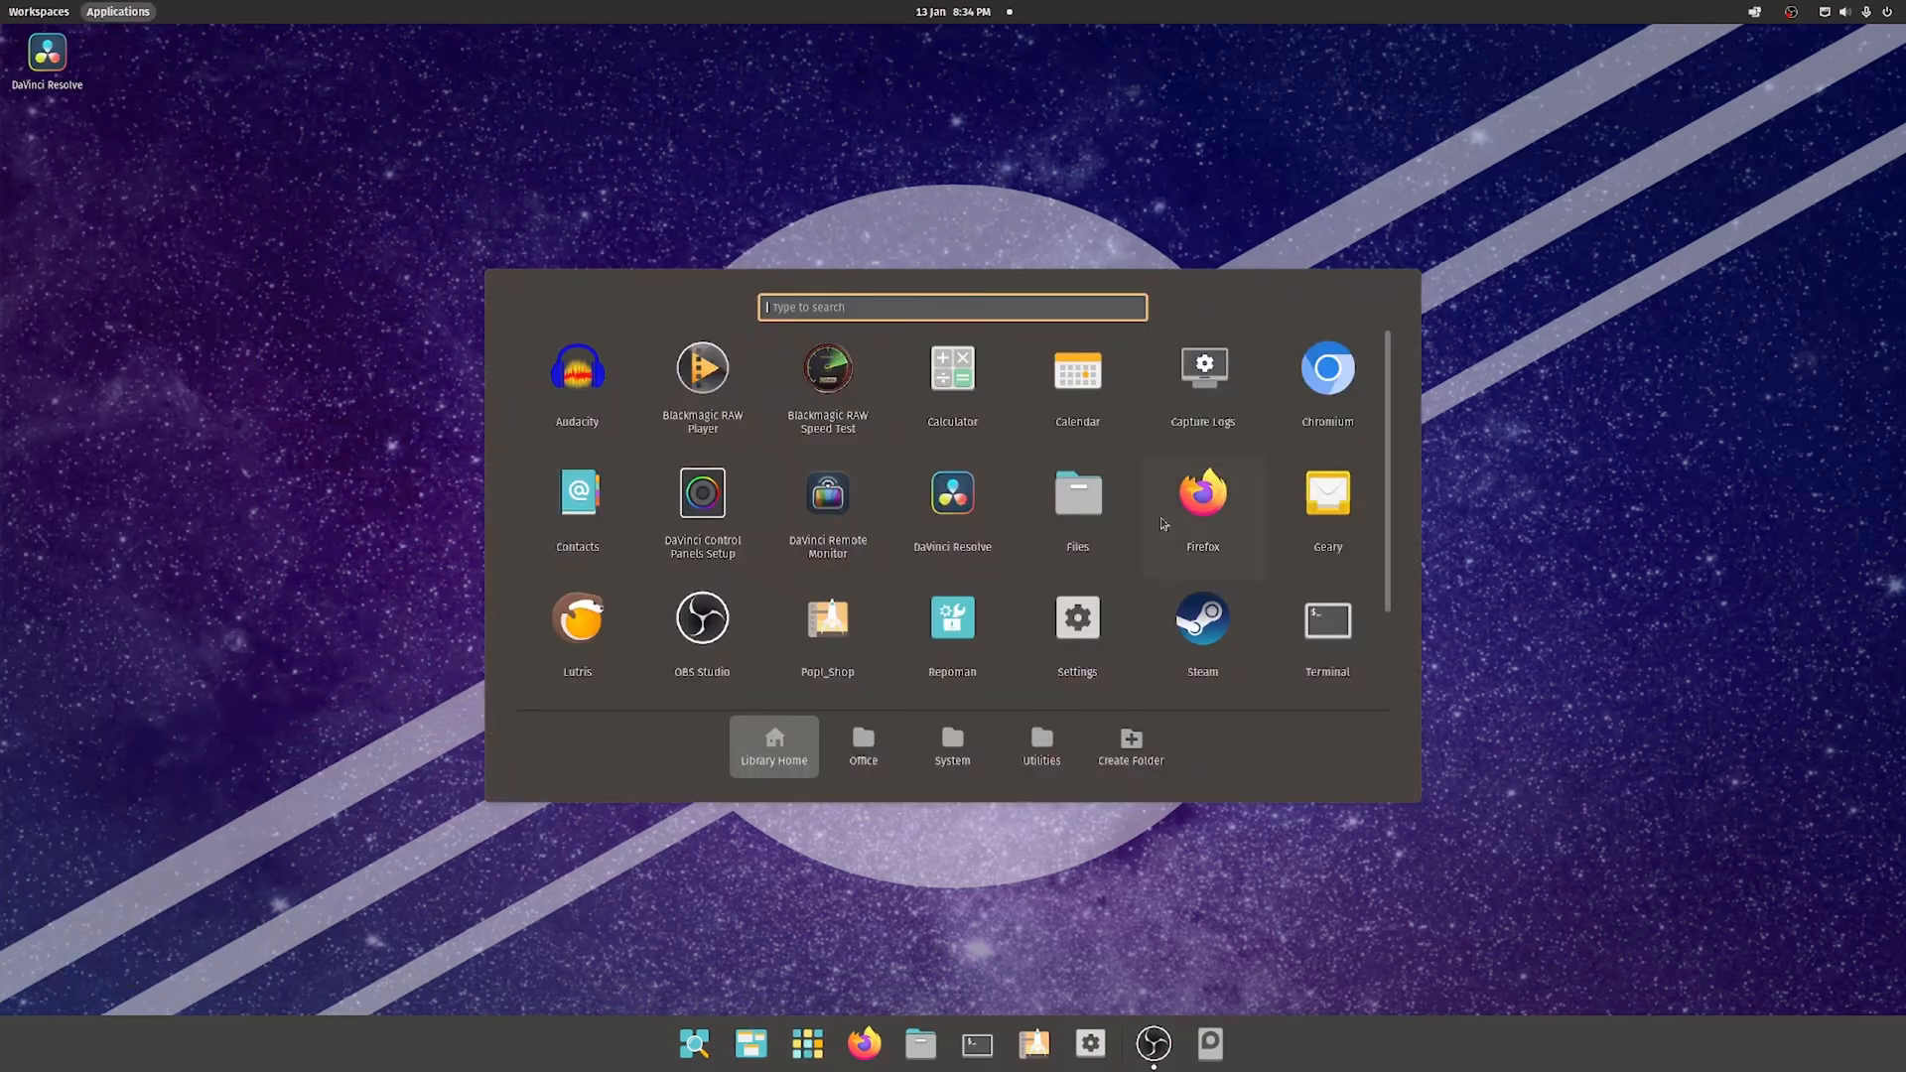
left_click(862, 747)
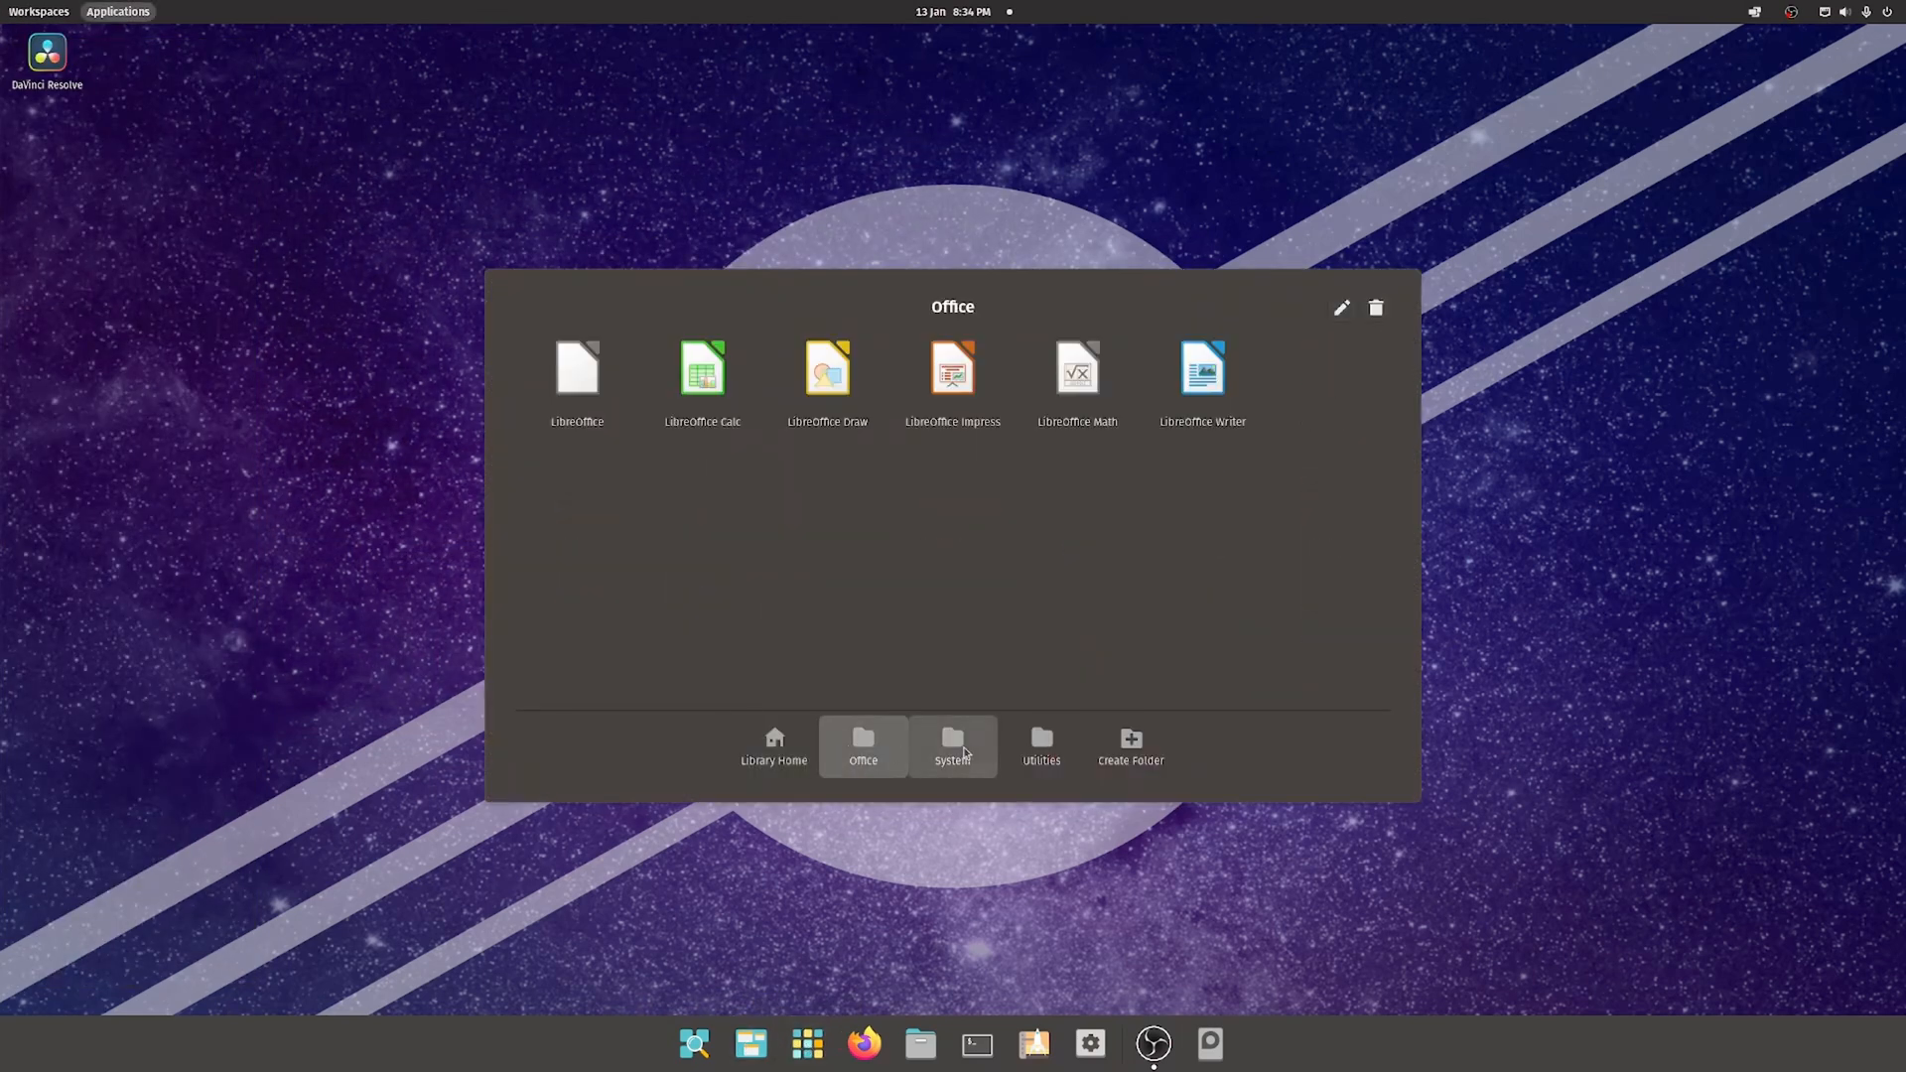
left_click(1040, 747)
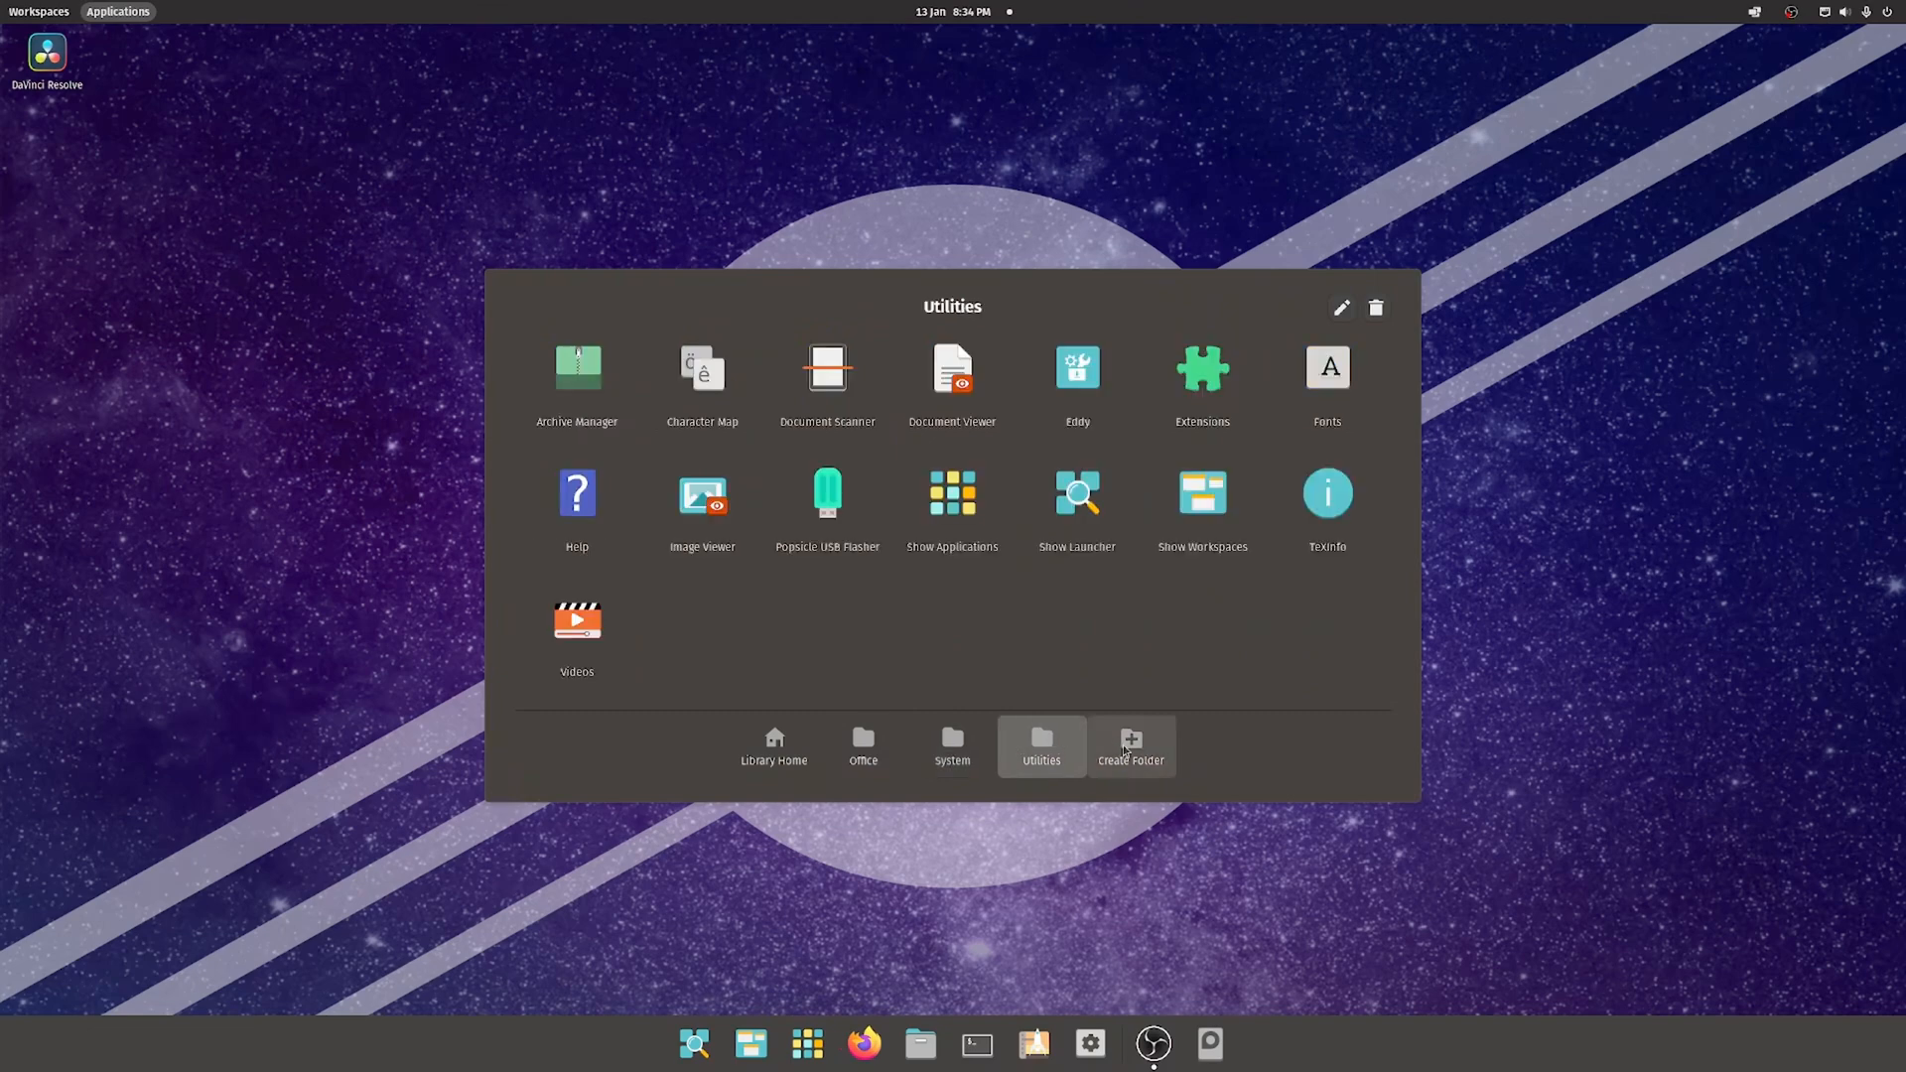
left_click(1130, 747)
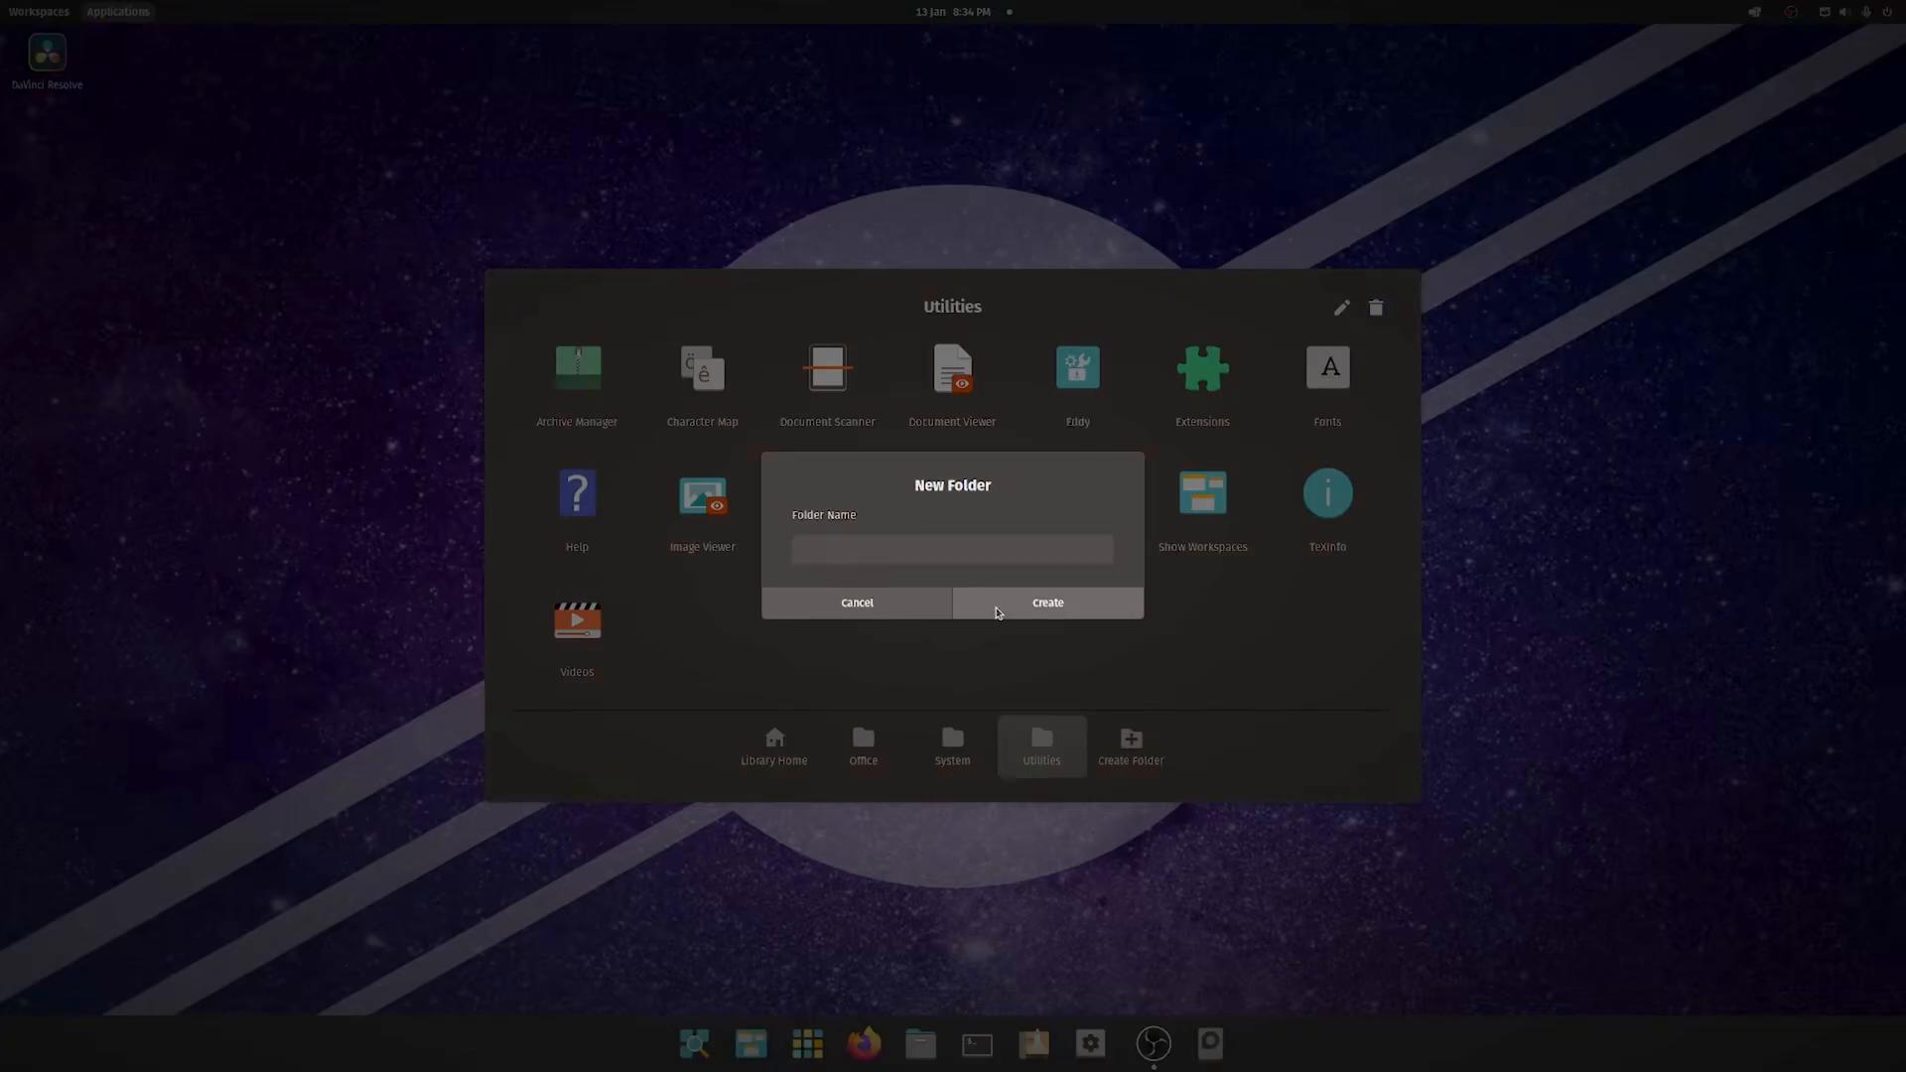
left_click(1045, 603)
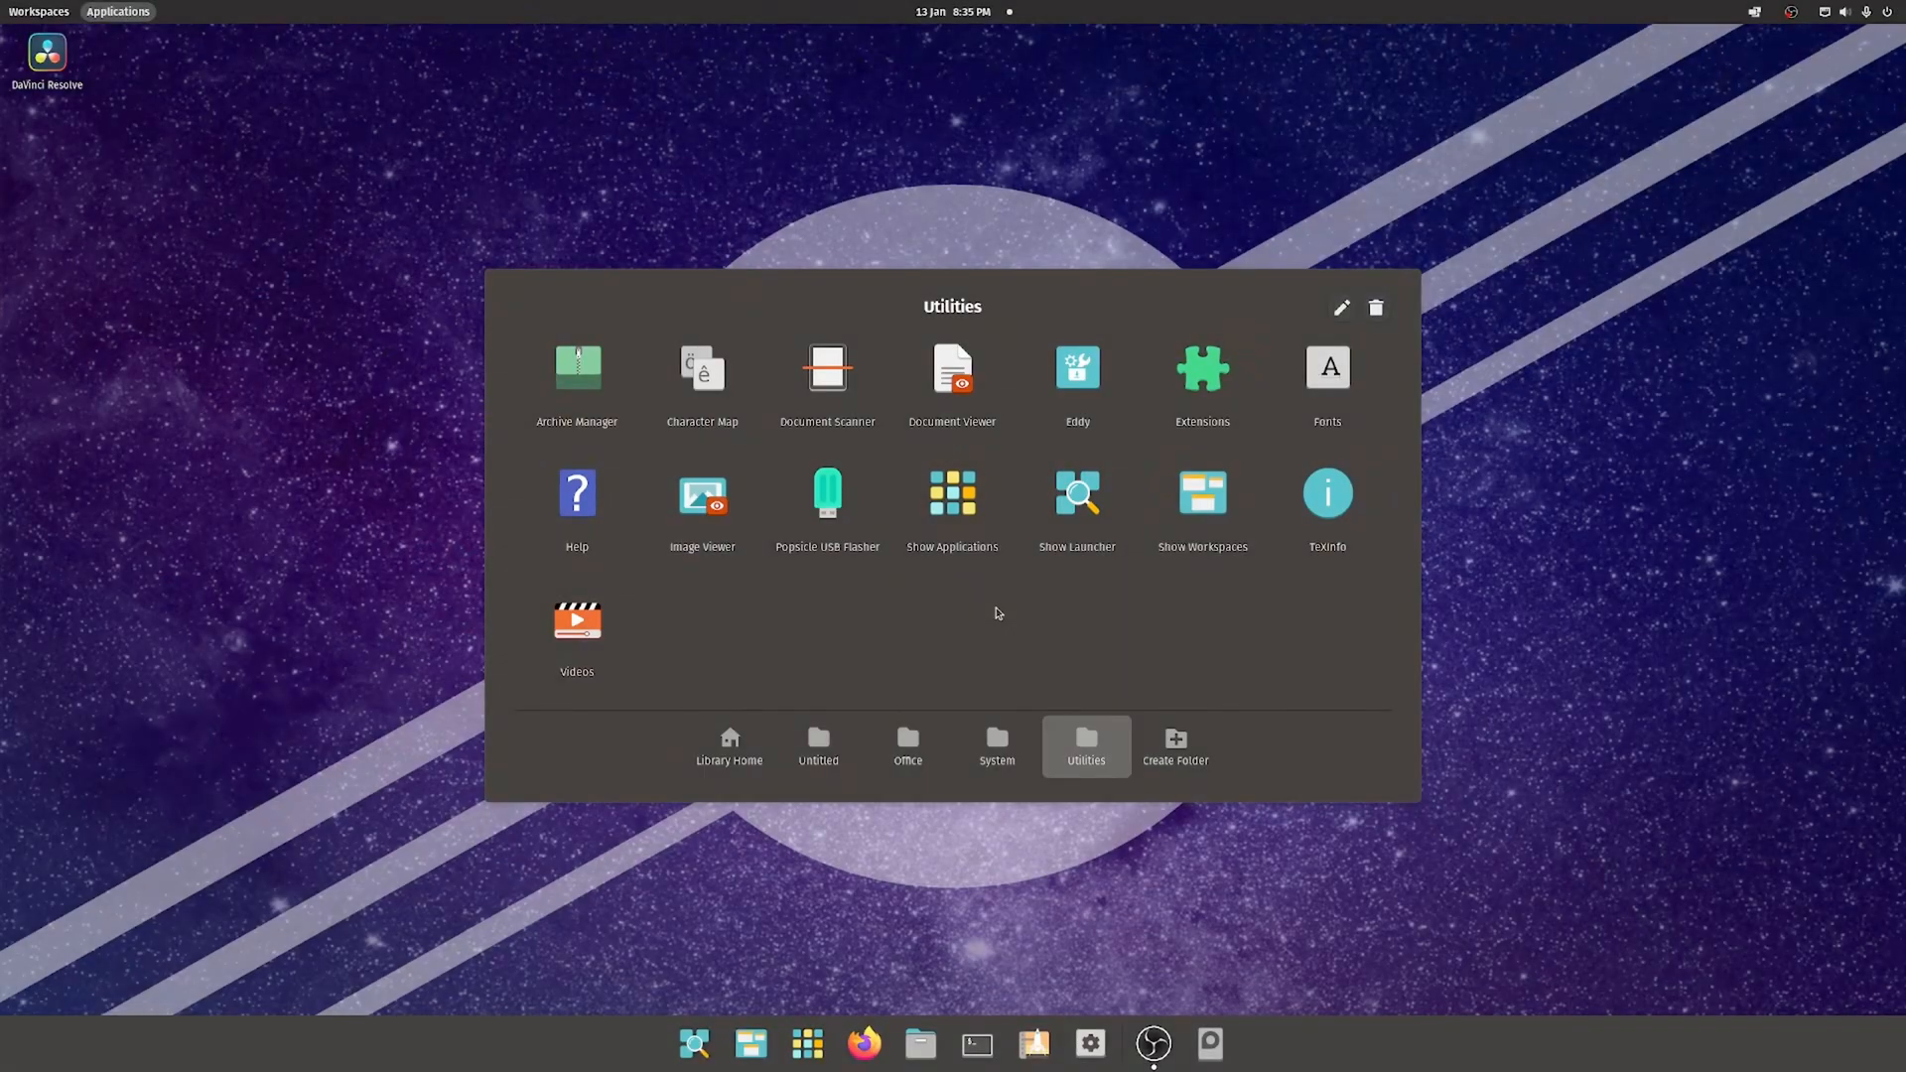
mouse_move(1142, 156)
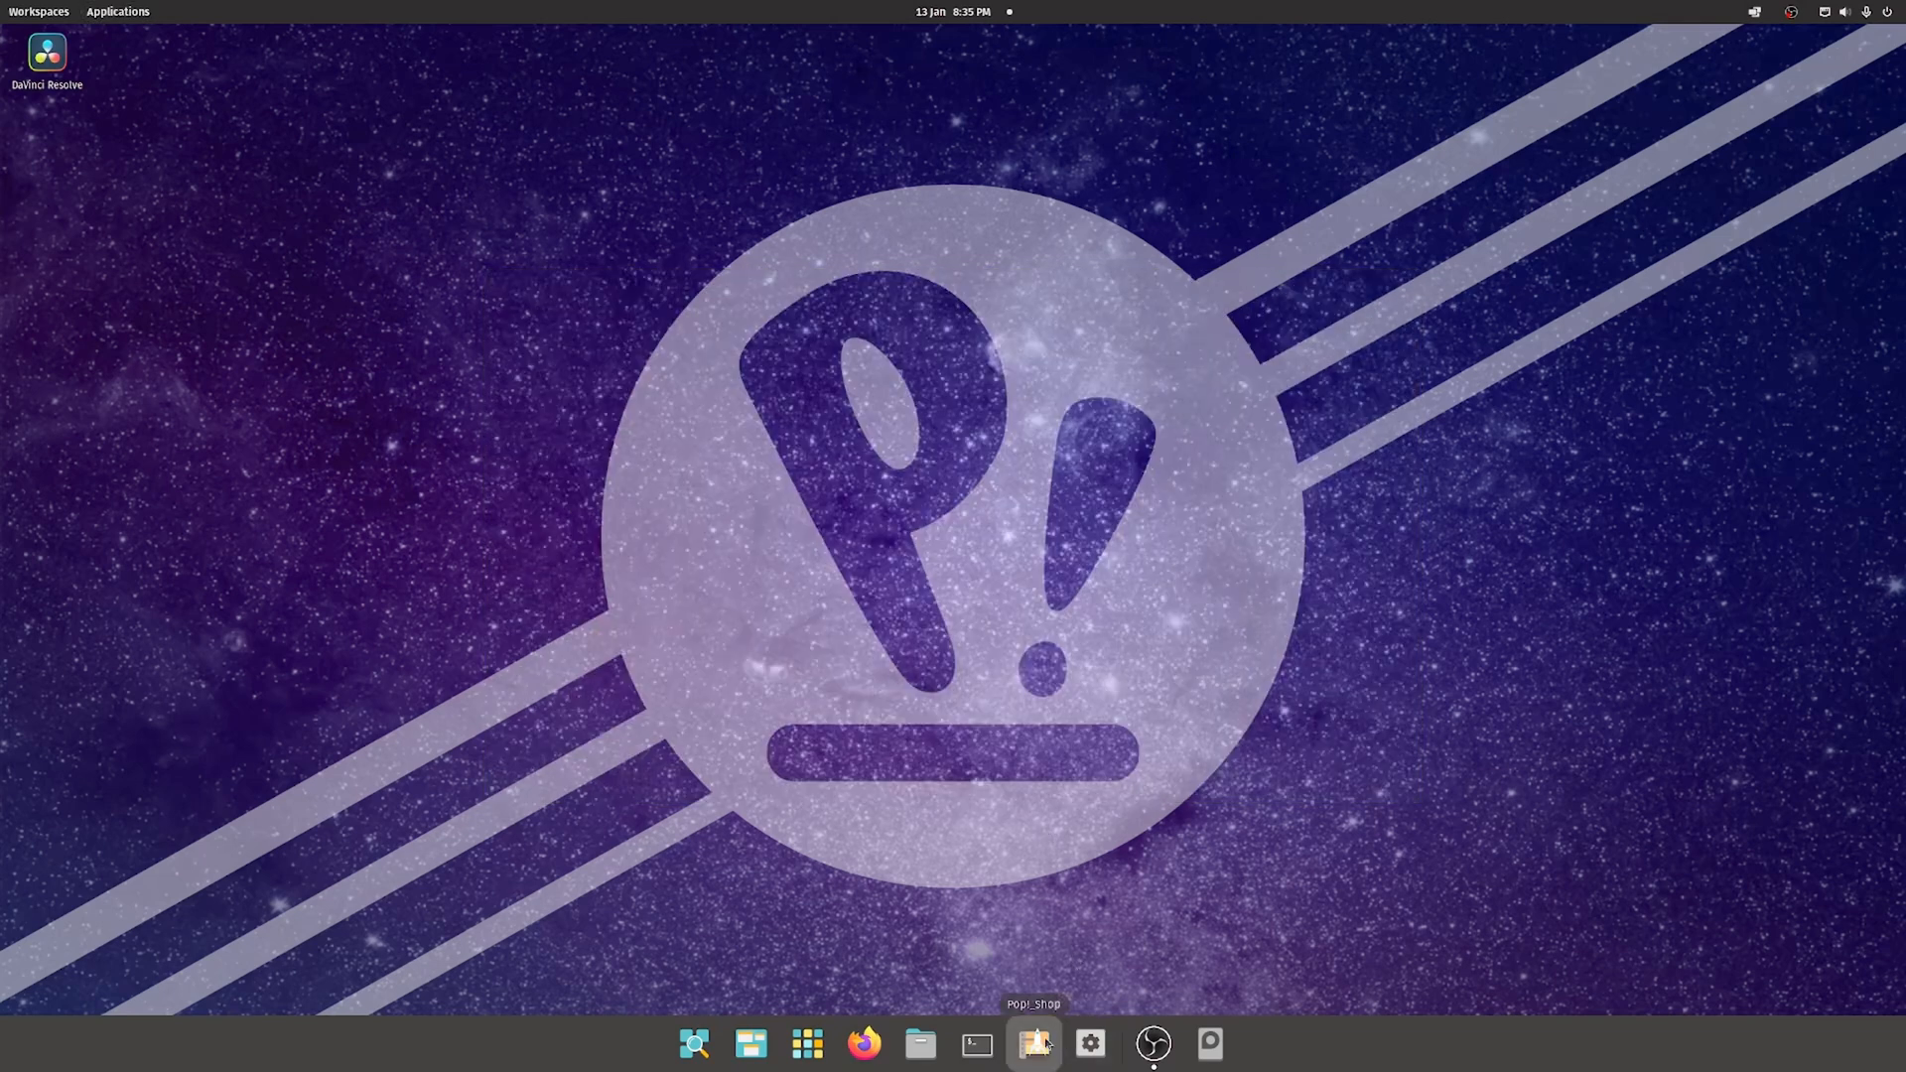
left_click(1033, 1044)
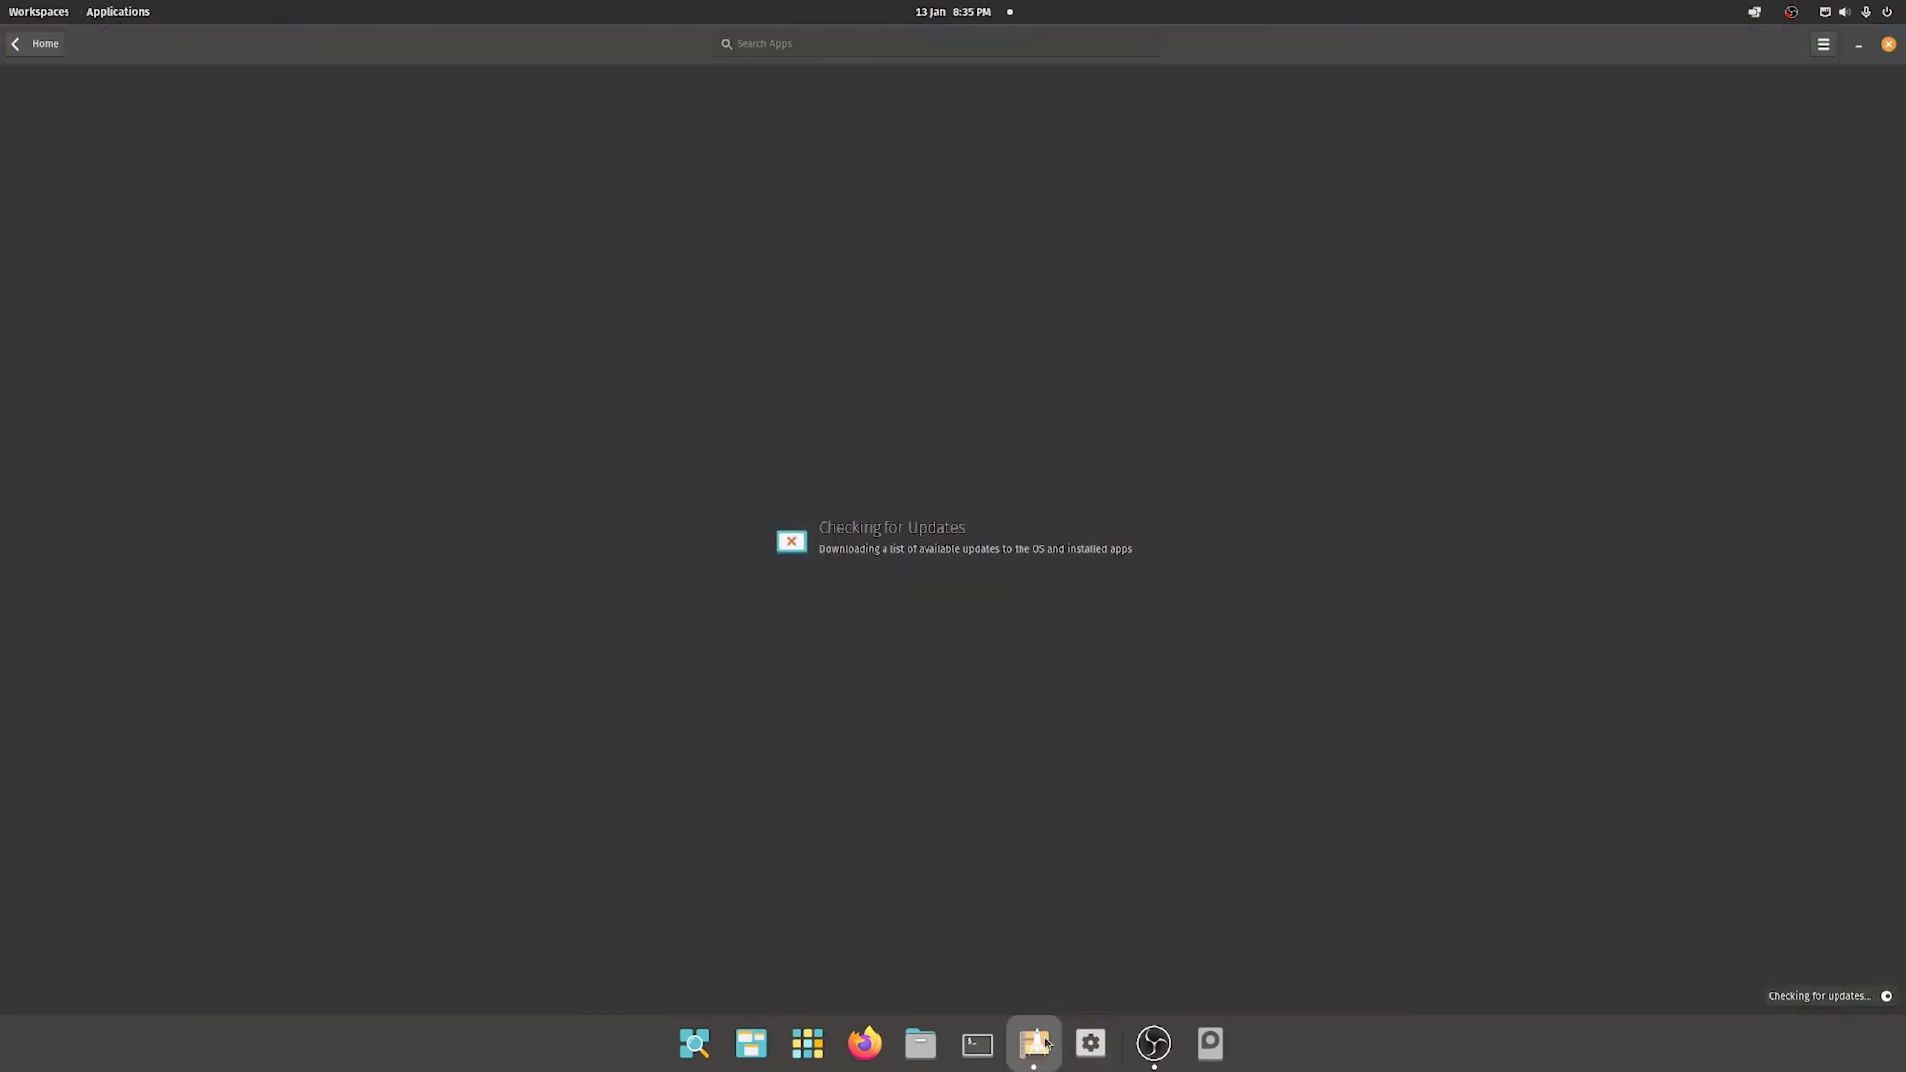
mouse_move(959, 801)
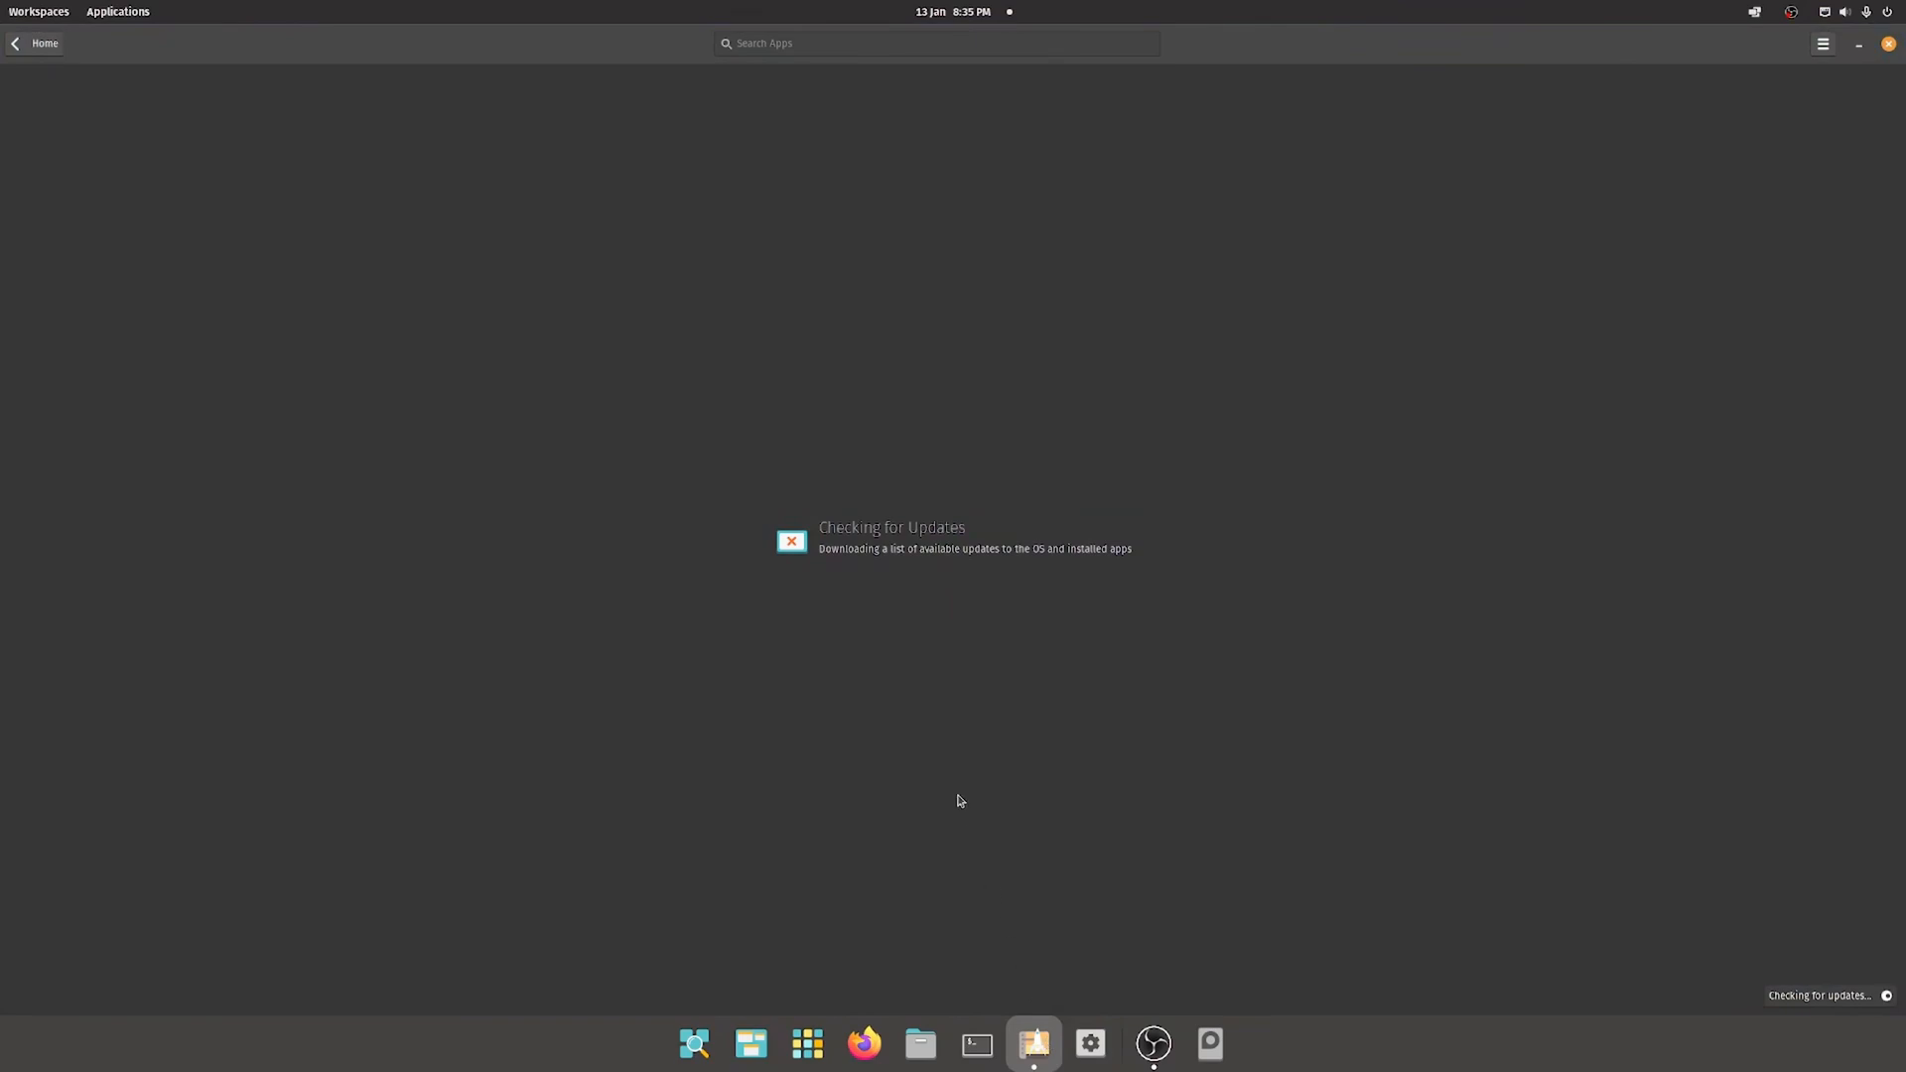
mouse_move(44, 44)
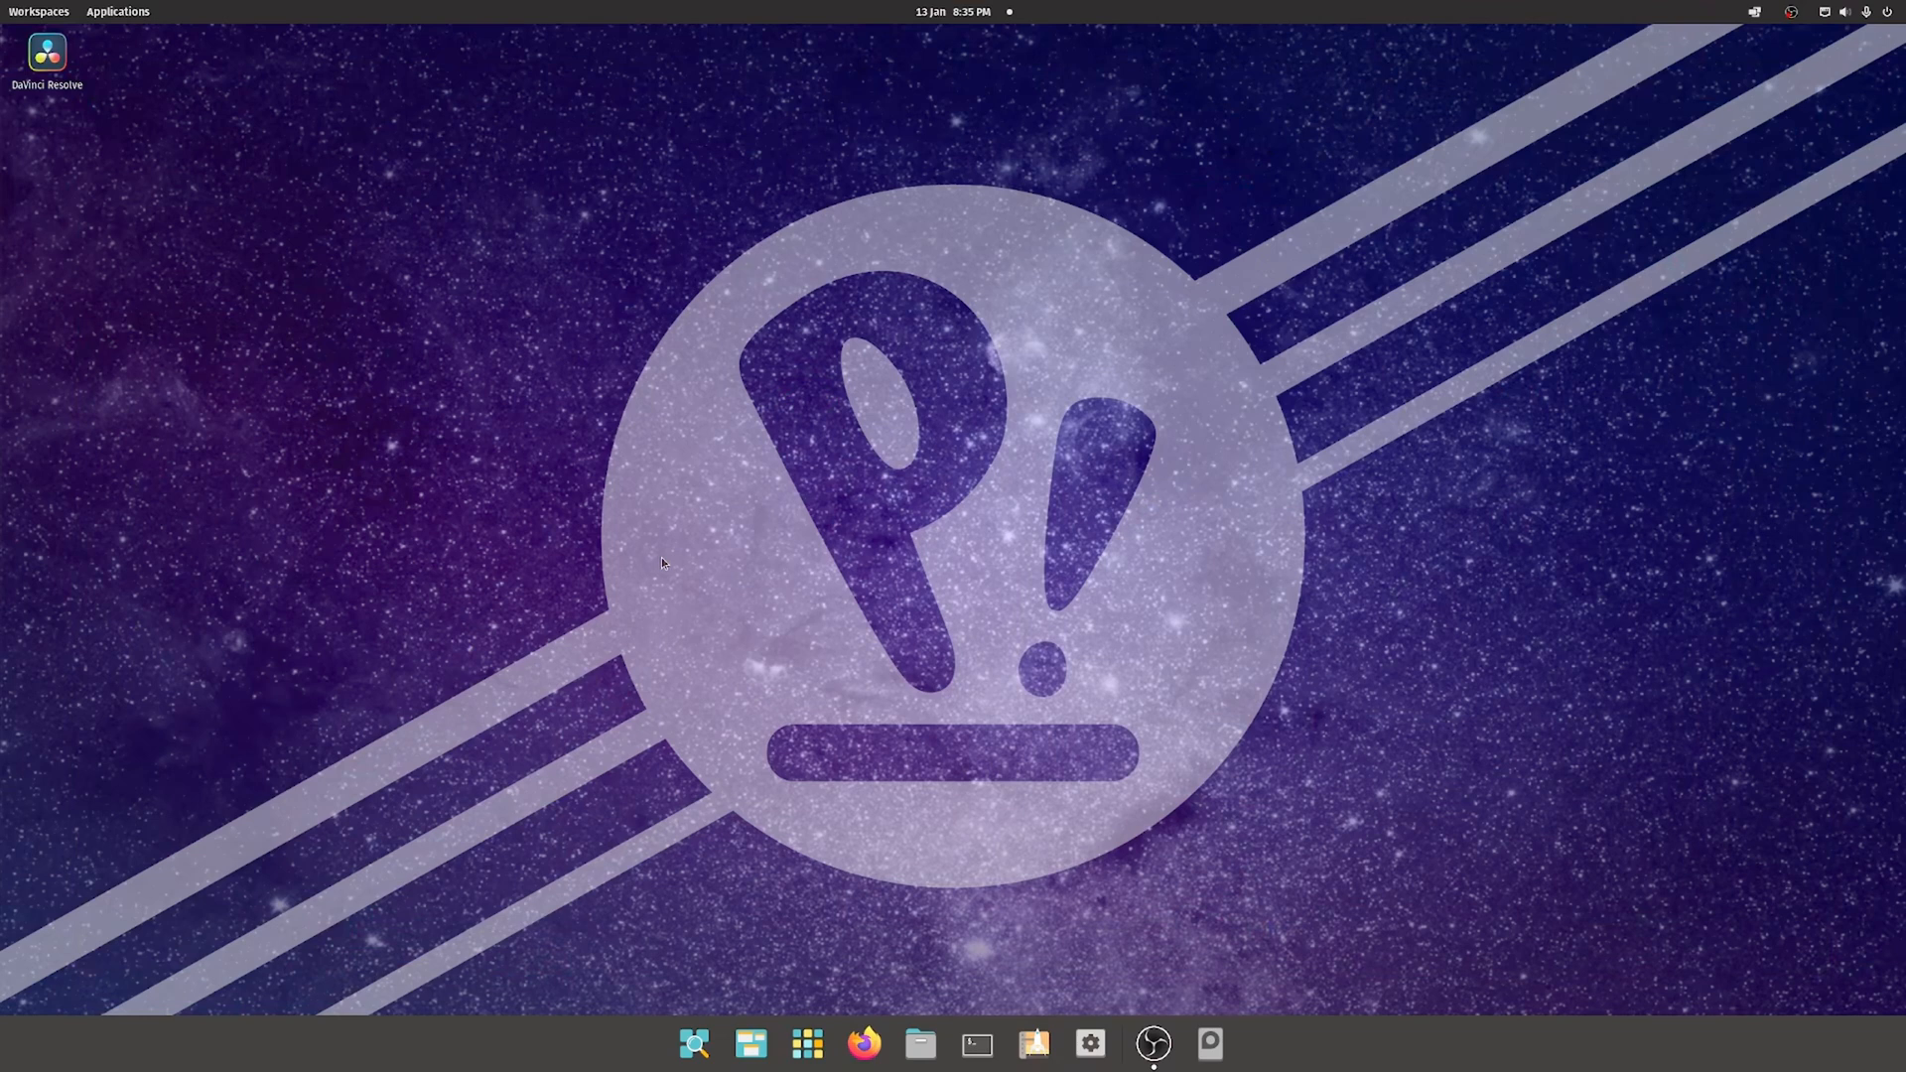
mouse_move(805, 592)
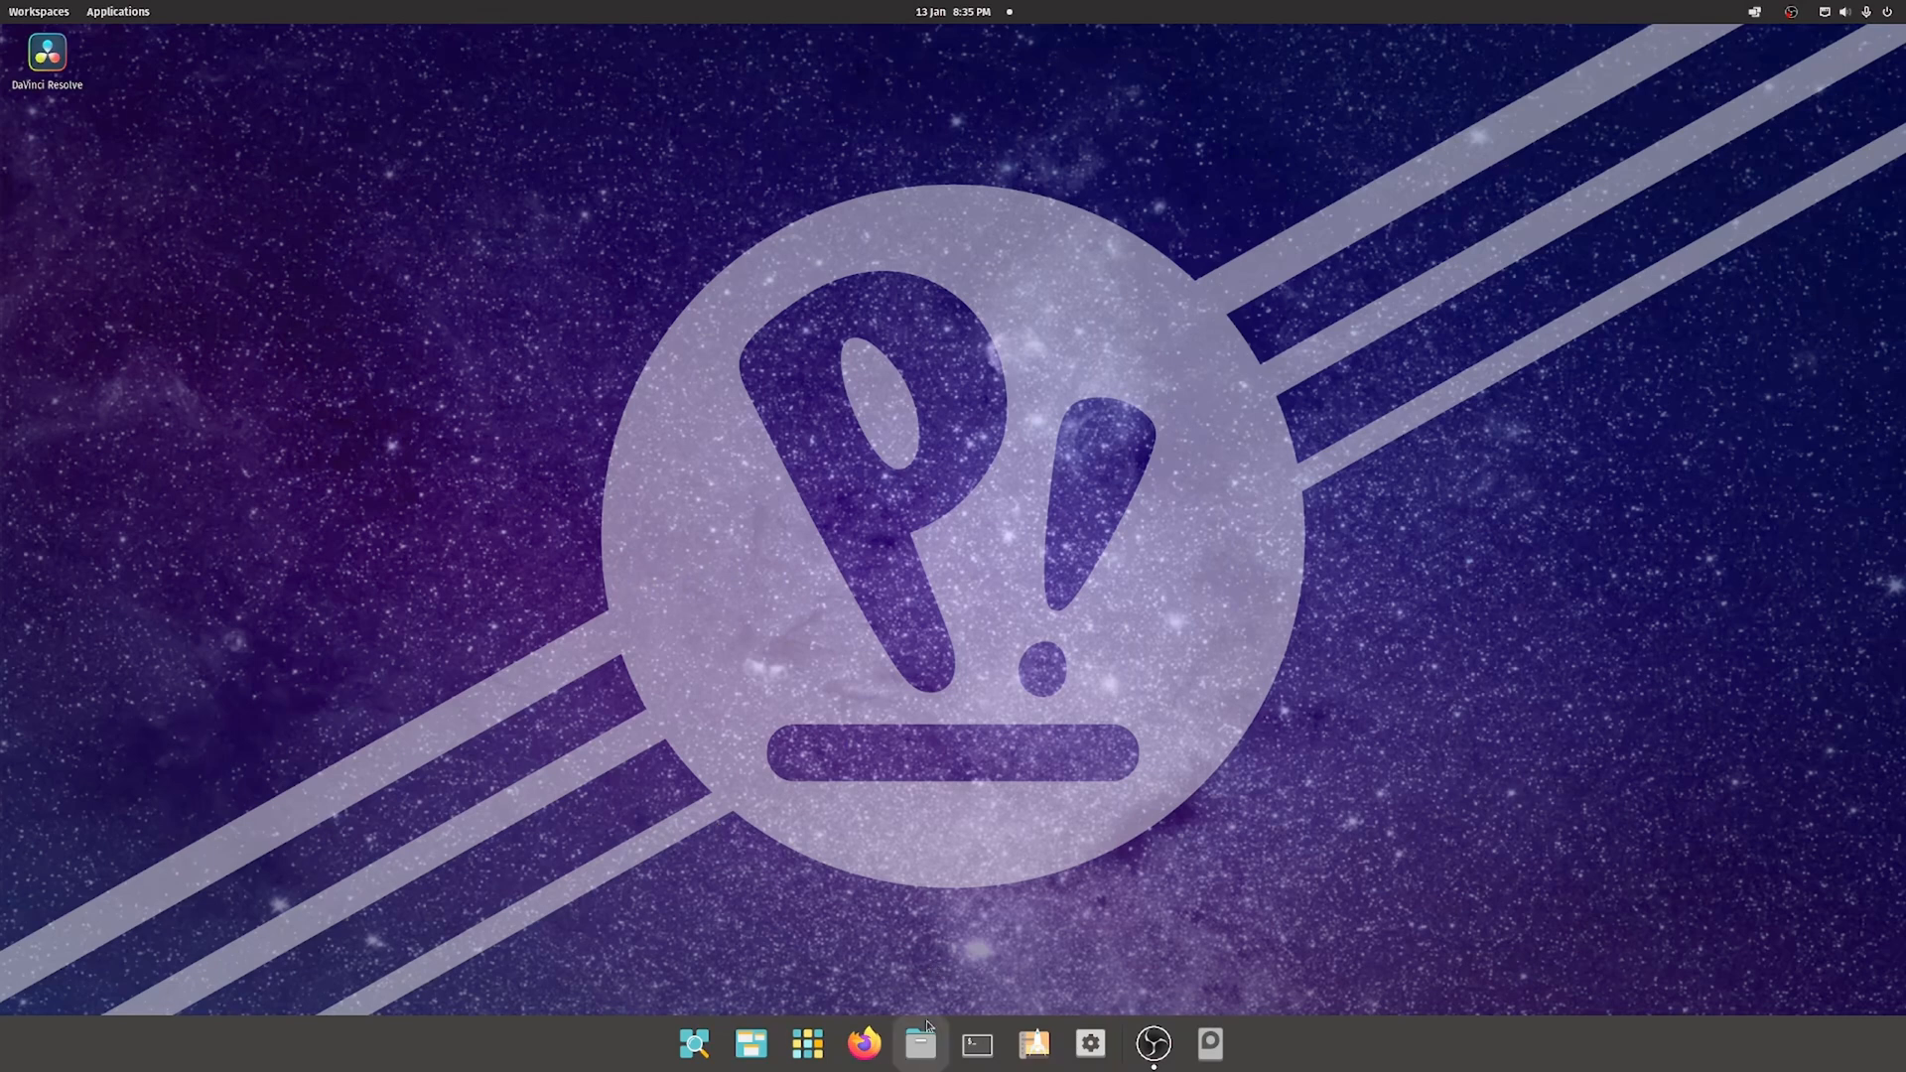
Show Downloads with popDR.sh, the Resolve zip and install PDF, plus a terminal.
left_click(919, 1052)
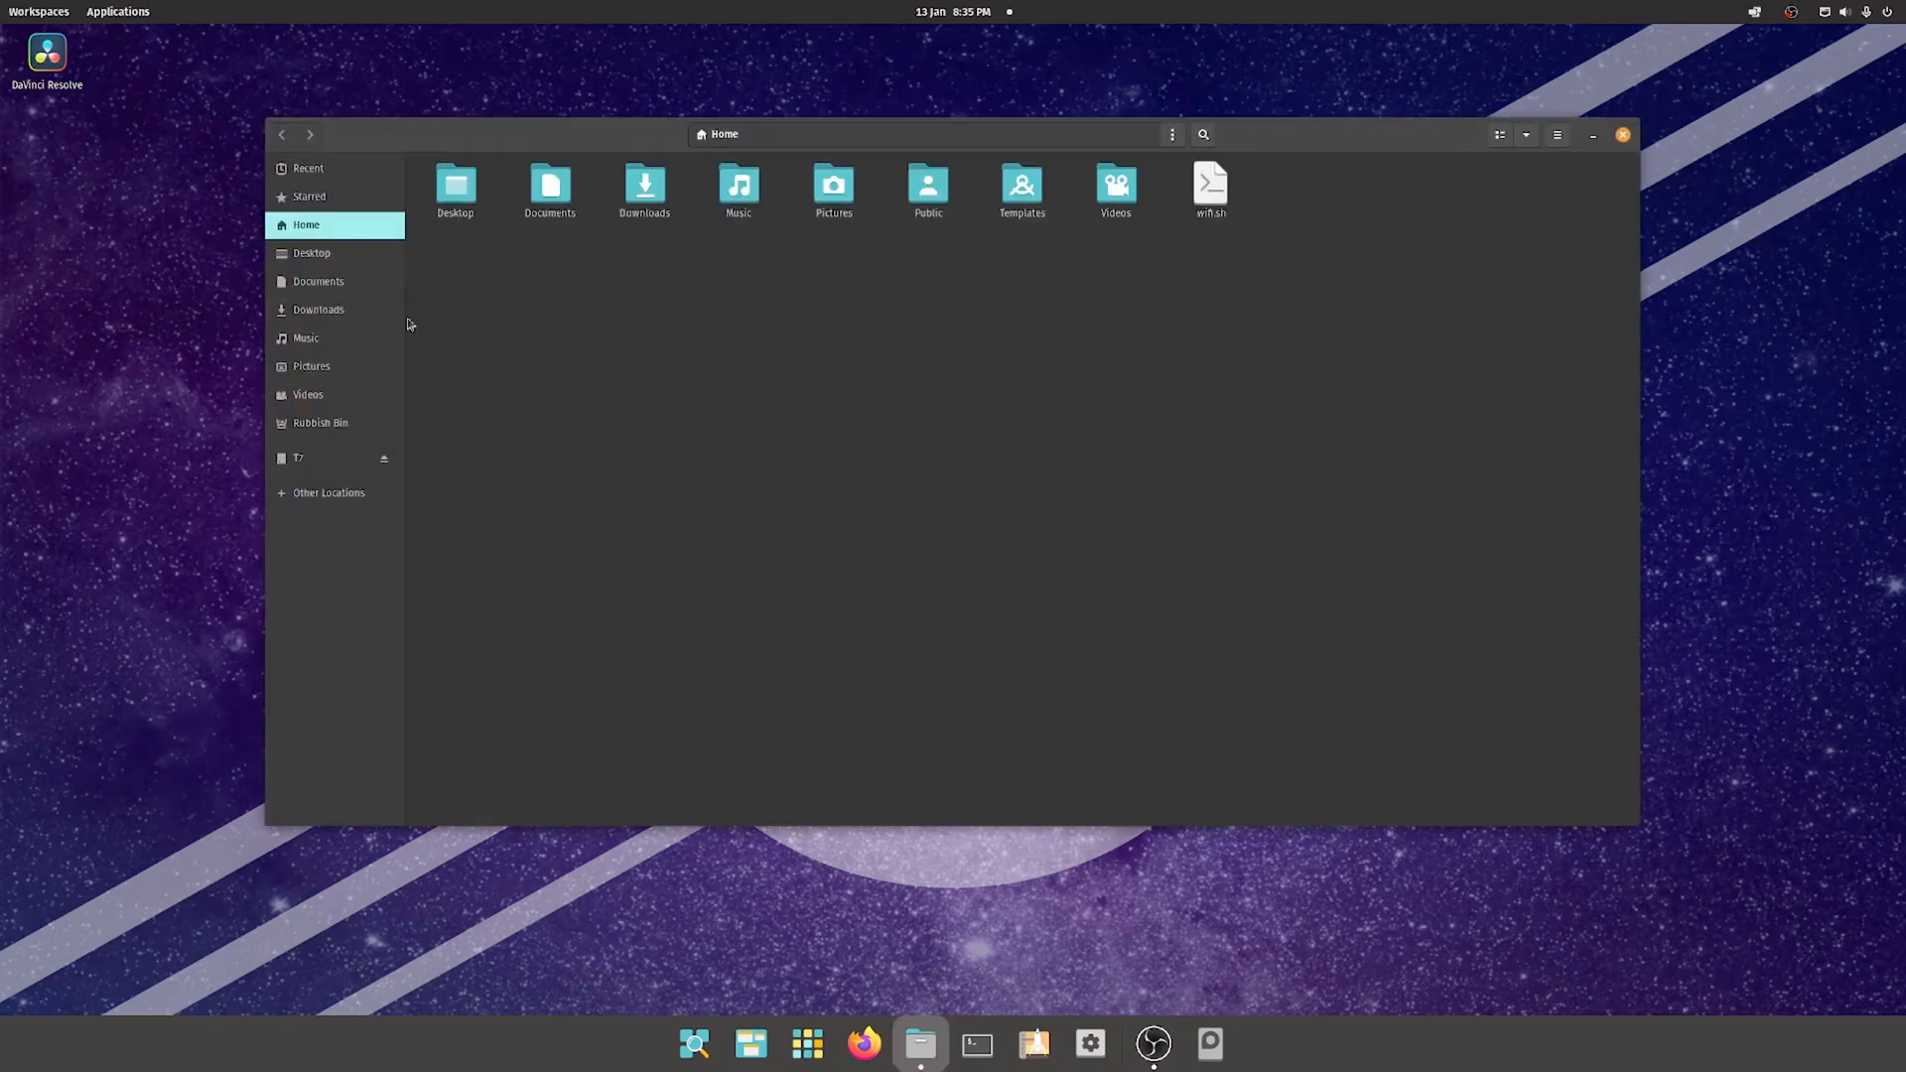
mouse_move(319, 309)
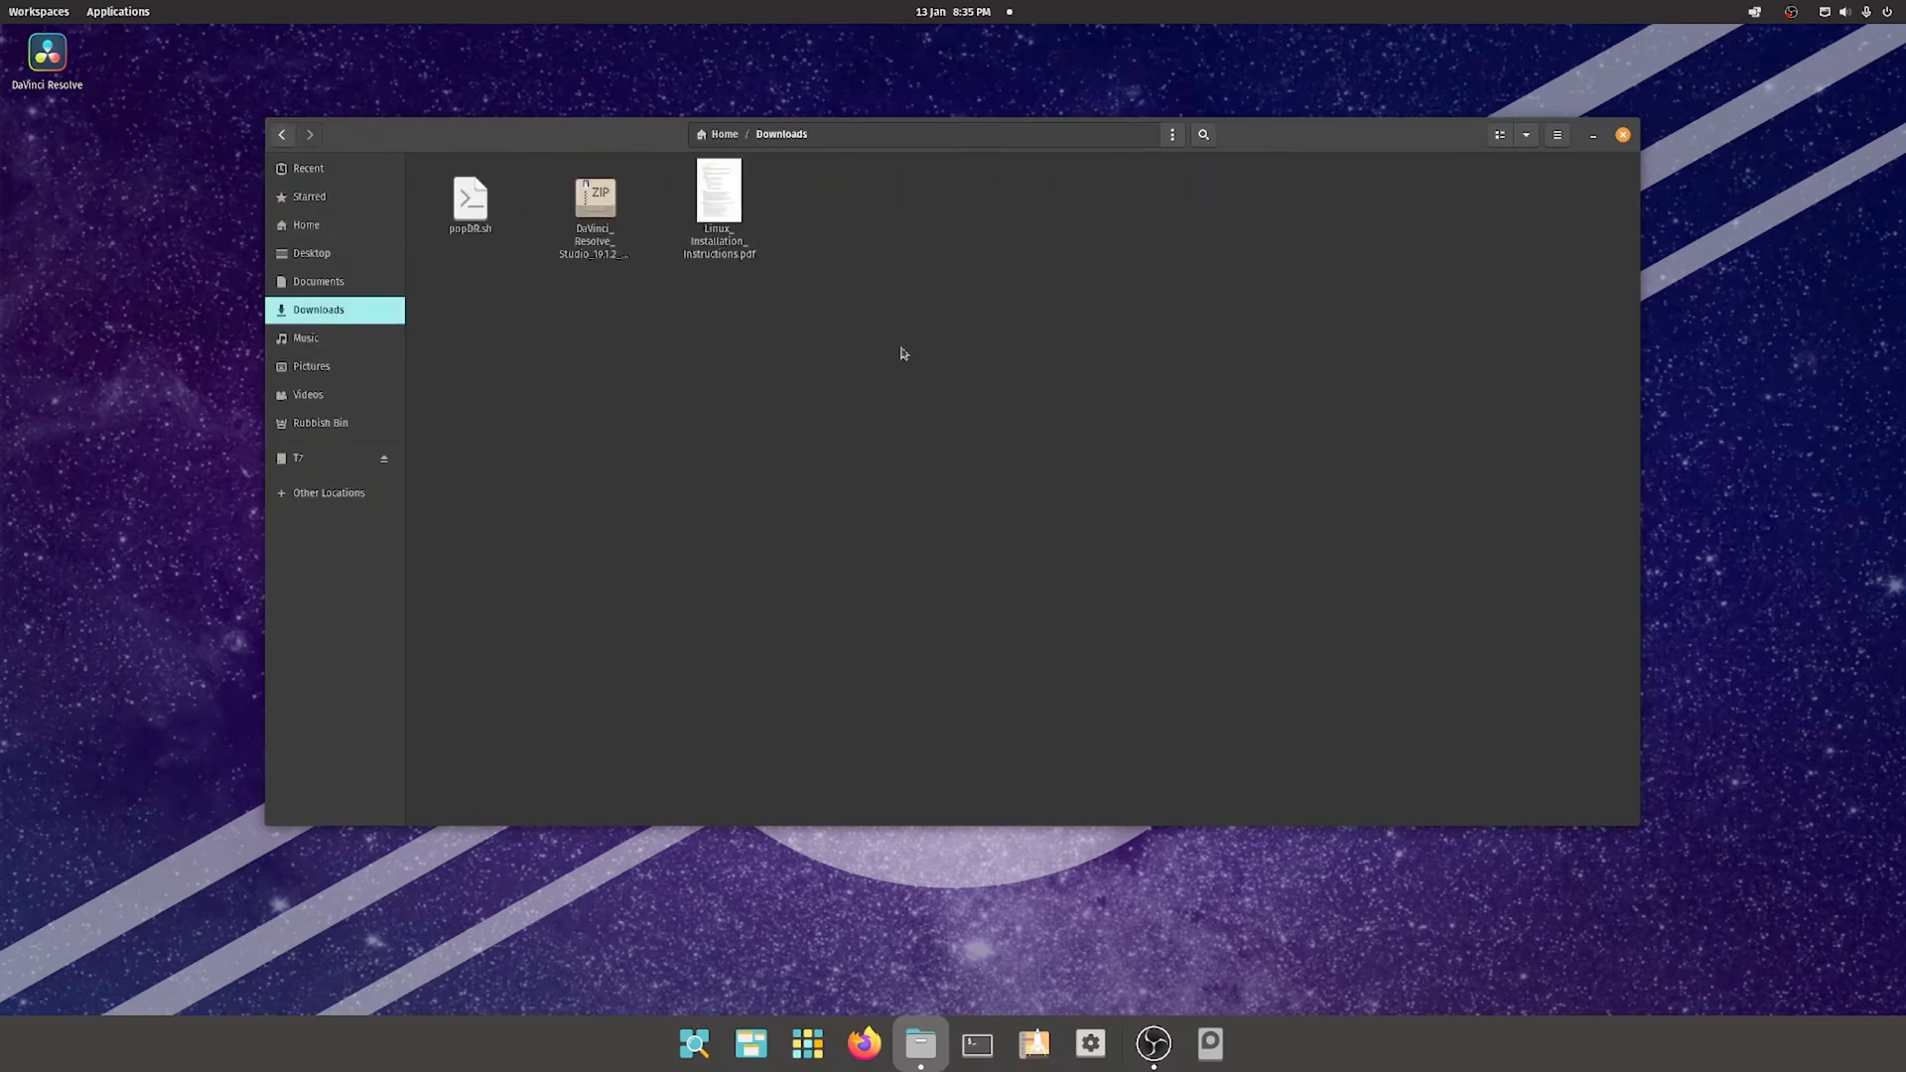
left_click(718, 195)
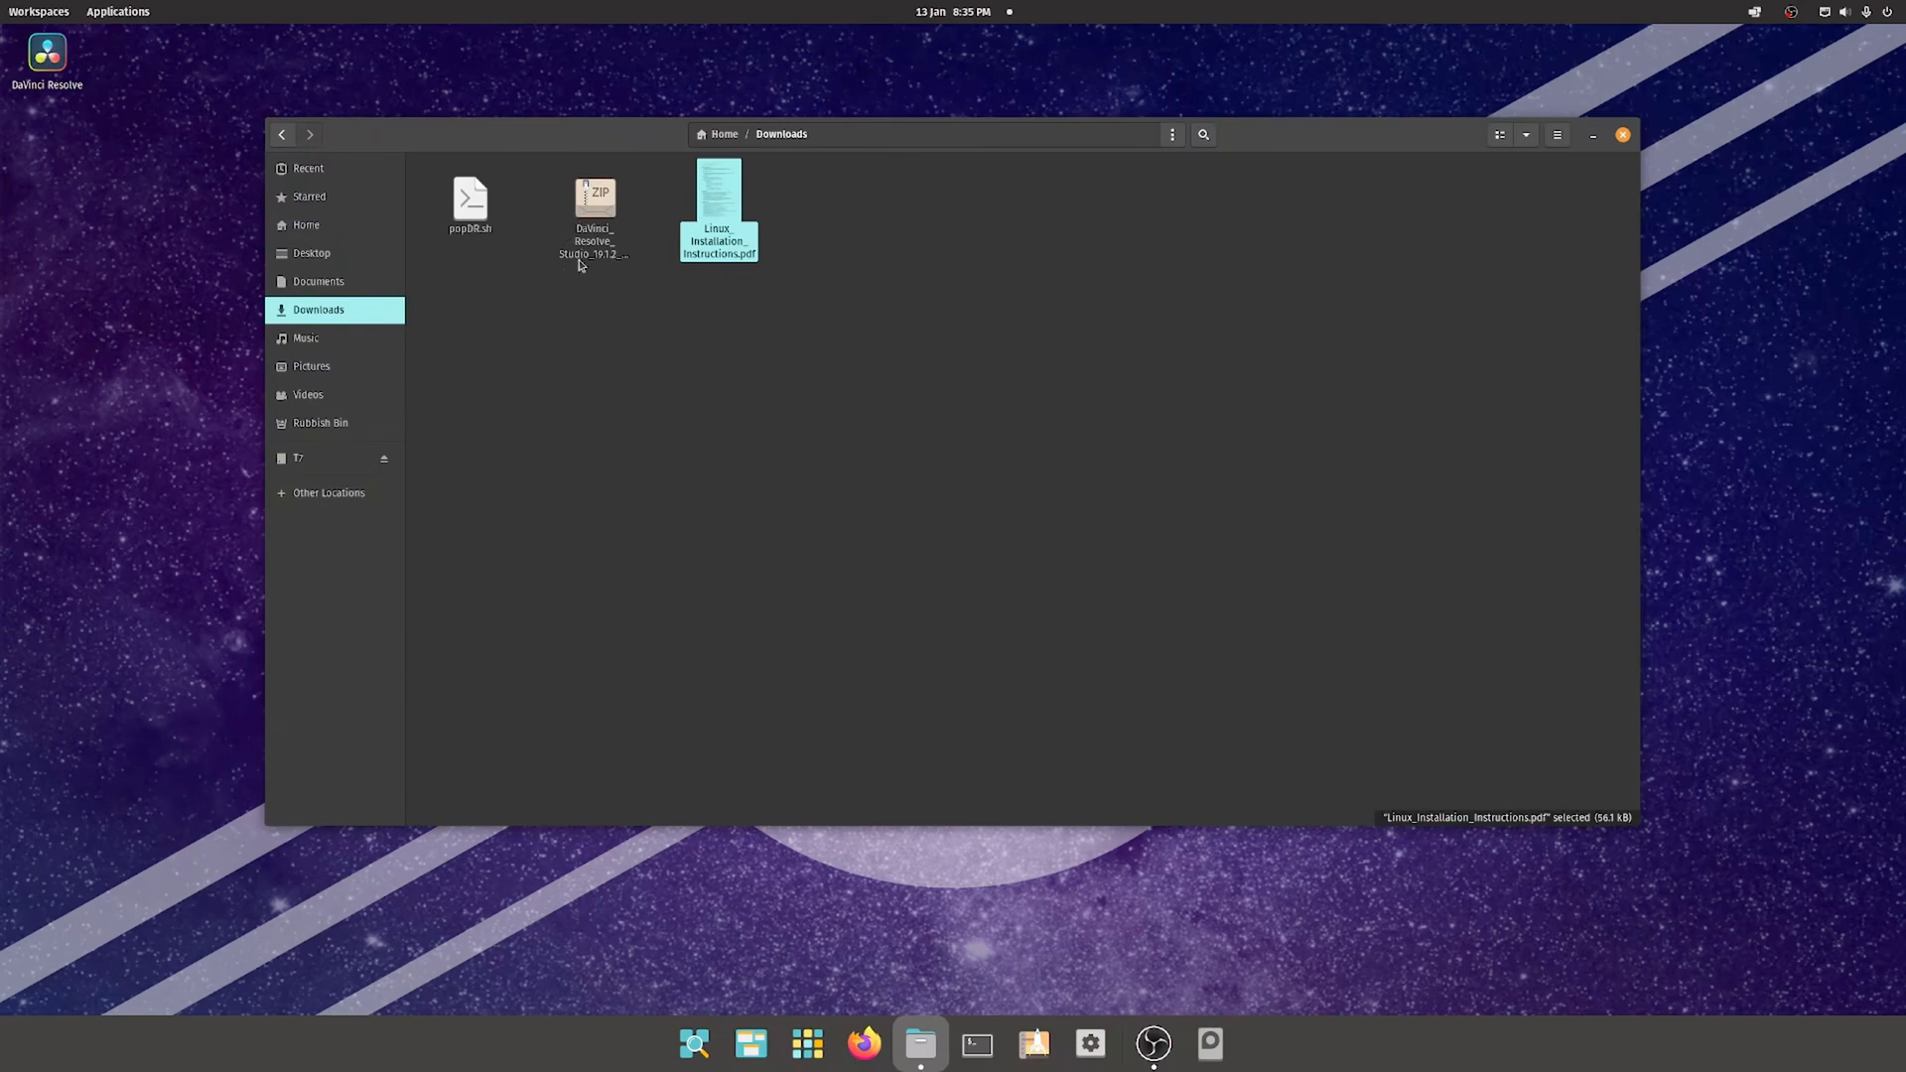
mouse_move(484, 242)
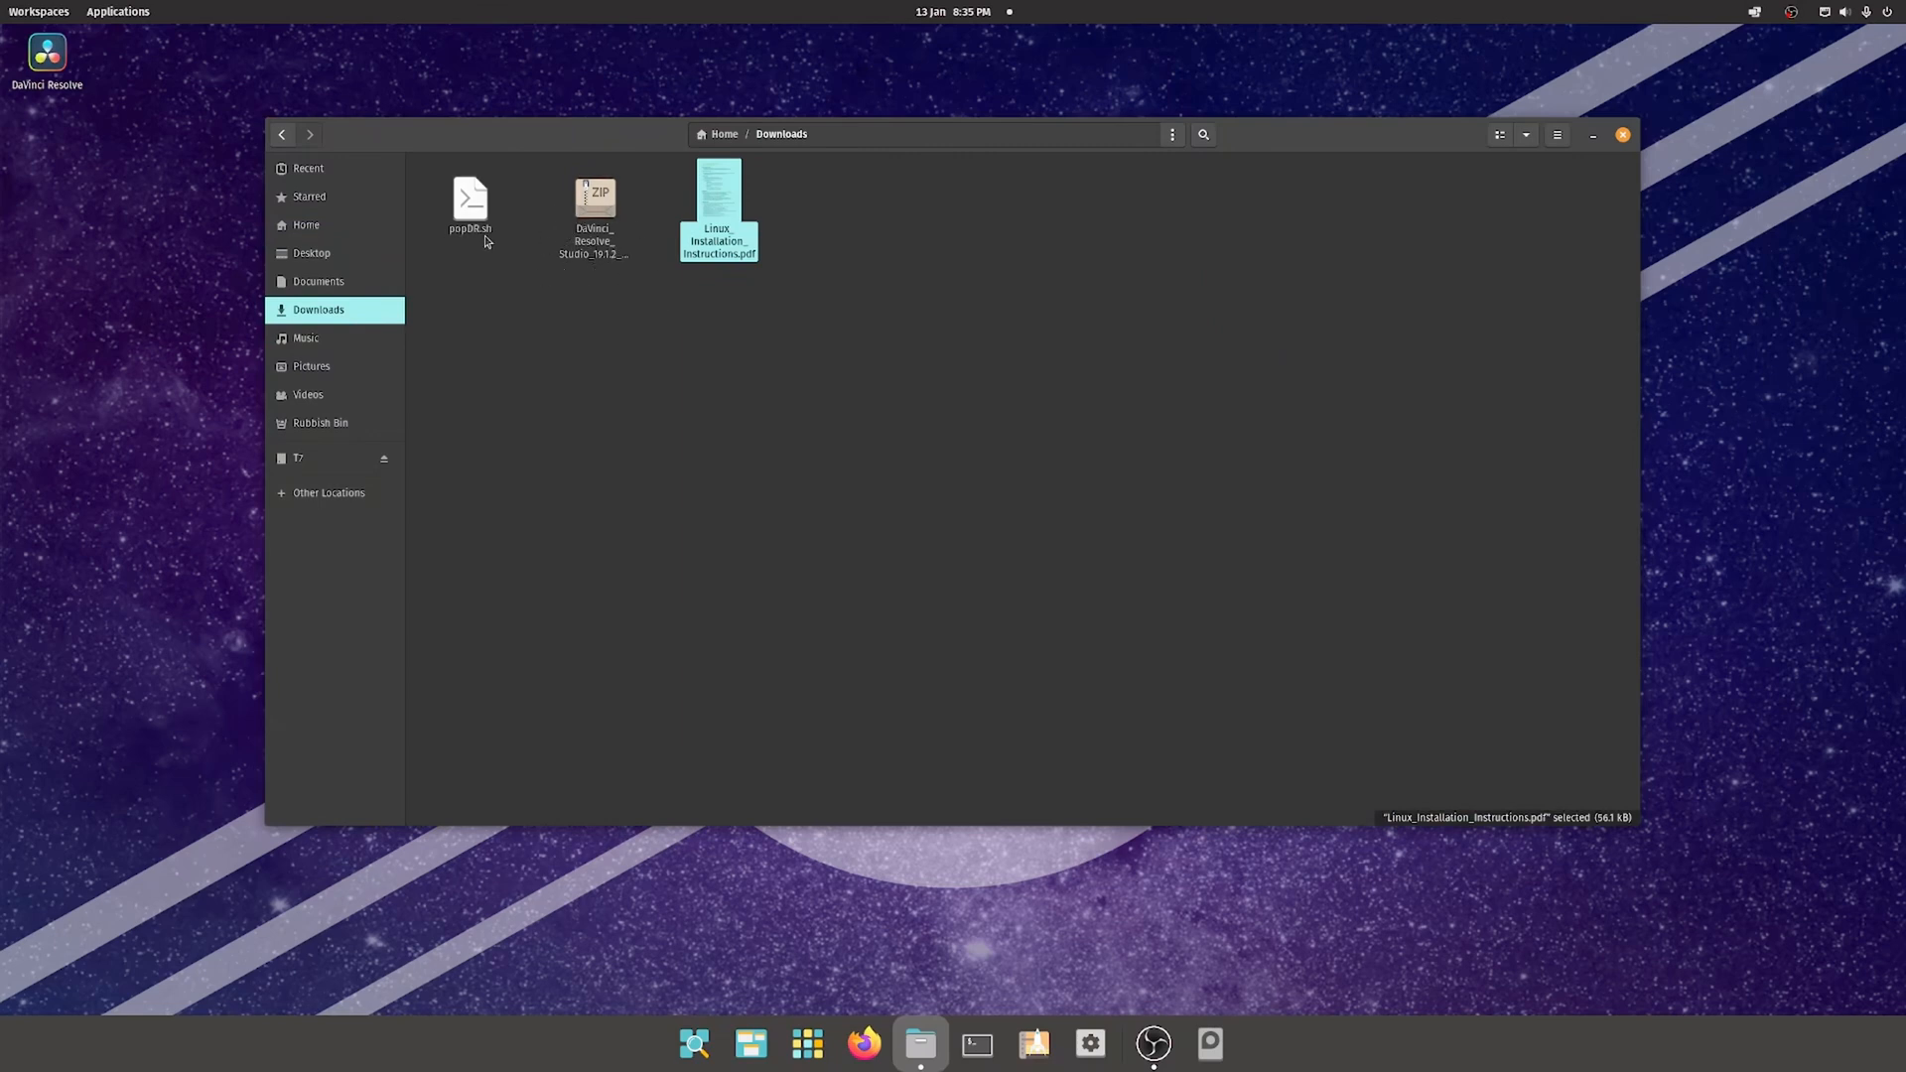
mouse_move(467, 210)
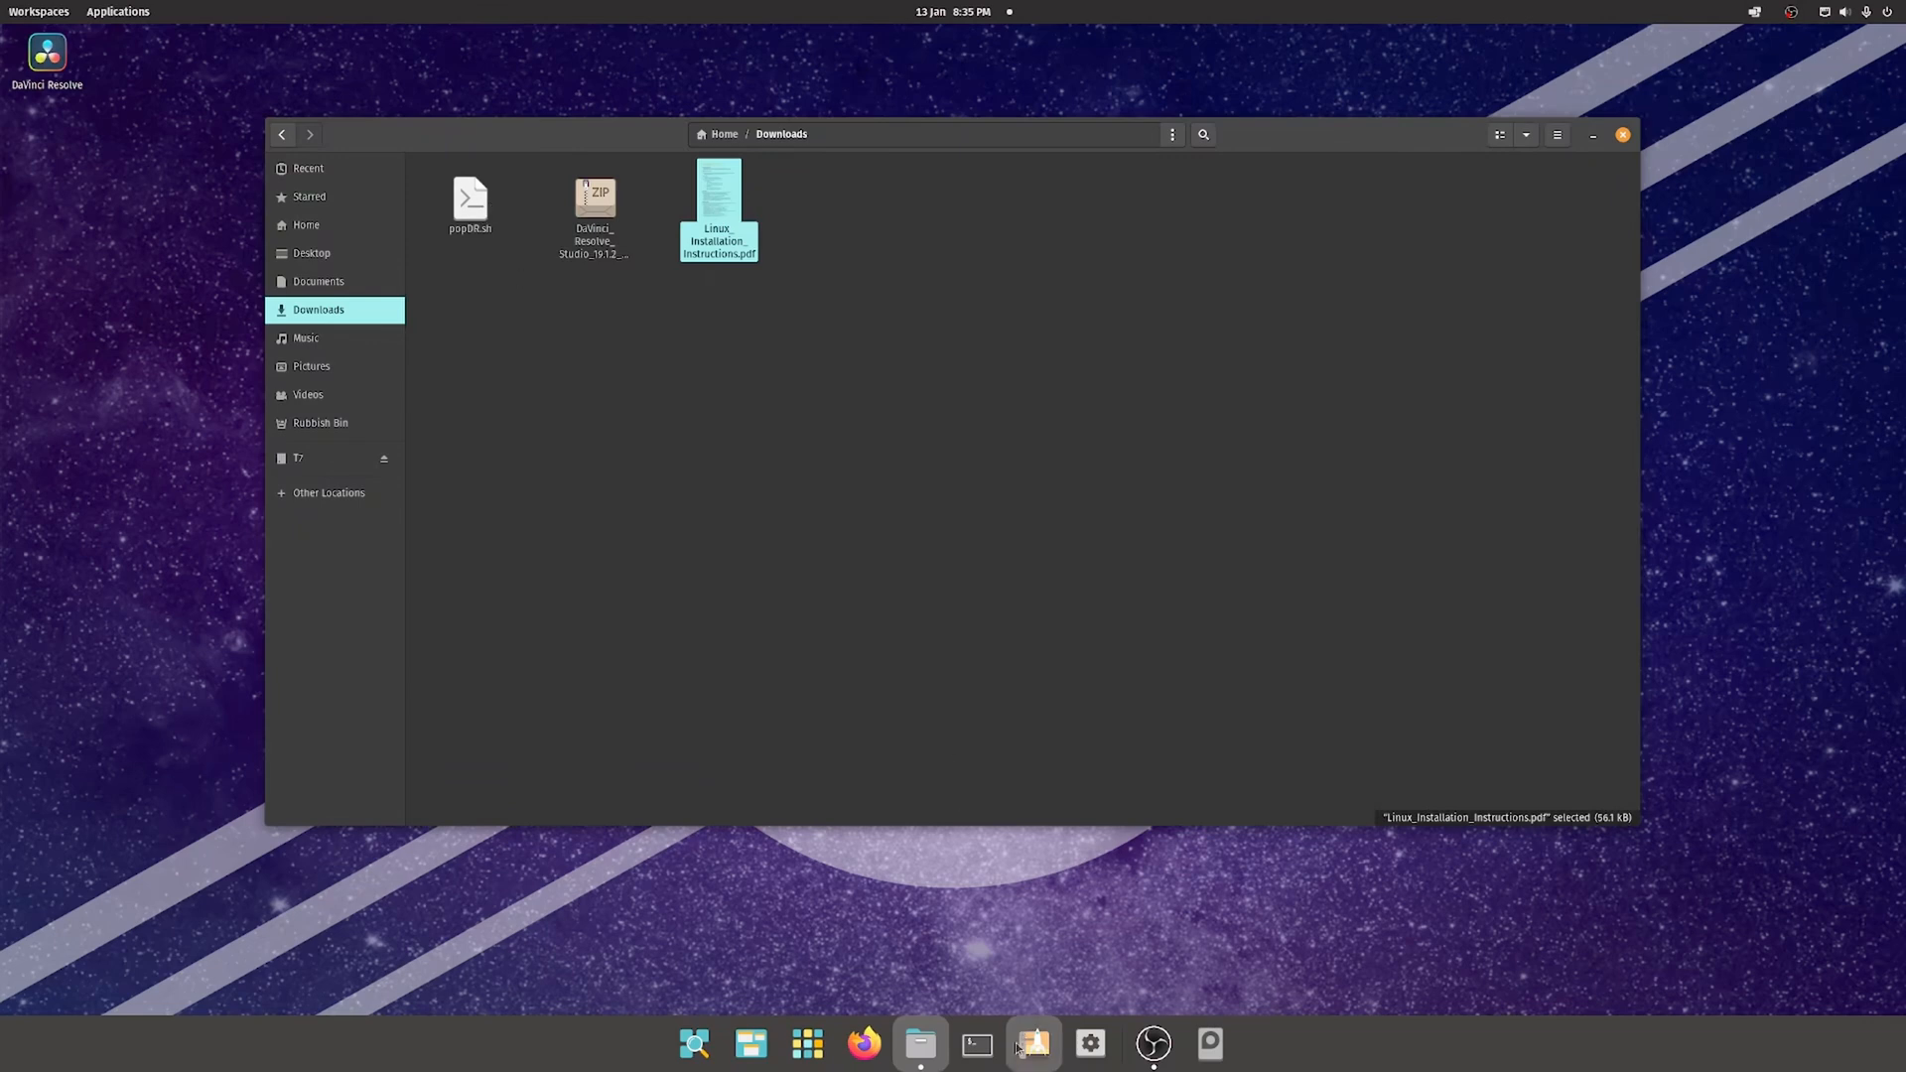
left_click(976, 1044)
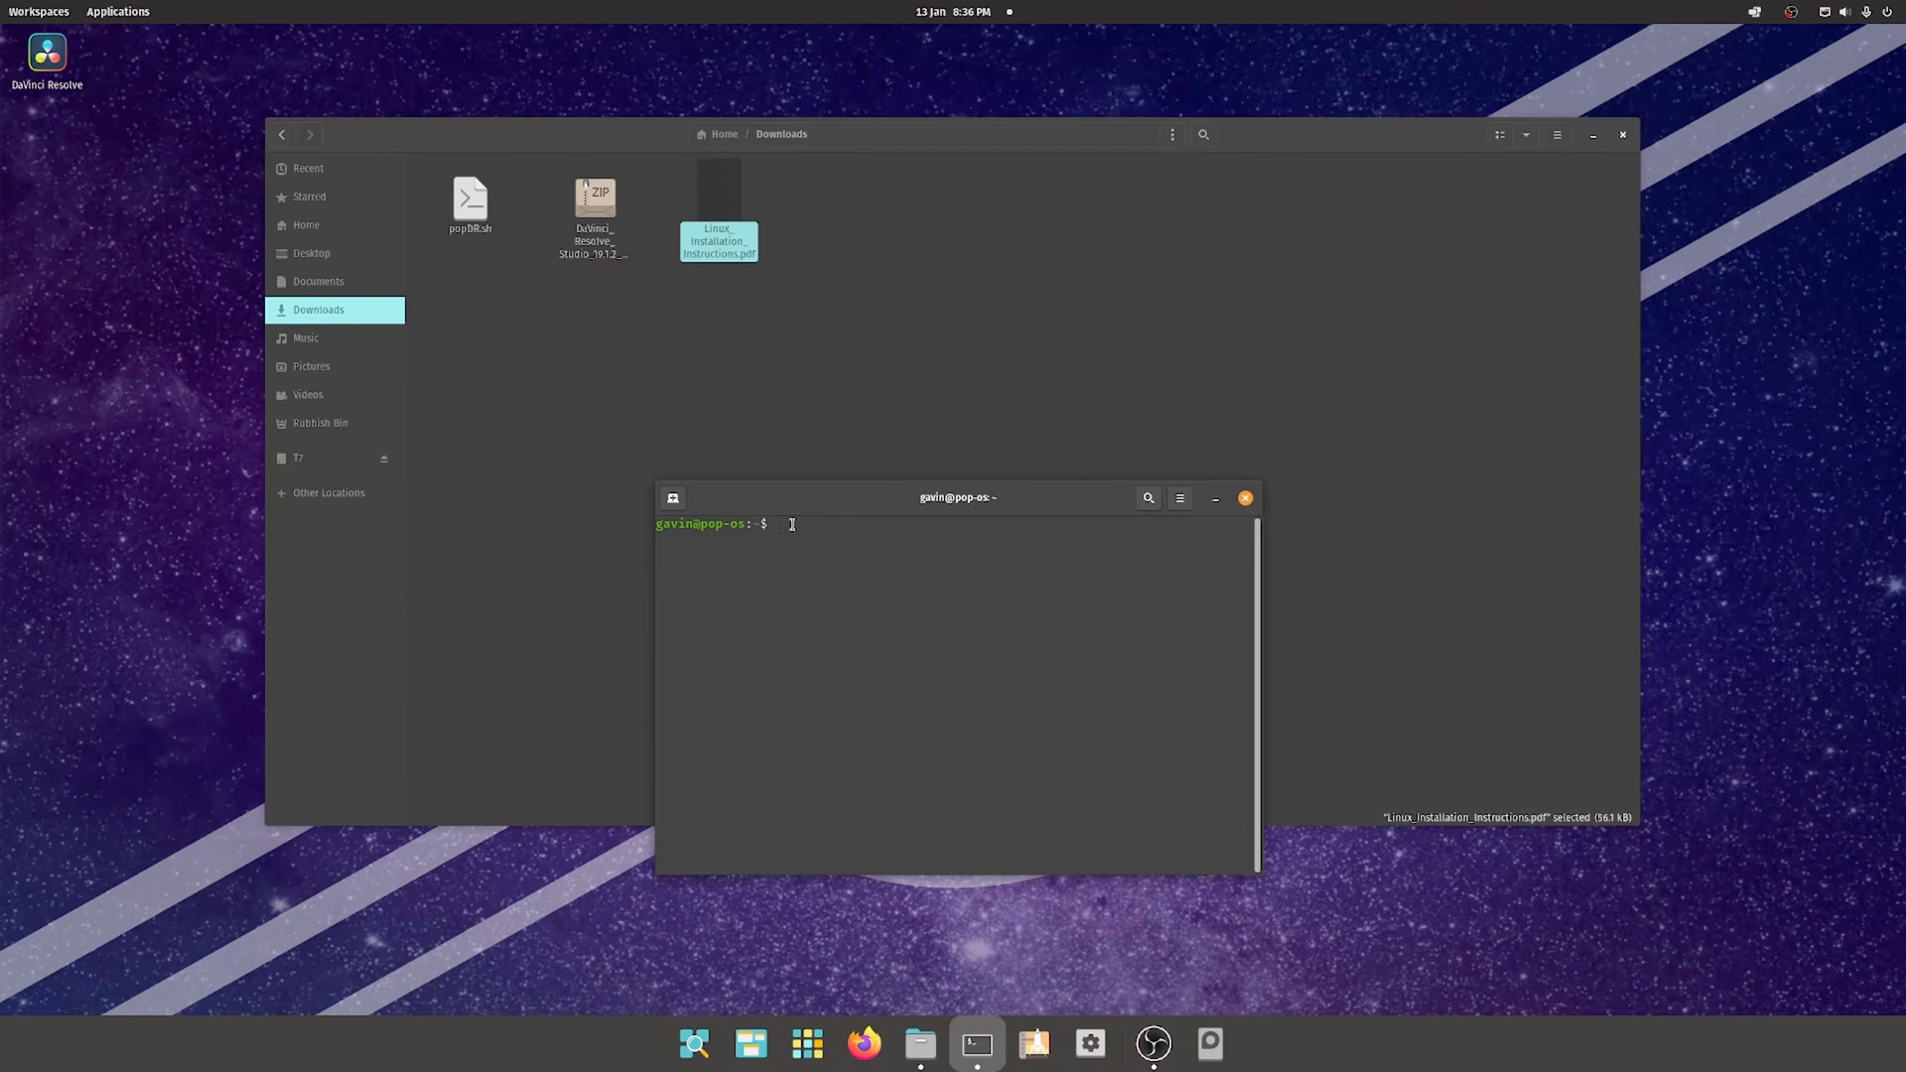
Build a chmod +x command on the popDR.sh script dragged in from Files.
type("chmod +")
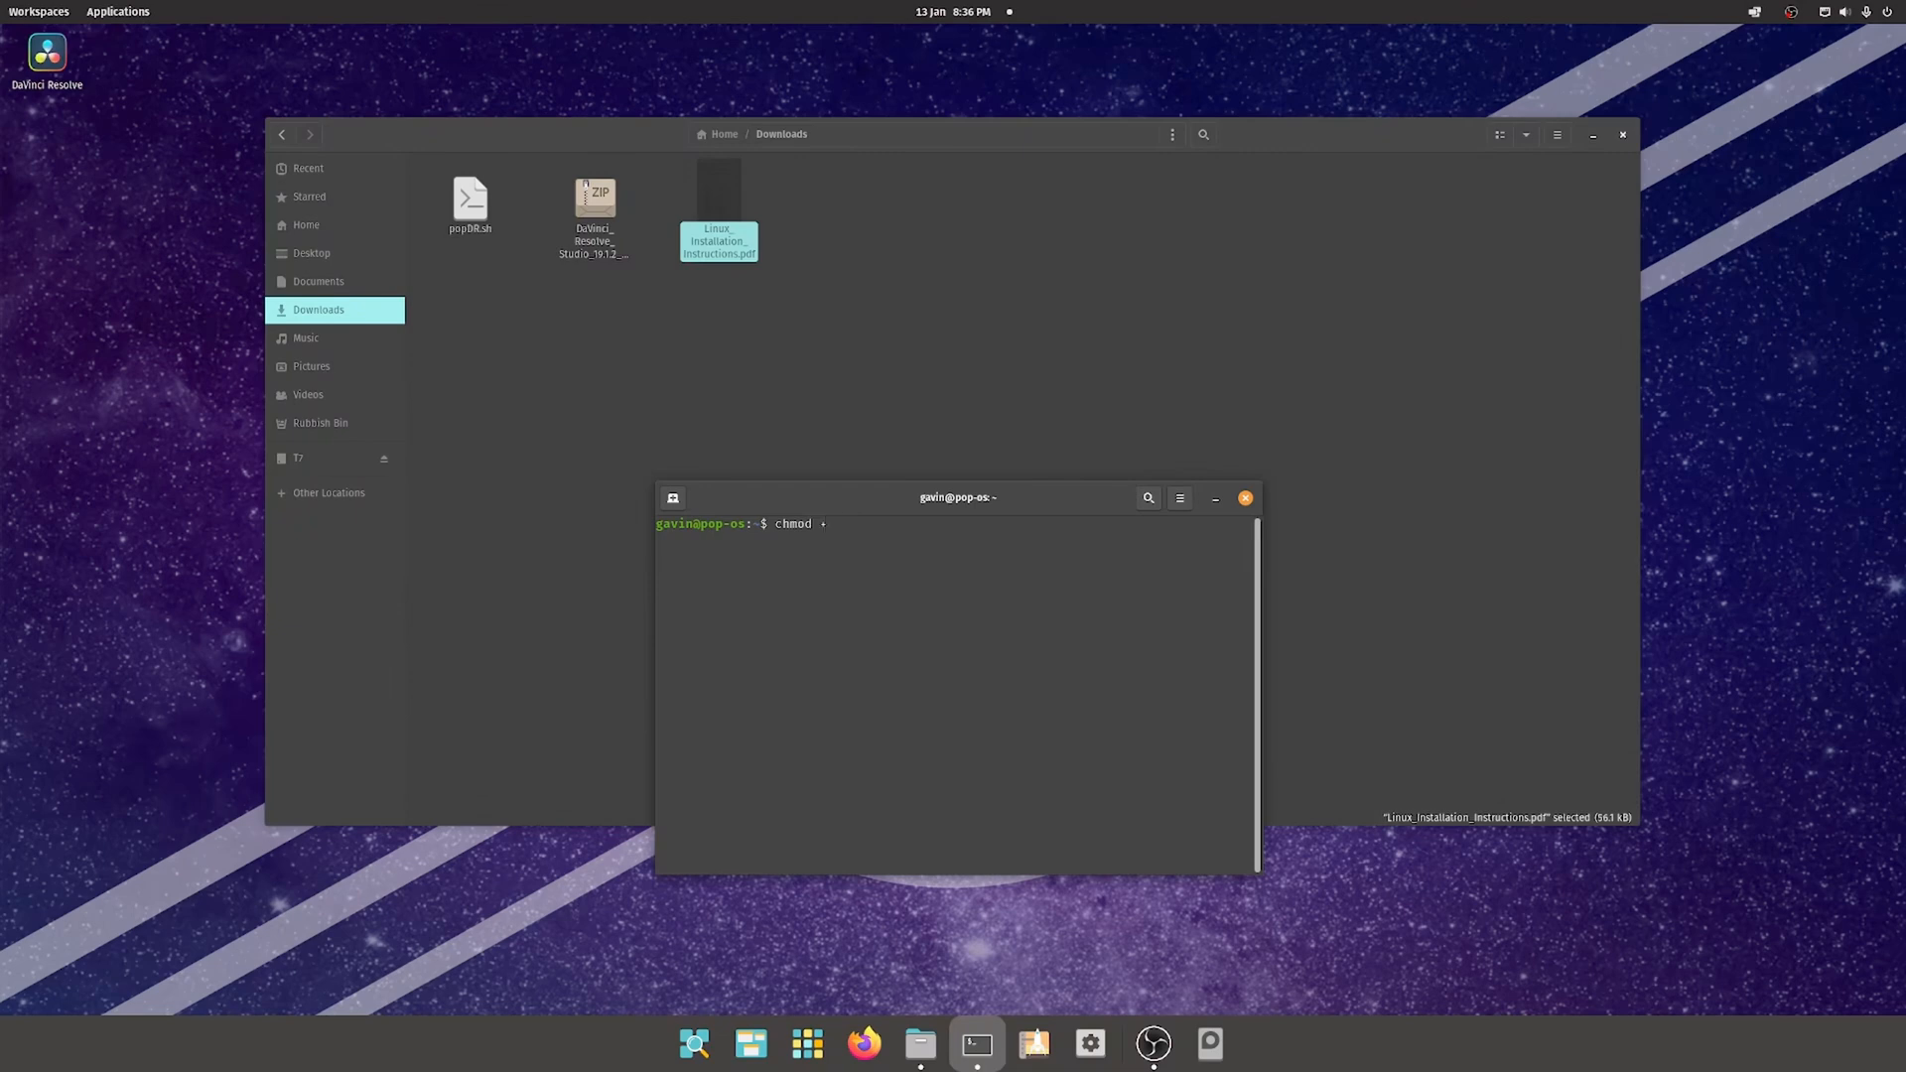
type("x")
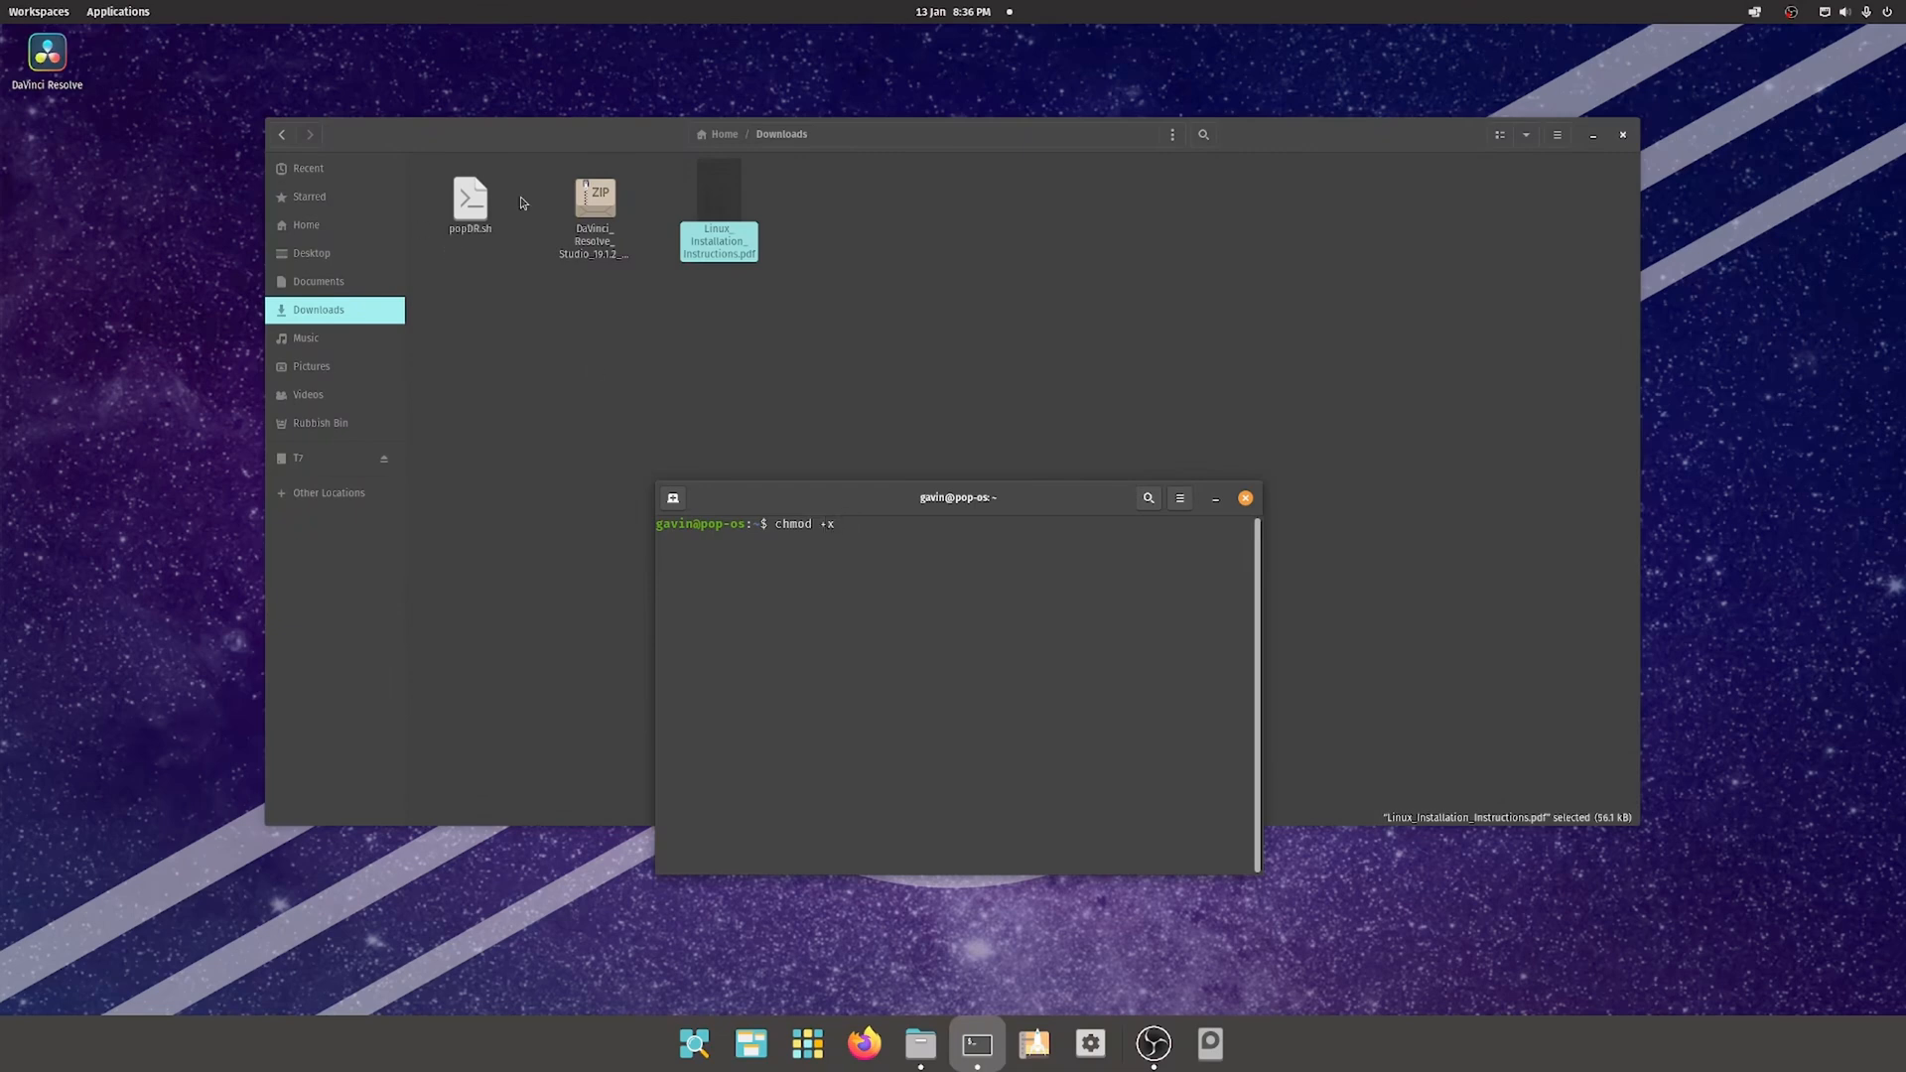
left_click_drag(470, 206, 894, 863)
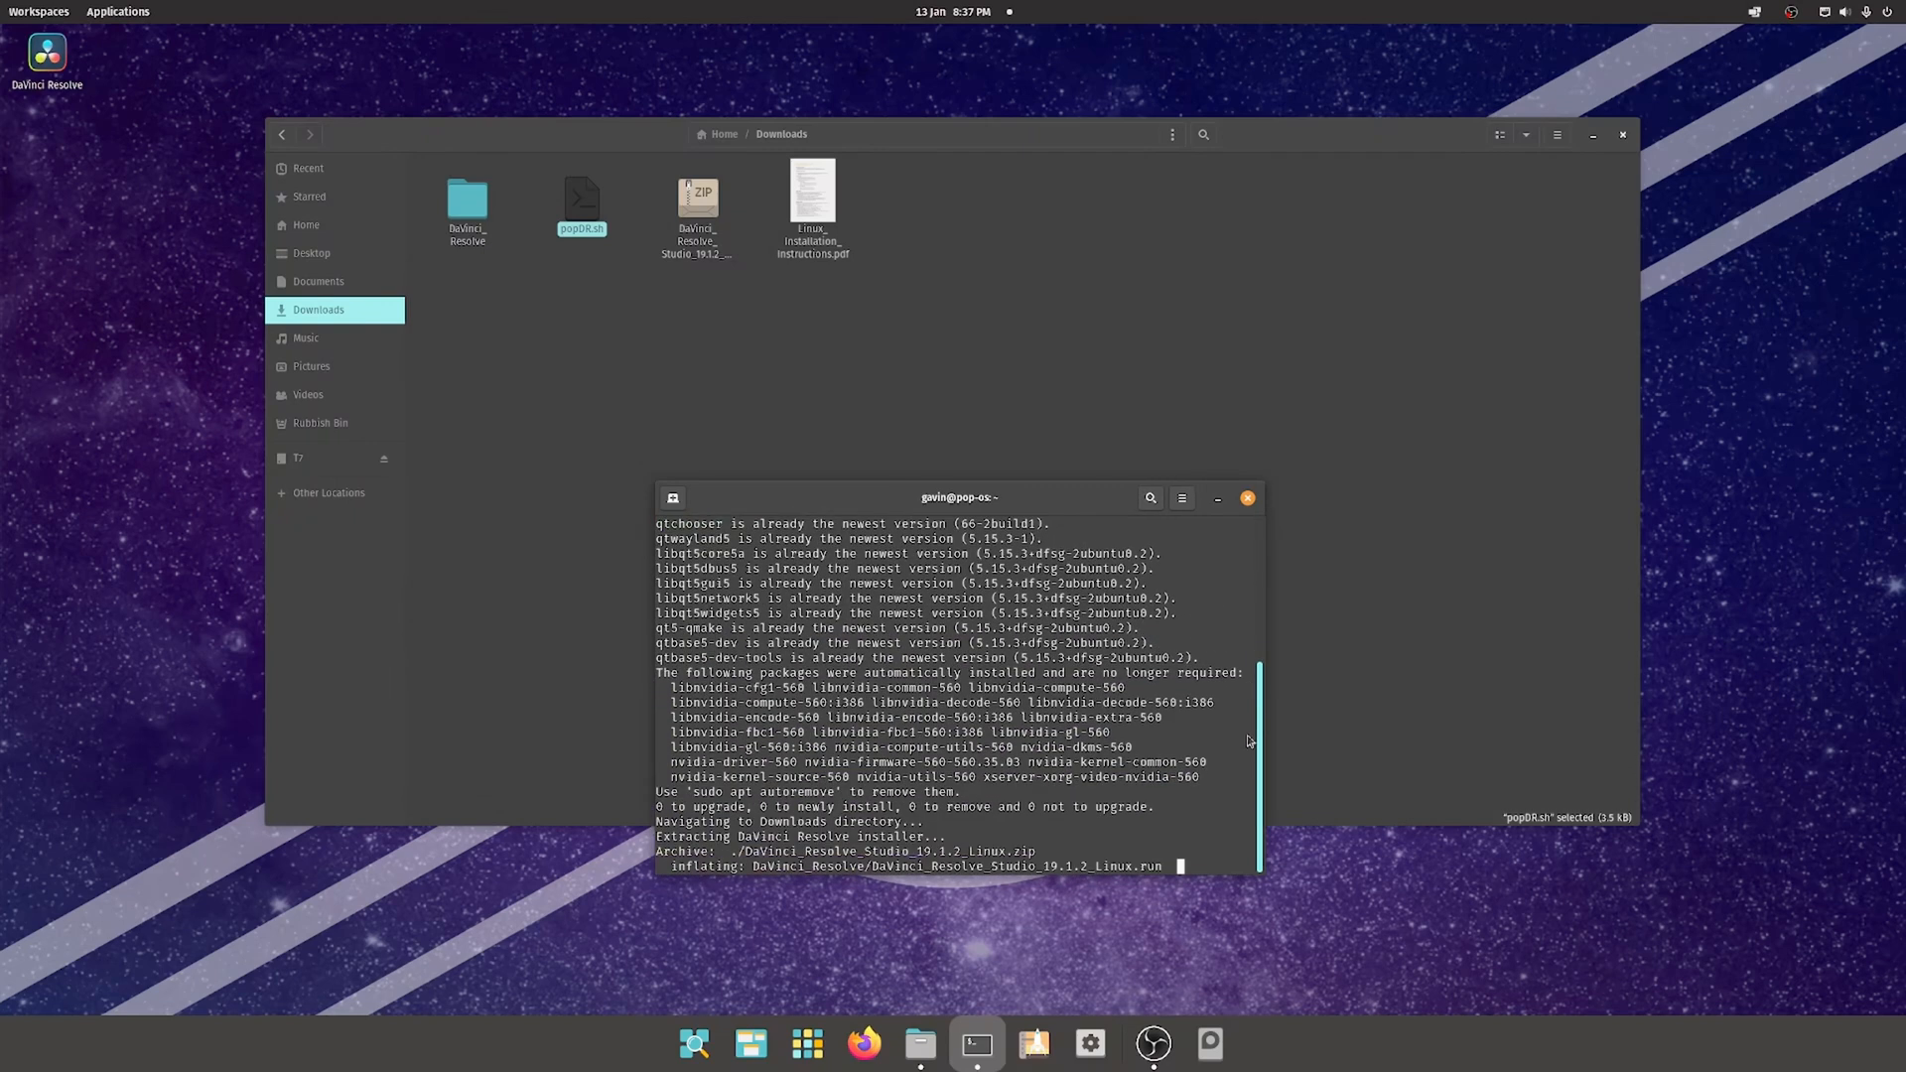
Move the terminal up to watch popDR.sh extract the Resolve Studio 19.1.2 installer.
left_click_drag(959, 498, 1046, 388)
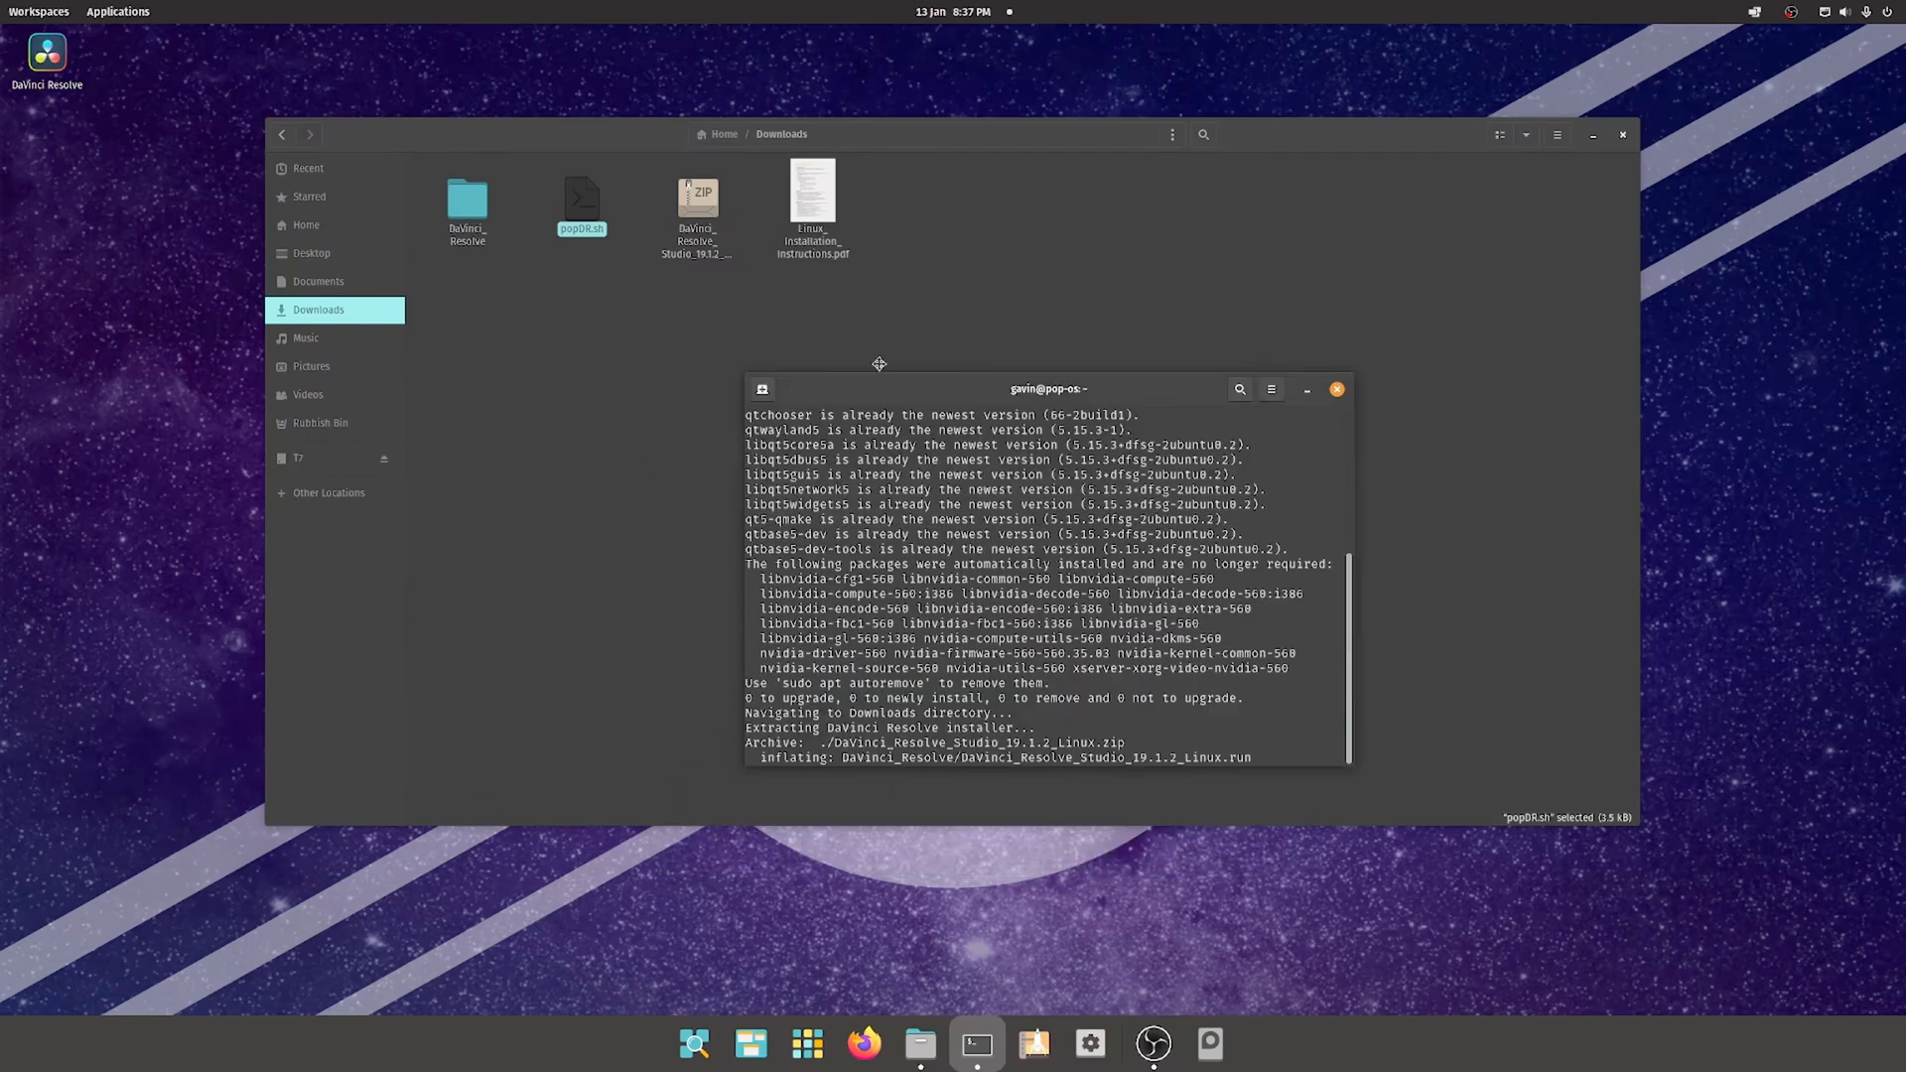
left_click_drag(1048, 388, 1152, 200)
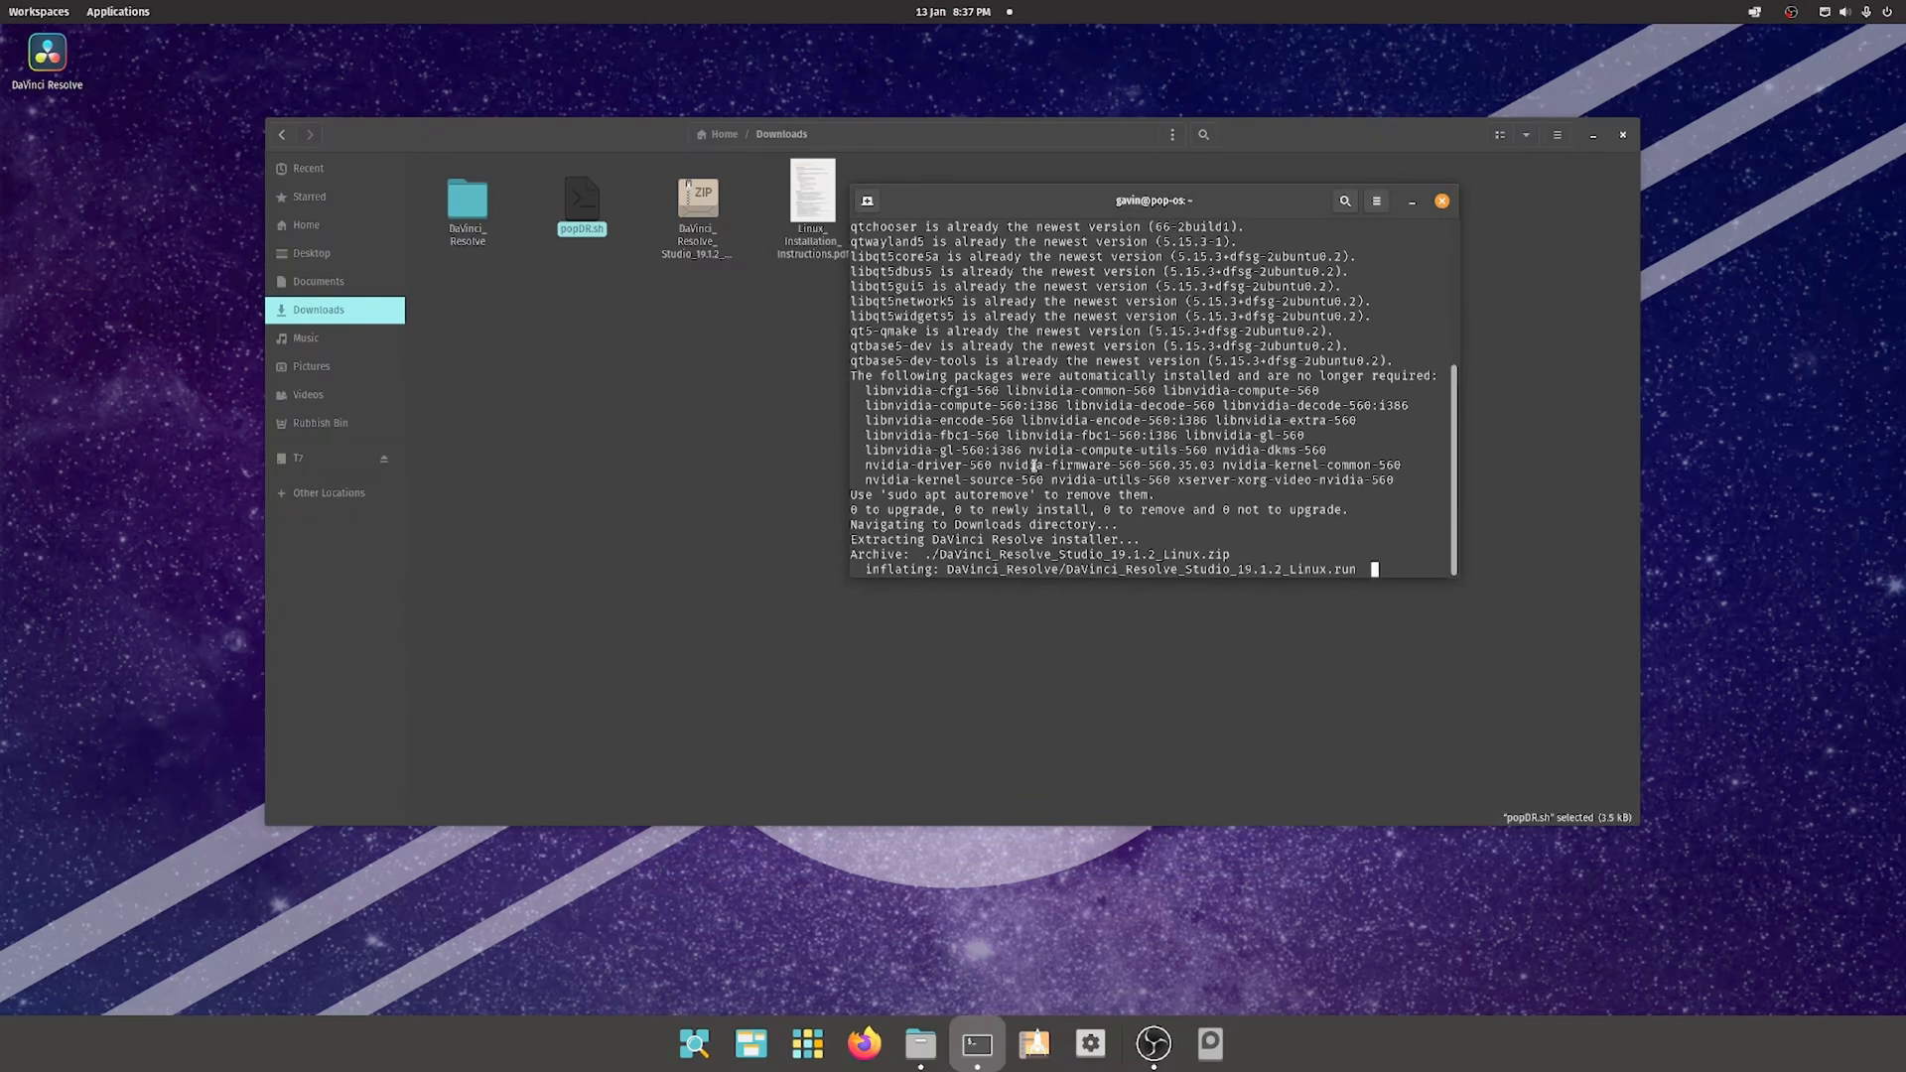
mouse_move(1070, 955)
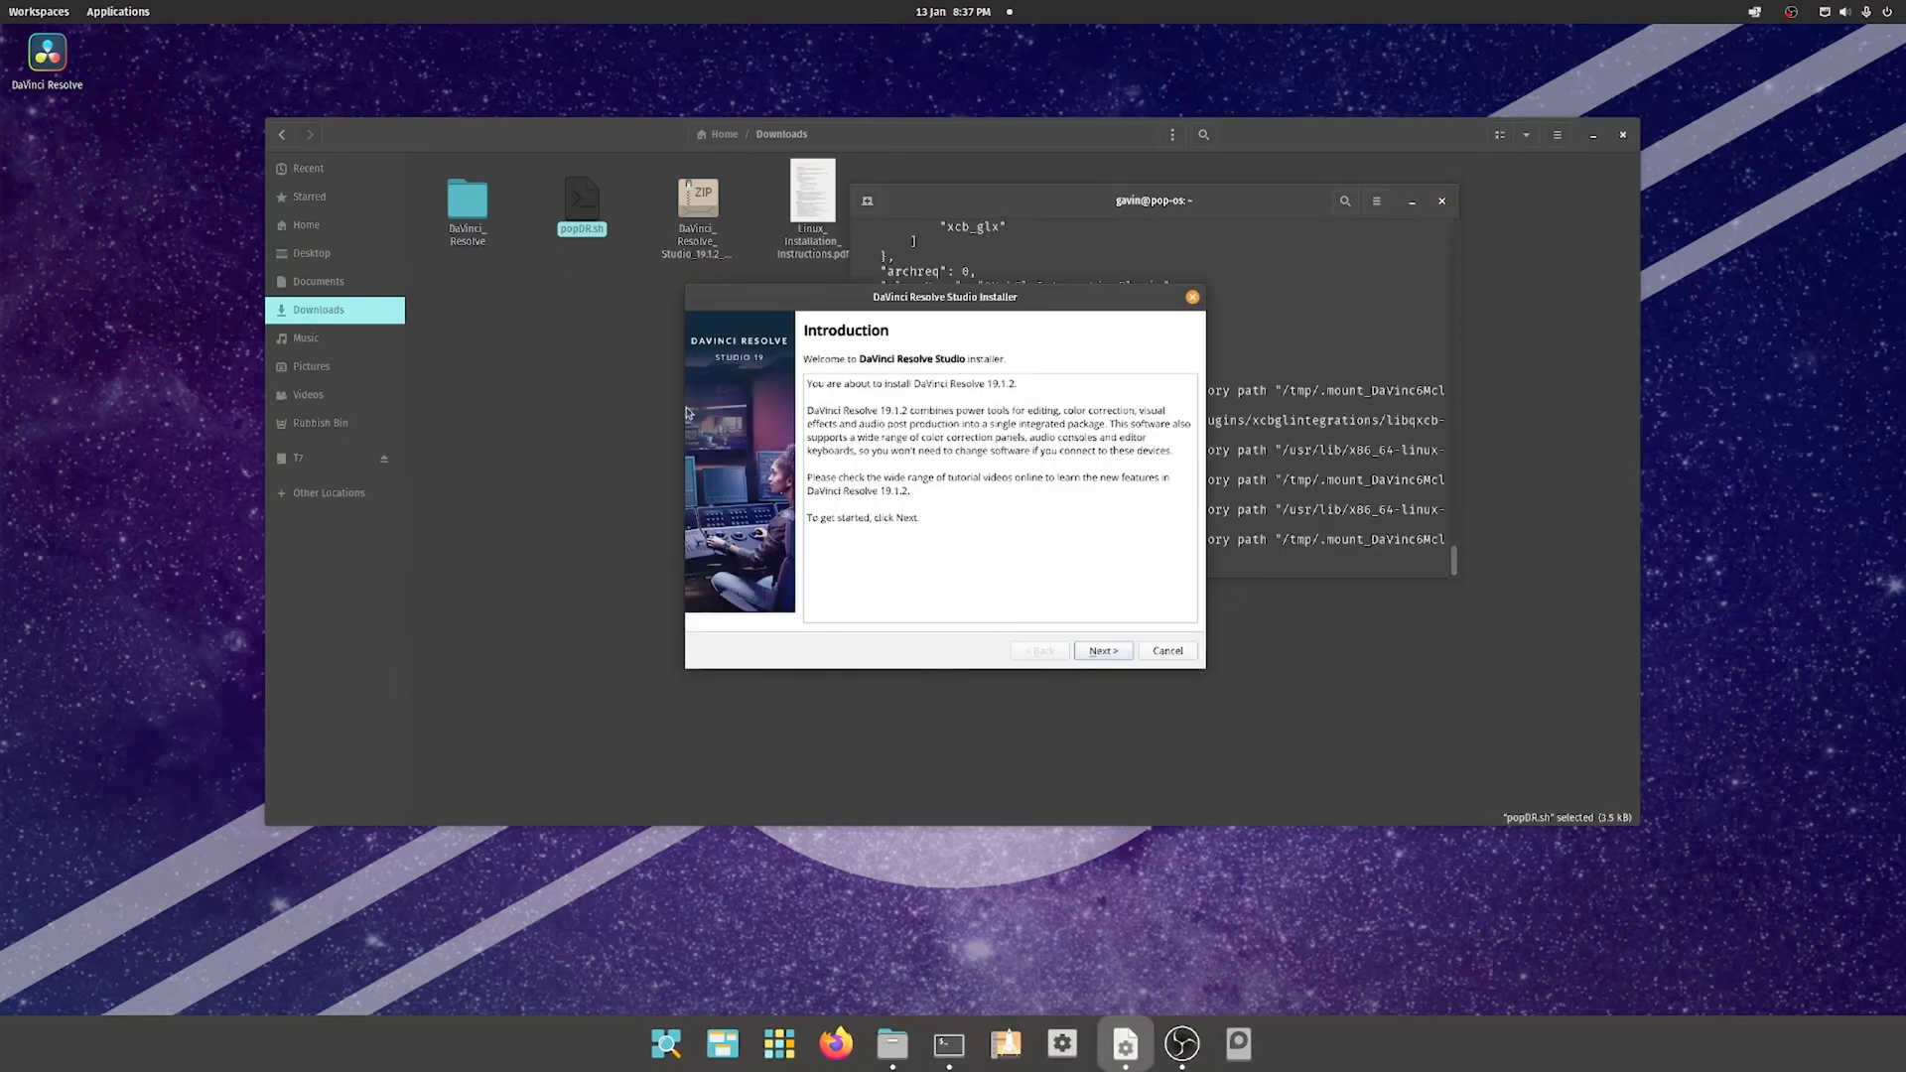
mouse_move(672, 573)
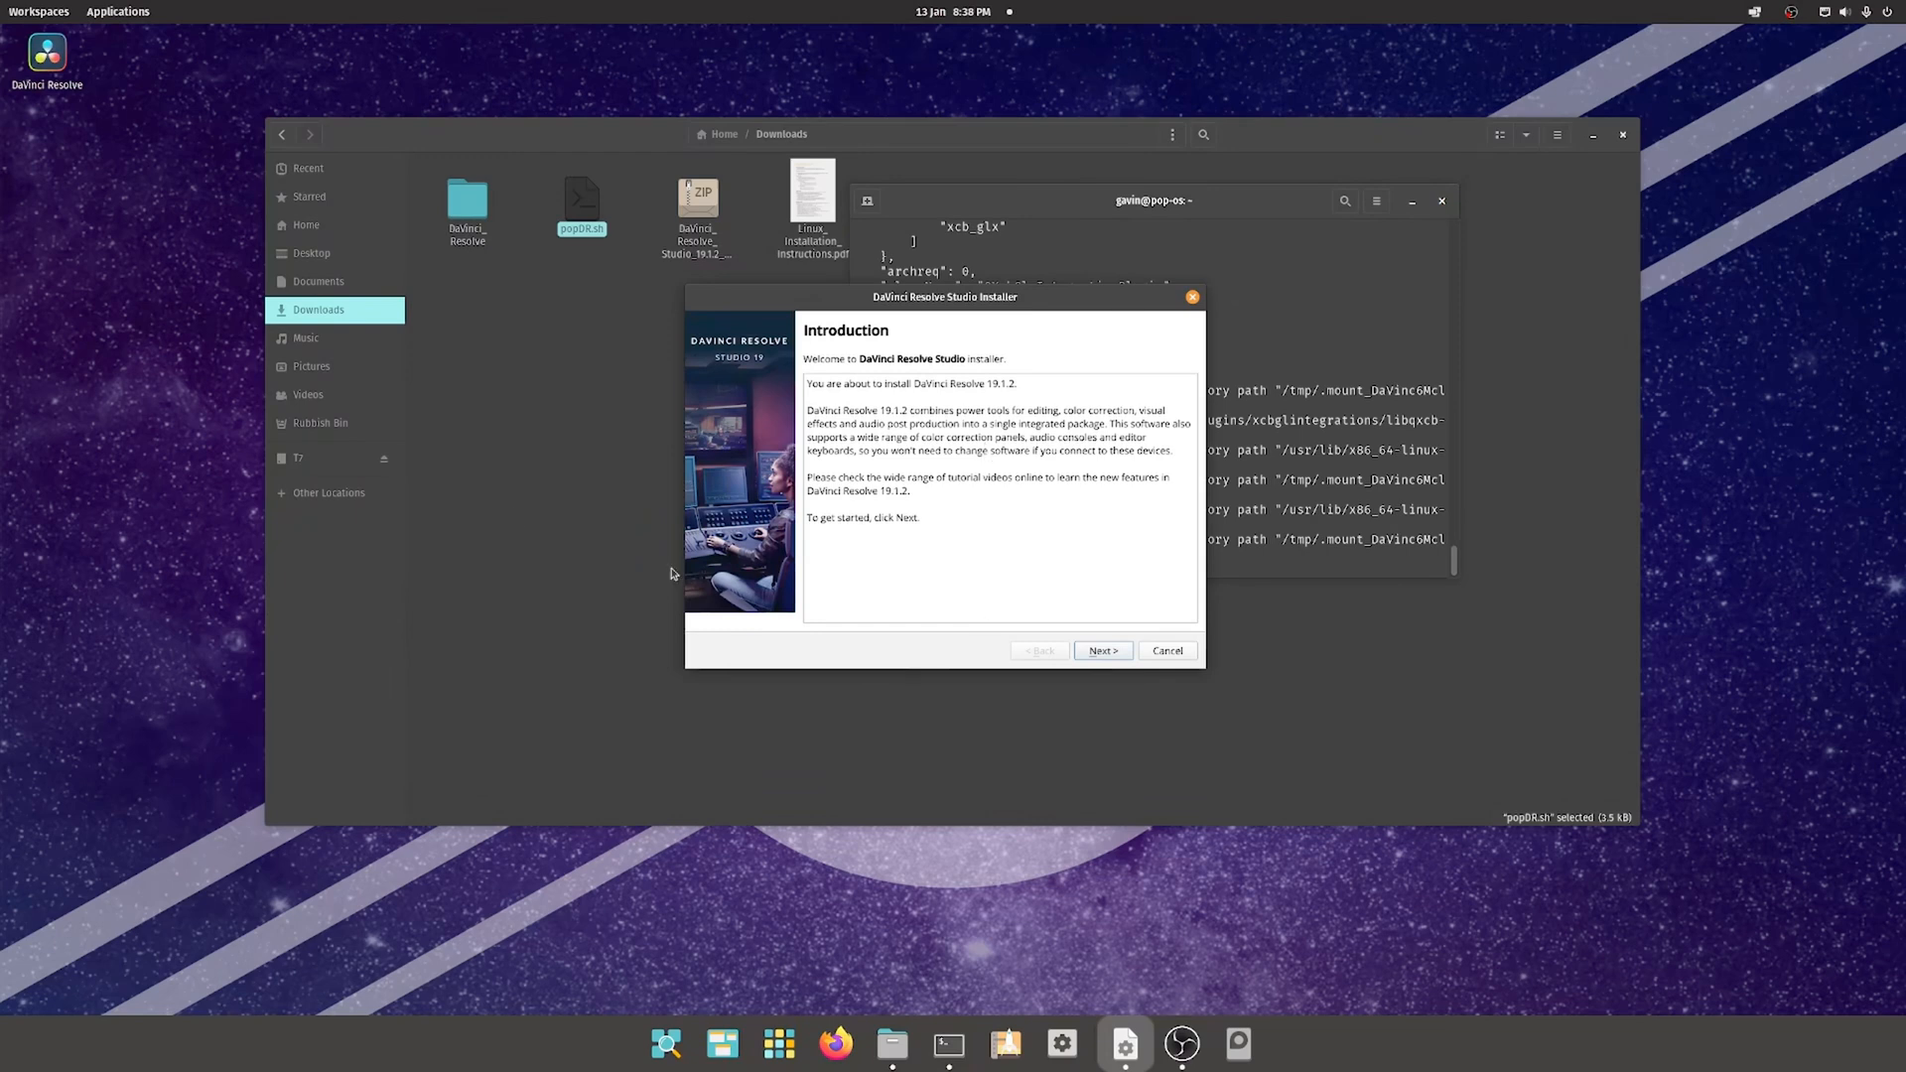
Start installing with Reinstall and default components, including the Open FX Renderer.
left_click(1101, 651)
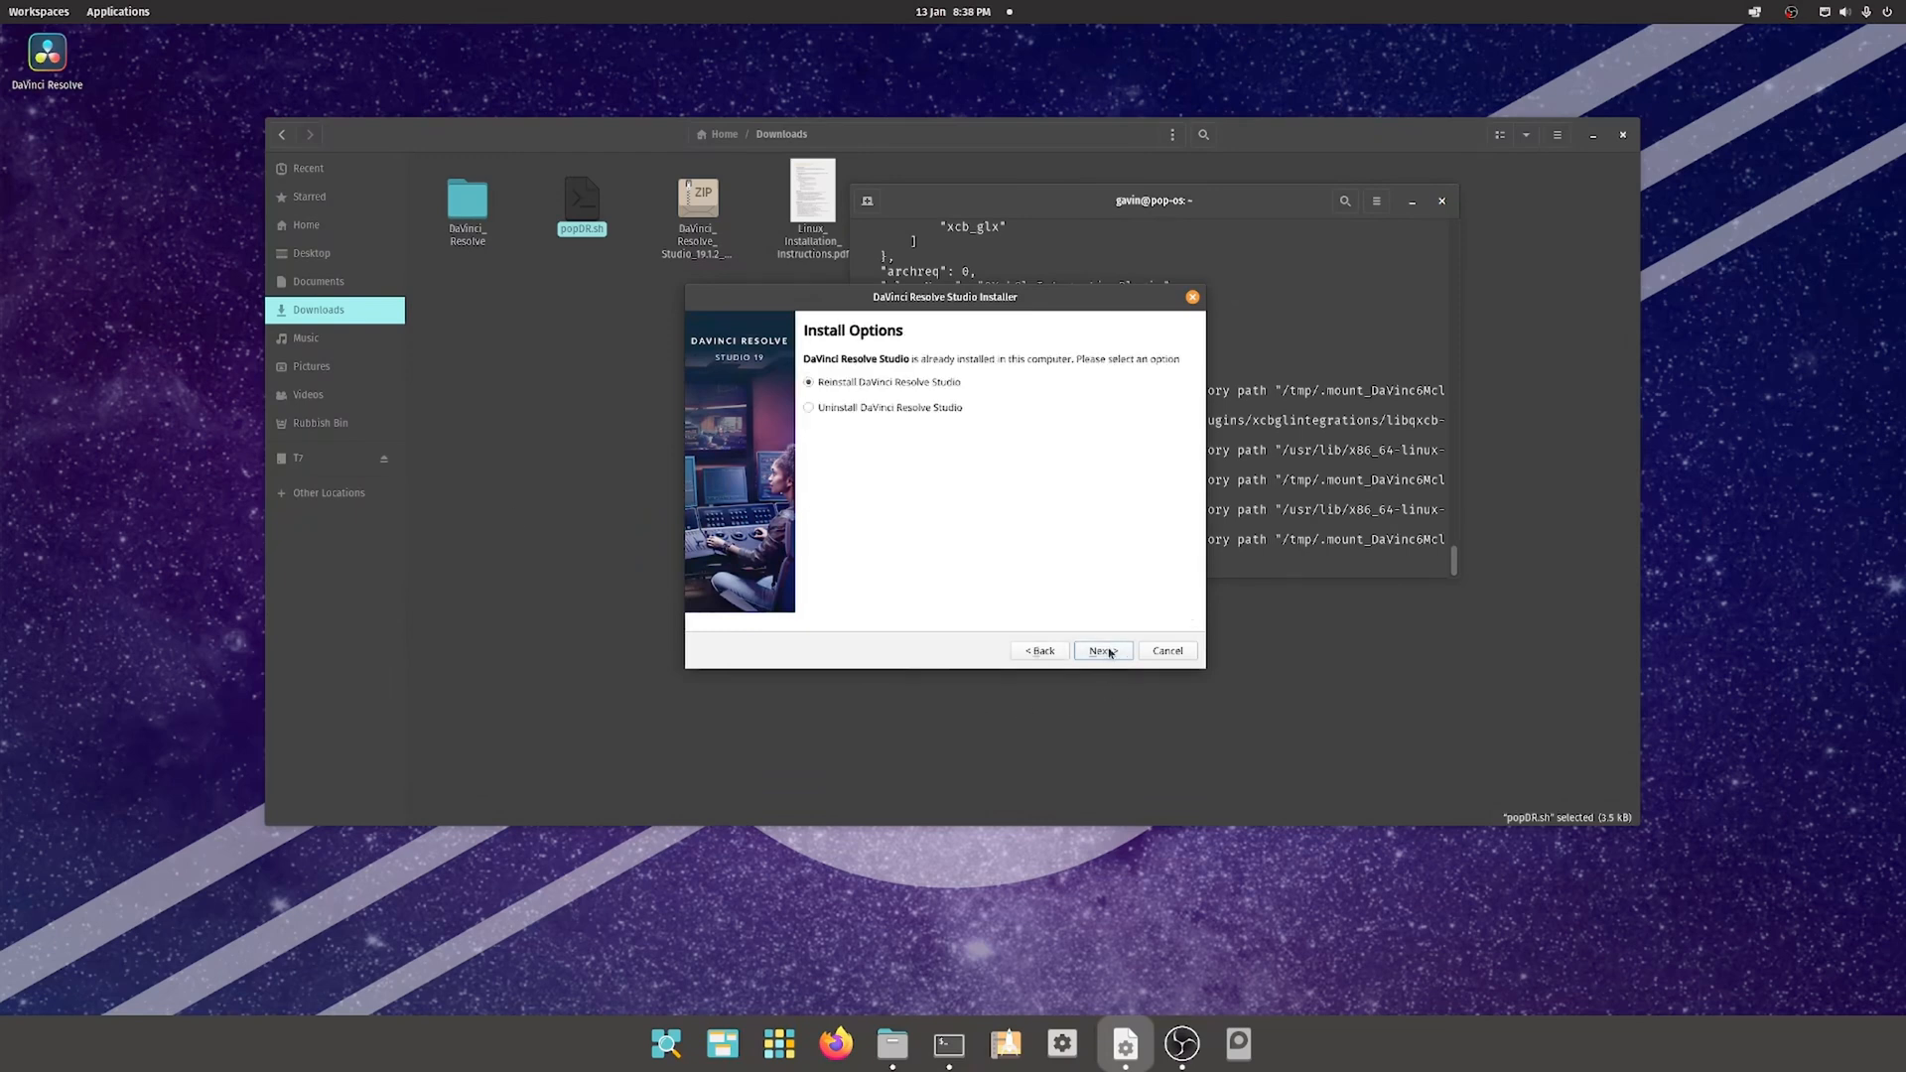
left_click(1101, 650)
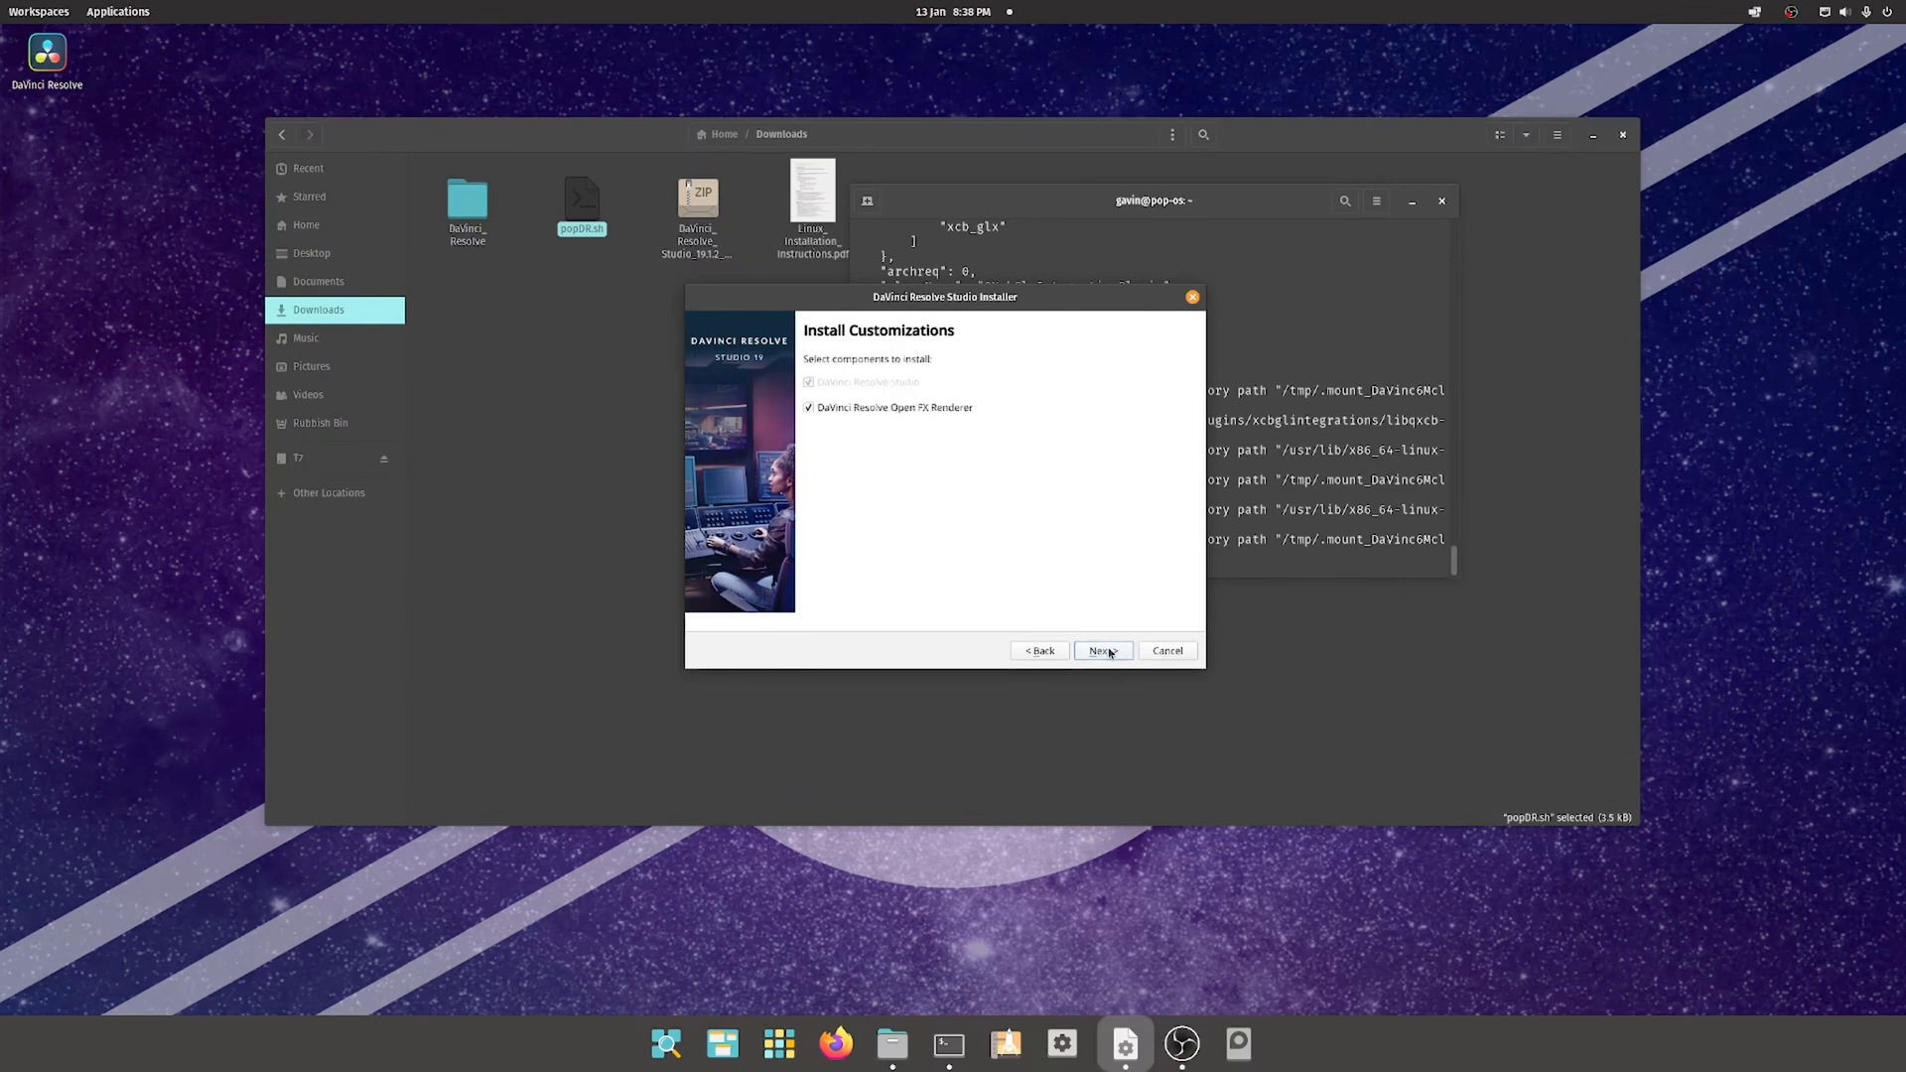
left_click(1100, 650)
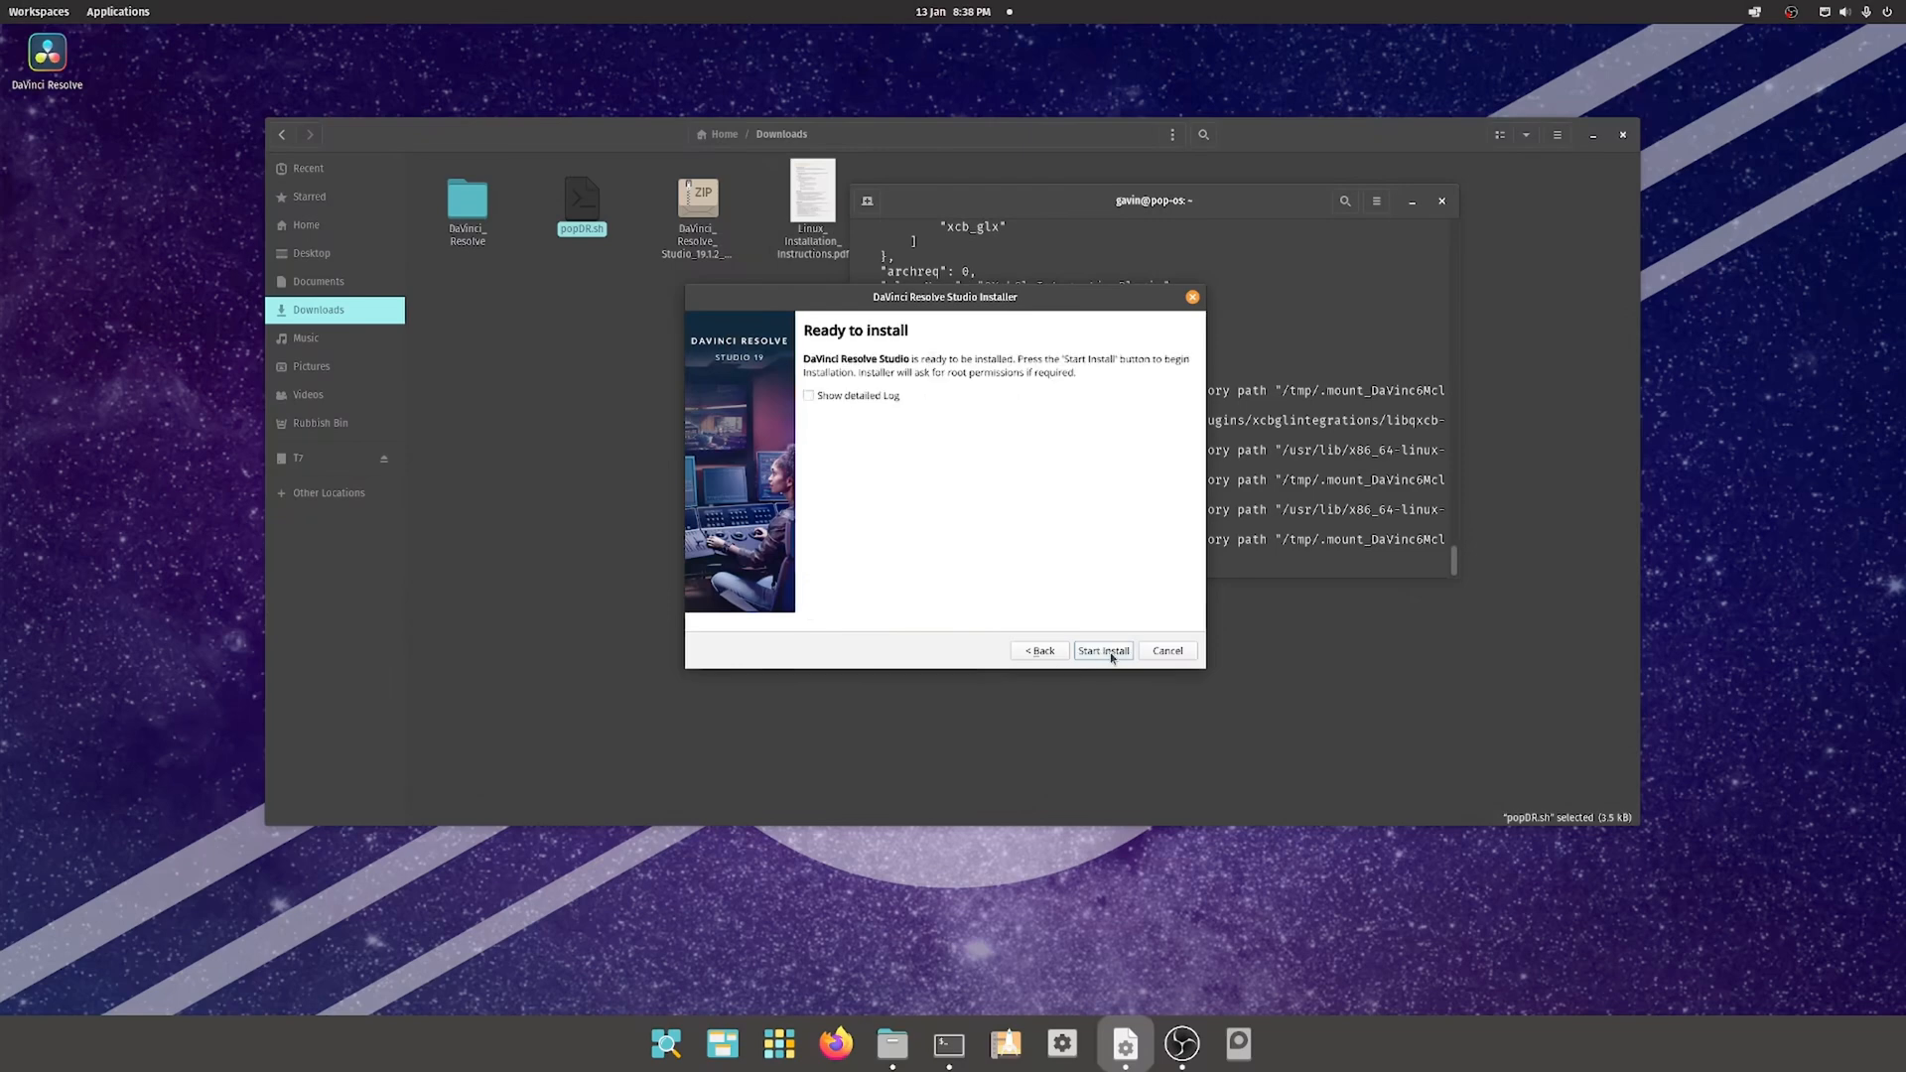
left_click(1103, 650)
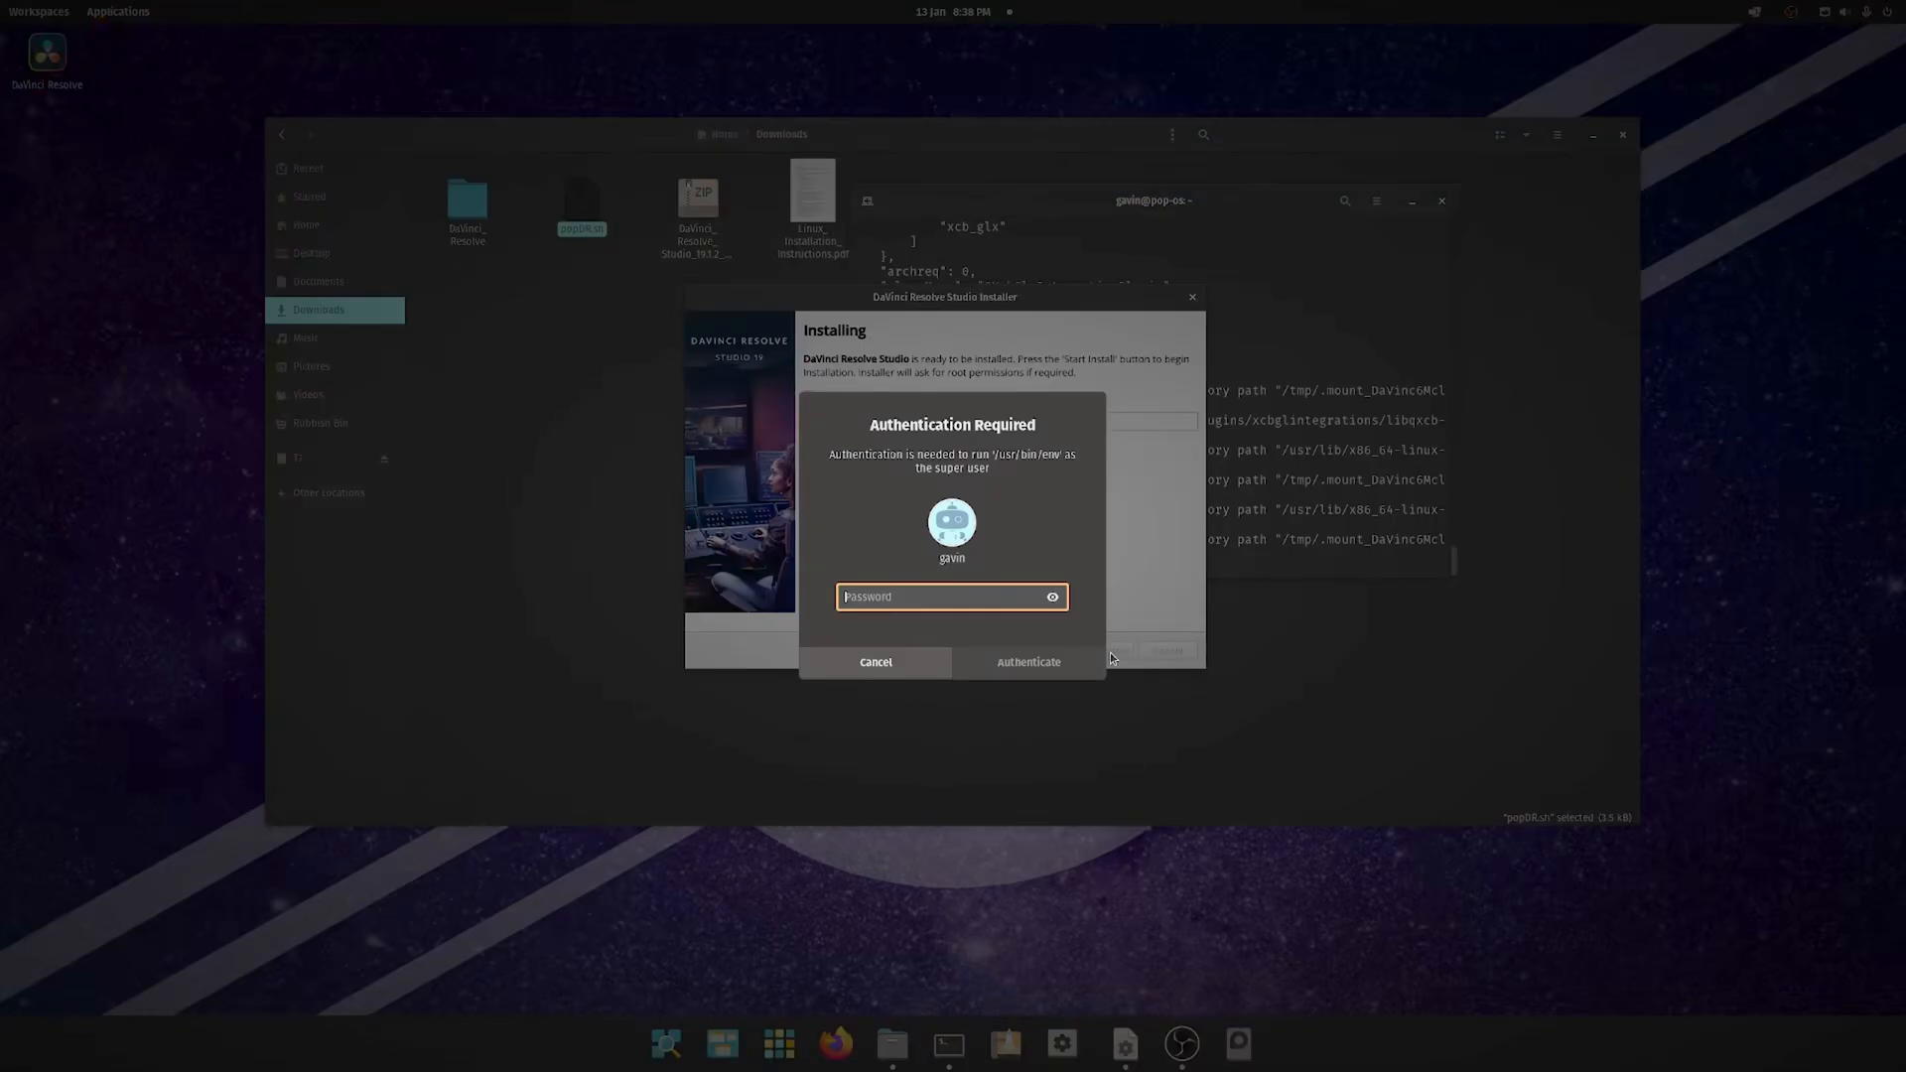
Authenticate with the account password so the install continues to 72%.
type("password")
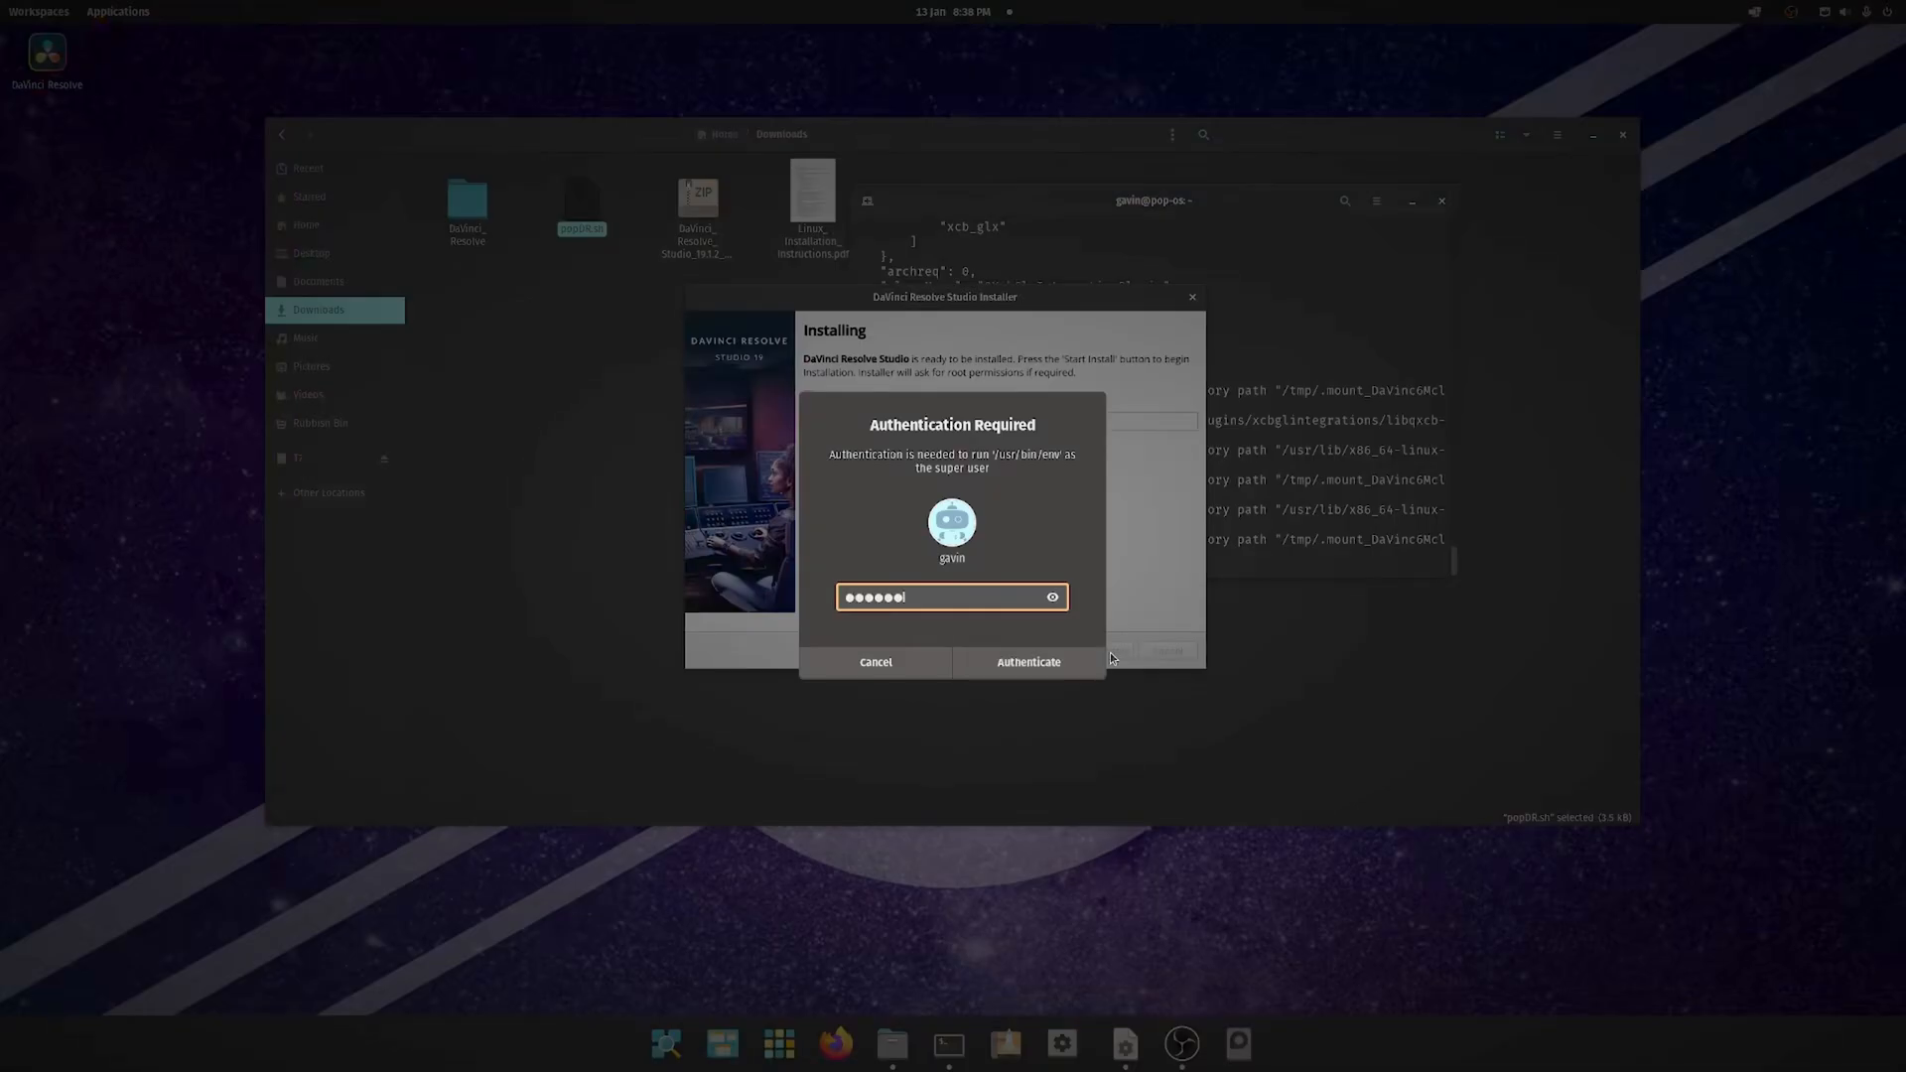
left_click(1027, 661)
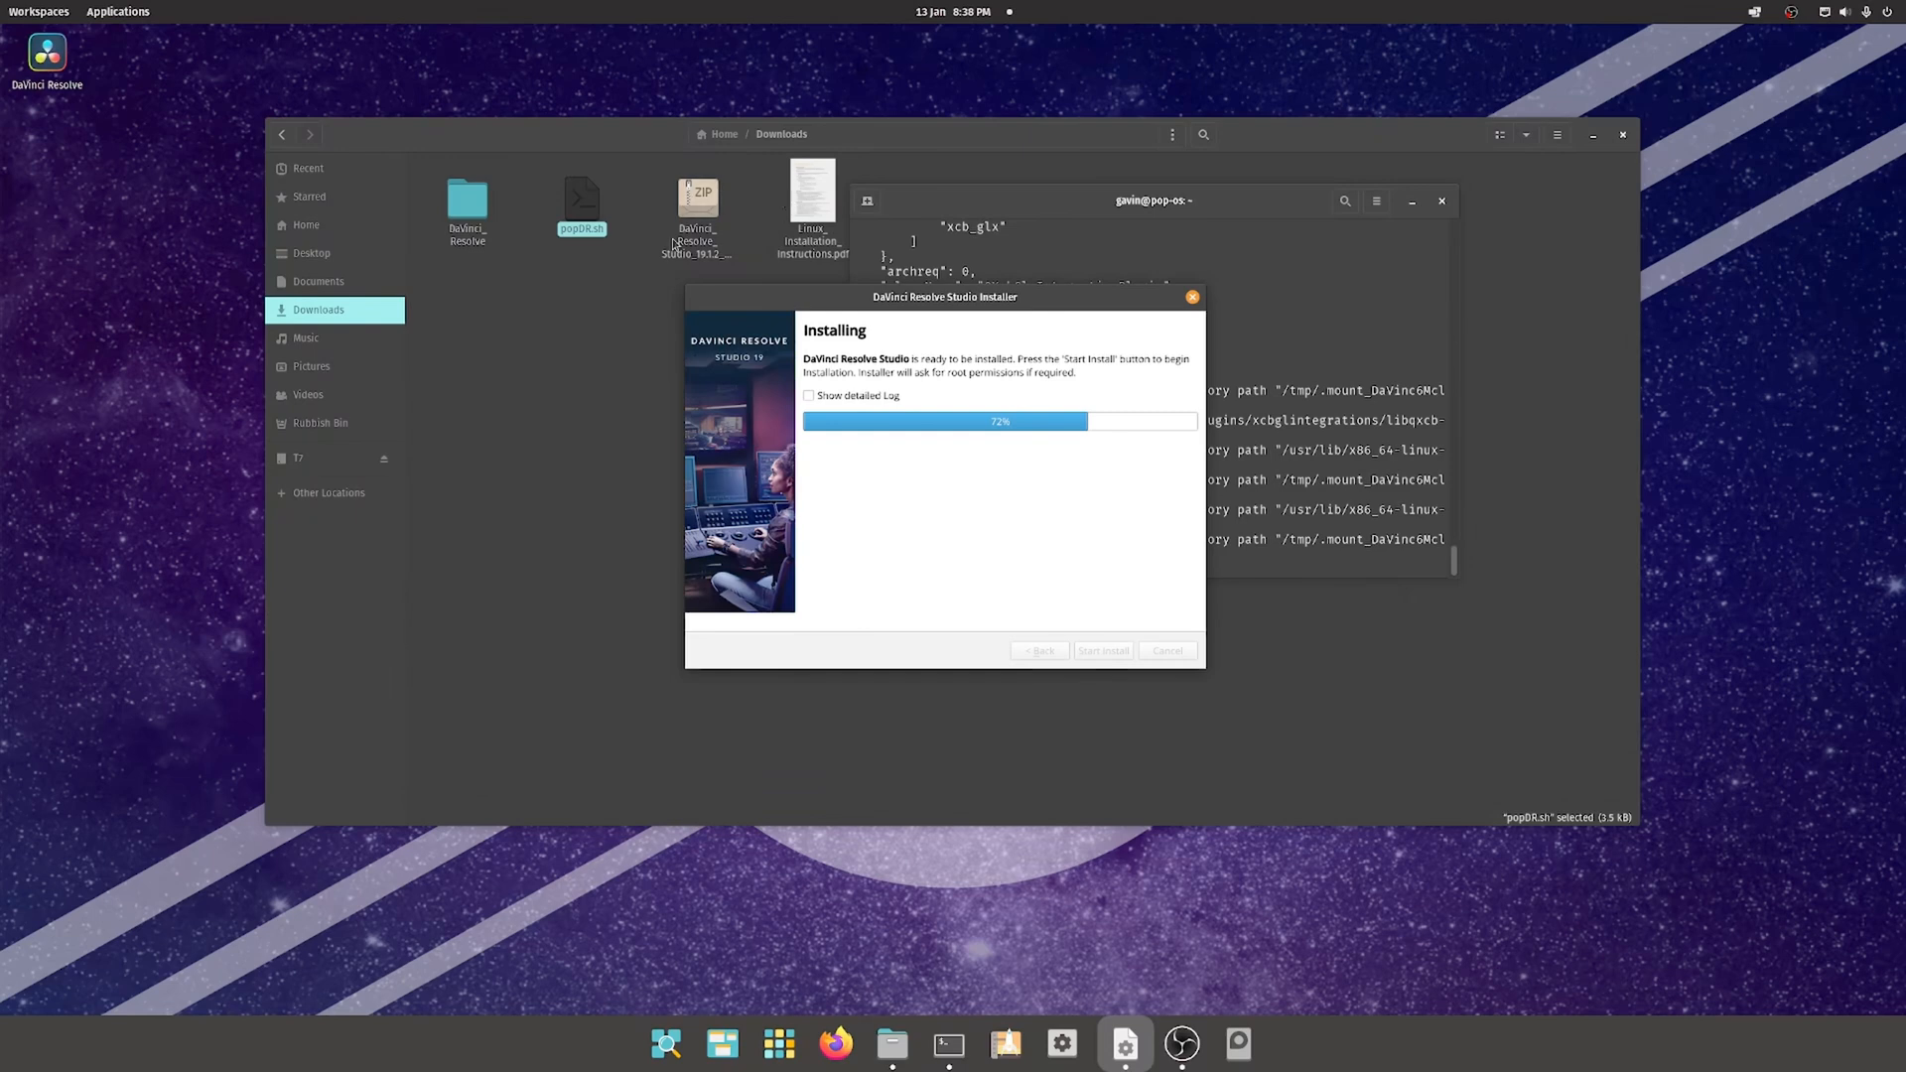
mouse_move(691, 208)
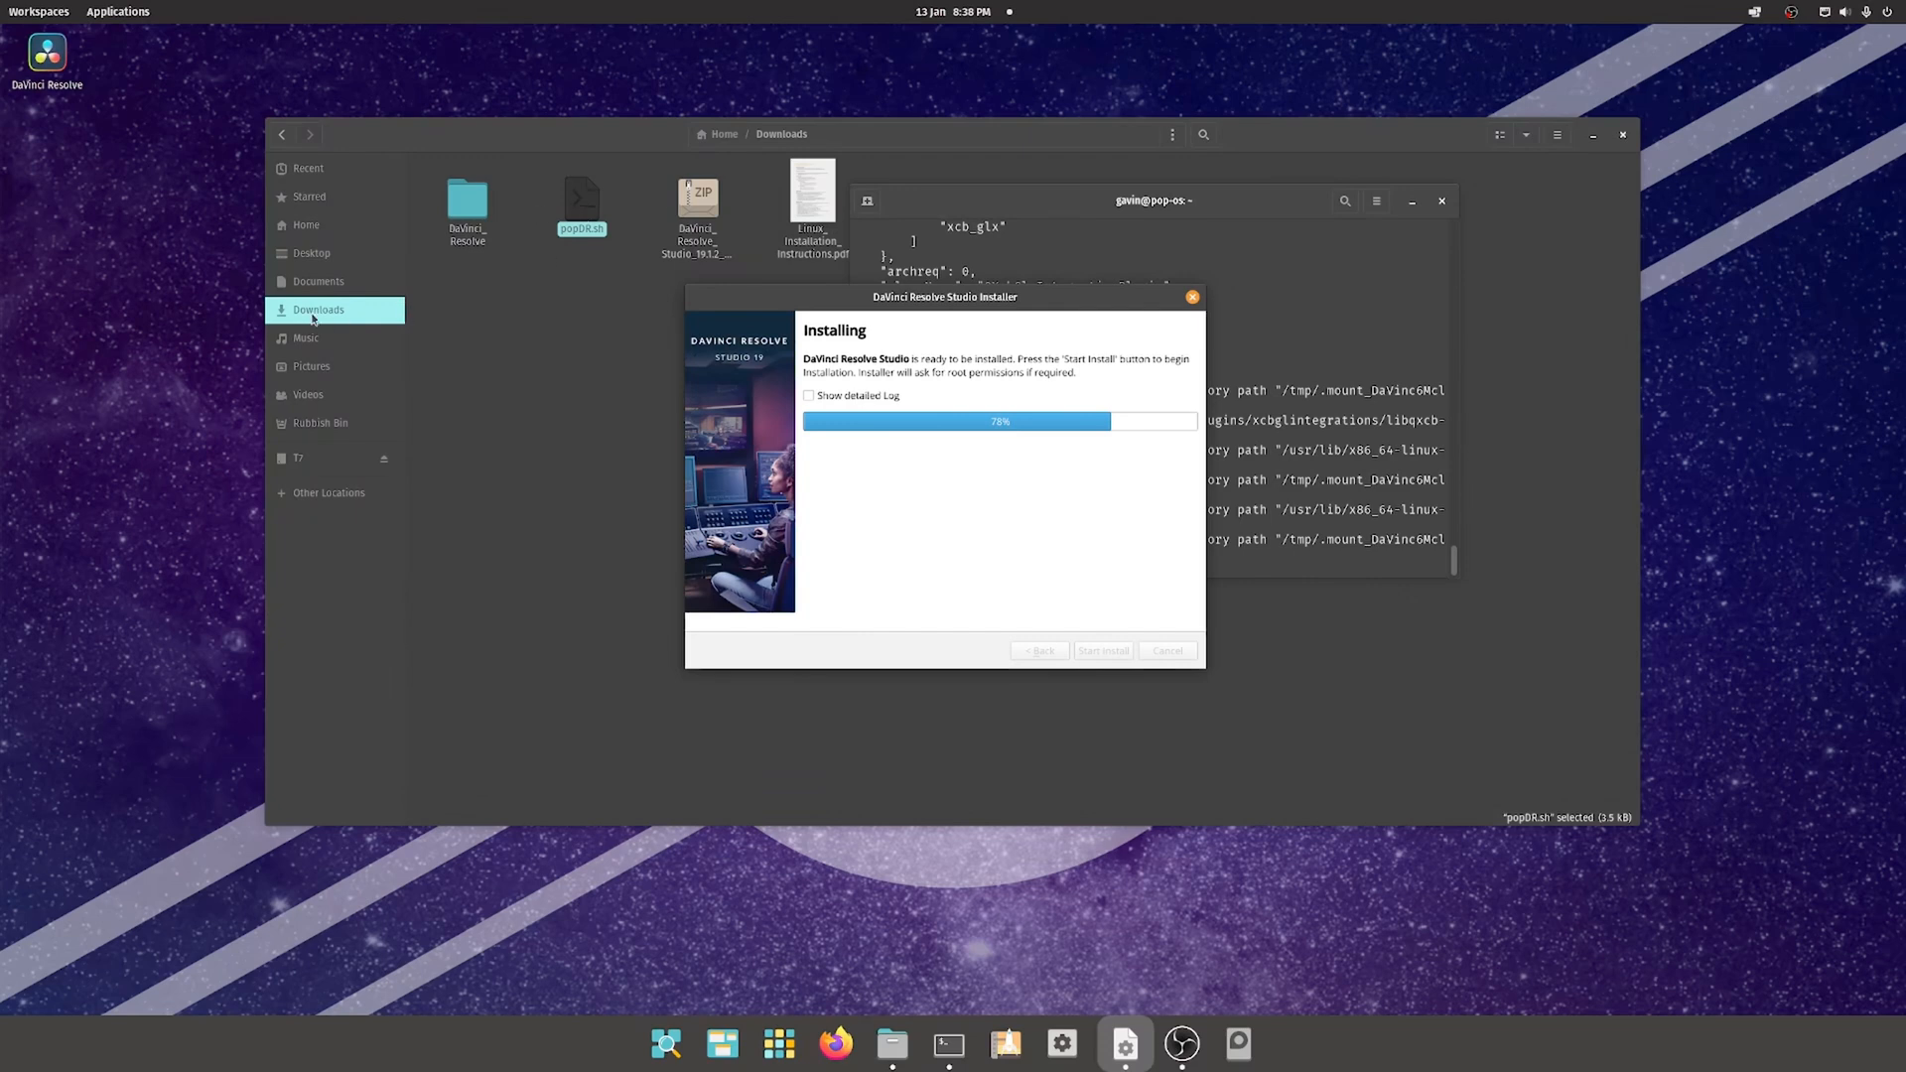
mouse_move(513, 341)
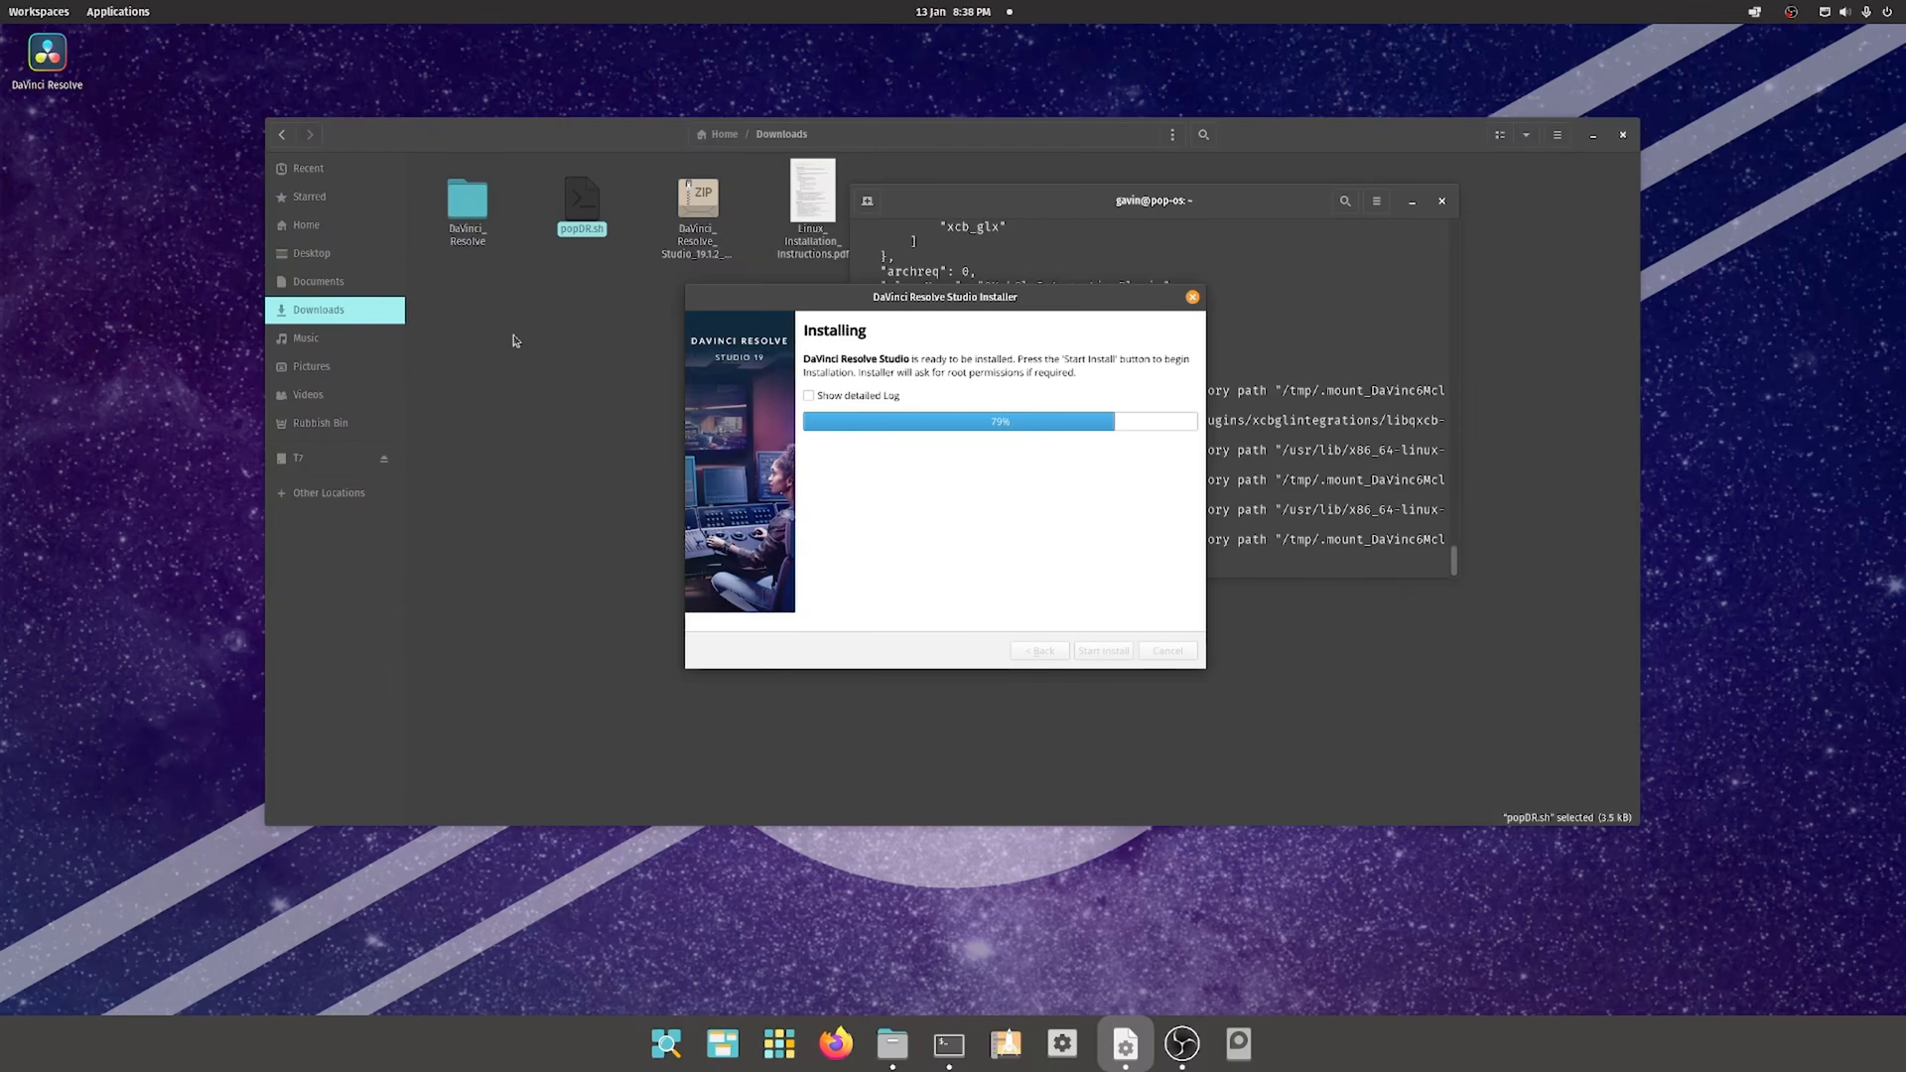
mouse_move(892, 1043)
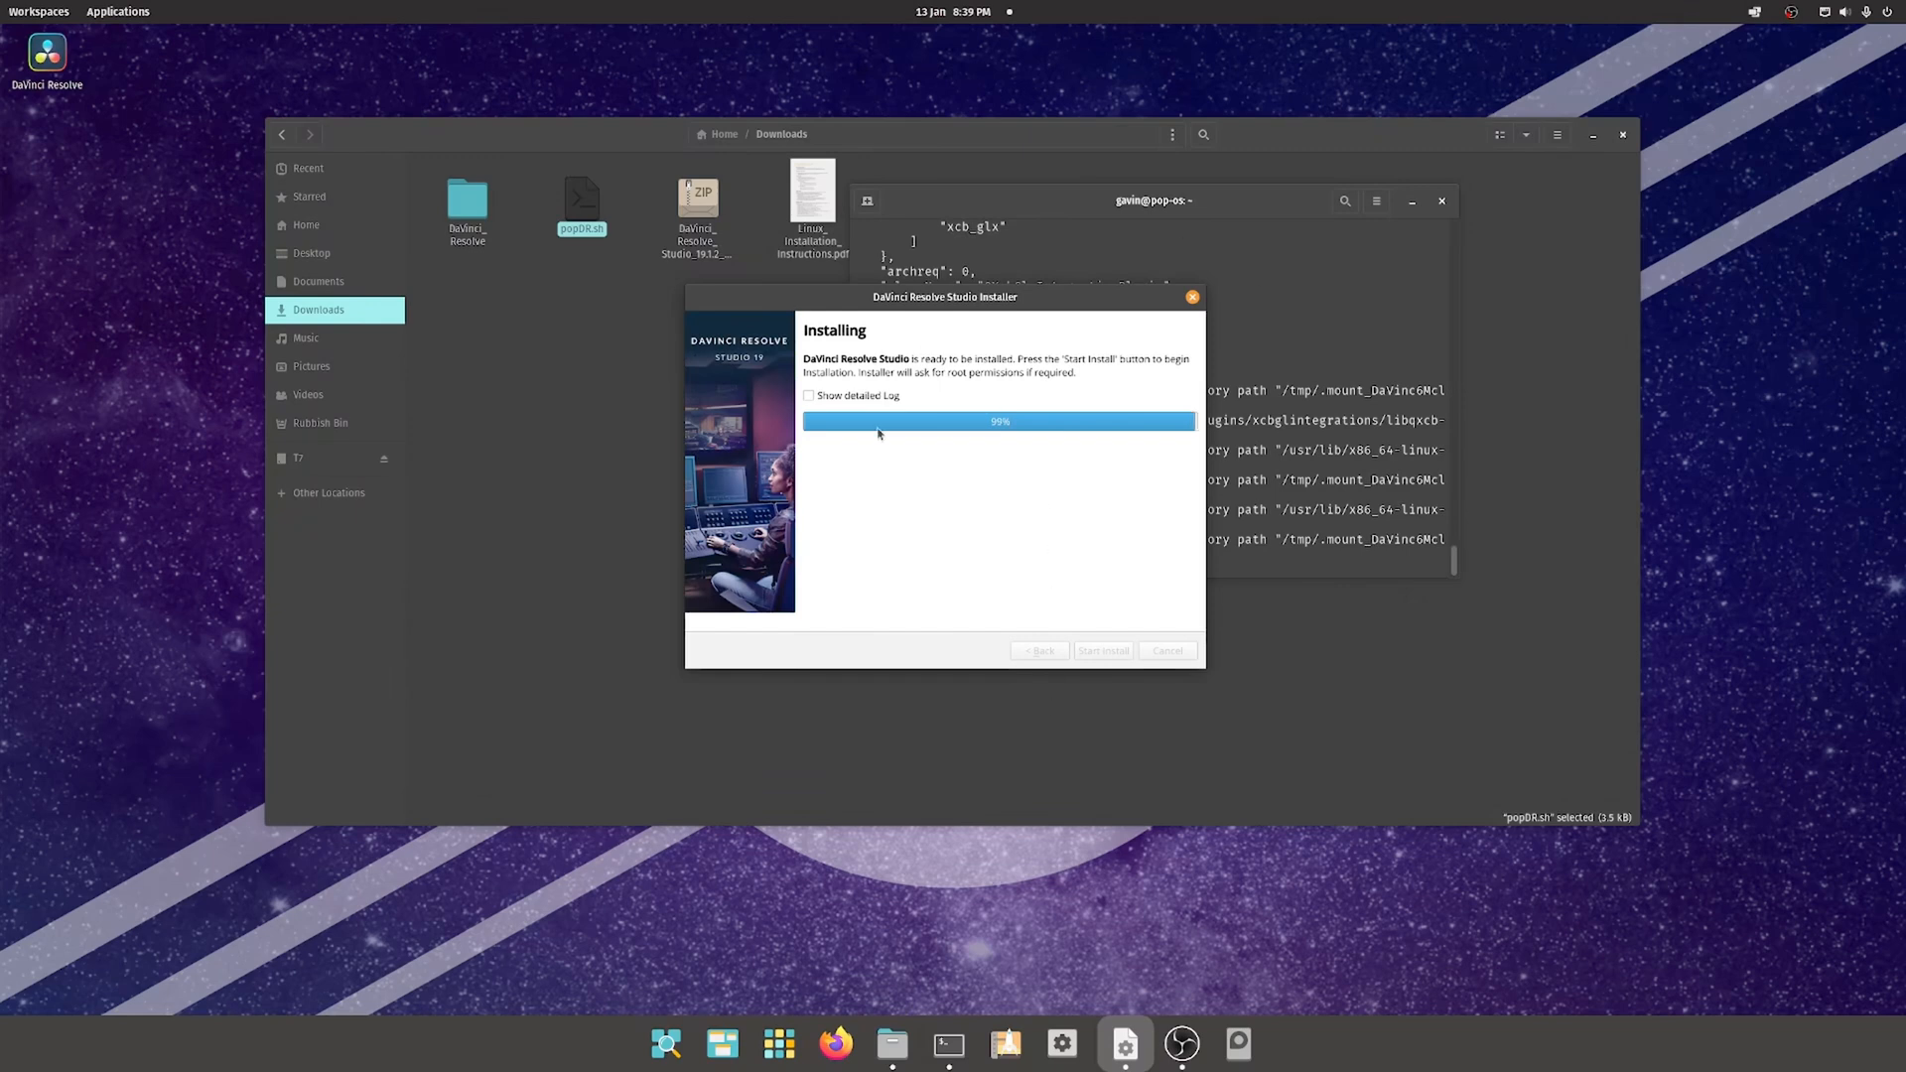
mouse_move(1033, 444)
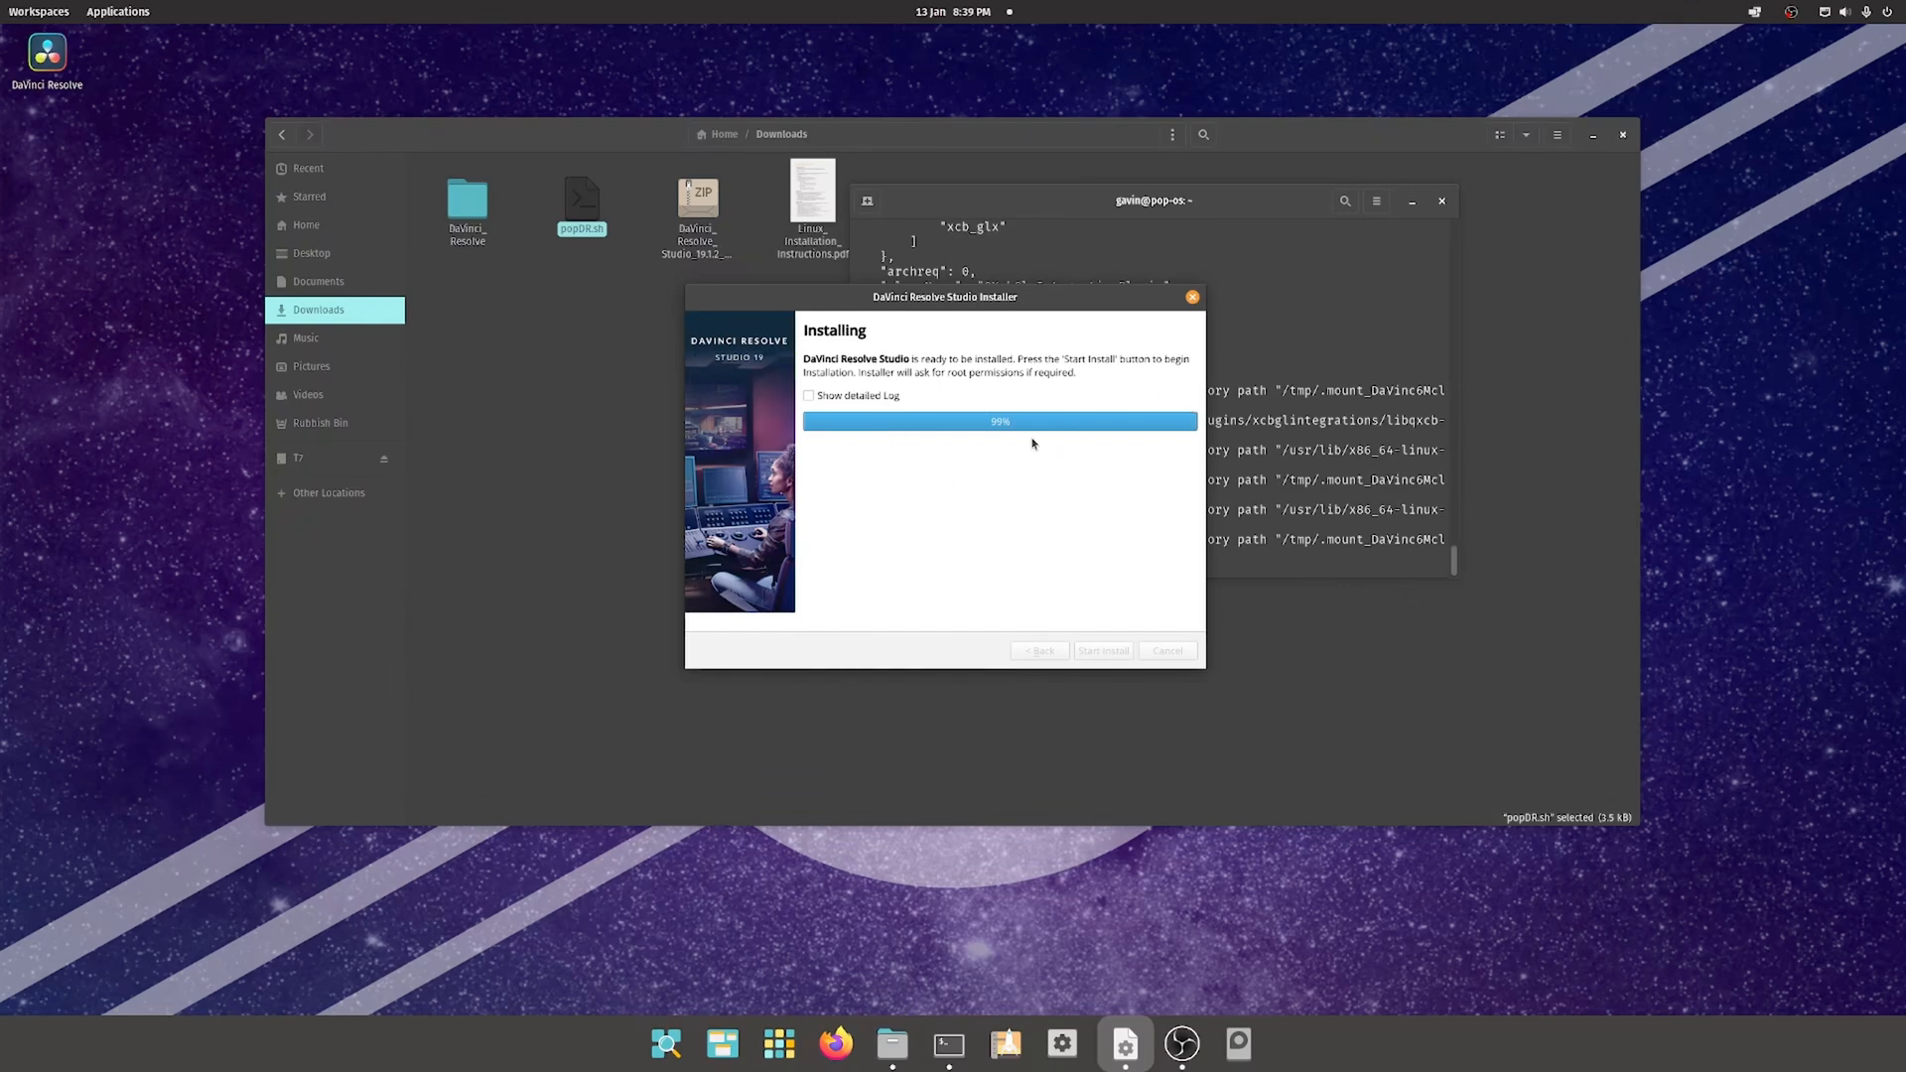
mouse_move(1110, 661)
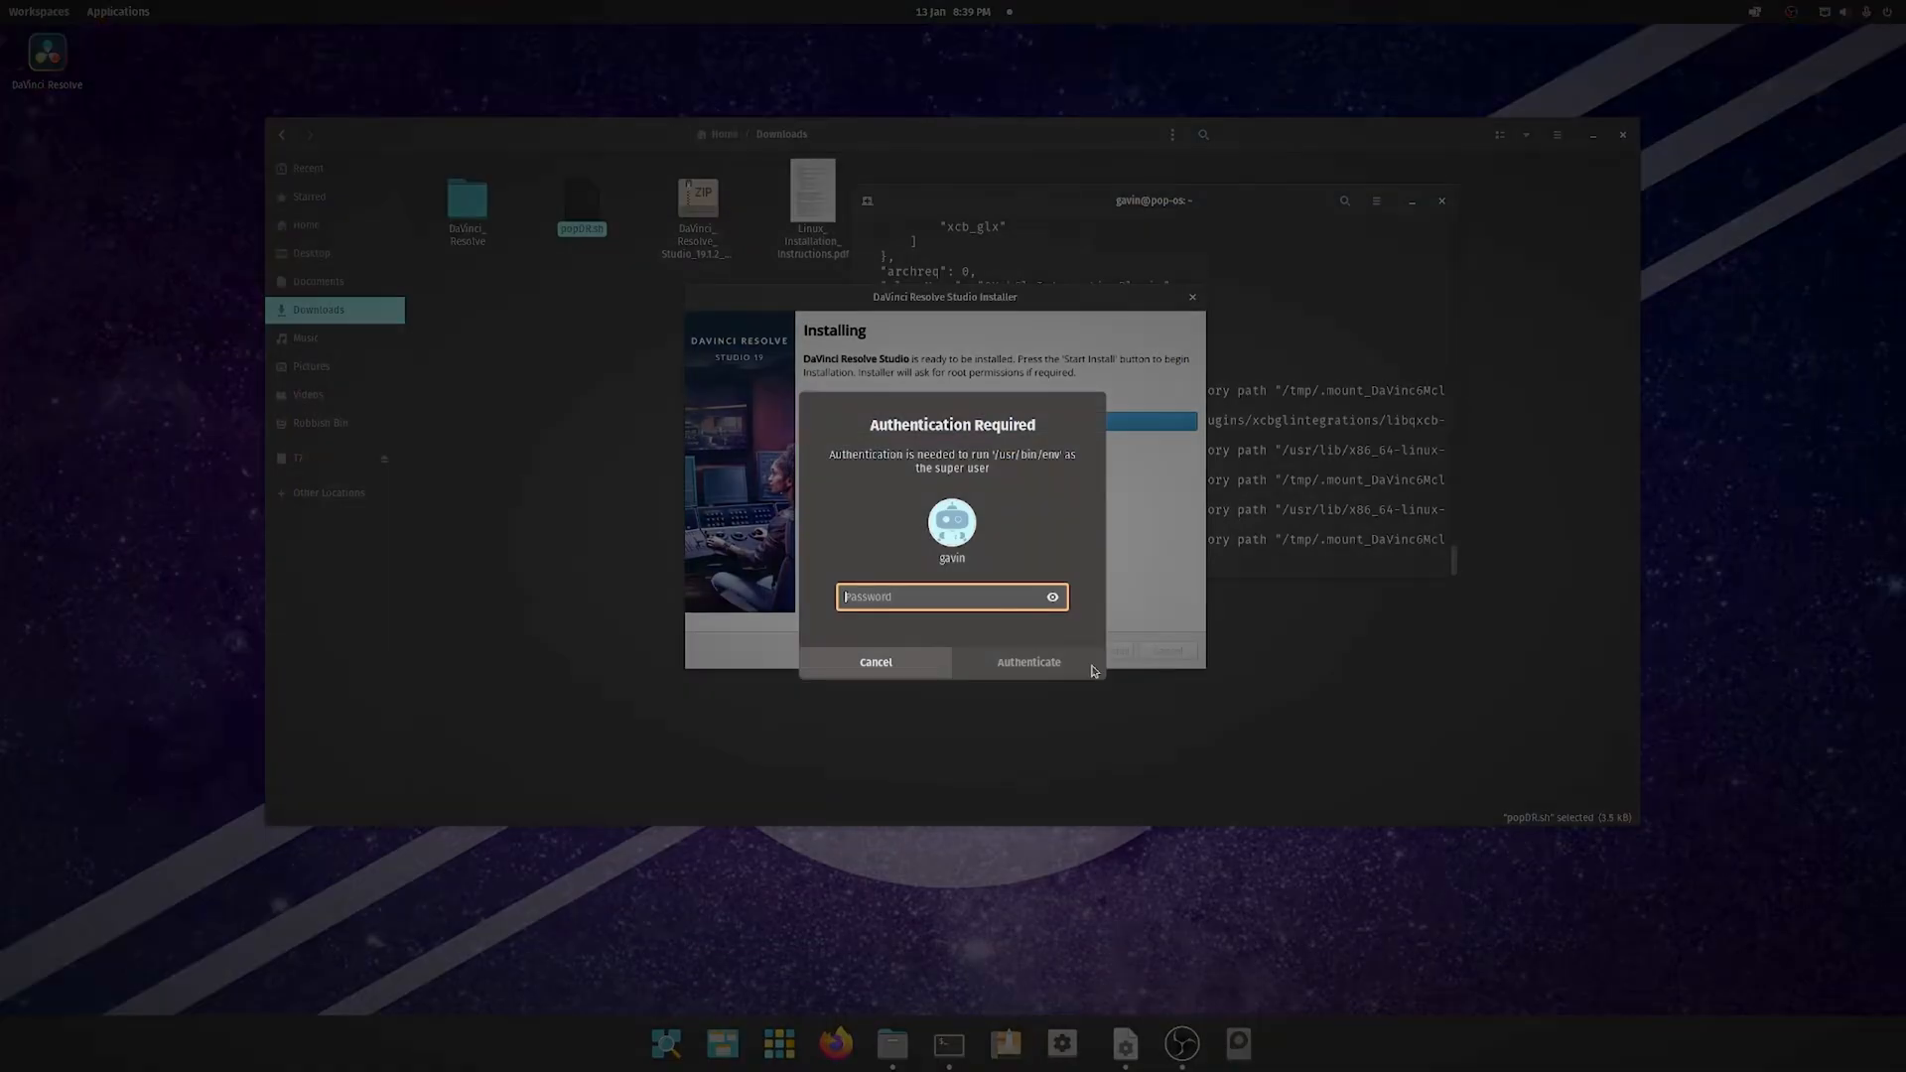
Authenticate the second administrator prompt to approve the installer's final step.
type("password")
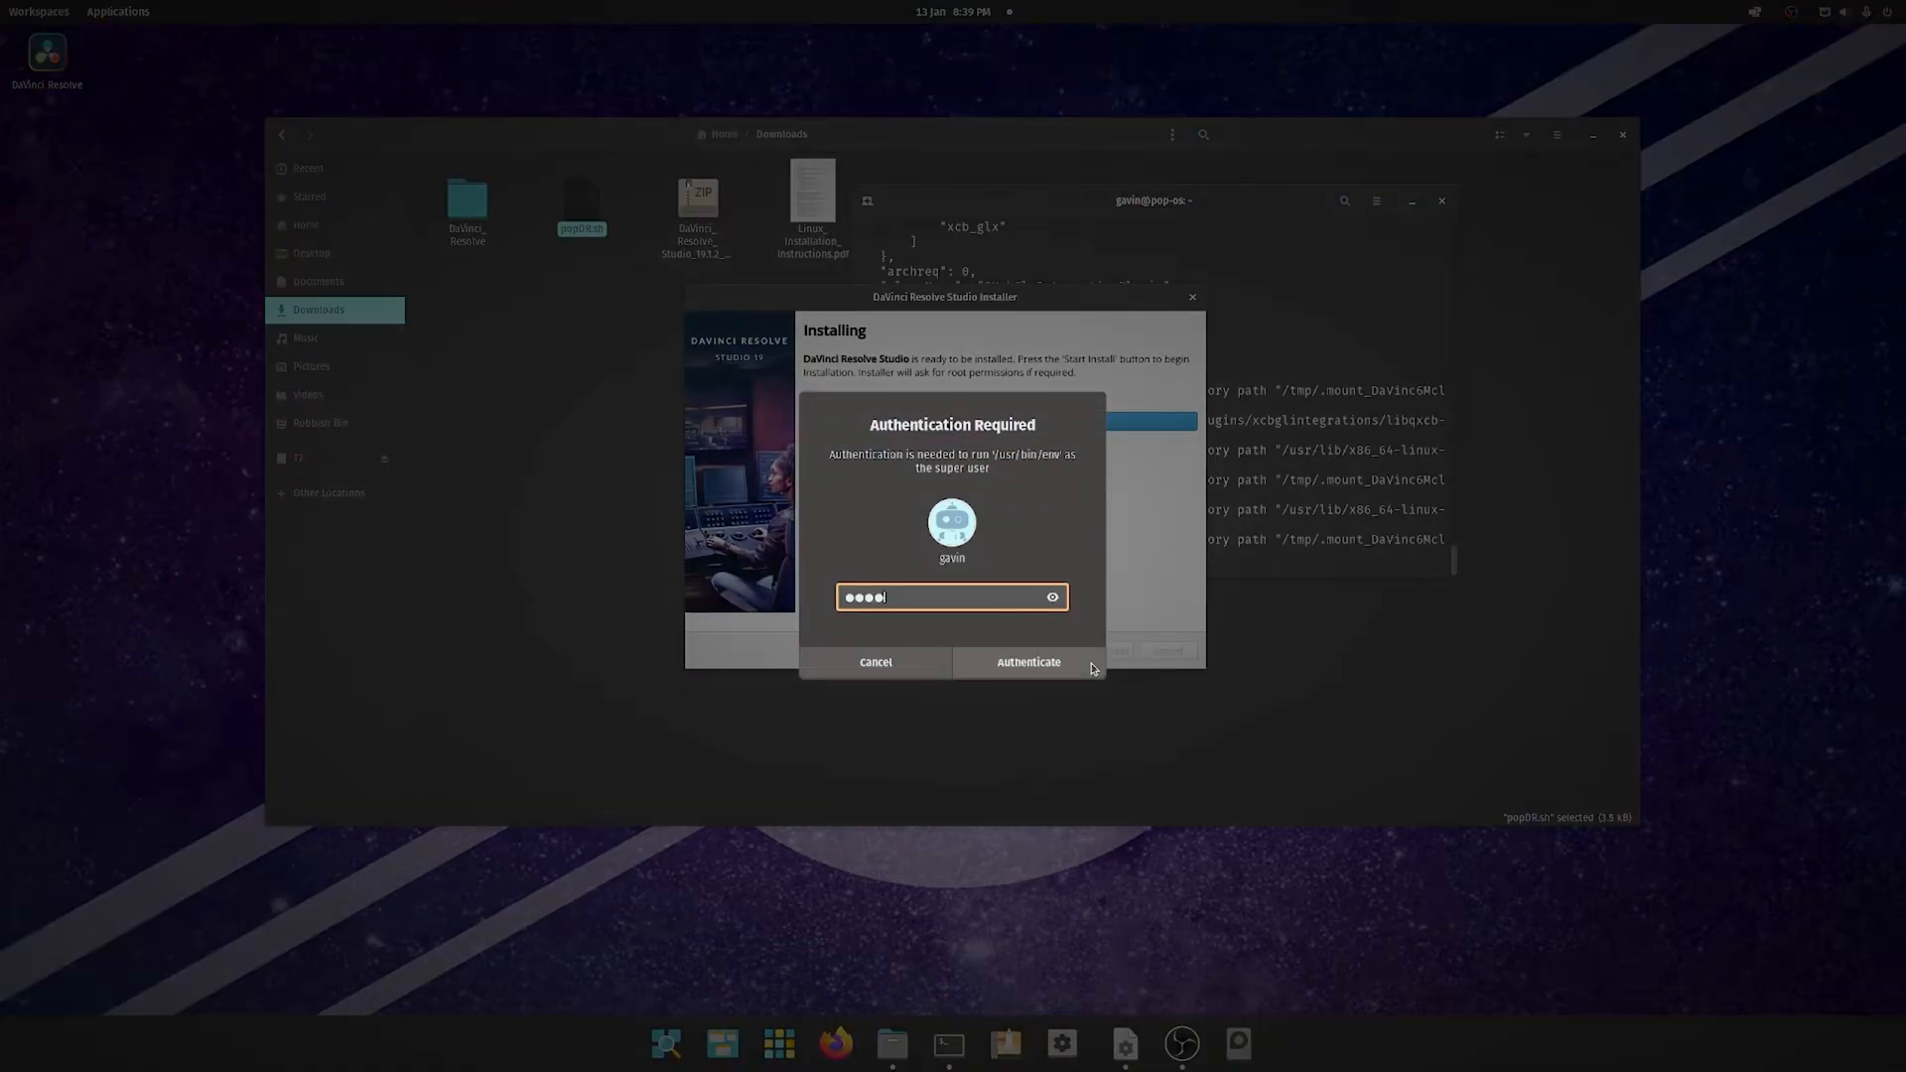
left_click(1027, 661)
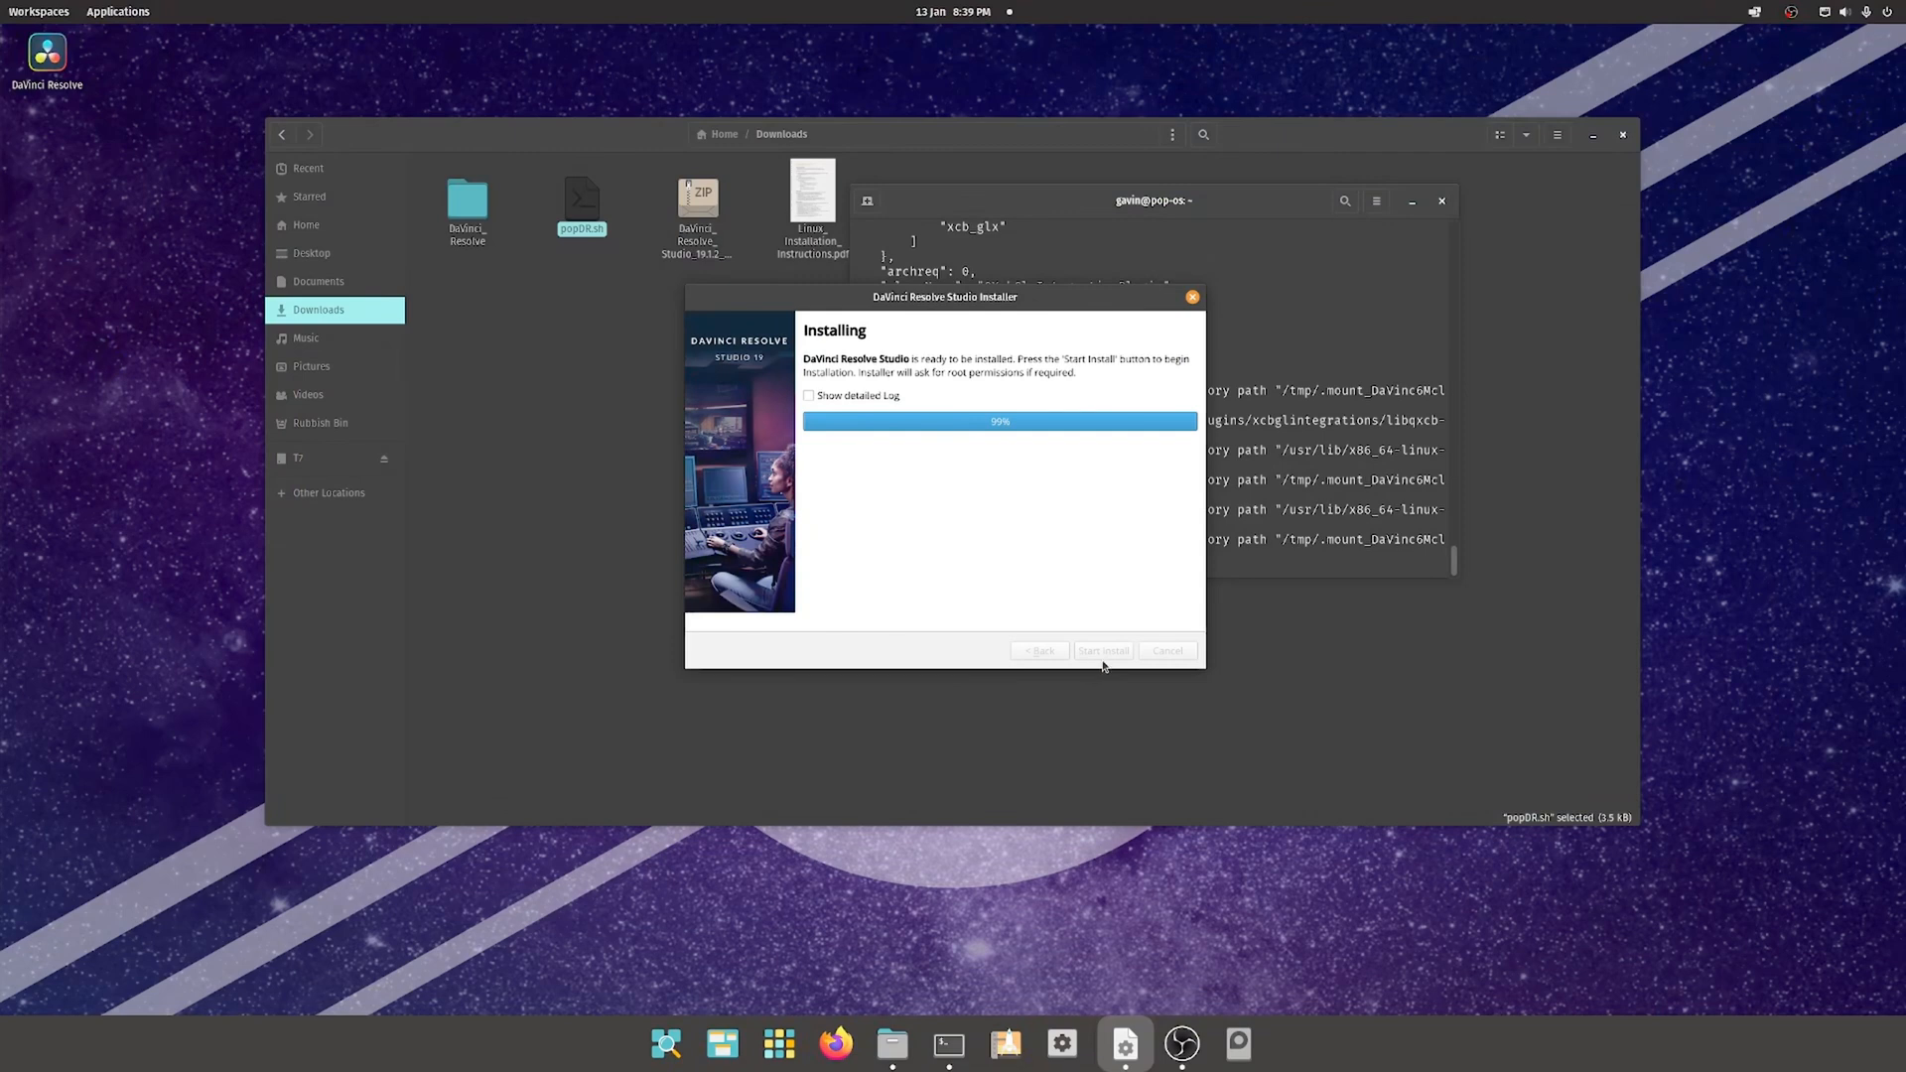
mouse_move(1098, 623)
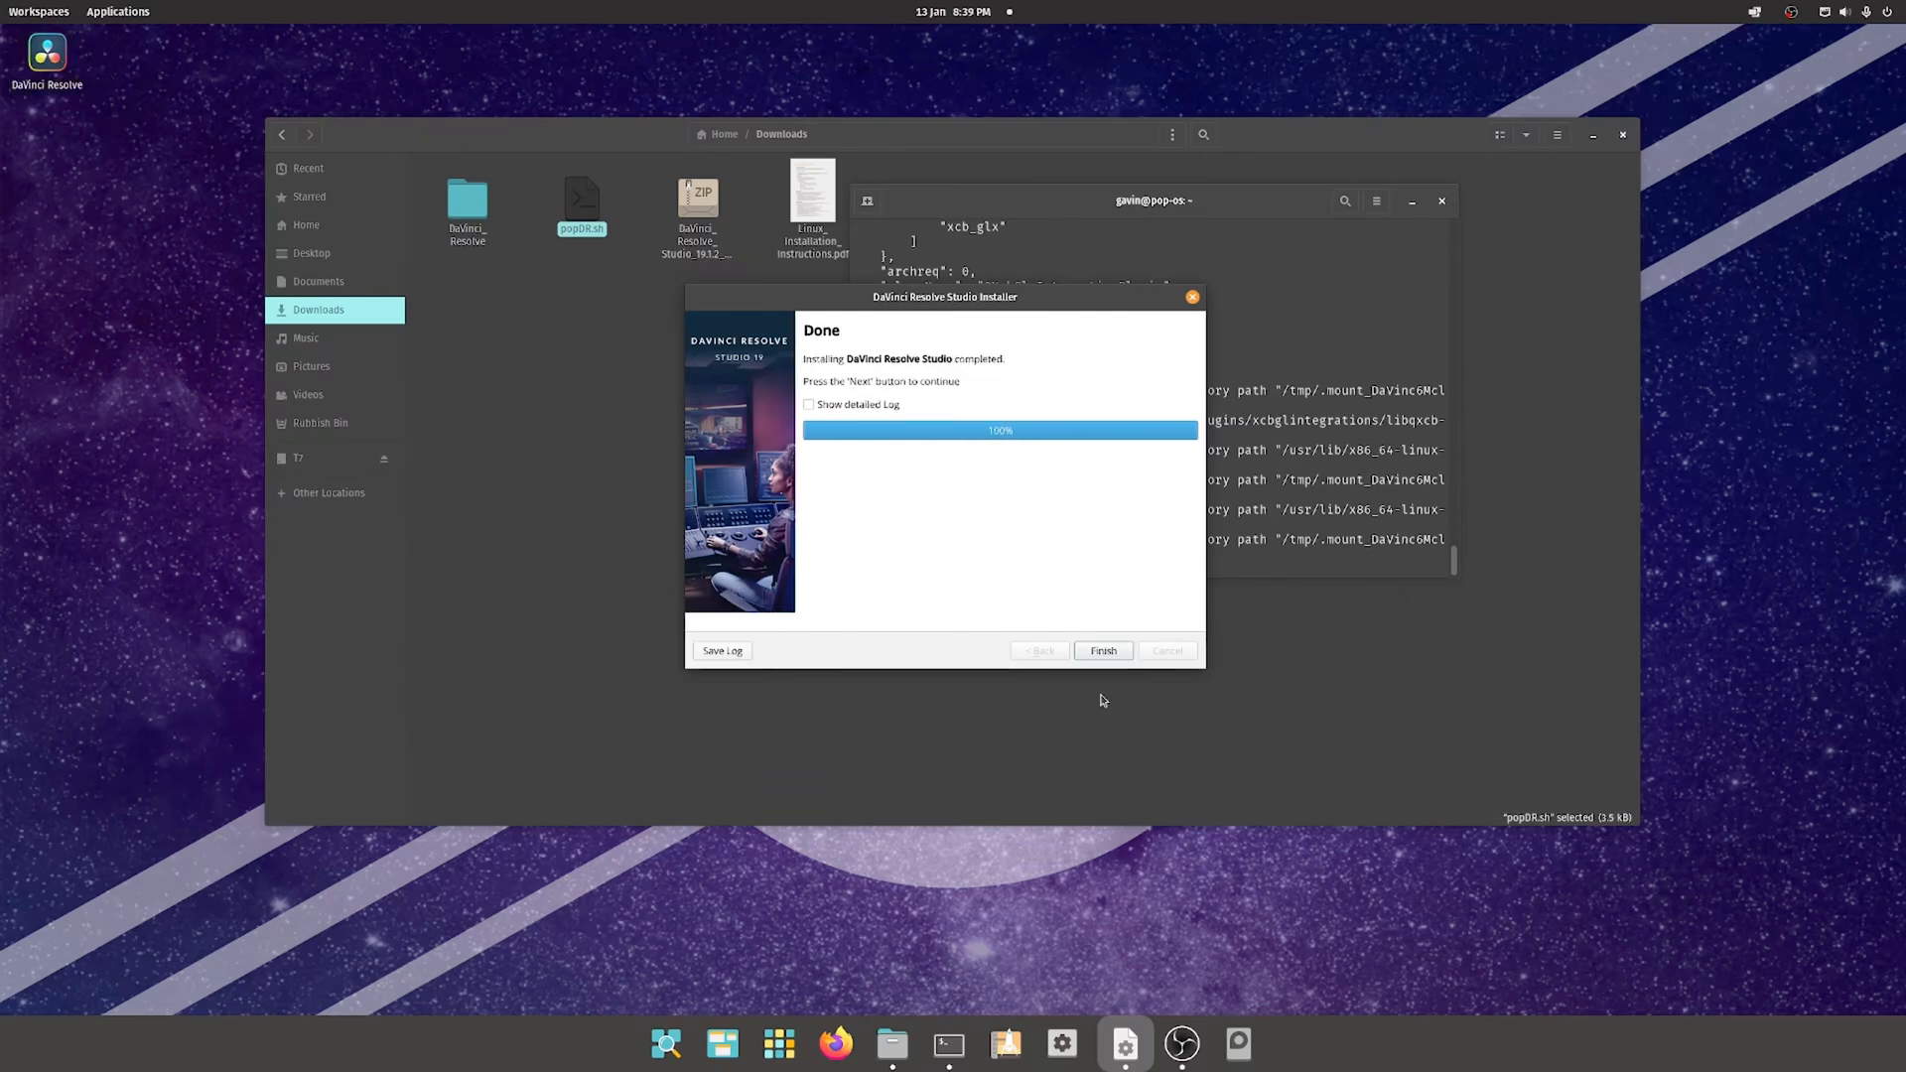
Finish the installer, review the DaVinci Resolve desktop icon's menu, and launch it.
left_click(1101, 650)
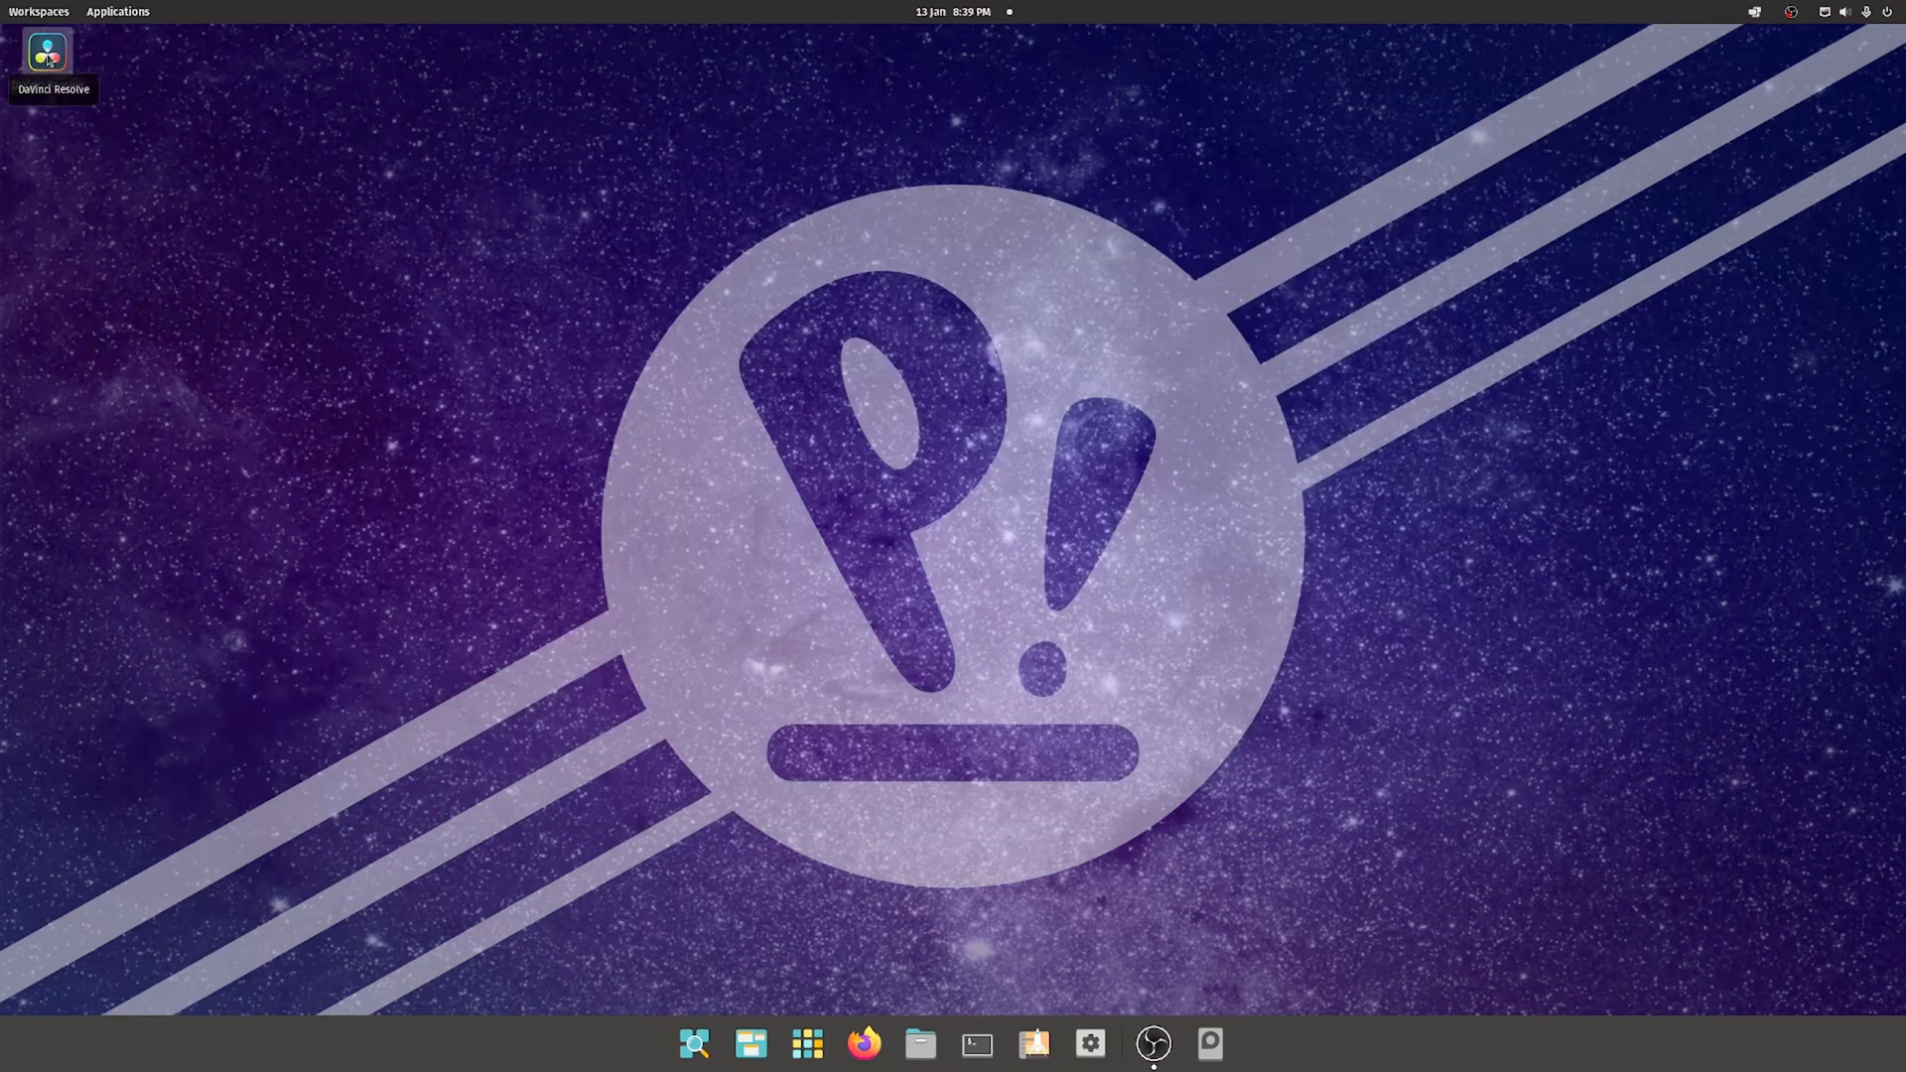
right_click(46, 54)
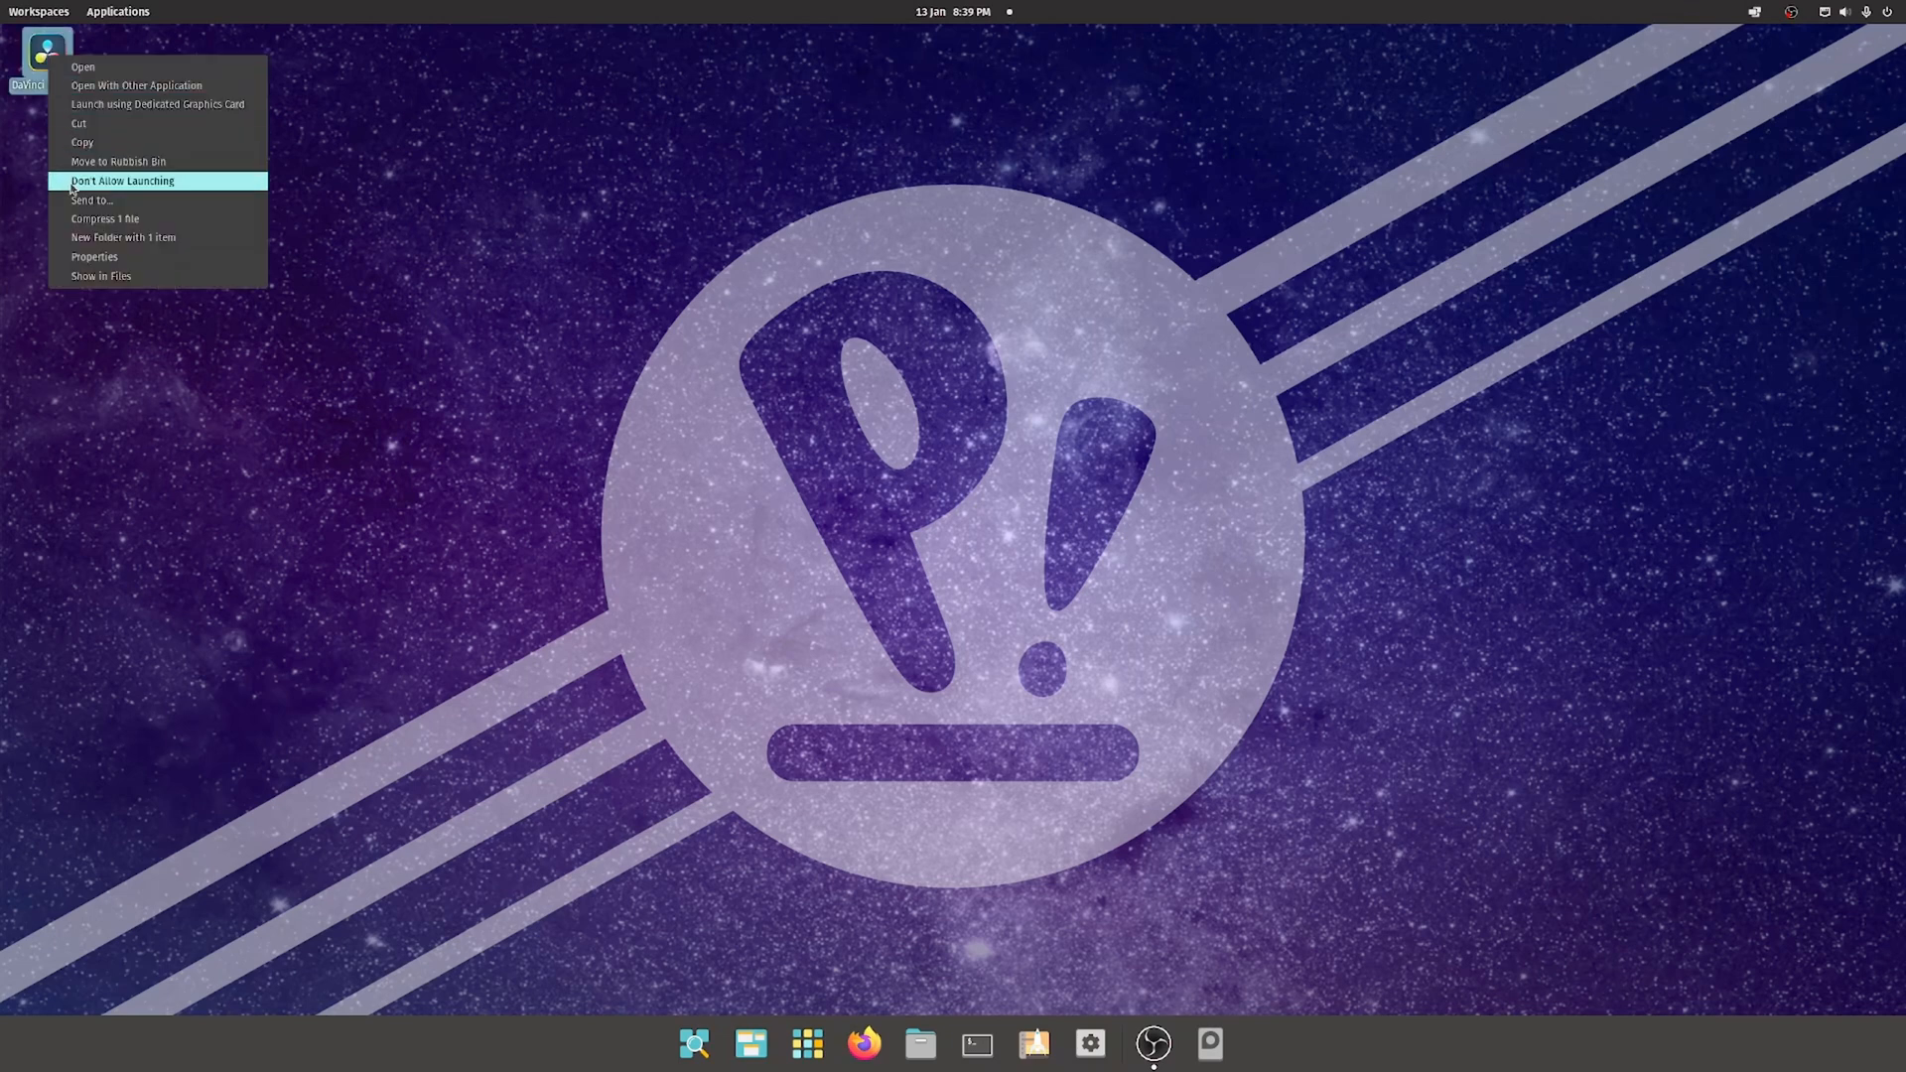
mouse_move(37, 170)
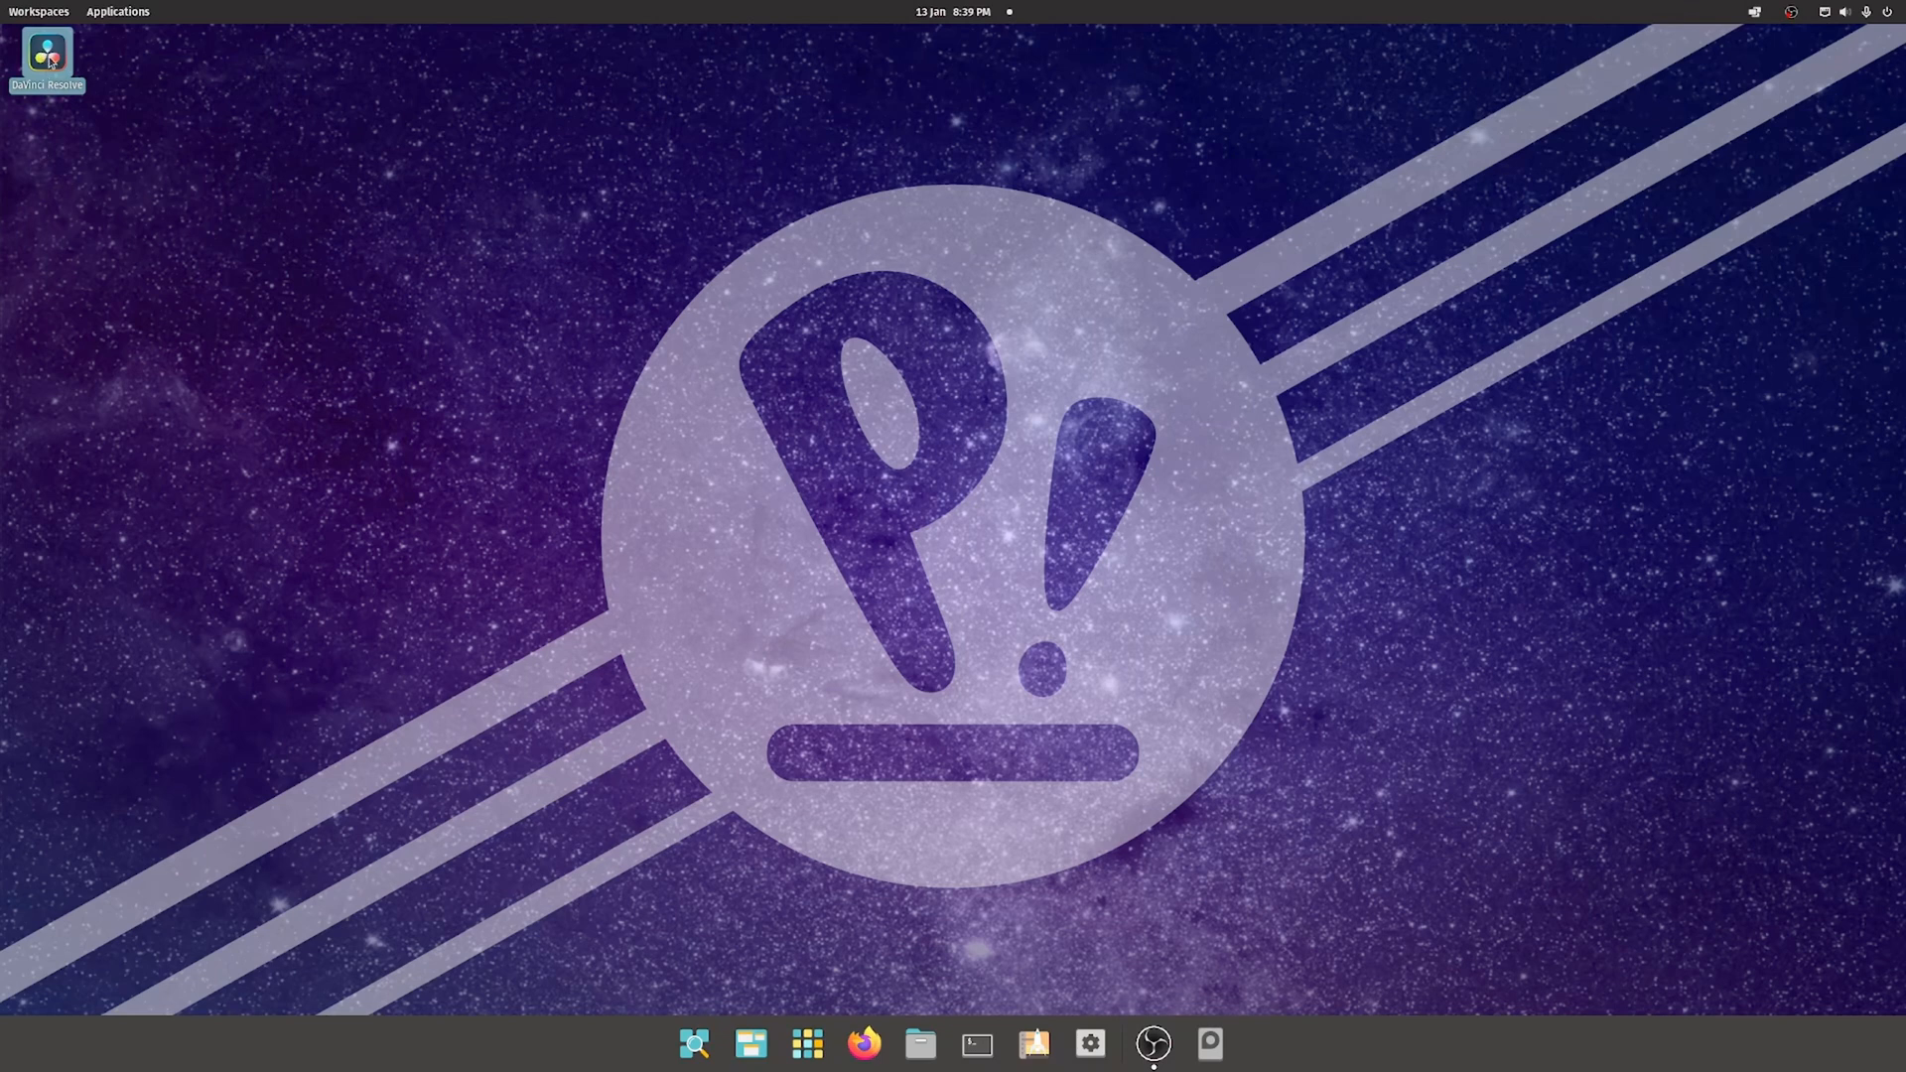
double_click(47, 57)
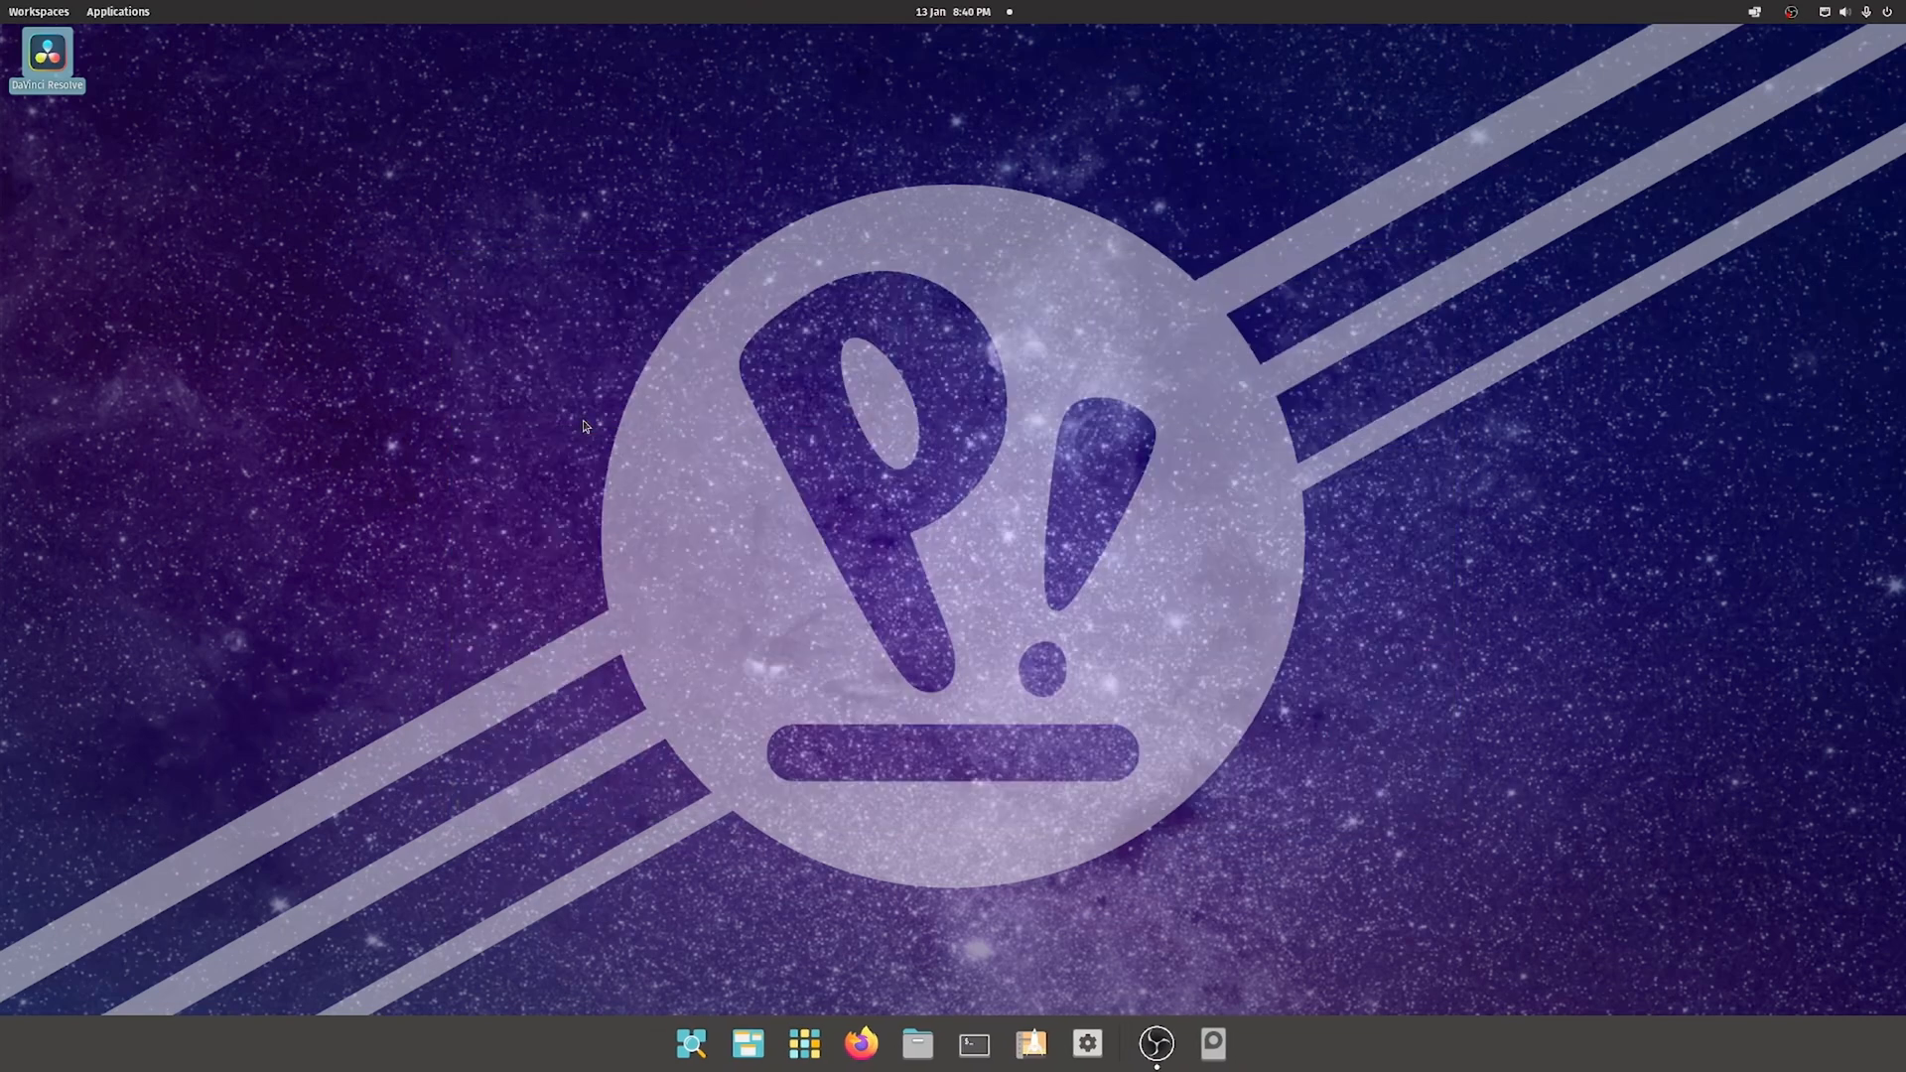
Import the Komodo clips into the media pool, changing the project frame rate to match.
double_click(47, 52)
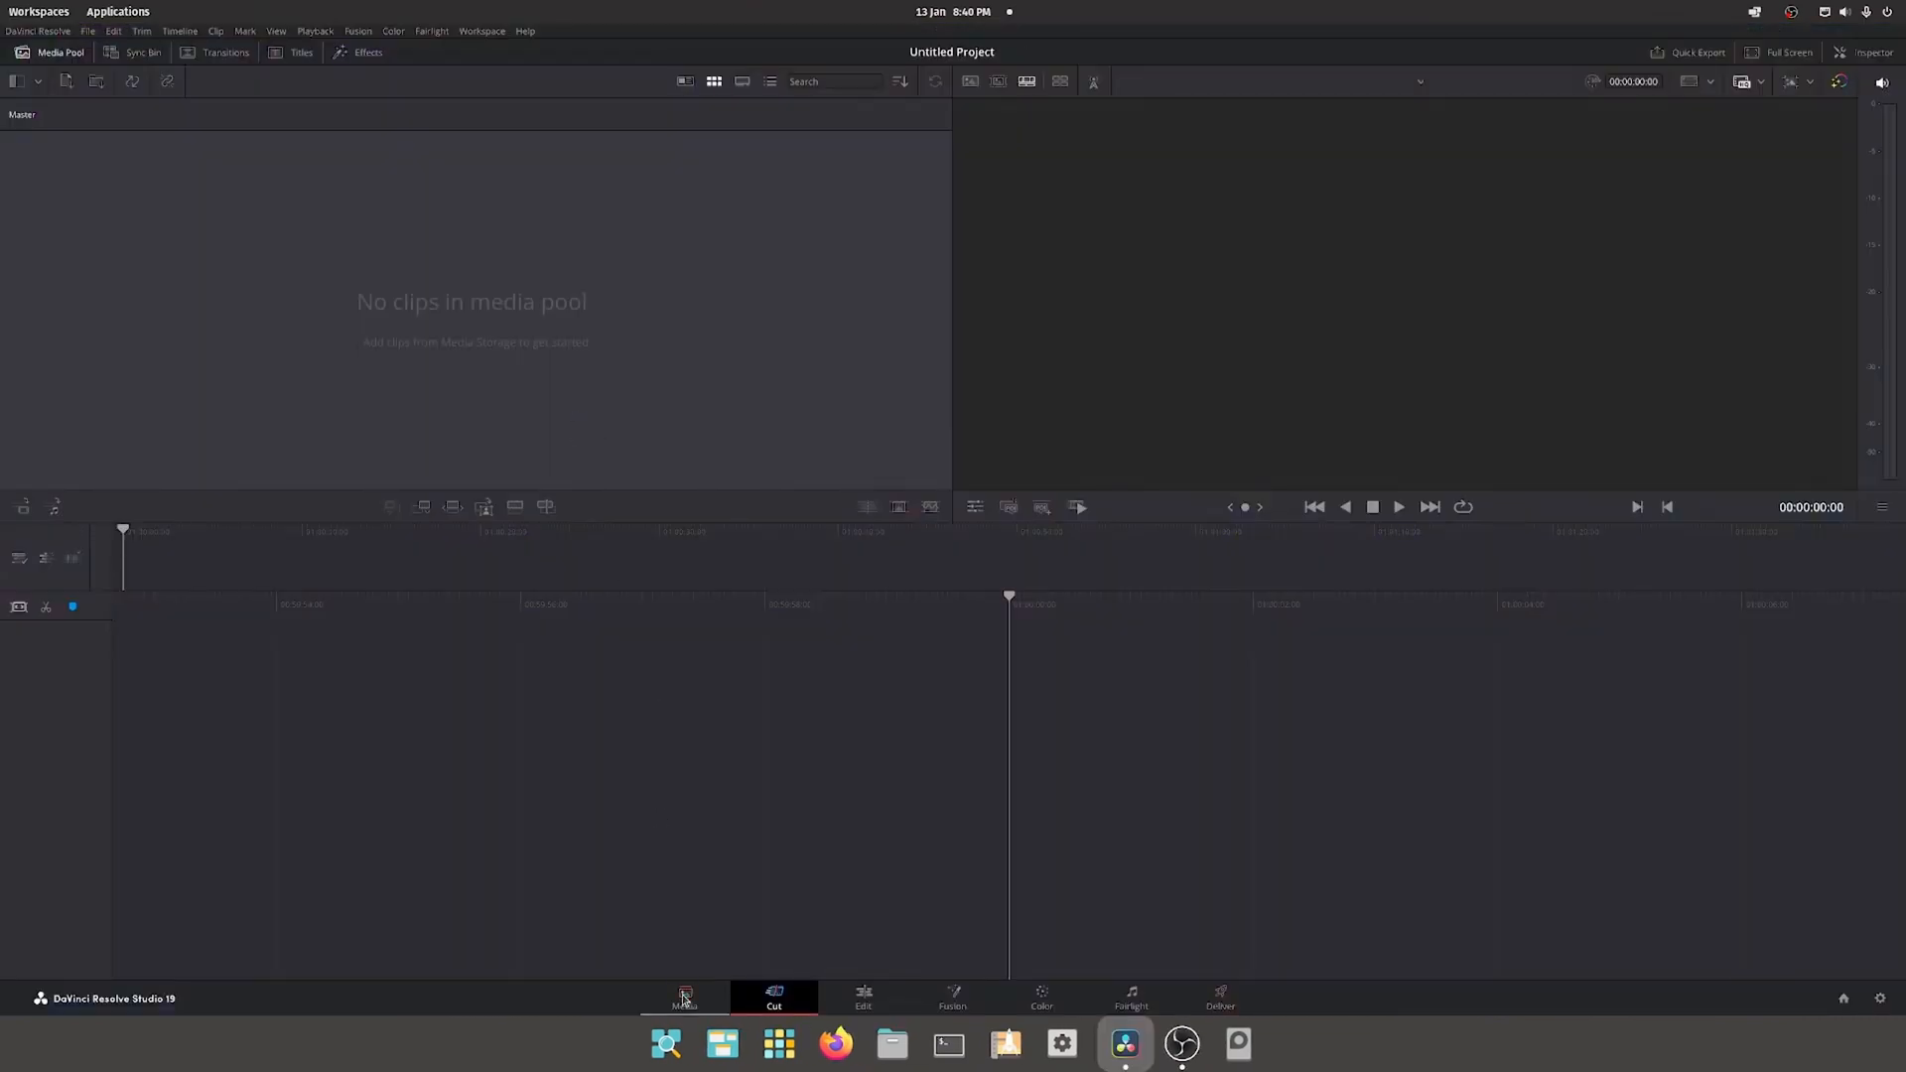
left_click(684, 998)
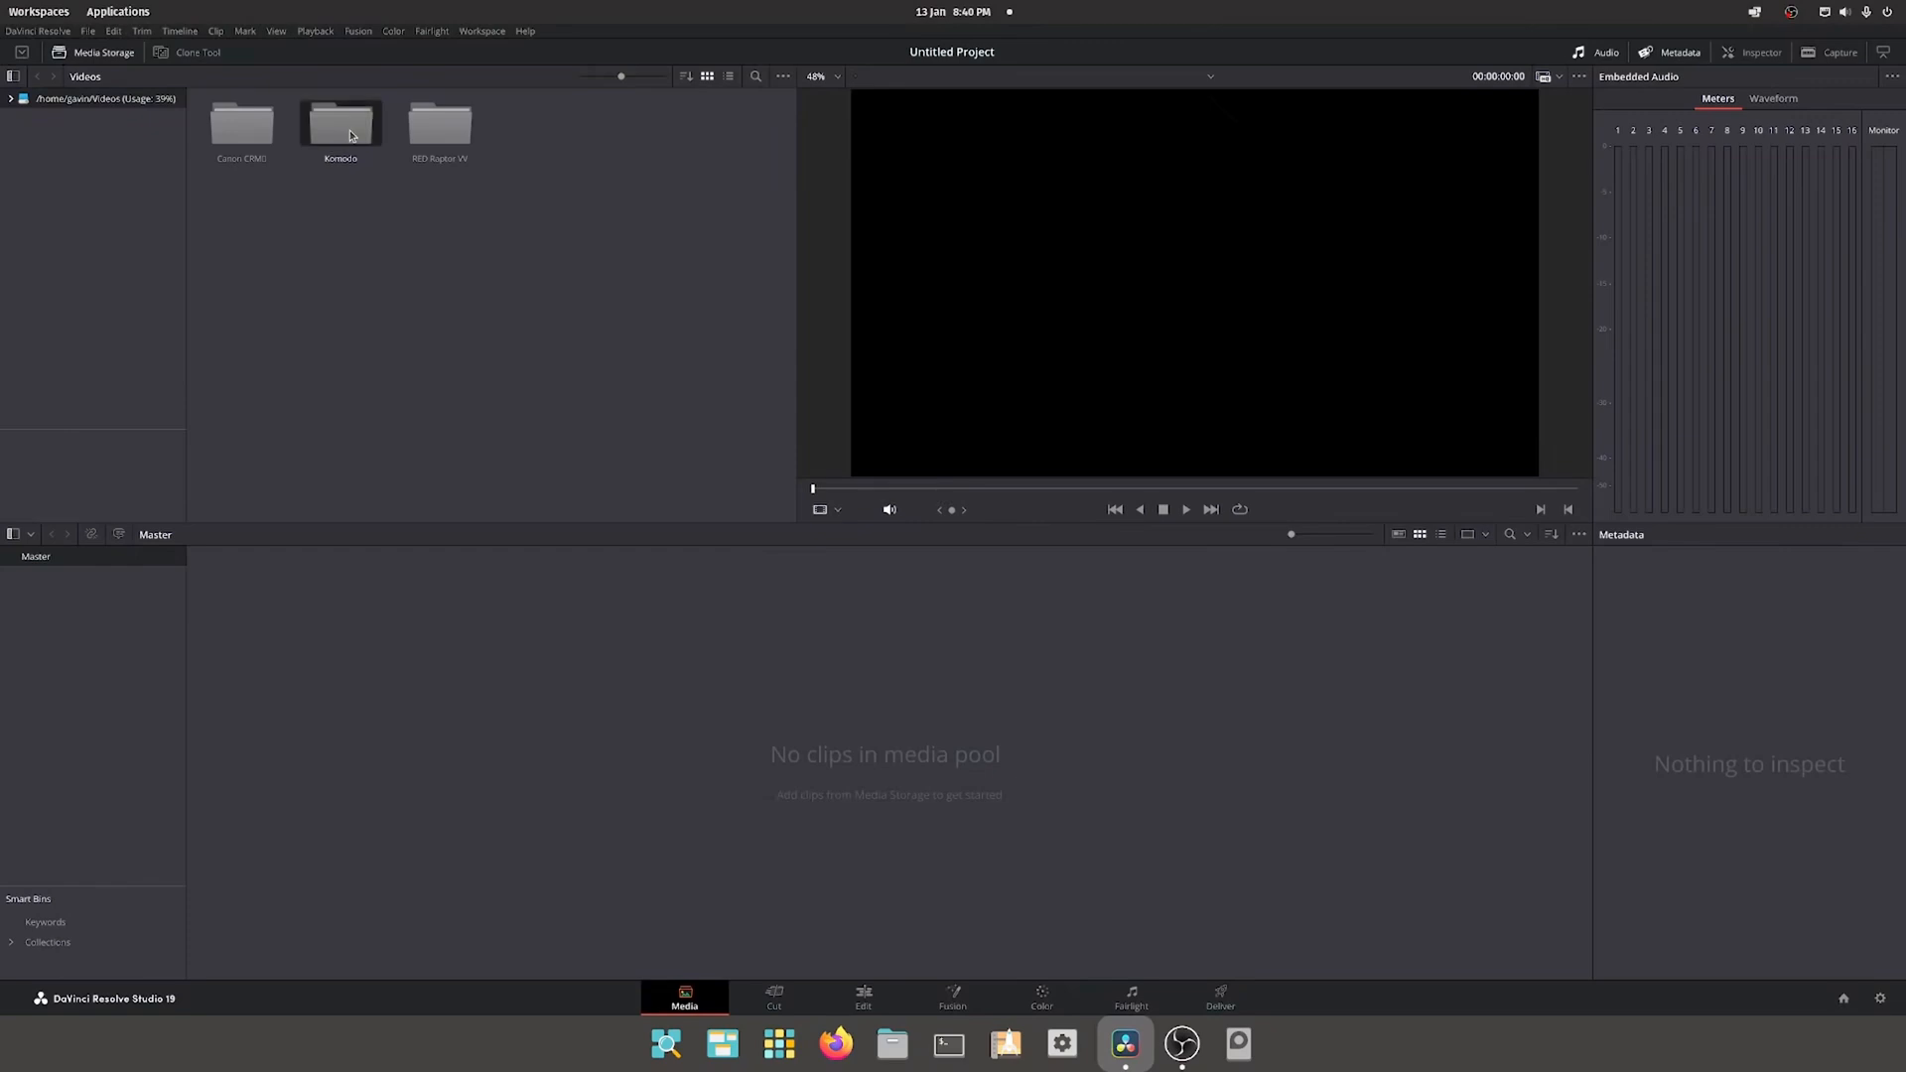
double_click(341, 125)
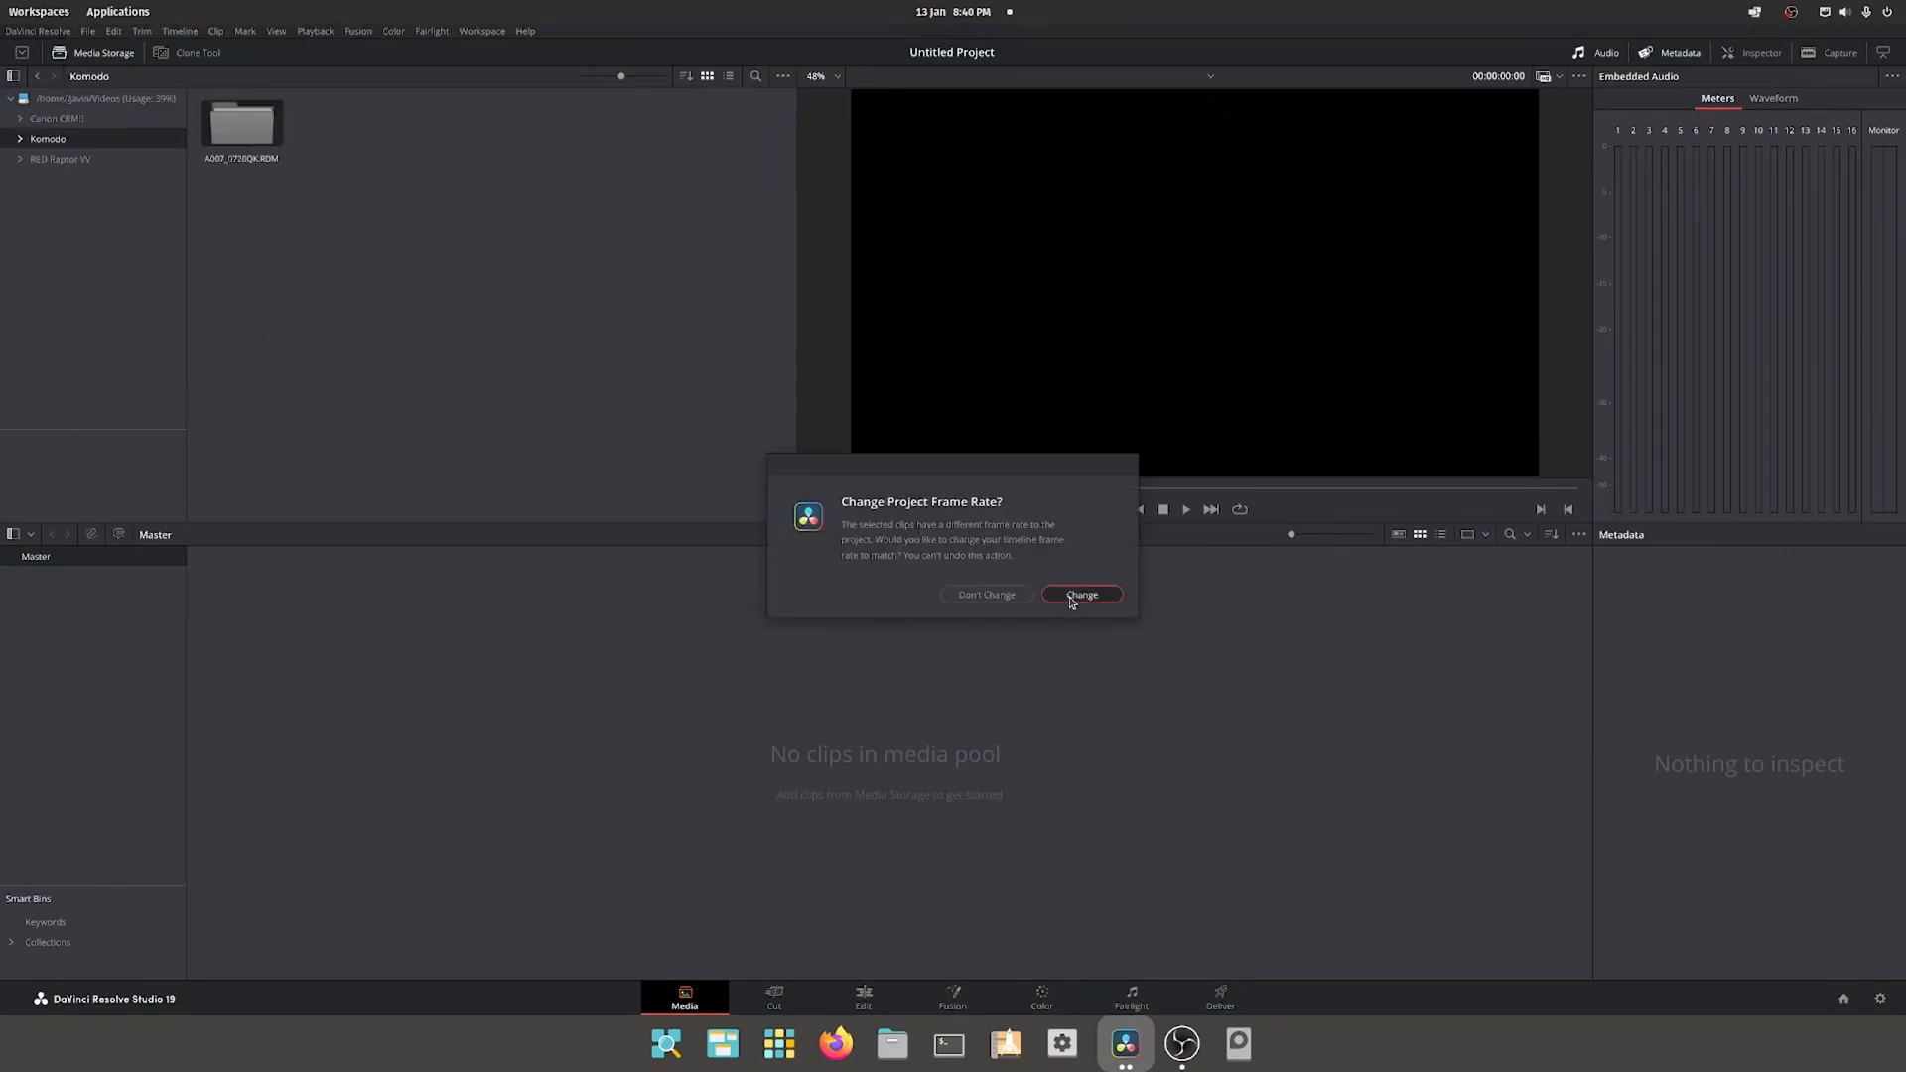
left_click(1079, 594)
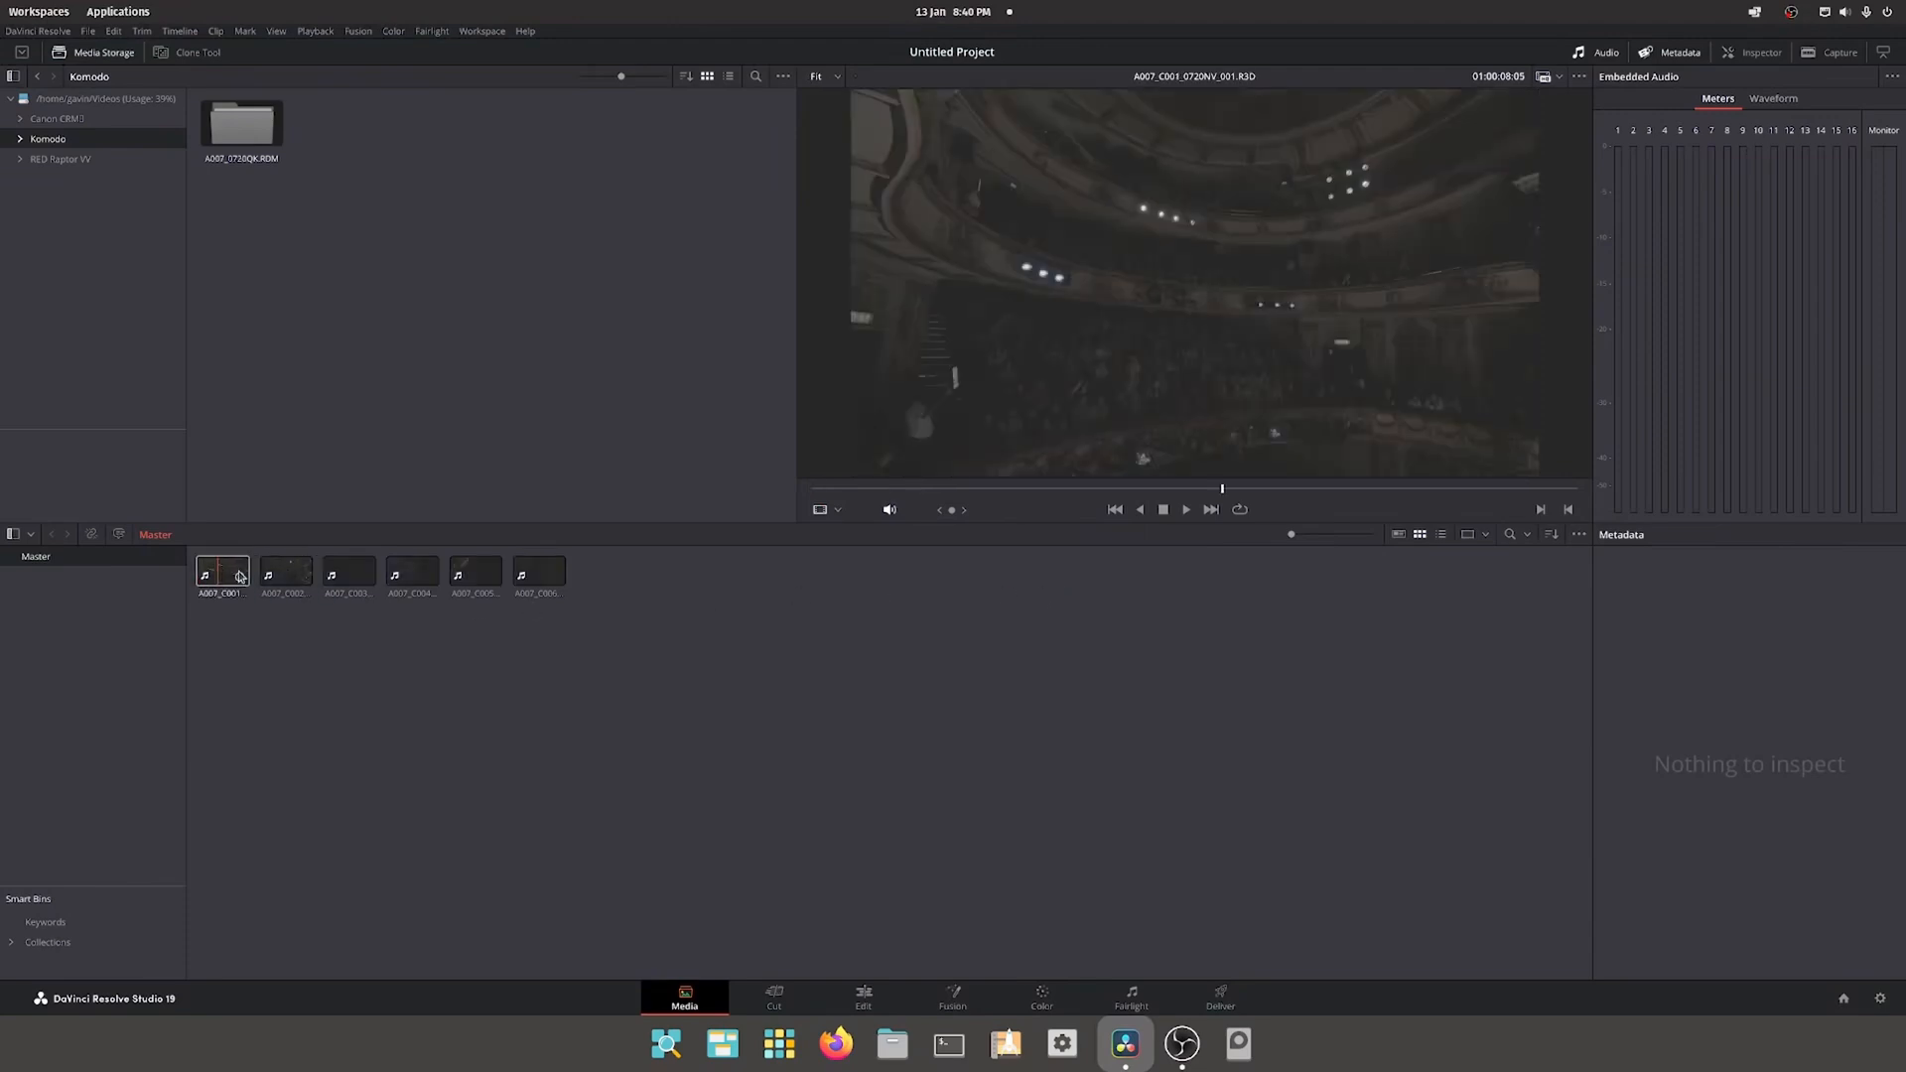
Create Timeline 1 from the first Komodo clip.
right_click(222, 573)
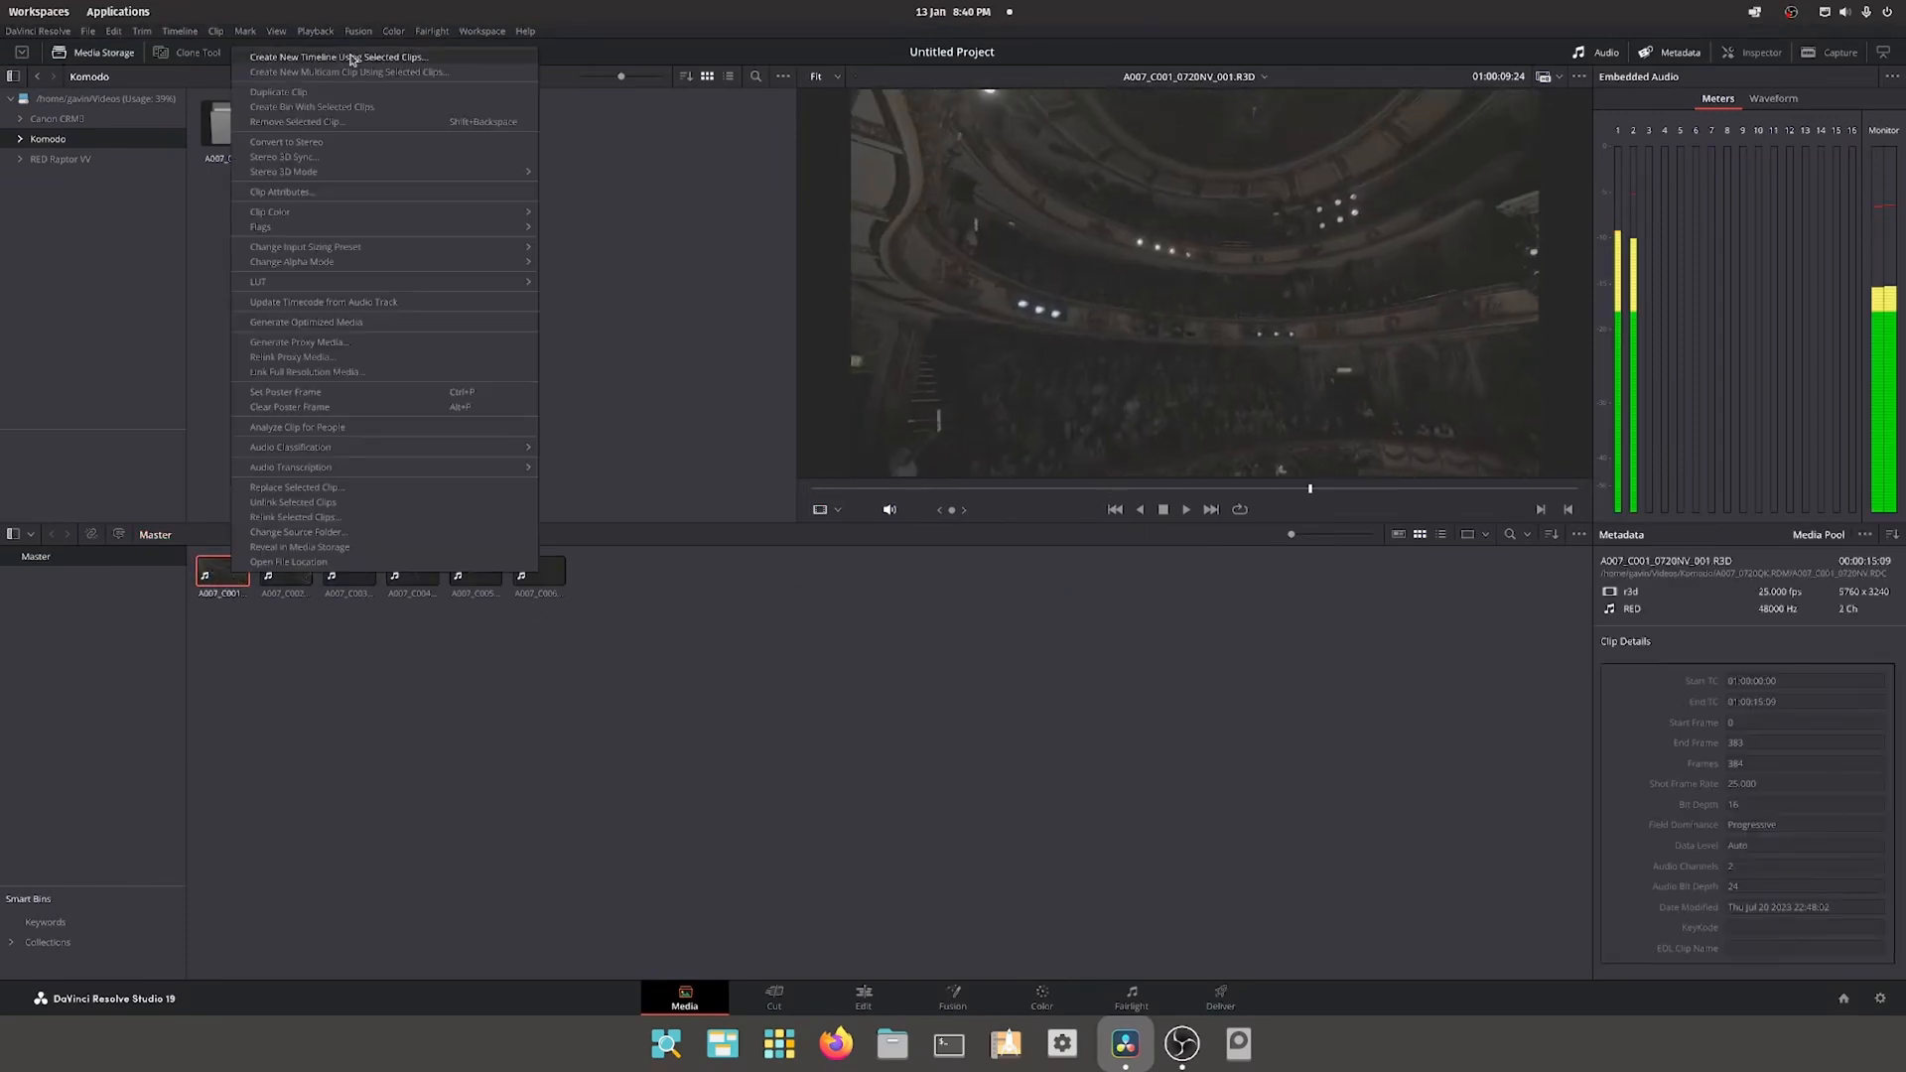
left_click(341, 58)
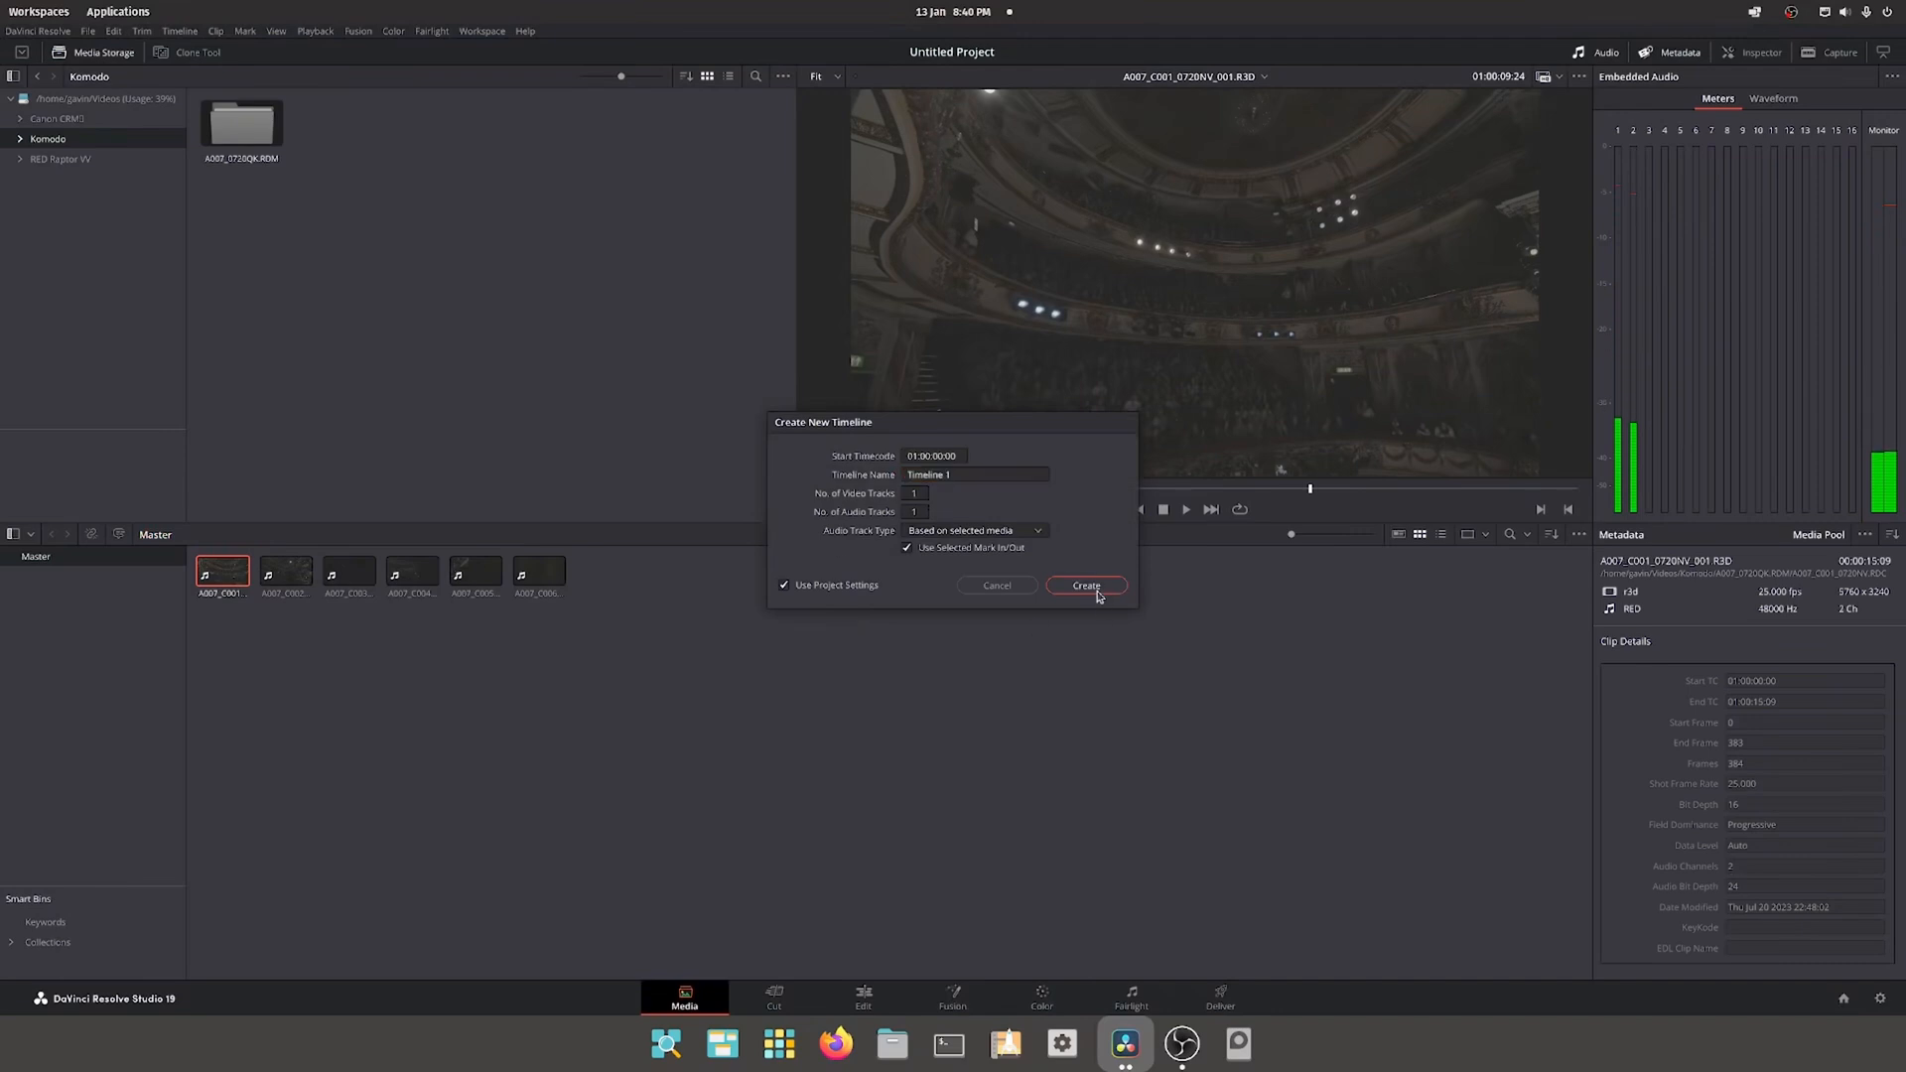
left_click(1084, 584)
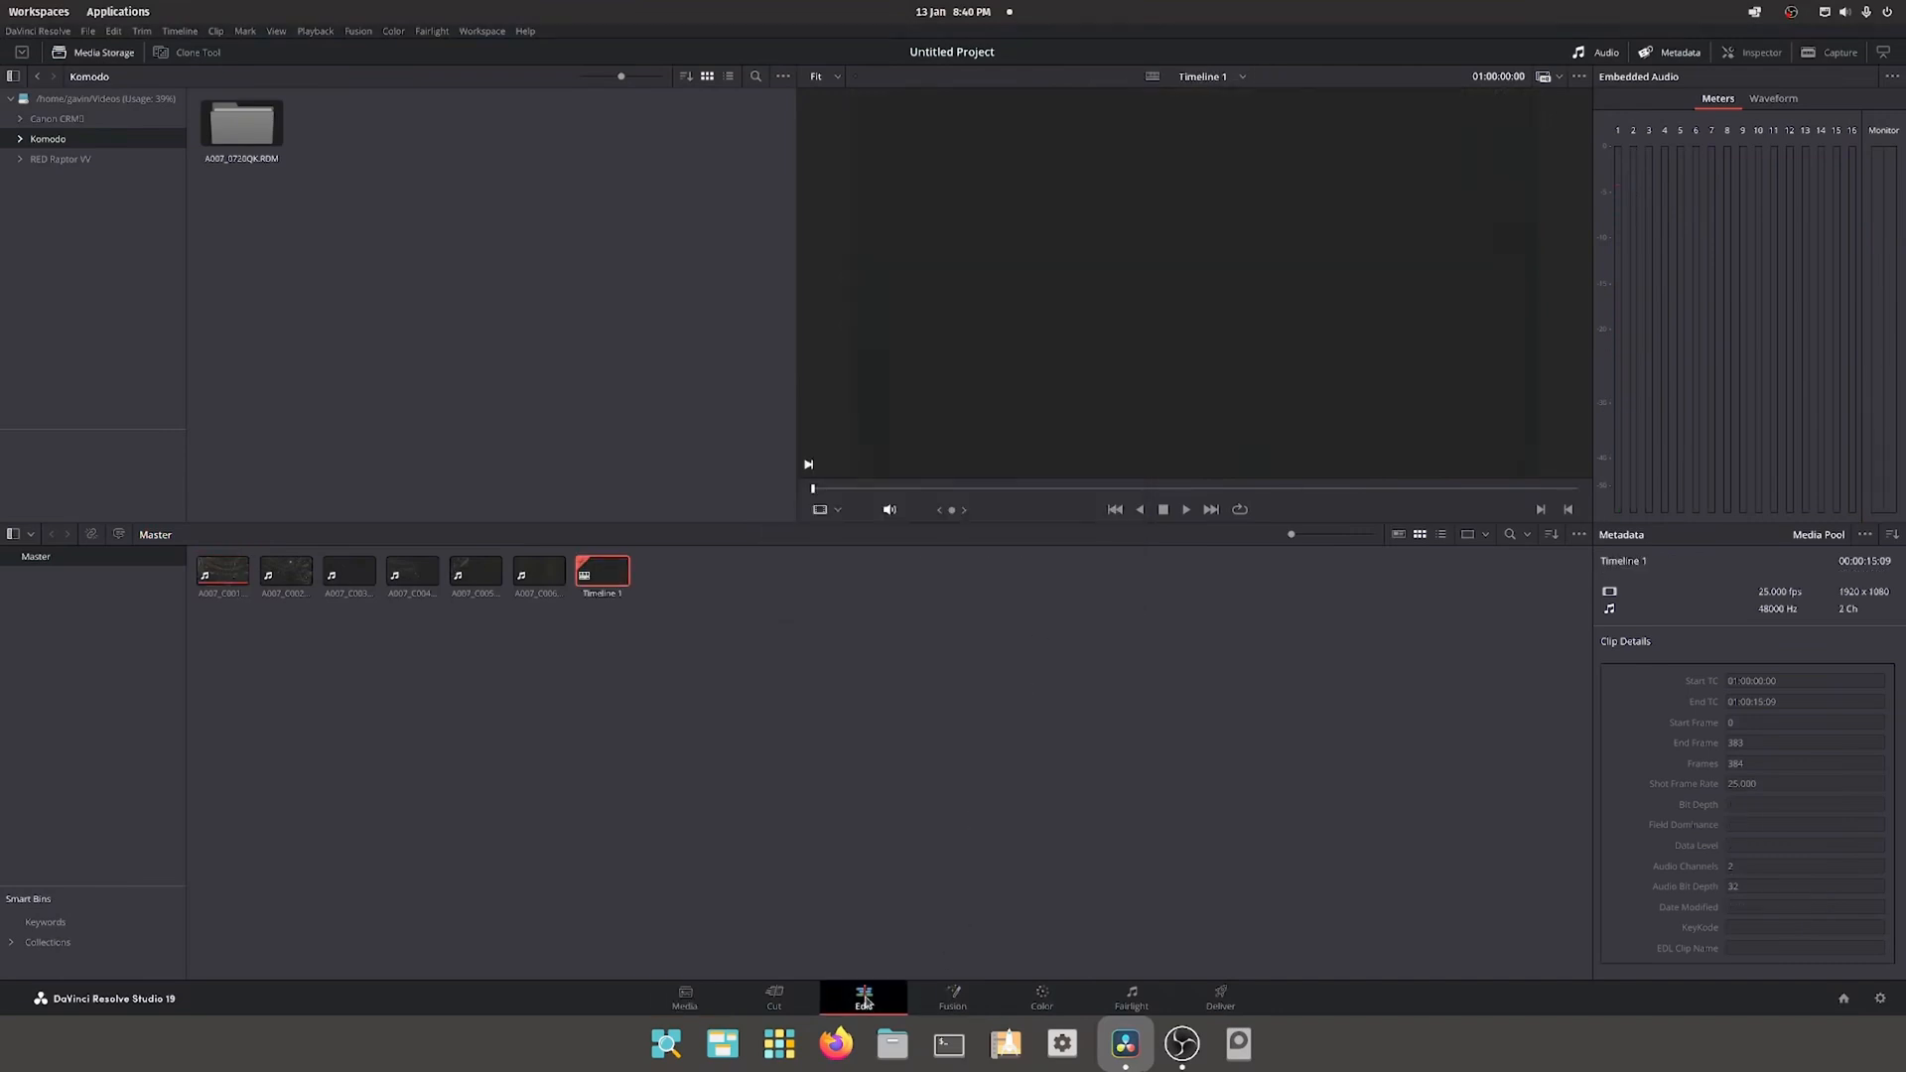
Delete the clip's audio from A1 on the Edit page, then show the Deliver page.
left_click(863, 998)
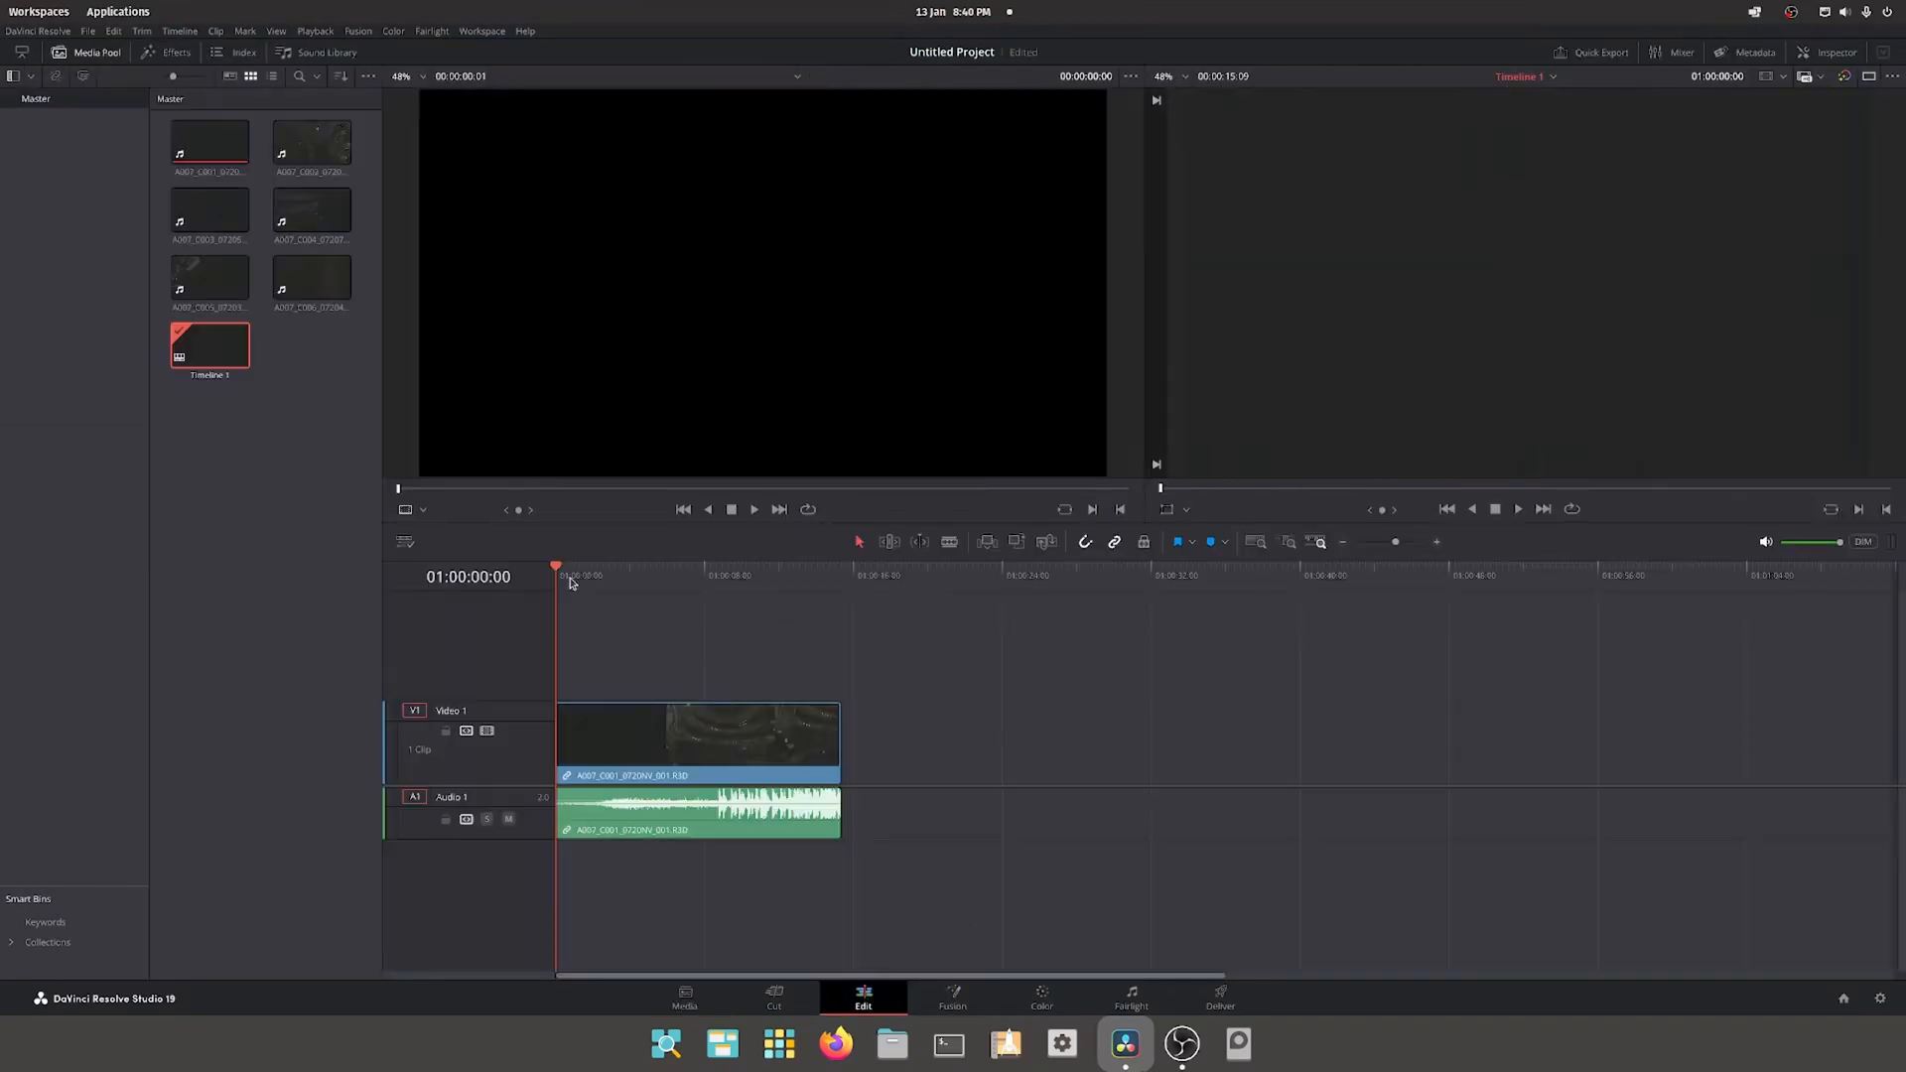
left_click(705, 575)
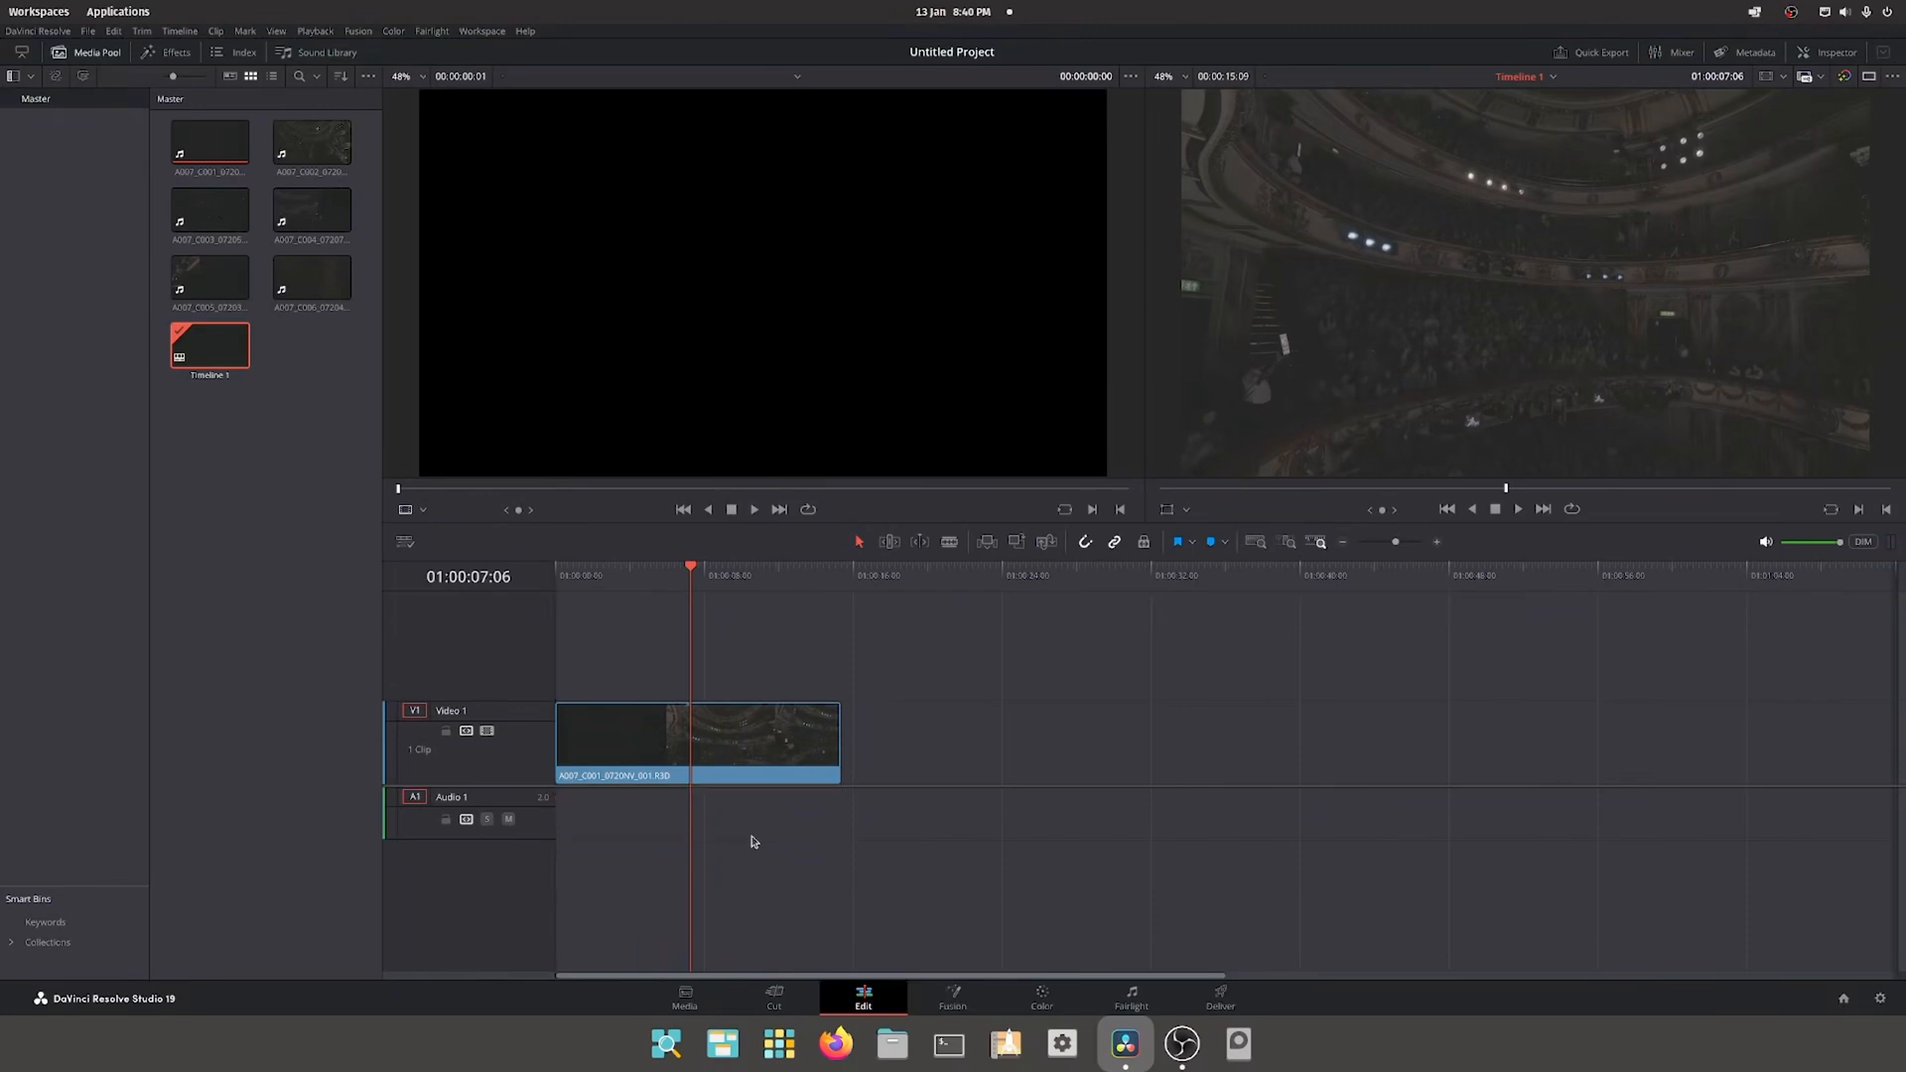
left_click(1219, 997)
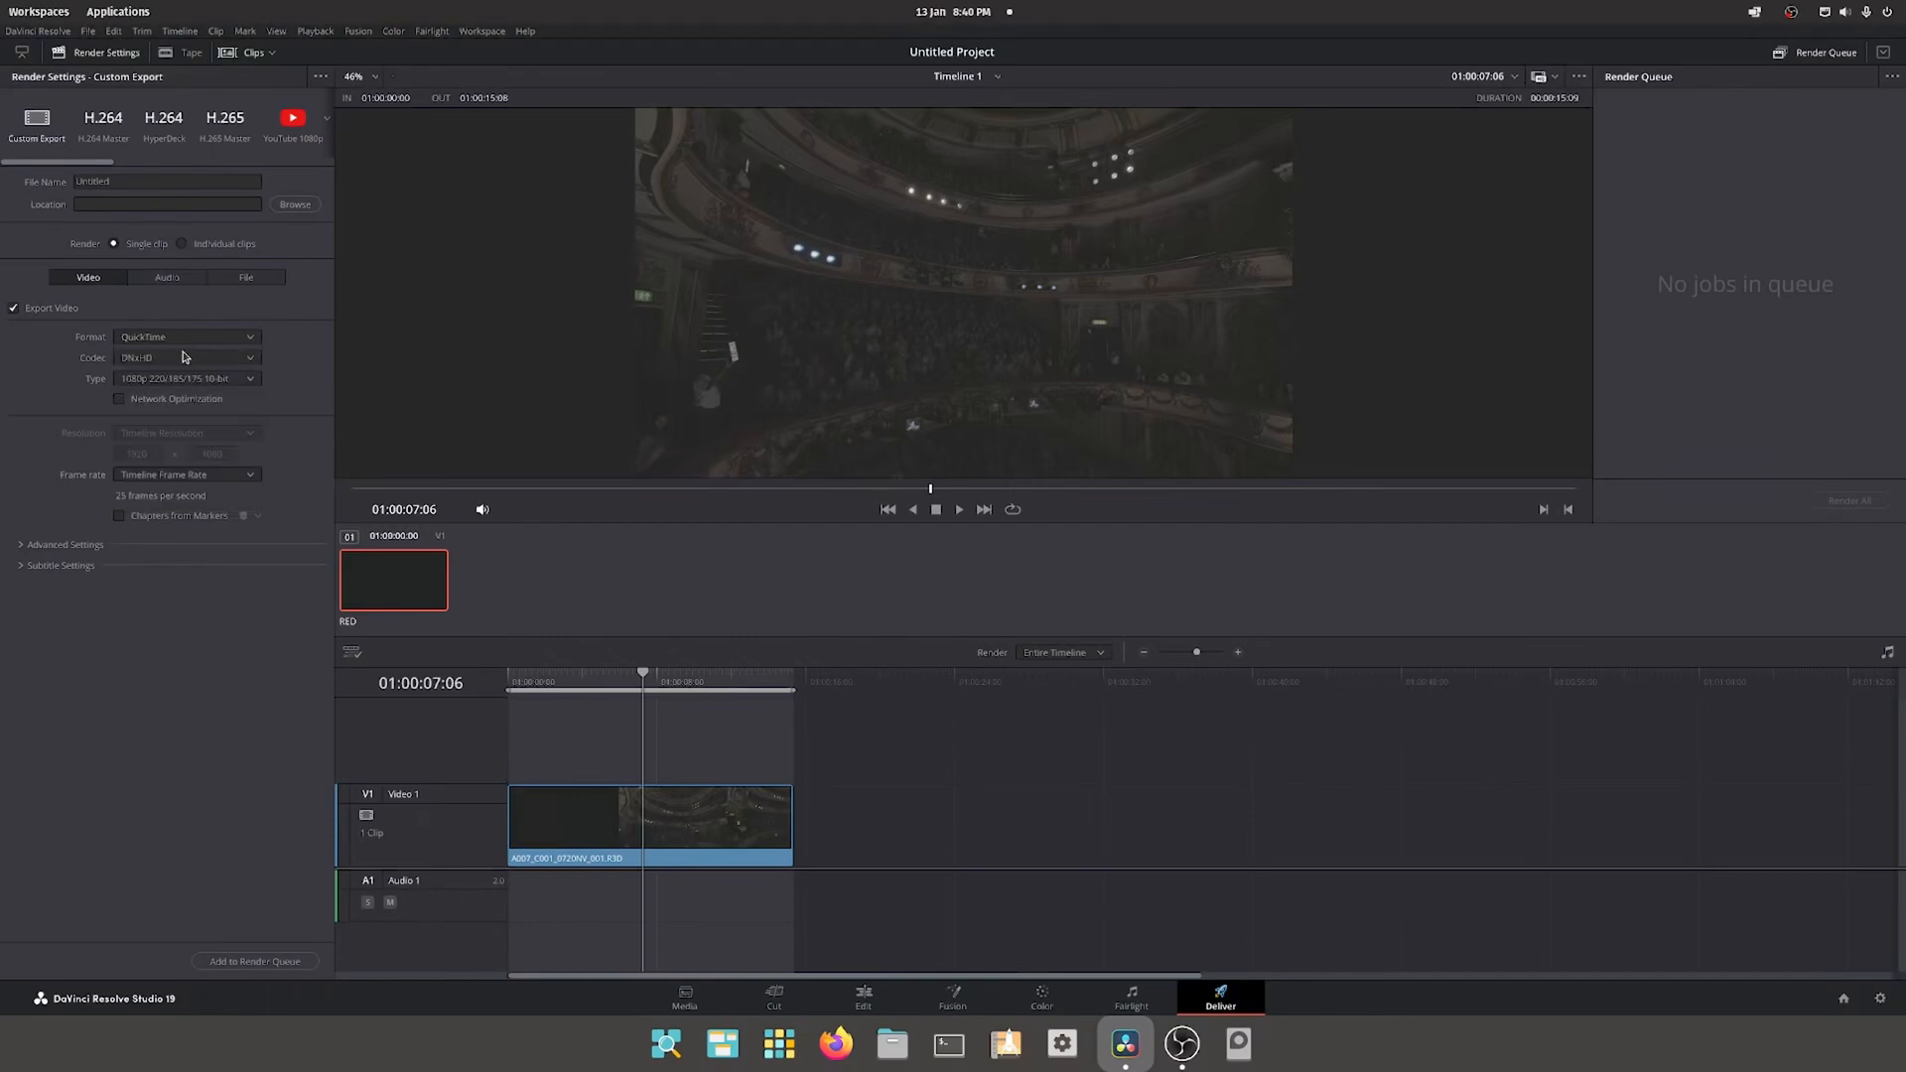
Try MP4 with the AV1 codec for the render, then switch the format back to QuickTime.
left_click(183, 357)
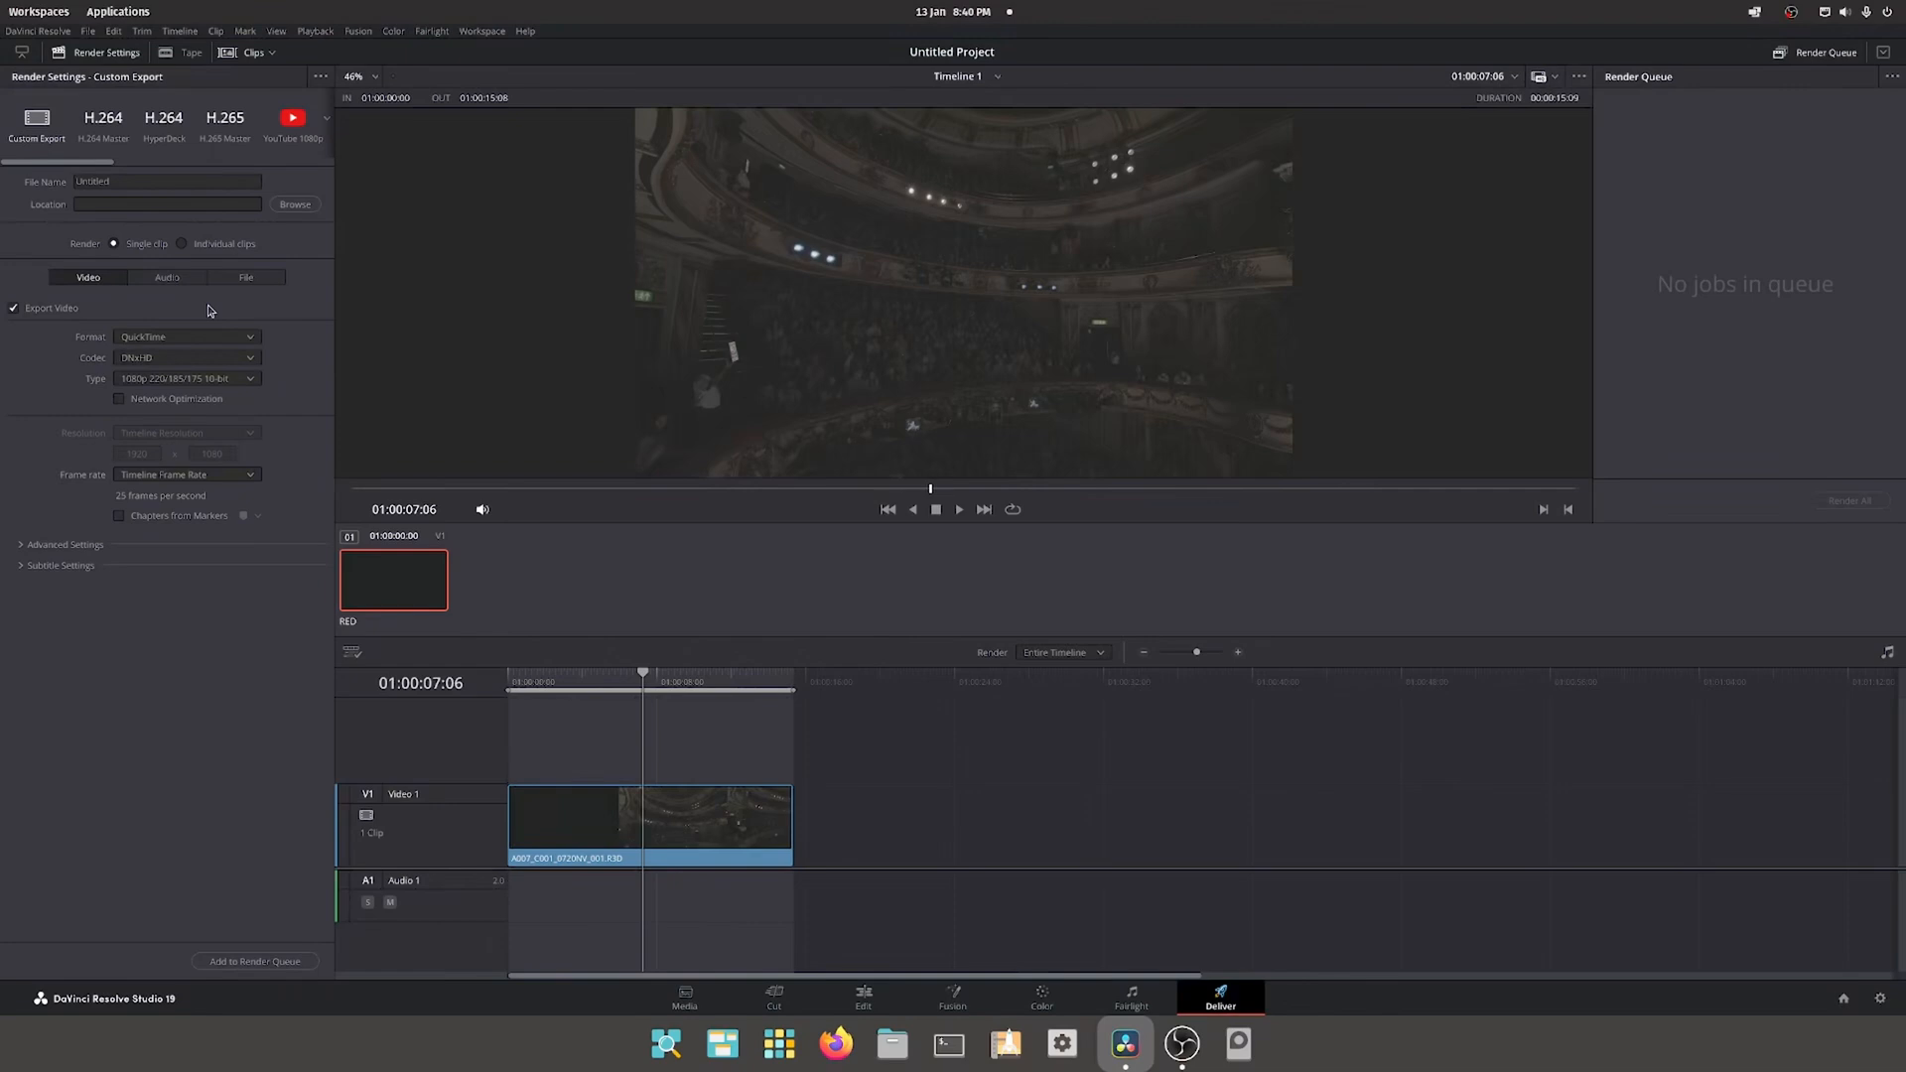
left_click(186, 337)
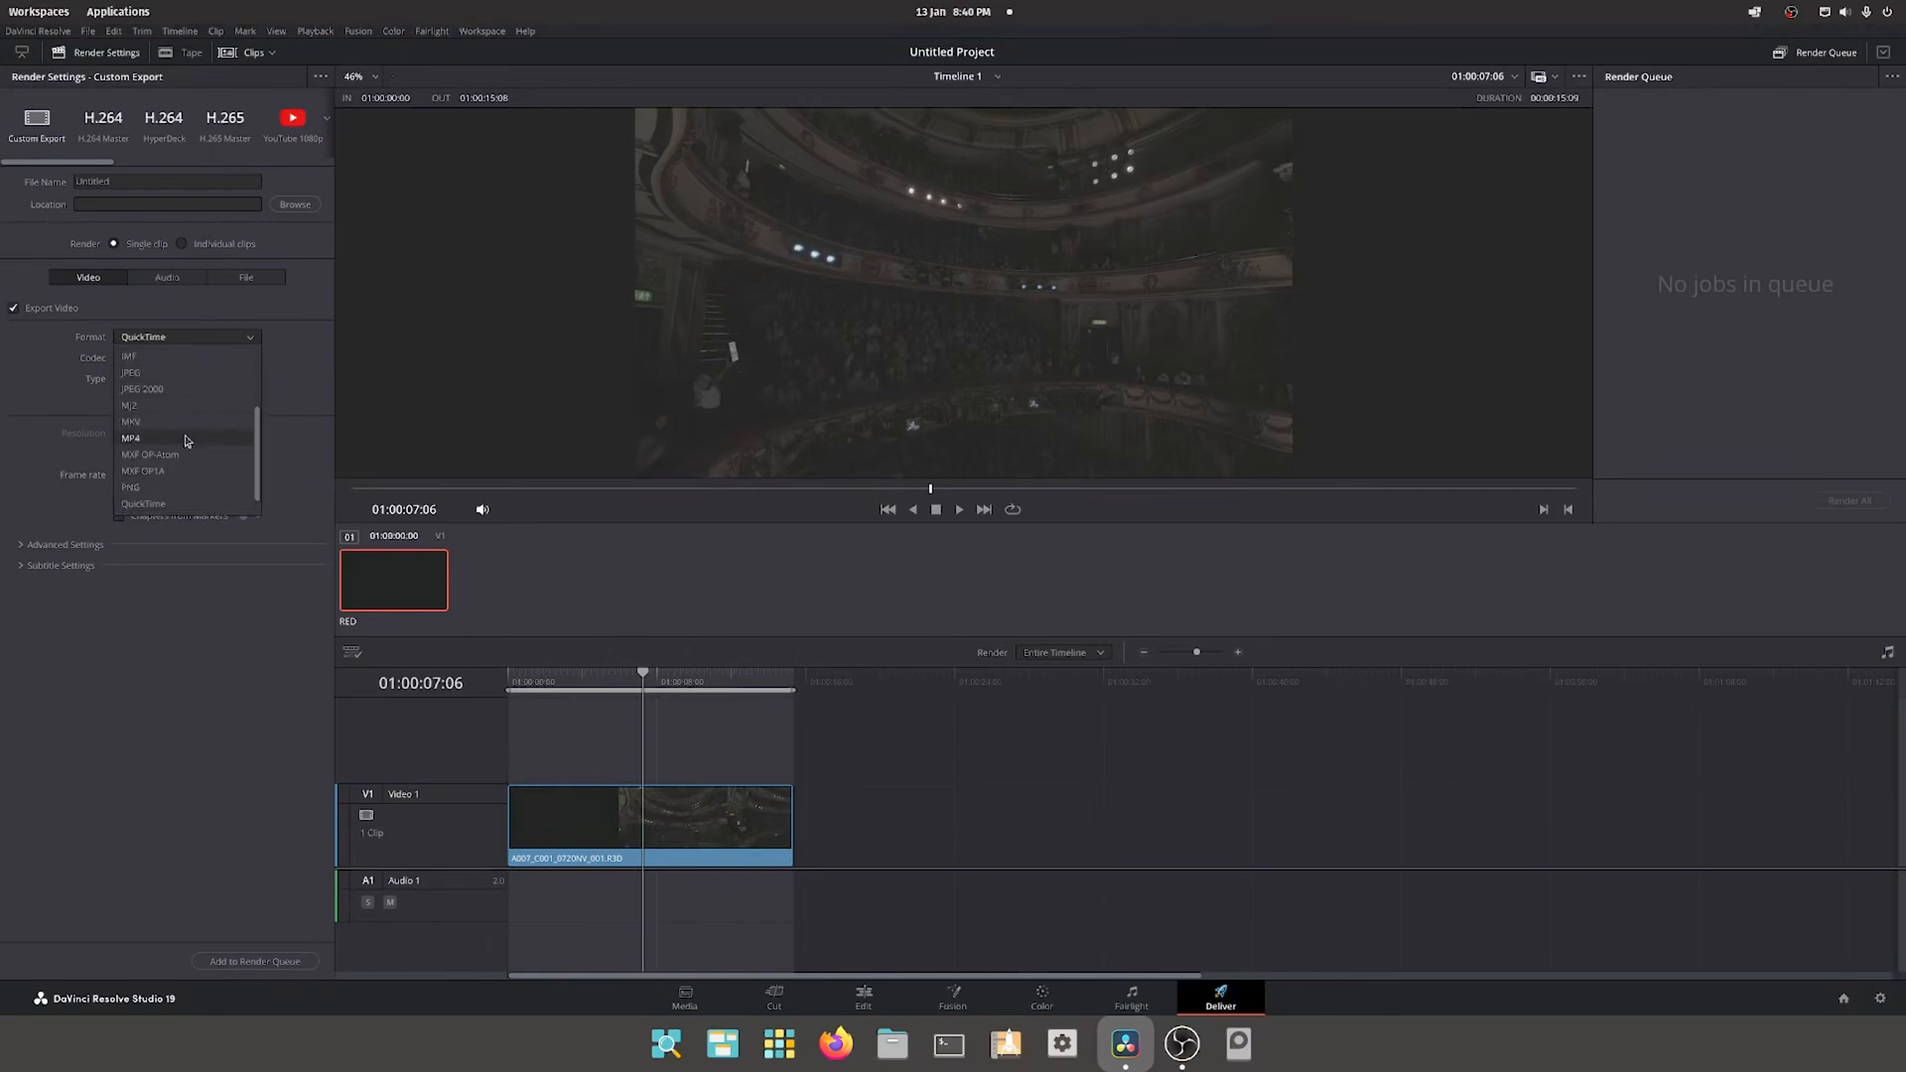
left_click(130, 438)
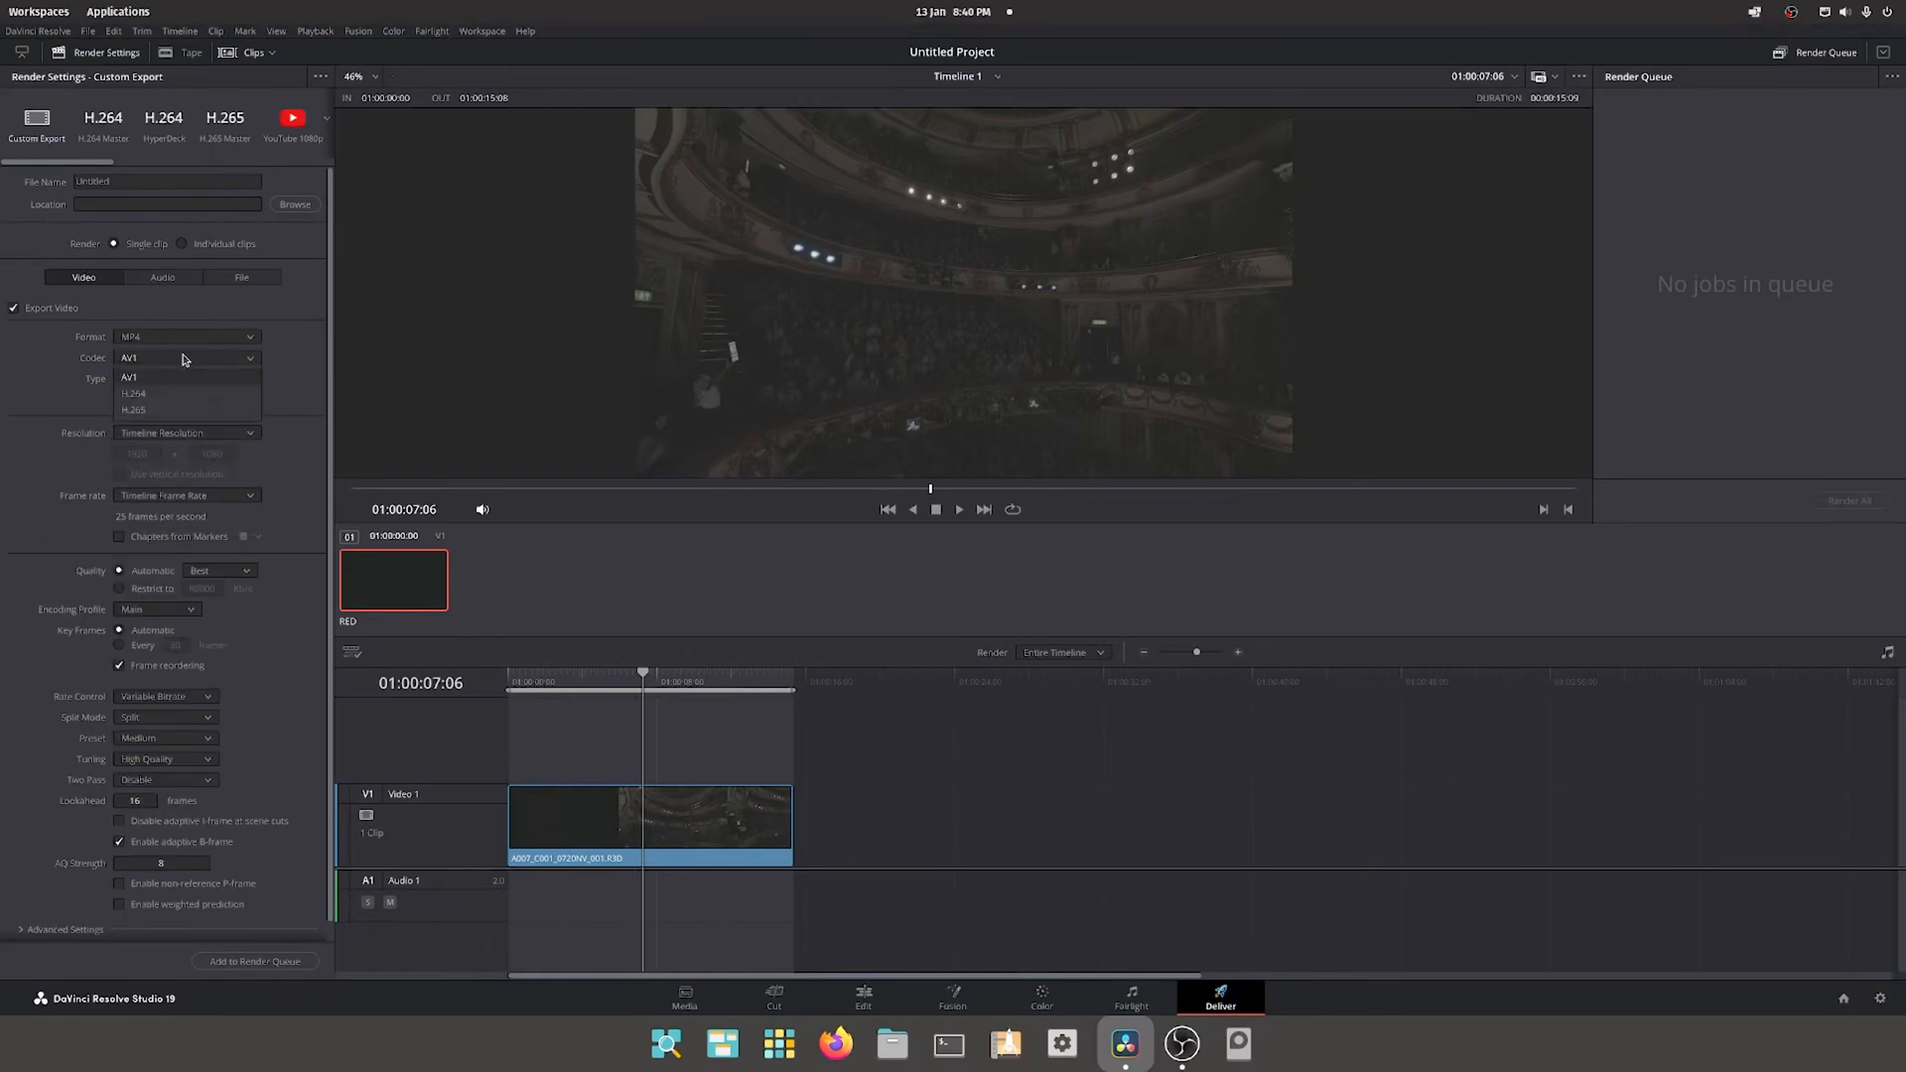
left_click(128, 378)
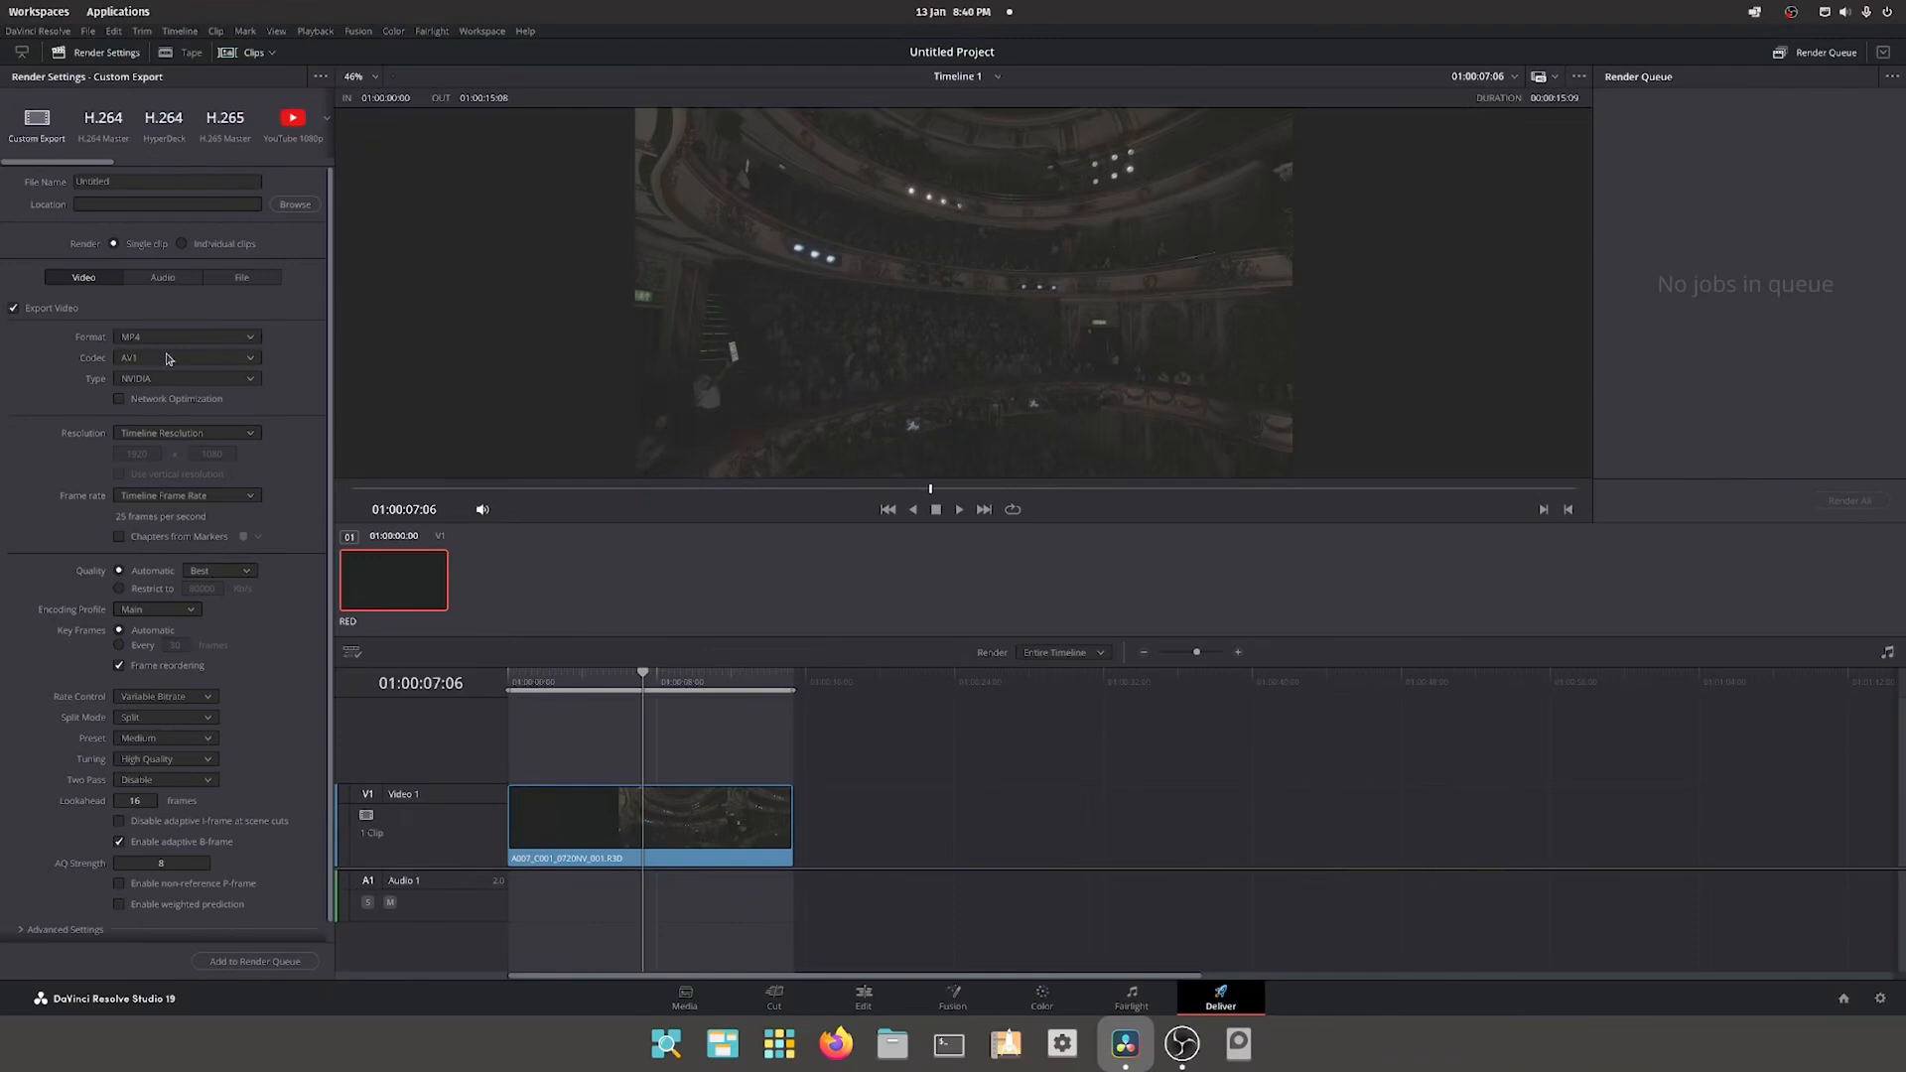
left_click(186, 337)
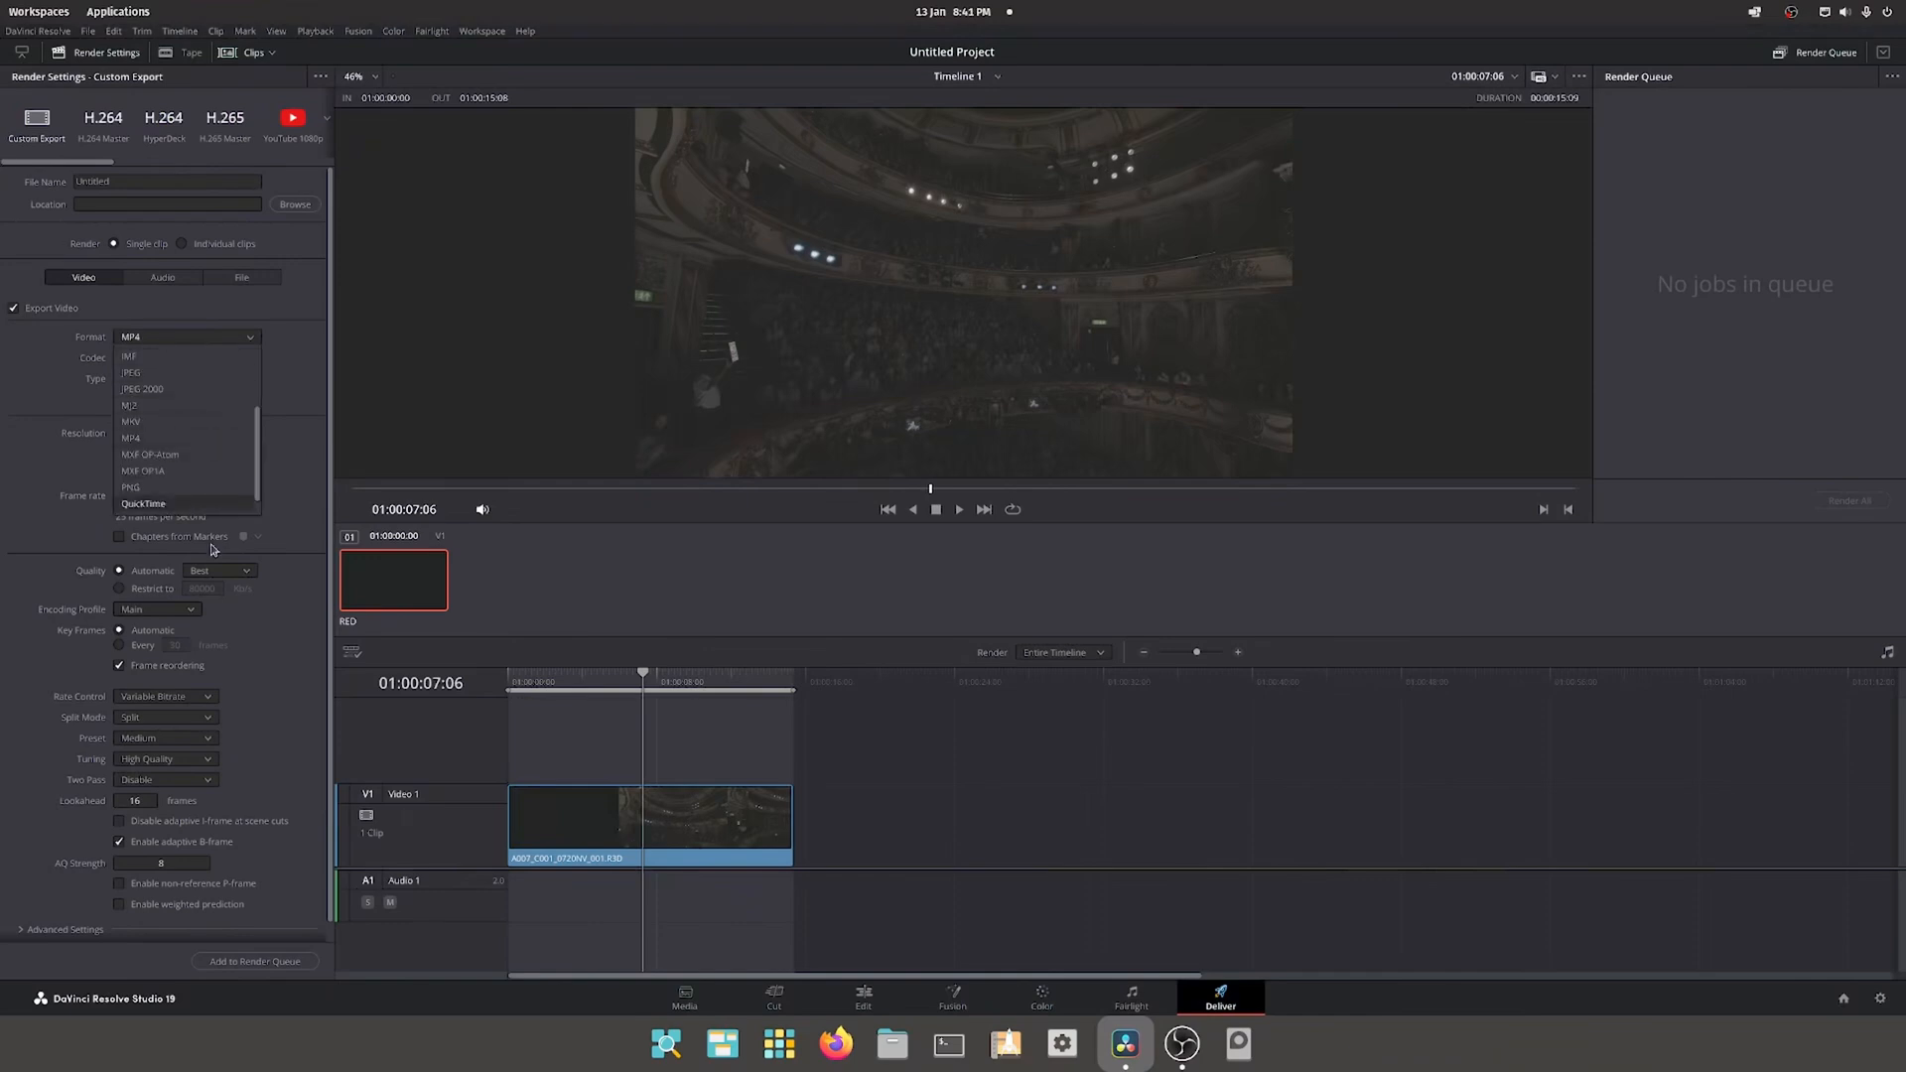
left_click(143, 503)
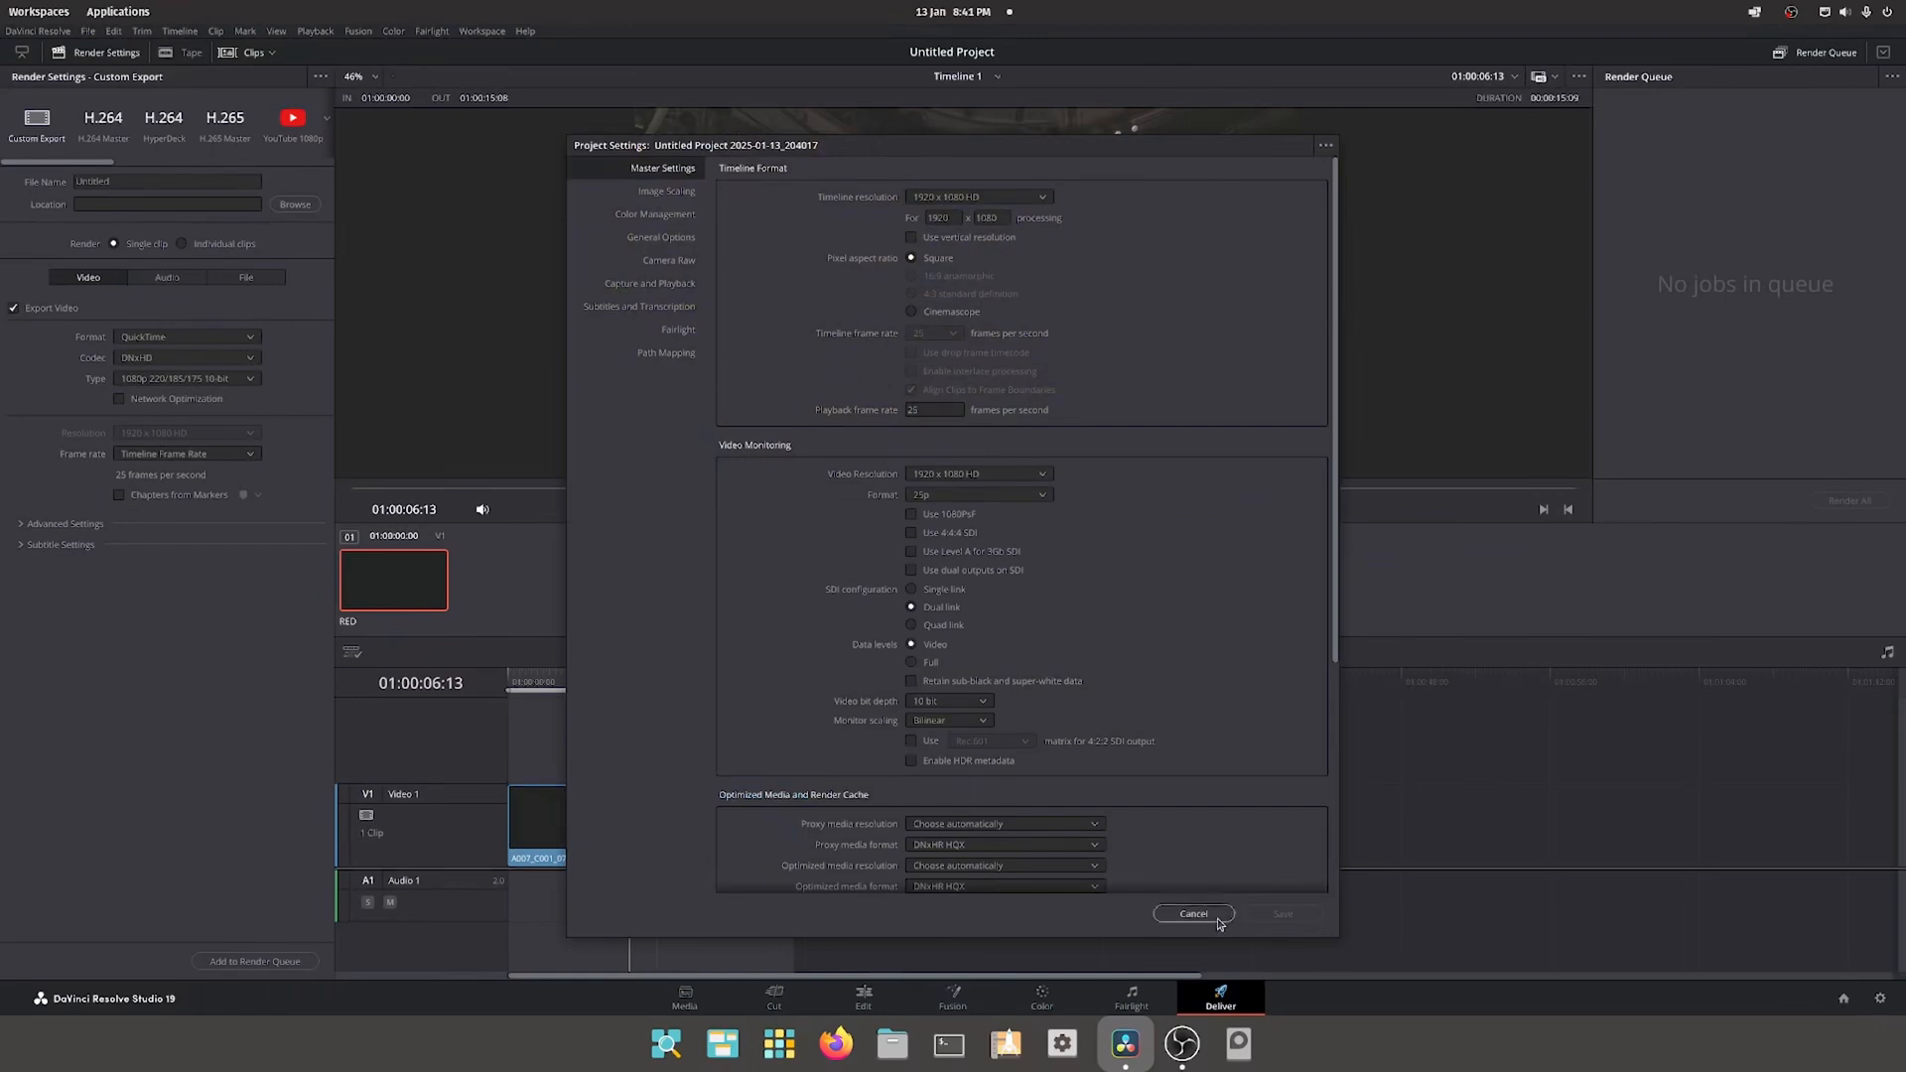
Enable NVIDIA neural engine optimization in Memory and GPU preferences, then save the project as 'test'.
left_click(1192, 913)
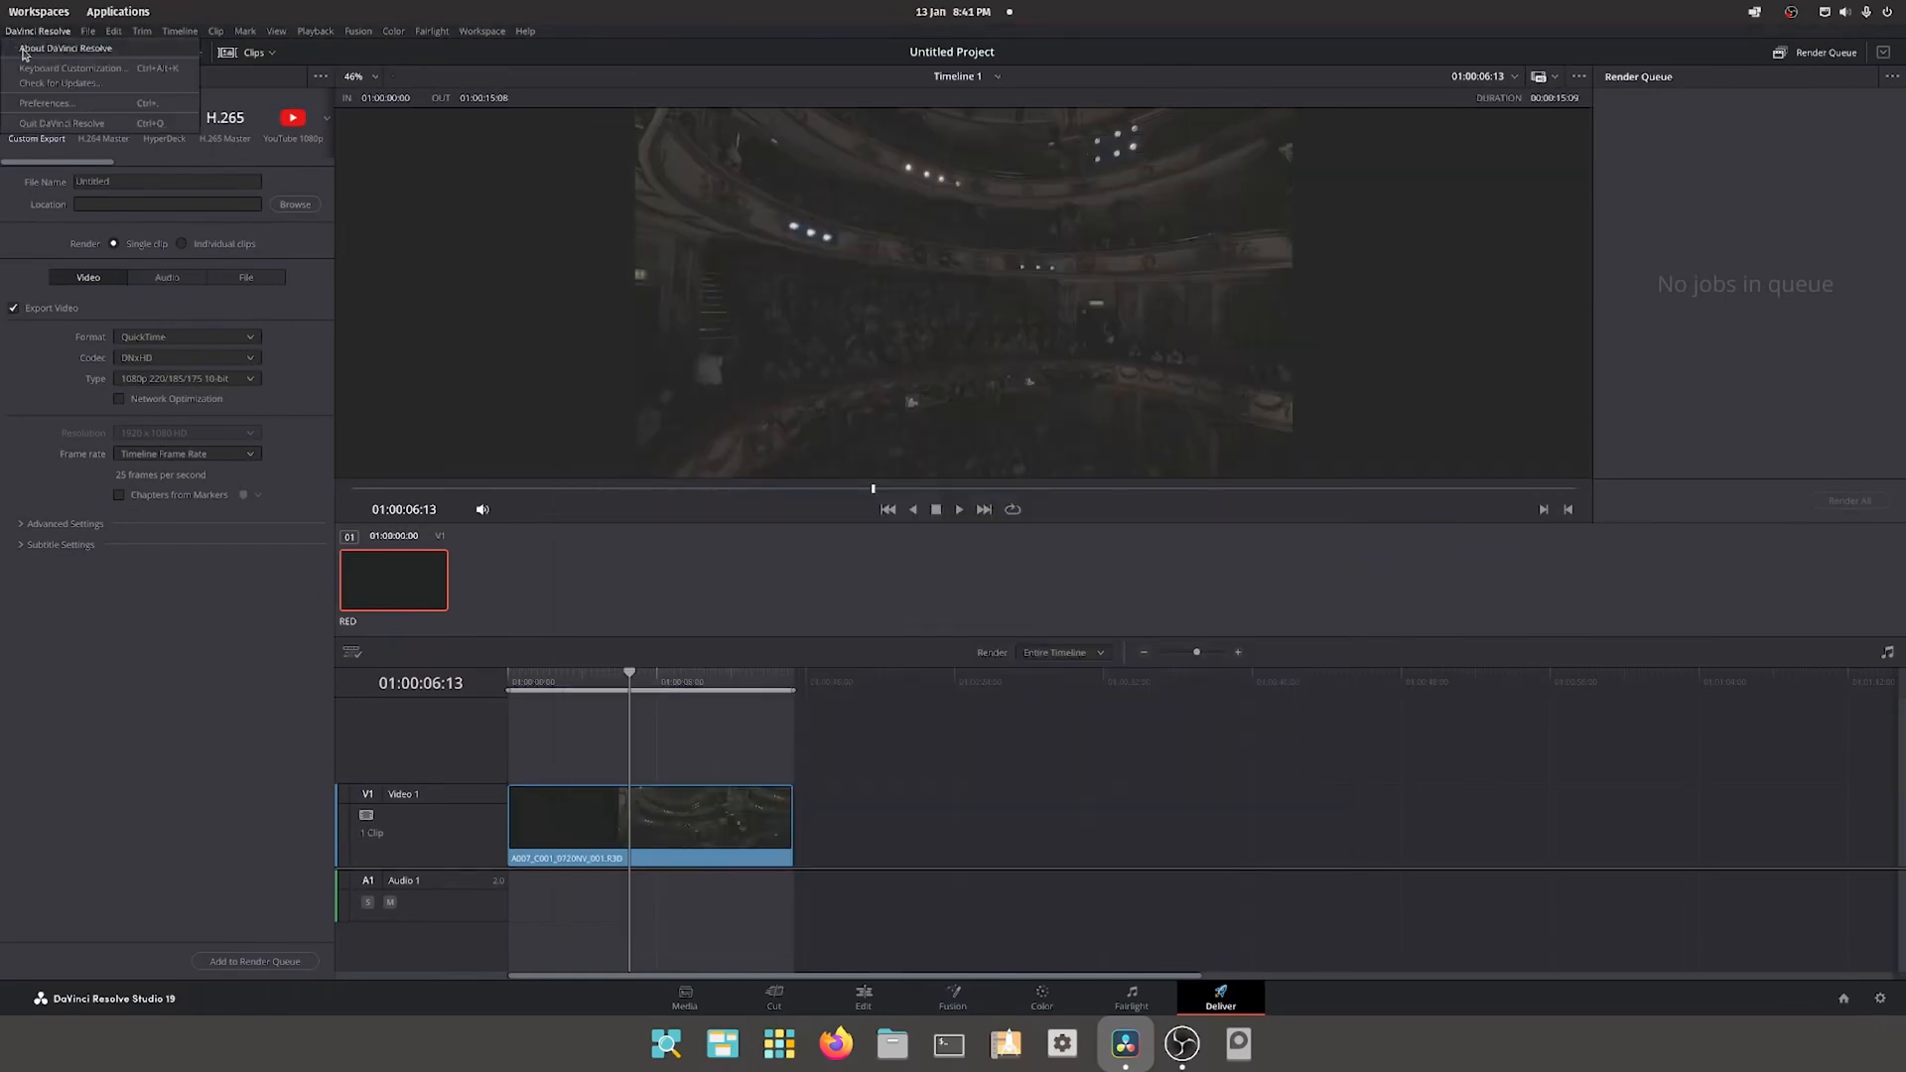
left_click(46, 102)
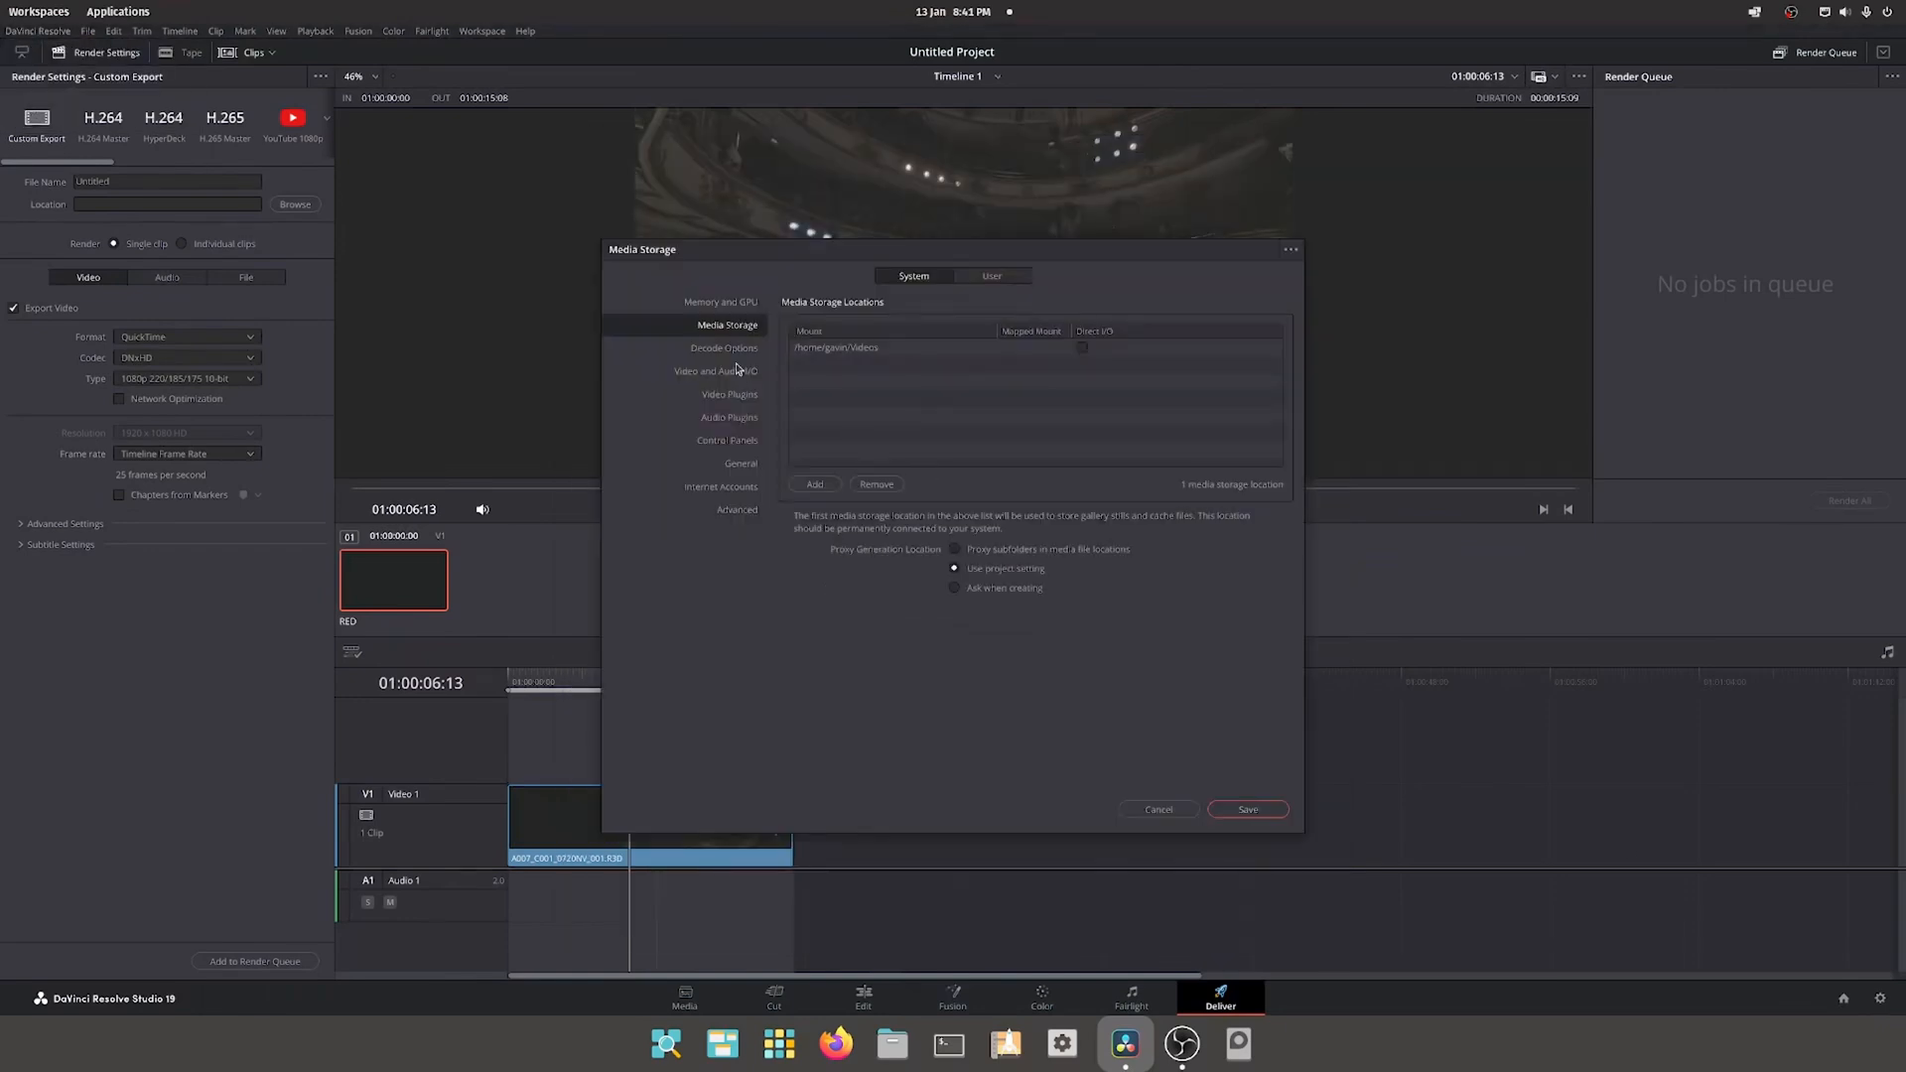
left_click(720, 302)
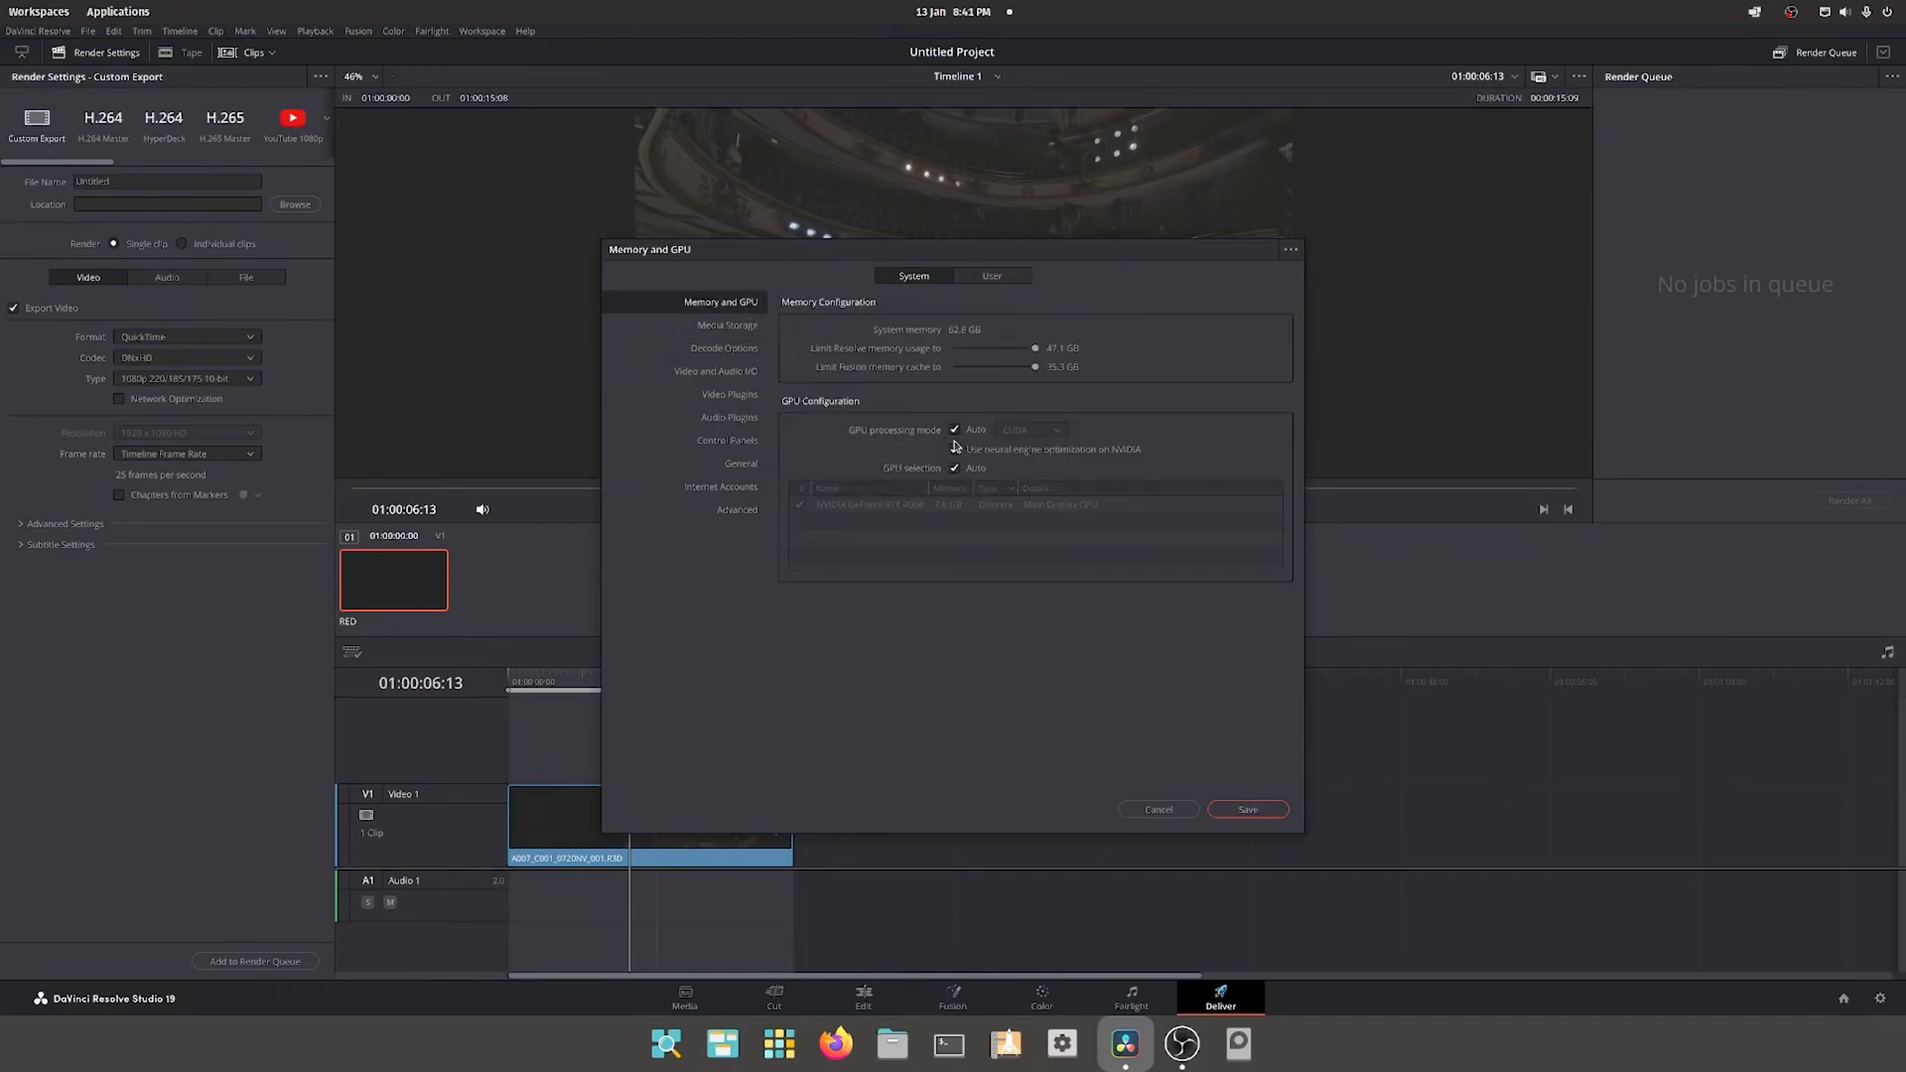
left_click(954, 449)
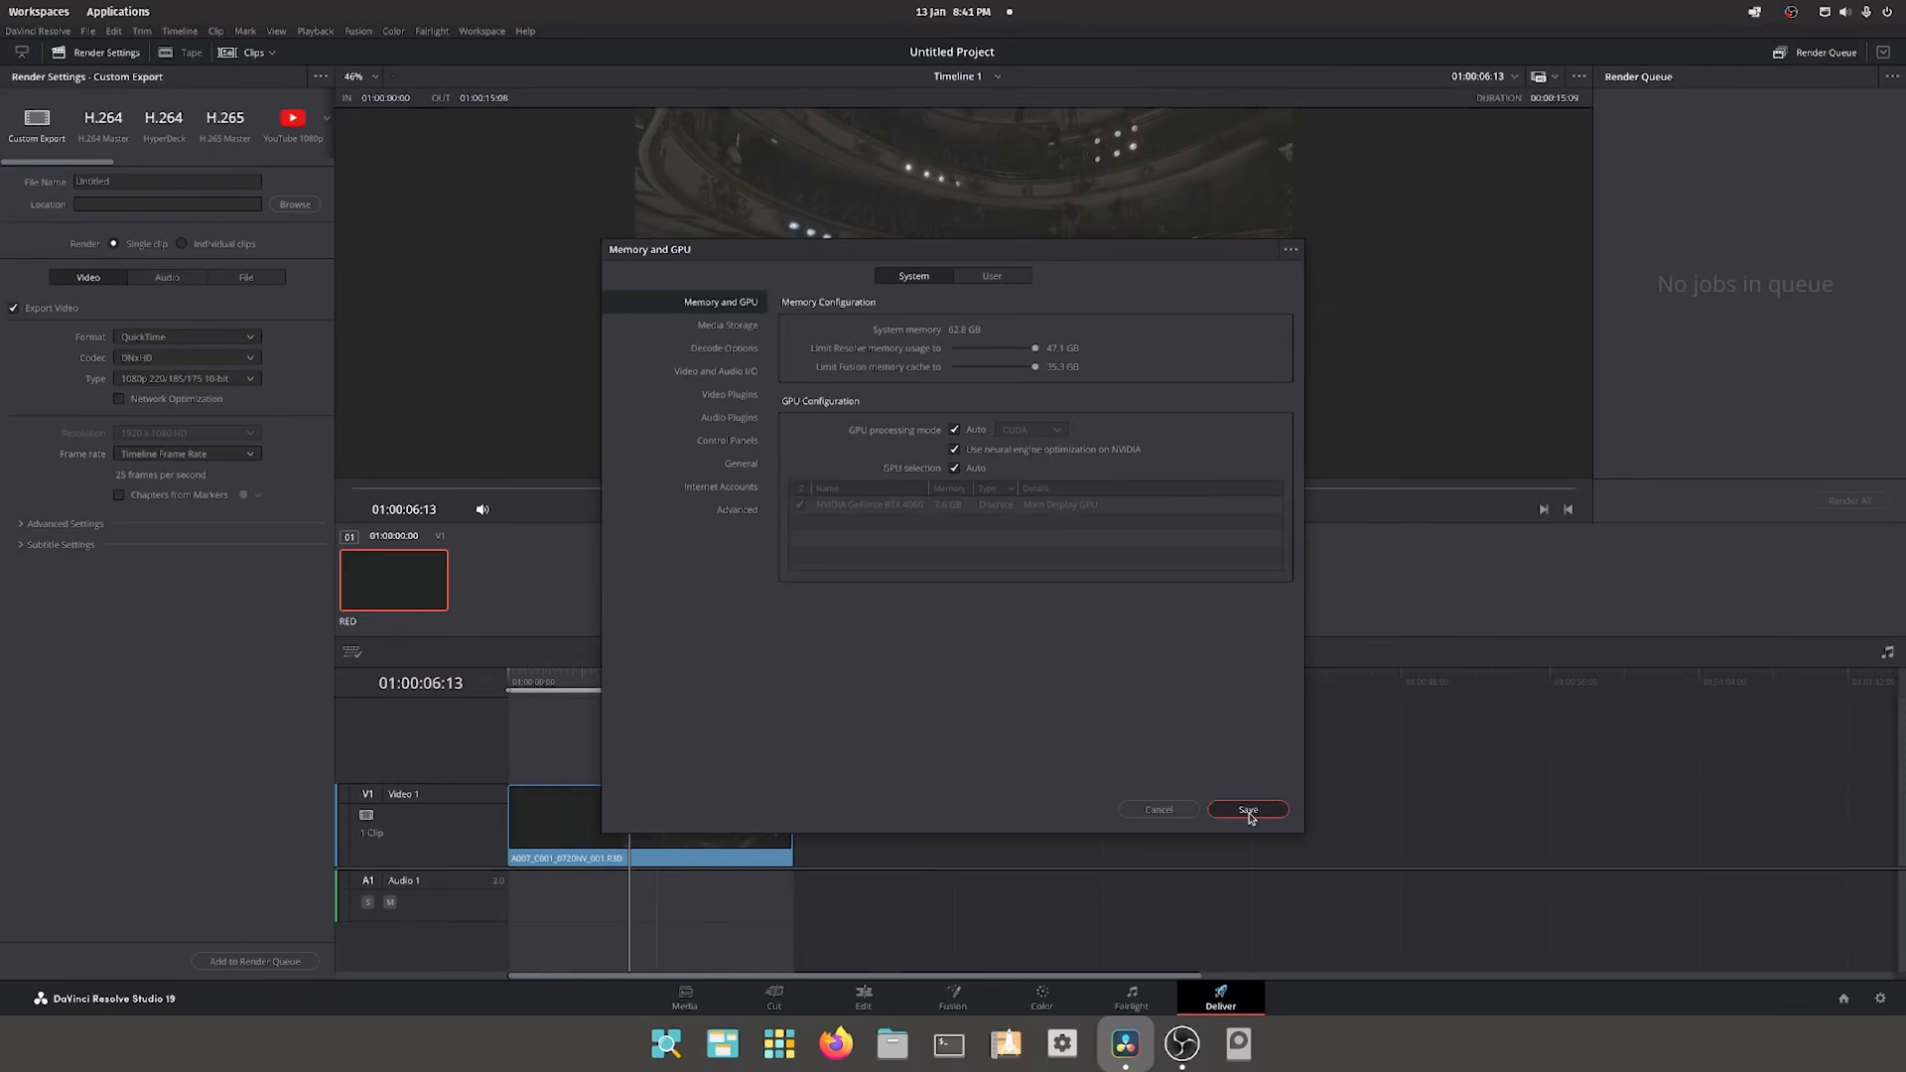
left_click(1246, 810)
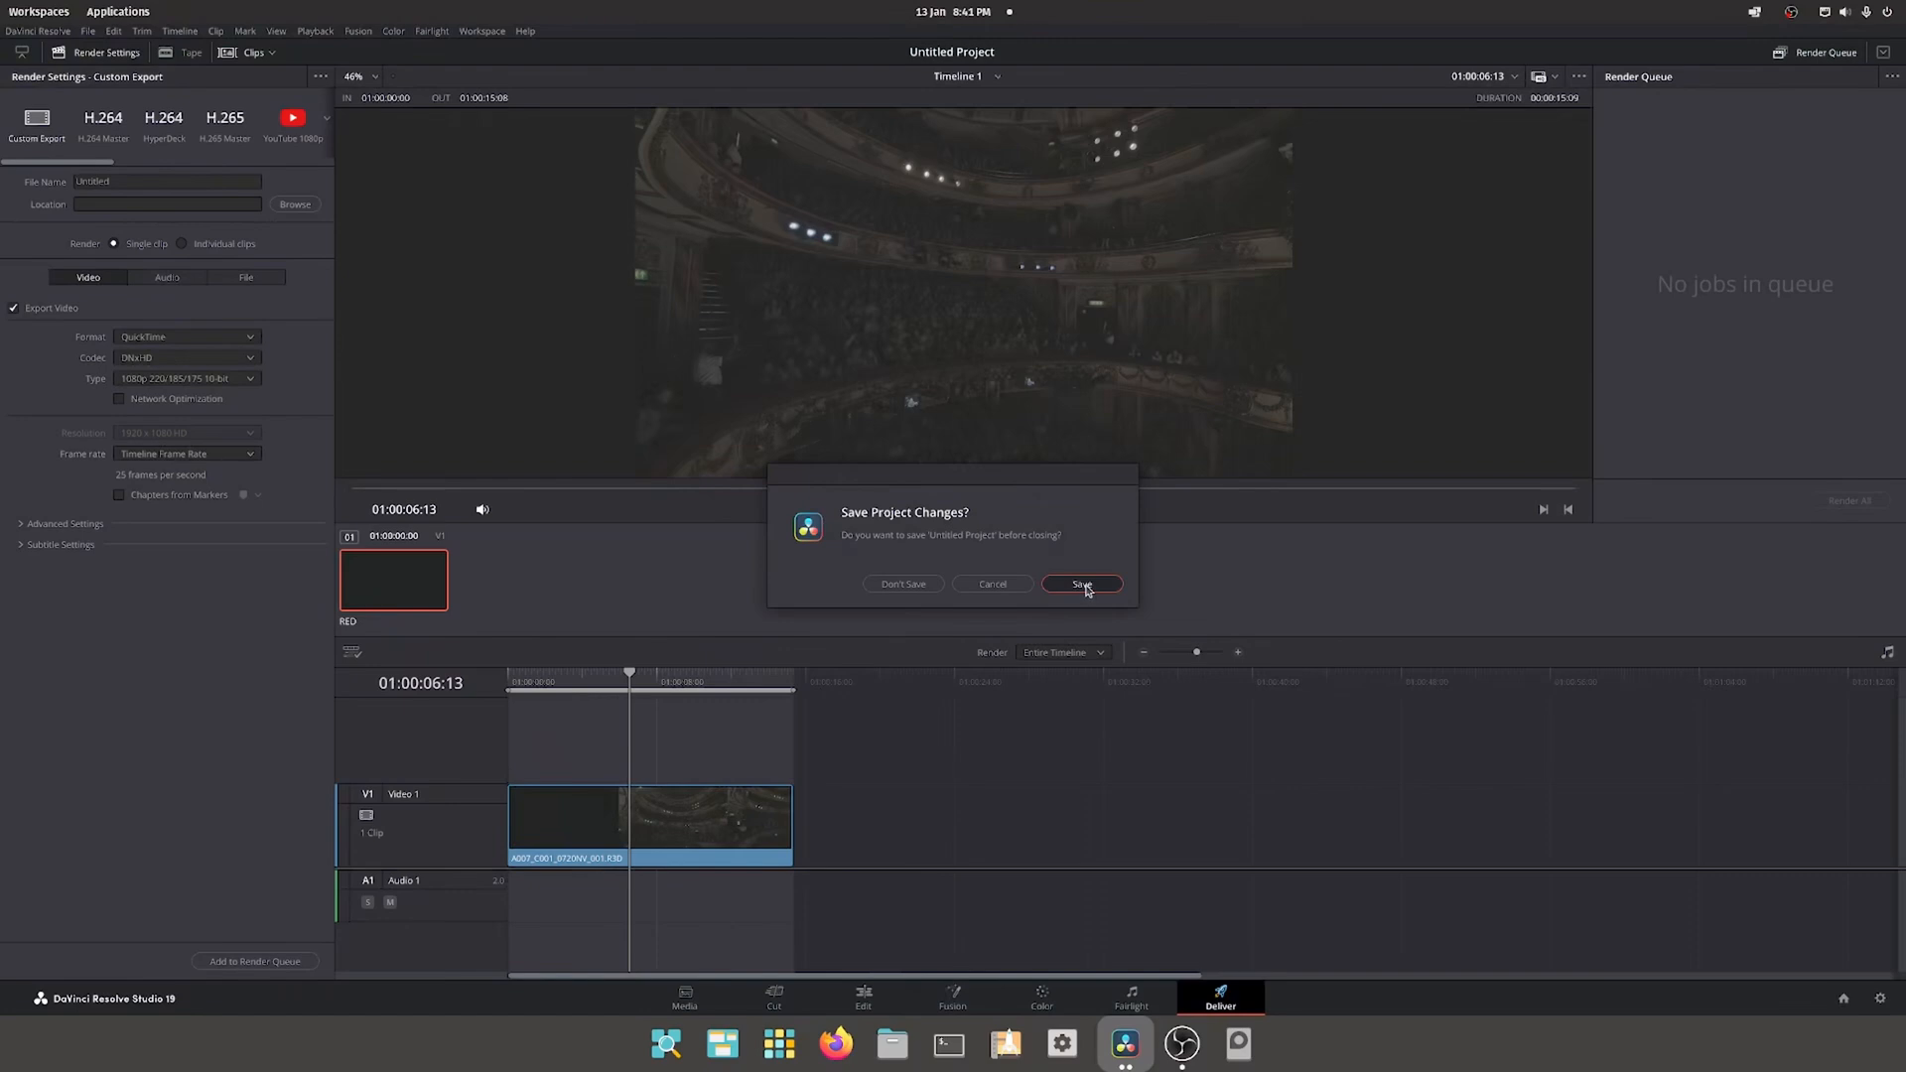
left_click(1079, 583)
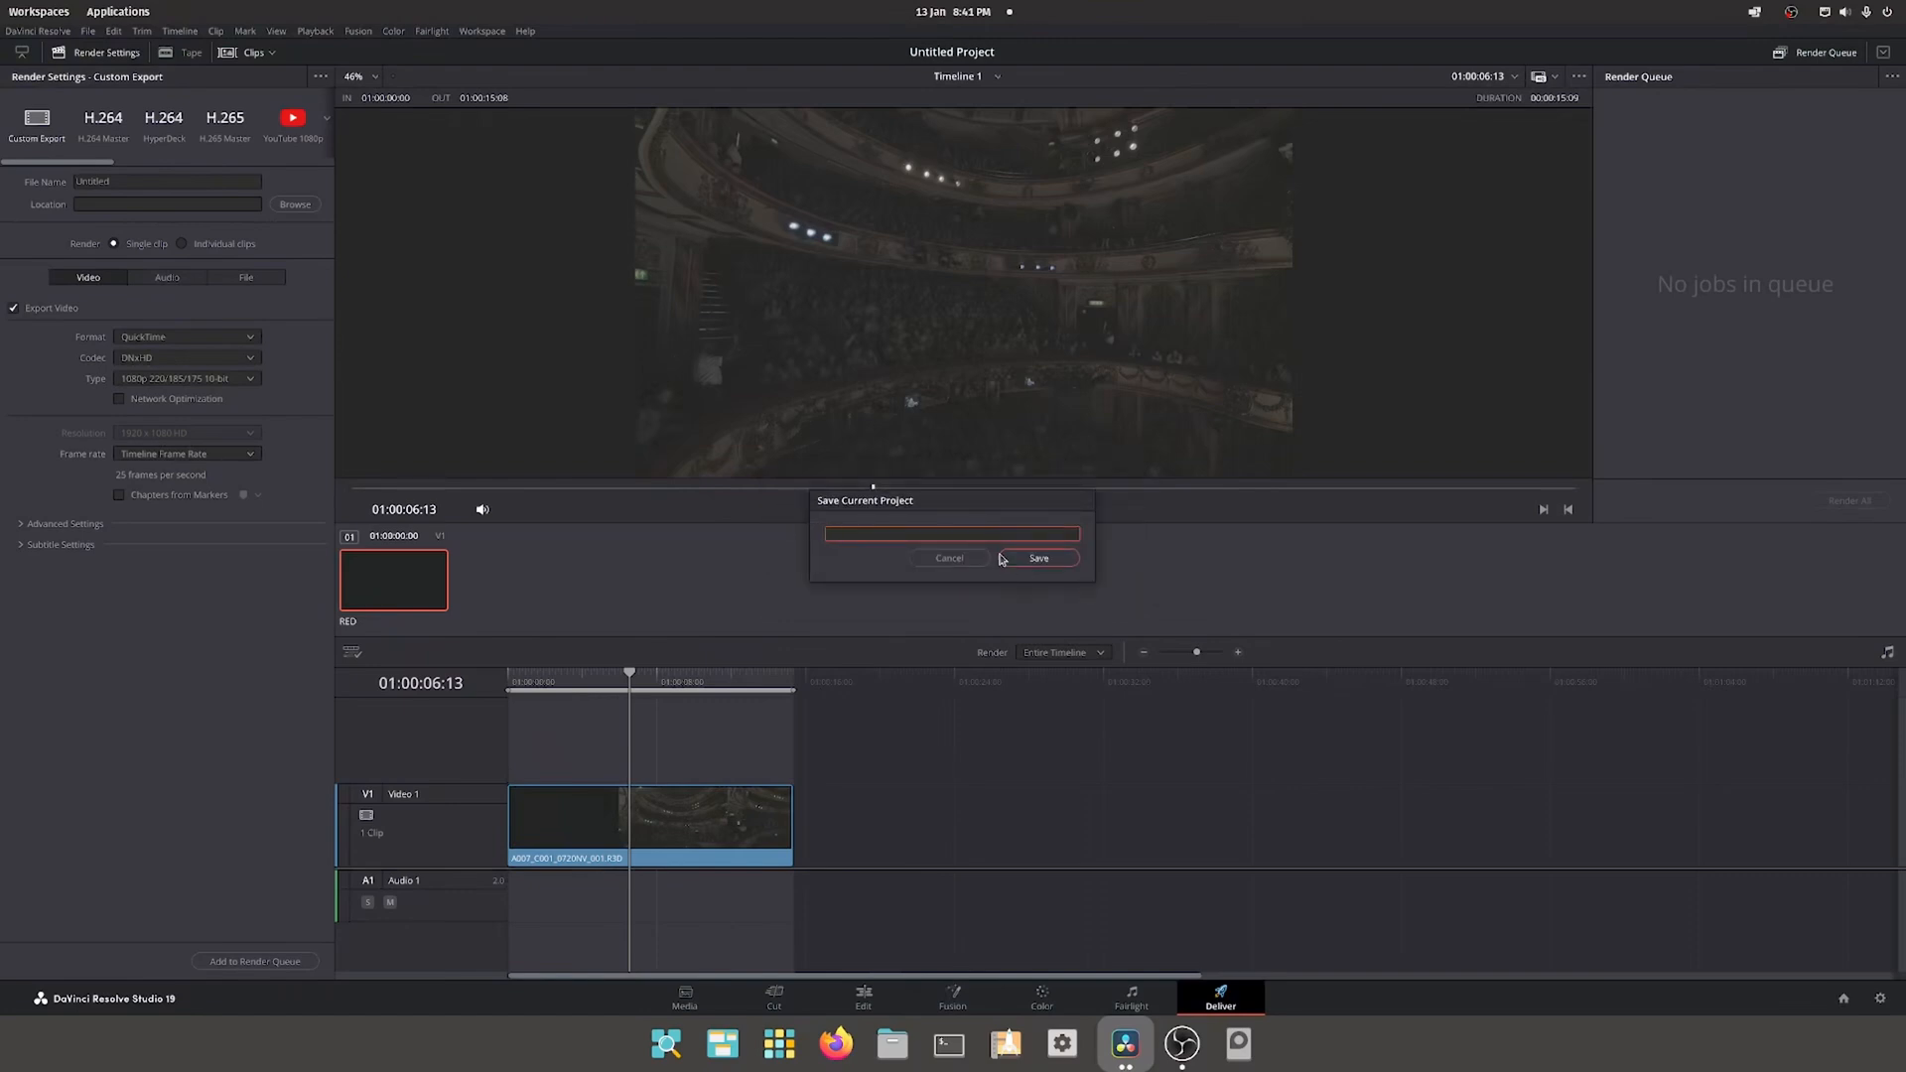
type("test")
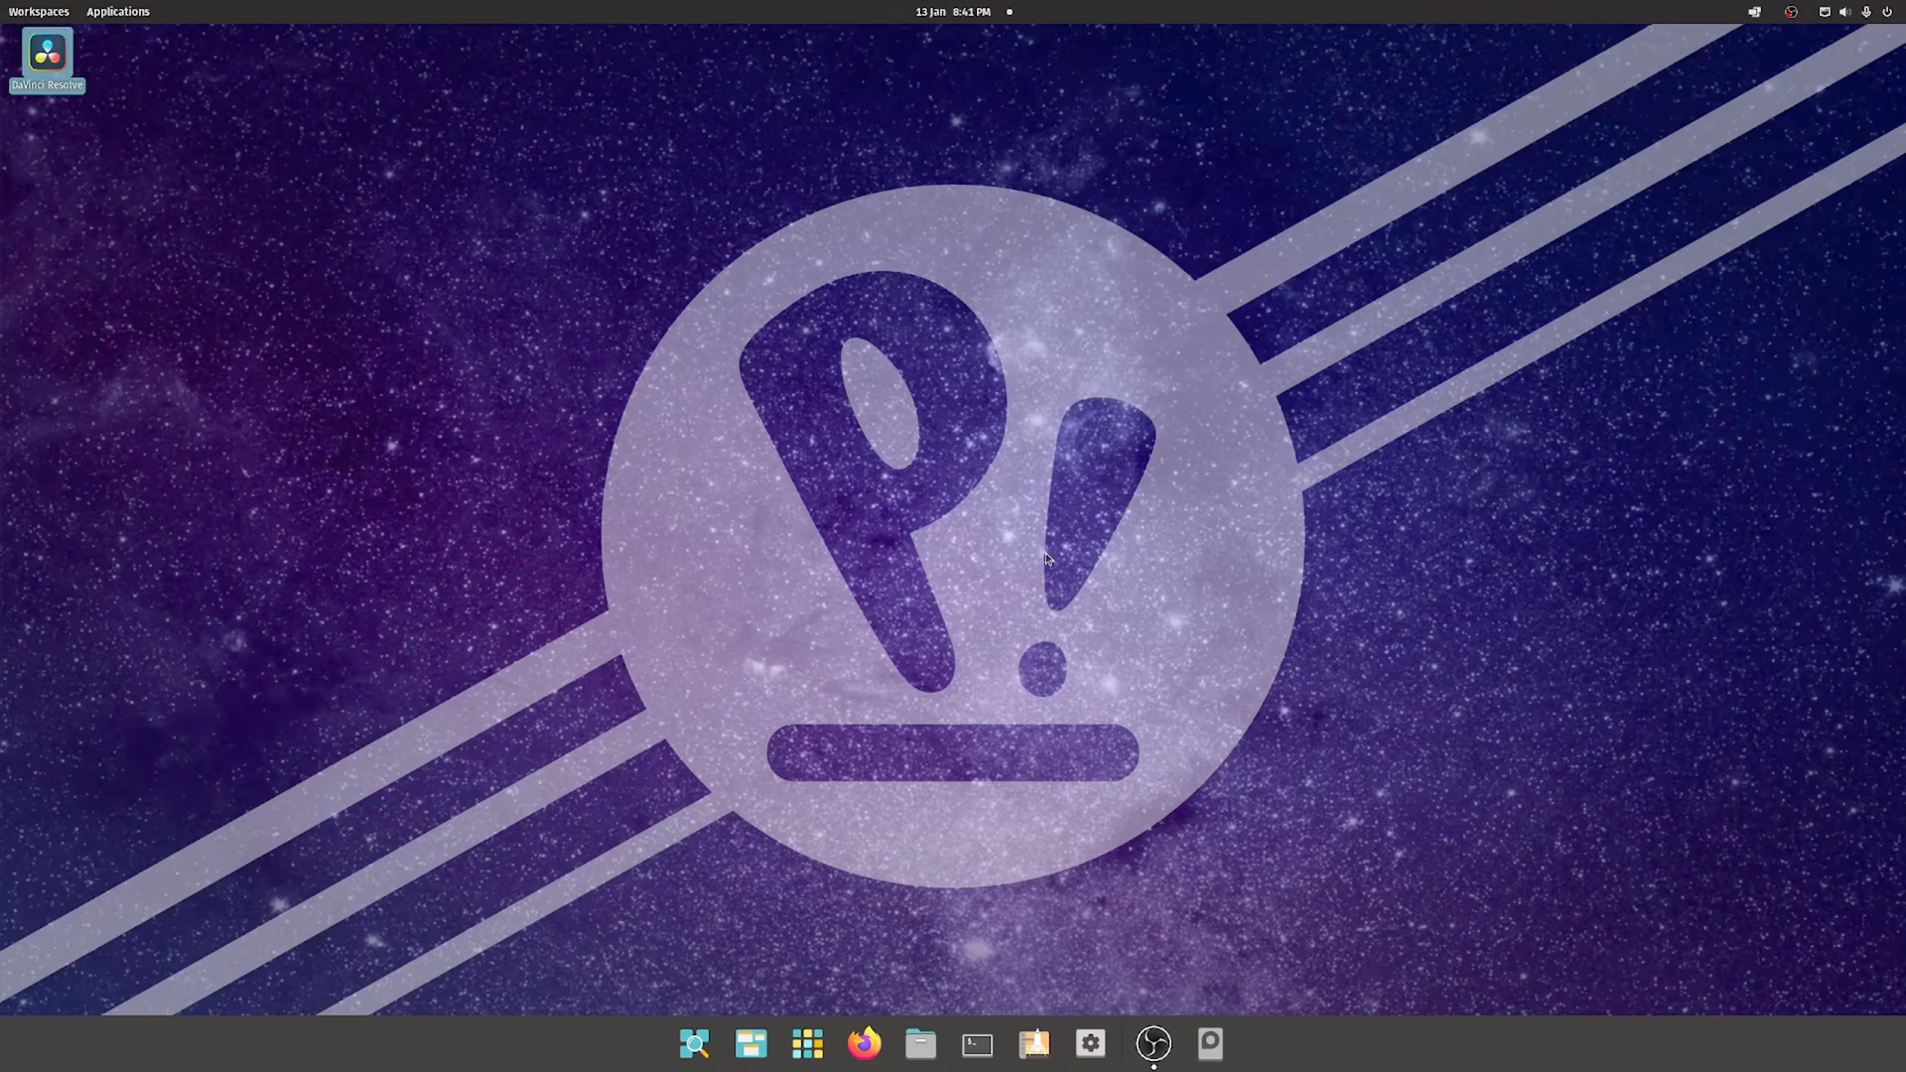
mouse_move(700, 398)
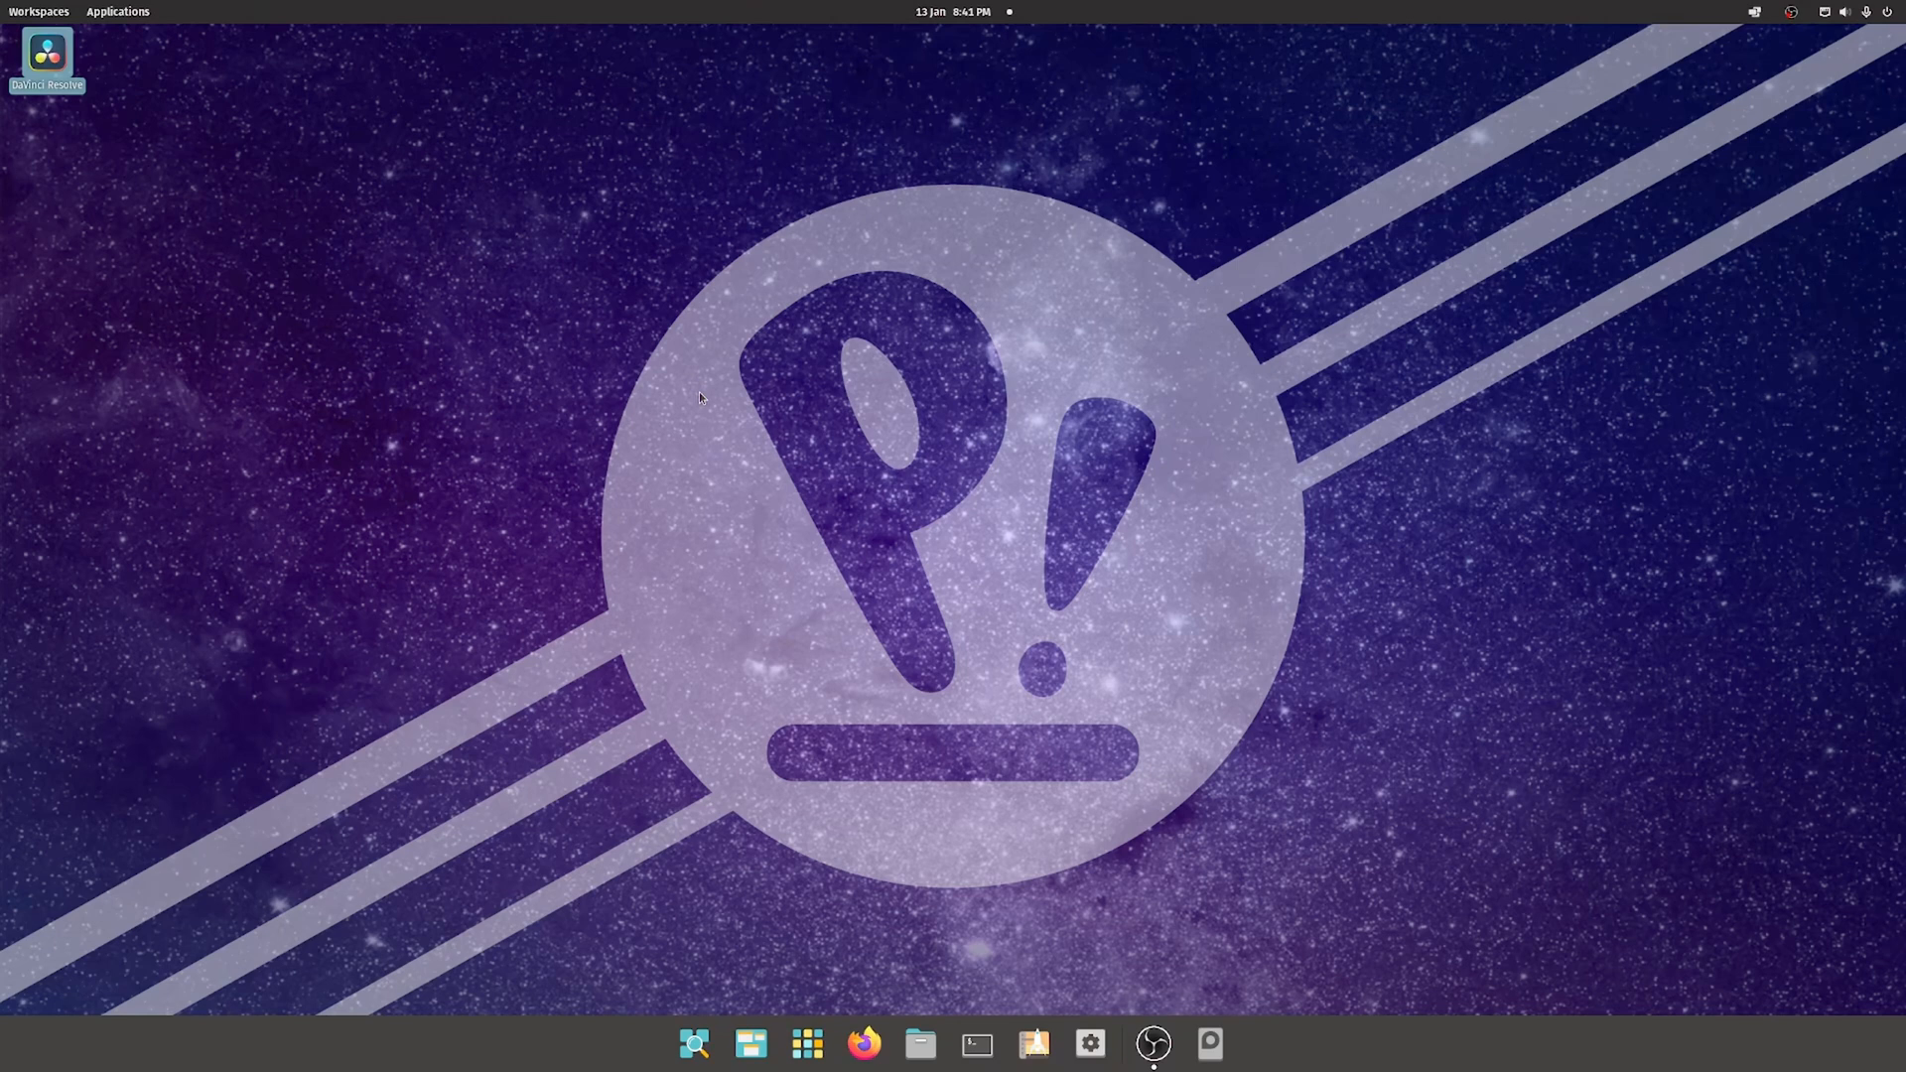
mouse_move(997, 449)
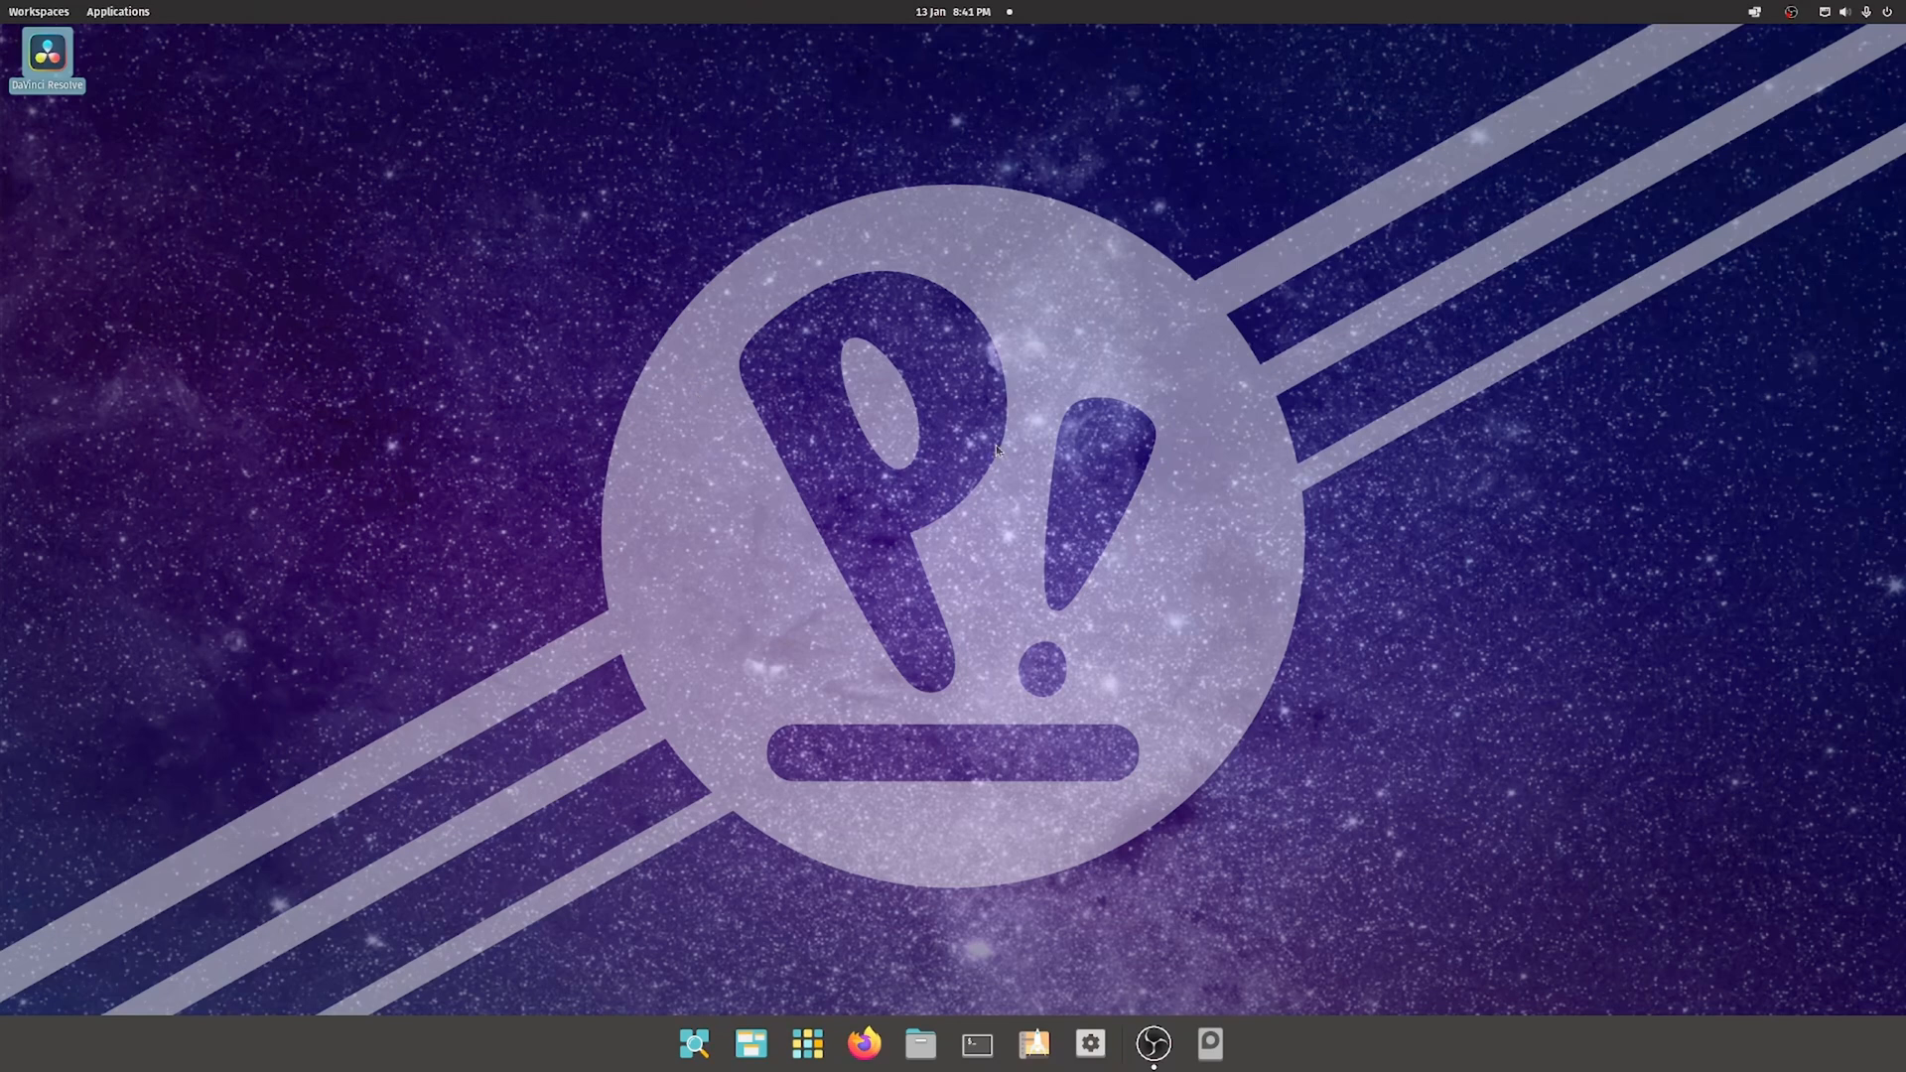